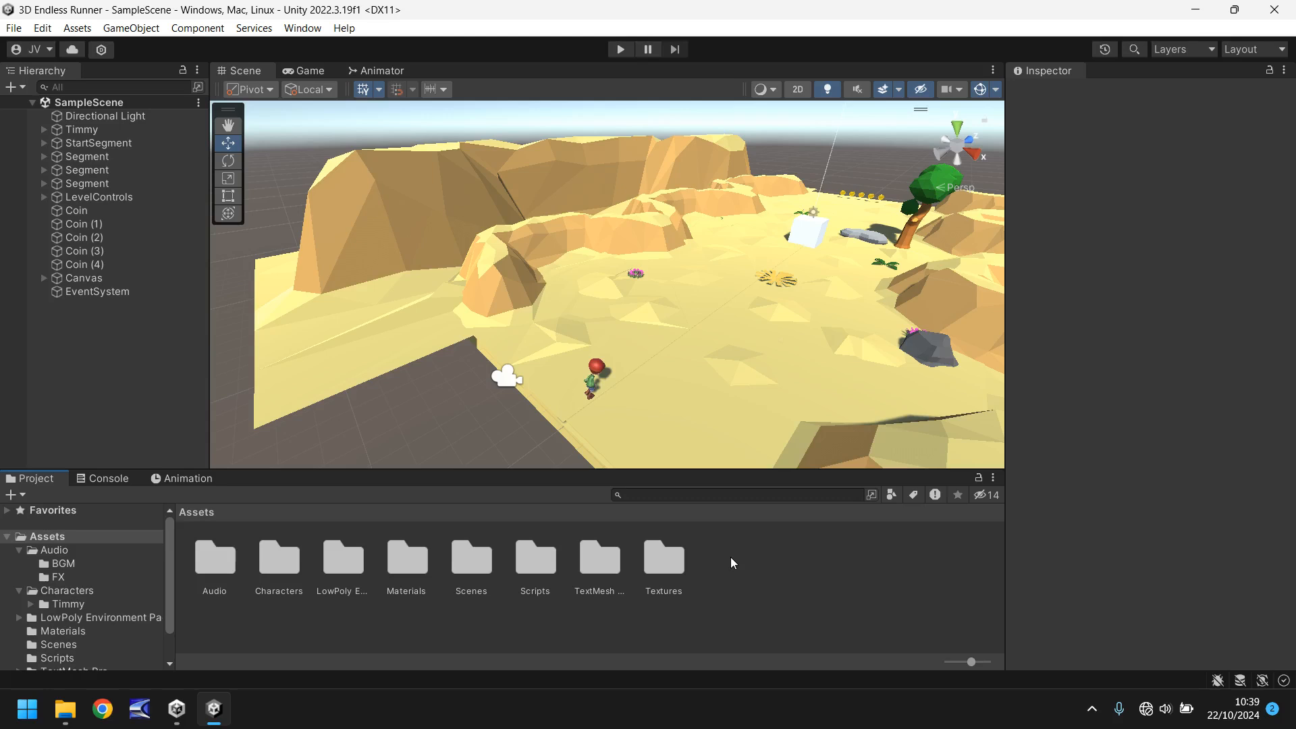
mouse_move(380, 394)
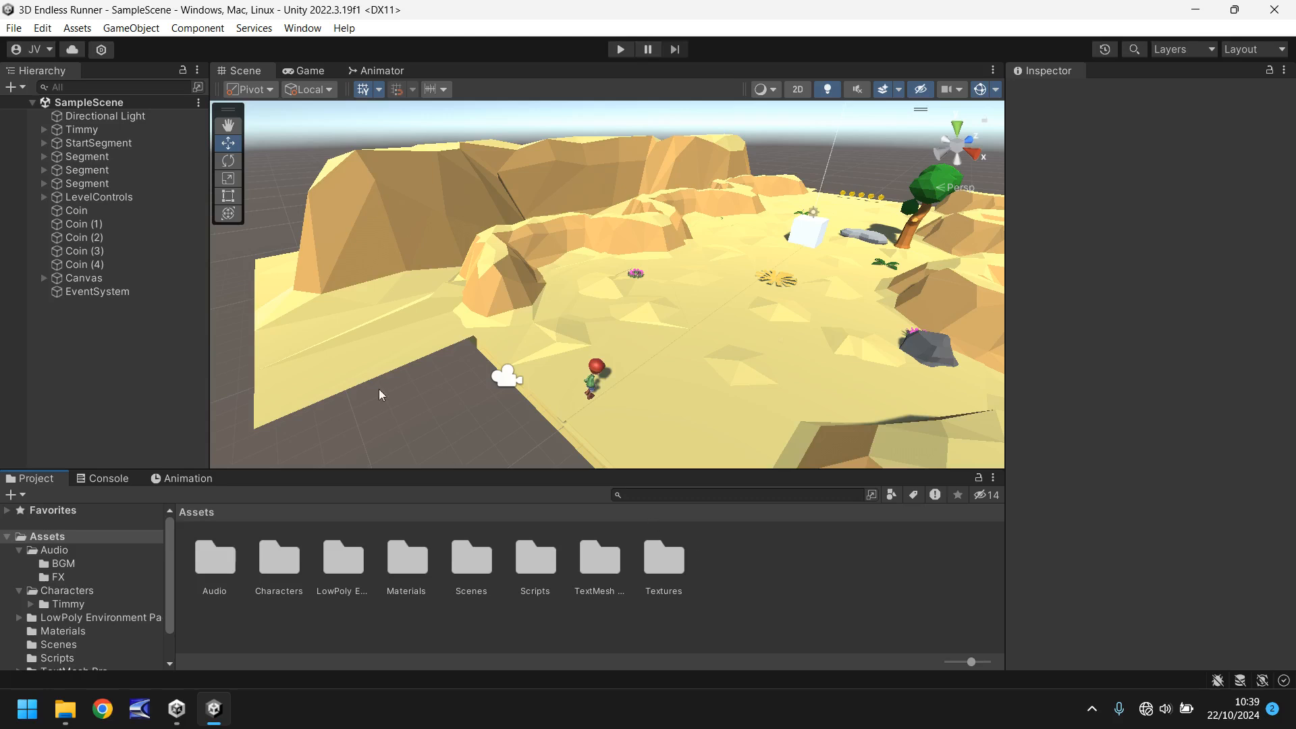
mouse_move(765, 323)
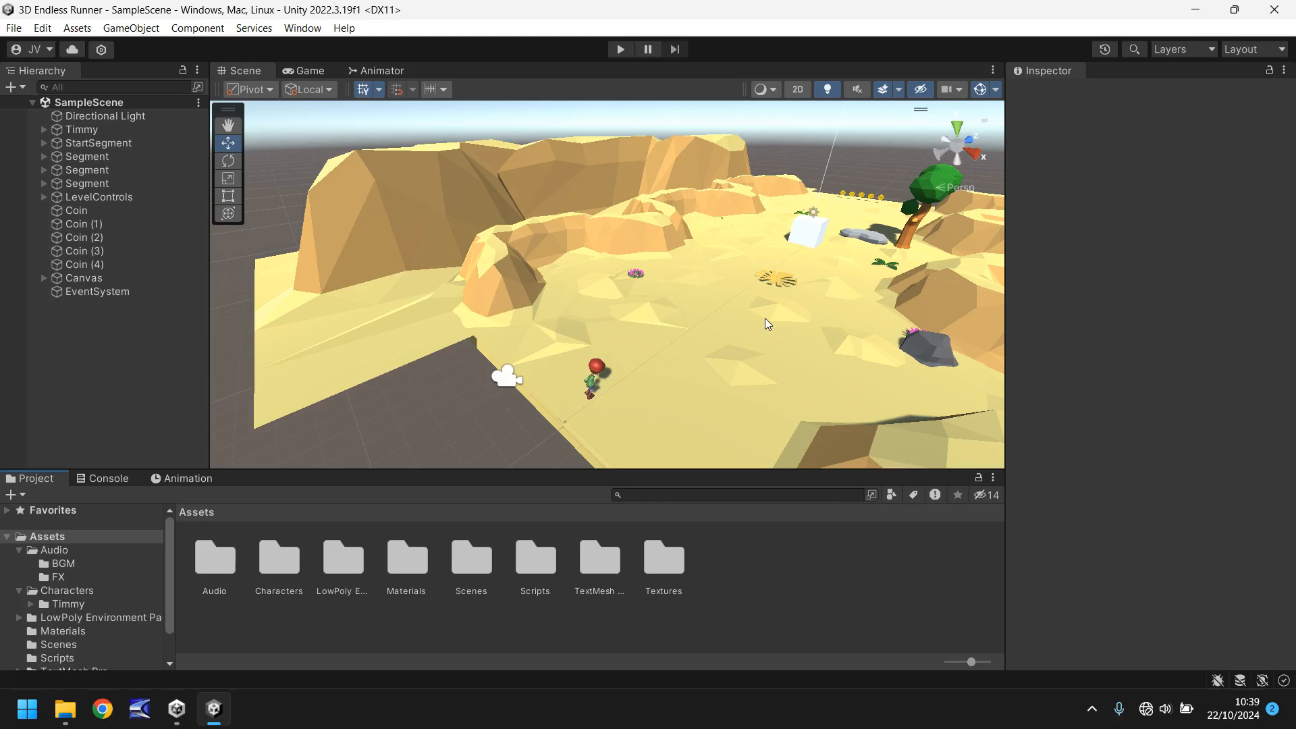
mouse_move(761, 287)
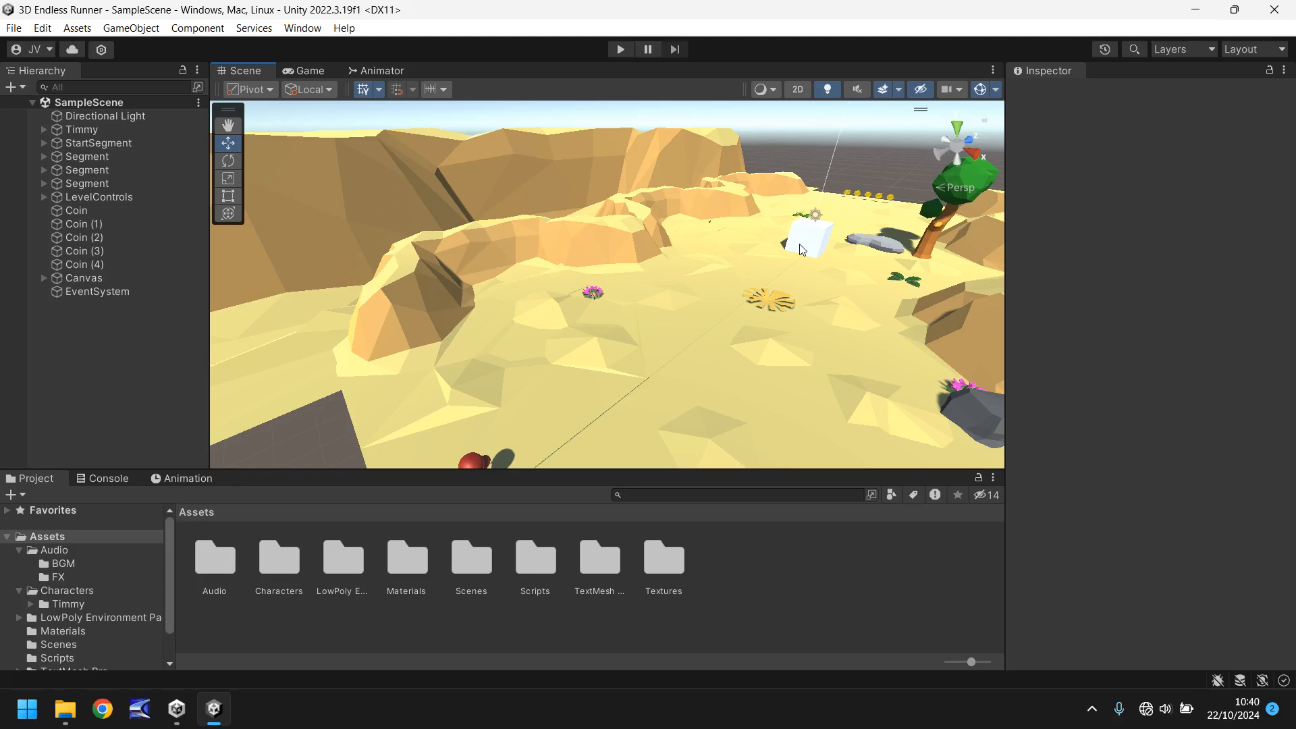
mouse_move(515, 284)
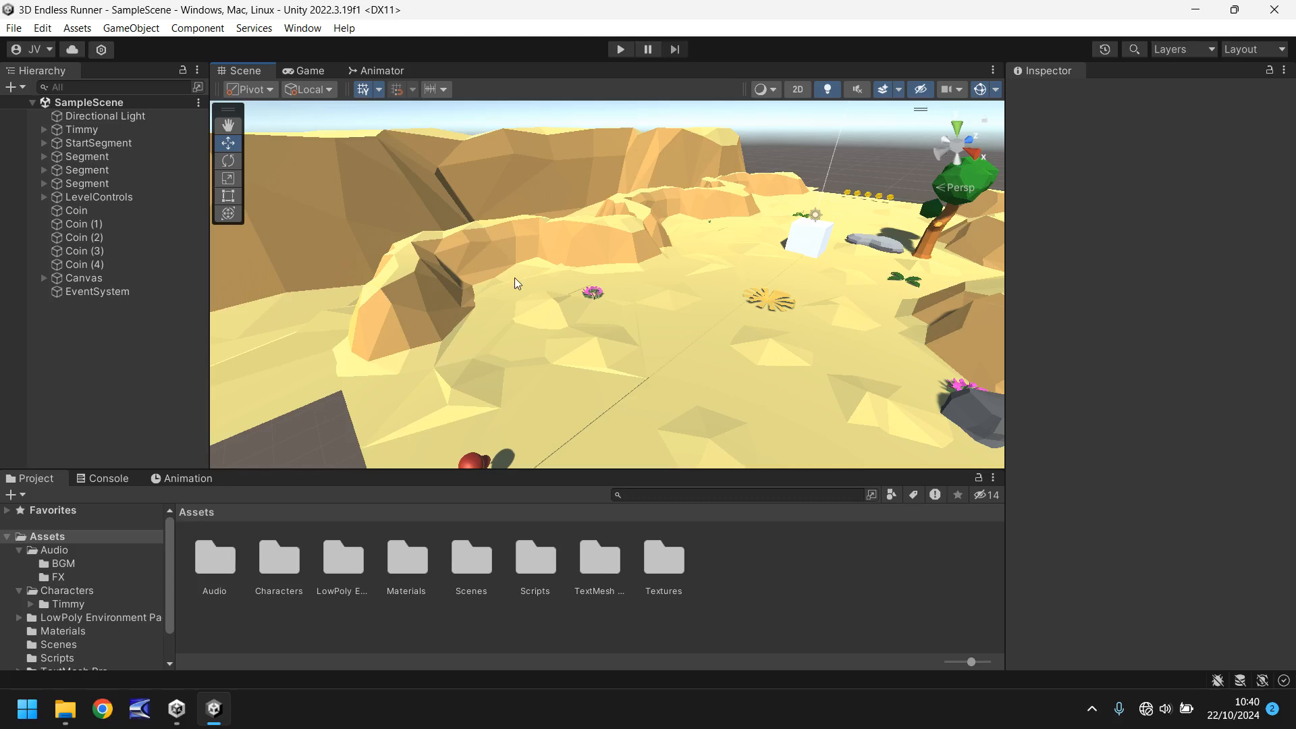
mouse_move(511, 295)
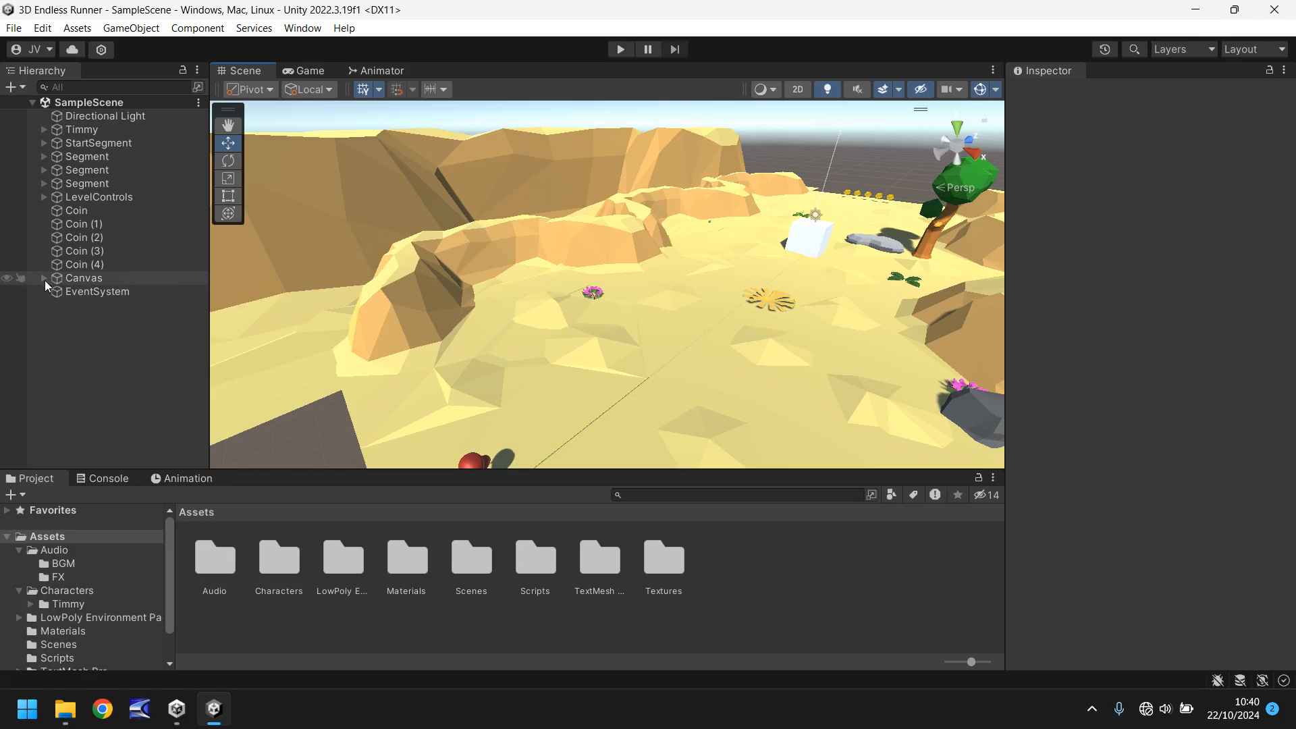
Expand the Canvas in the Hierarchy to reveal CoinBack and CoinCount.
click(44, 279)
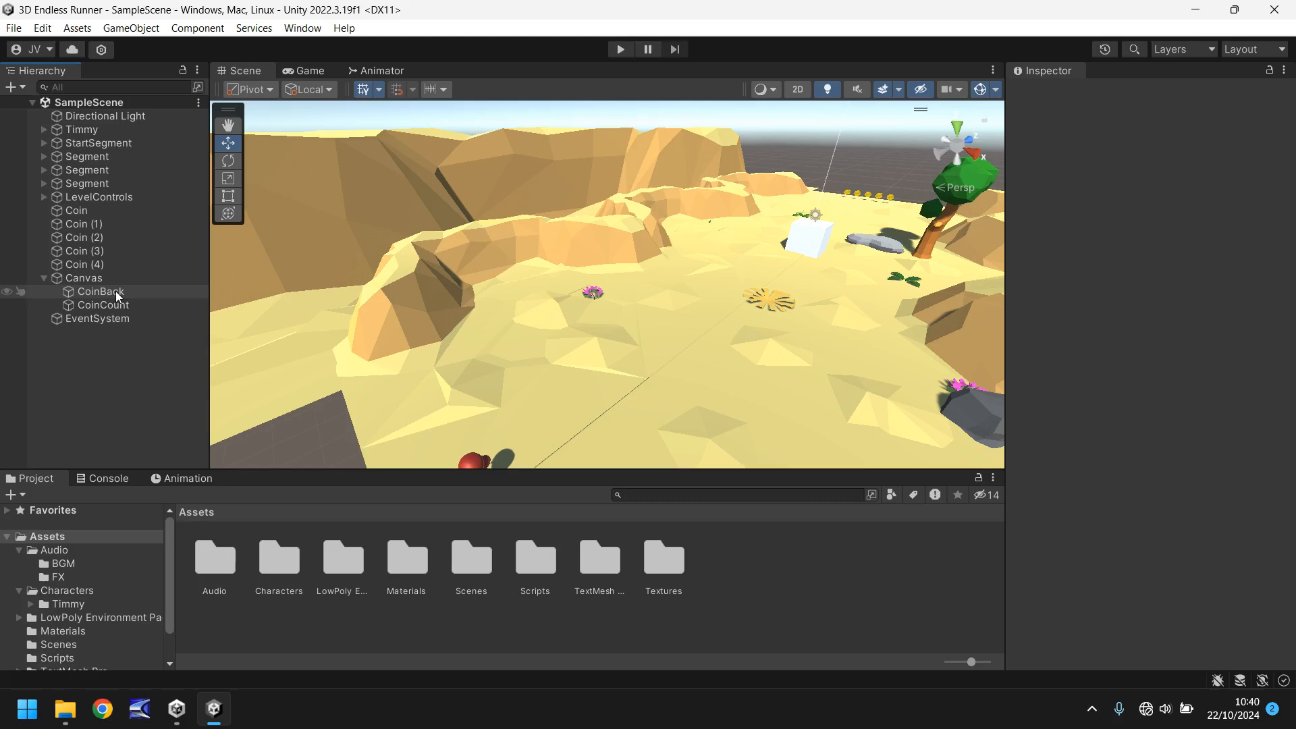
mouse_move(123, 299)
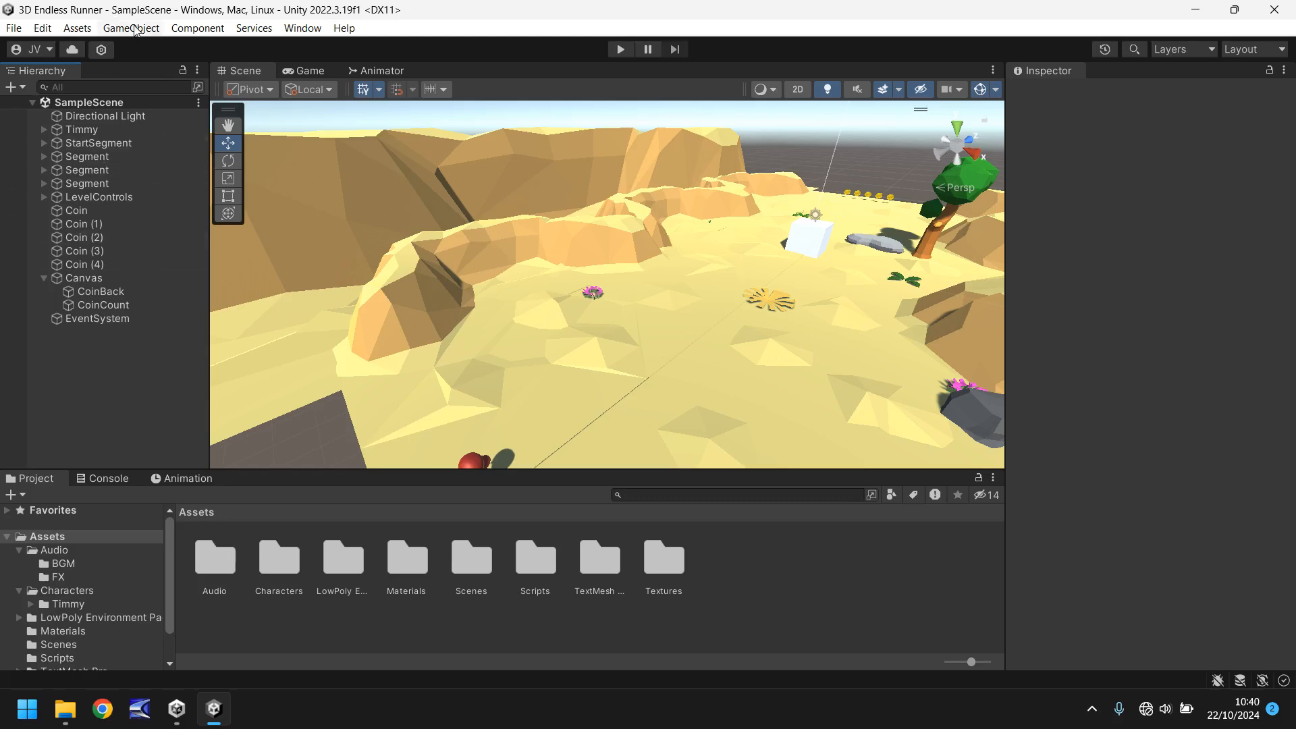
Add a UI Raw Image under the Canvas and name it FadeOut.
click(130, 27)
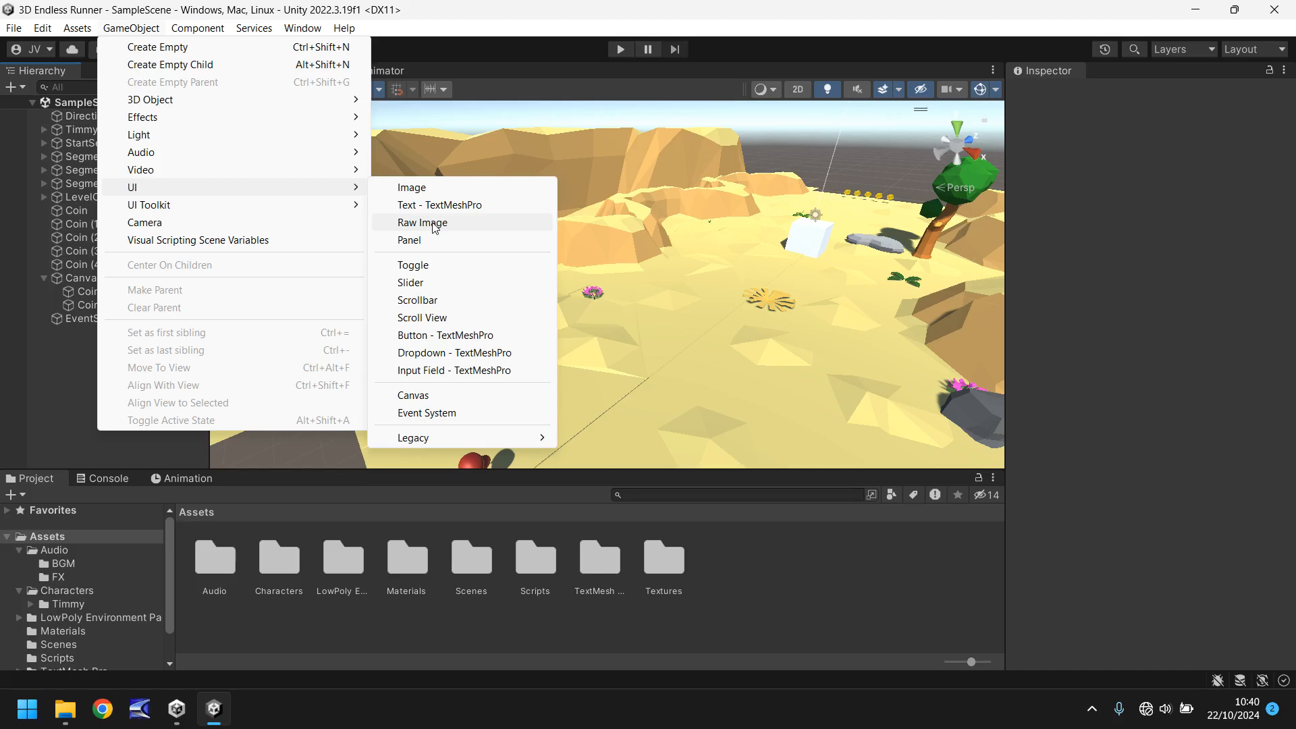
click(423, 222)
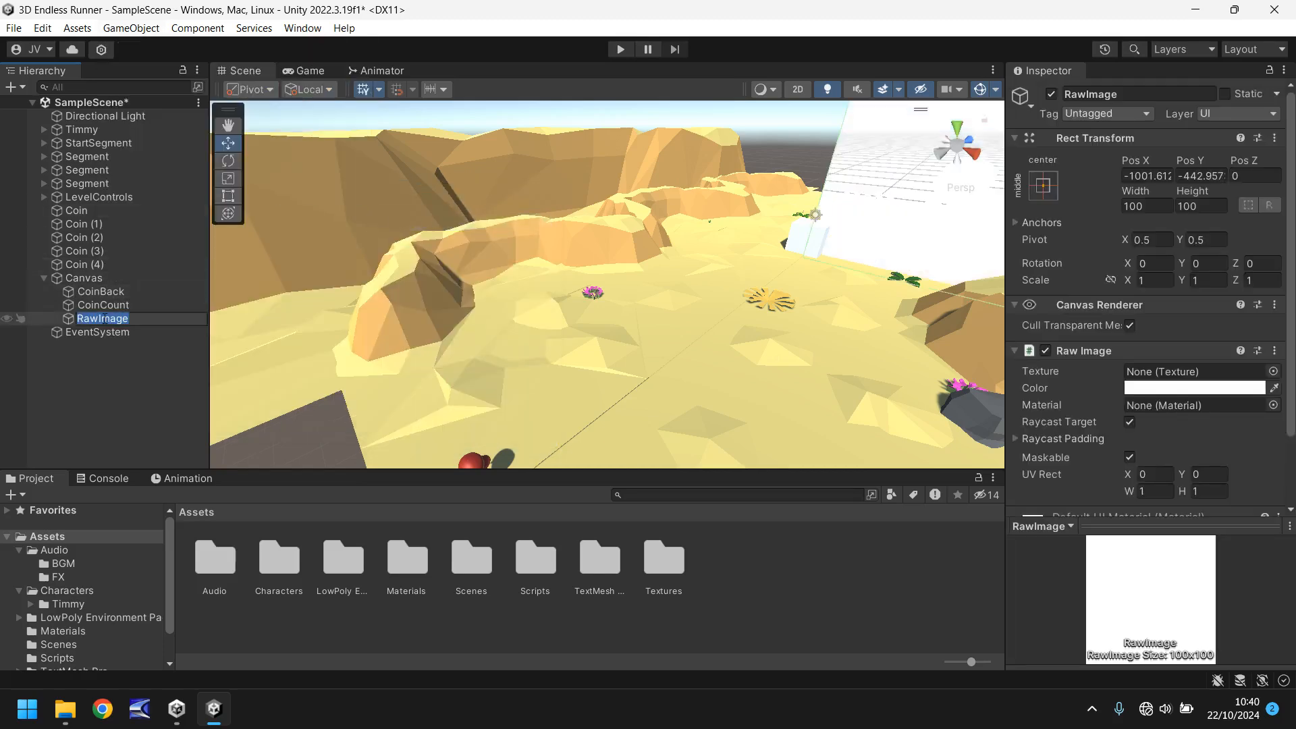
text(FadeOut)
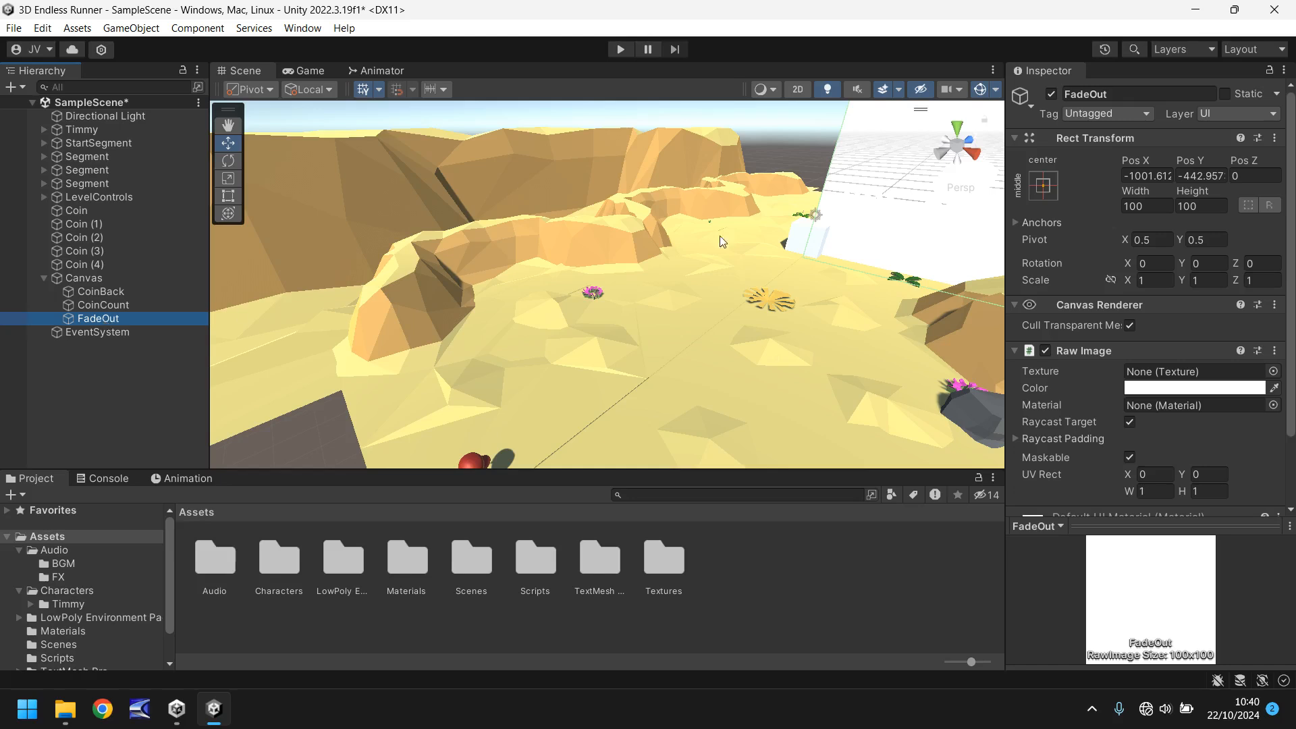
Anchor FadeOut to stretch-stretch so it fills the screen, checking the Game view.
click(1041, 185)
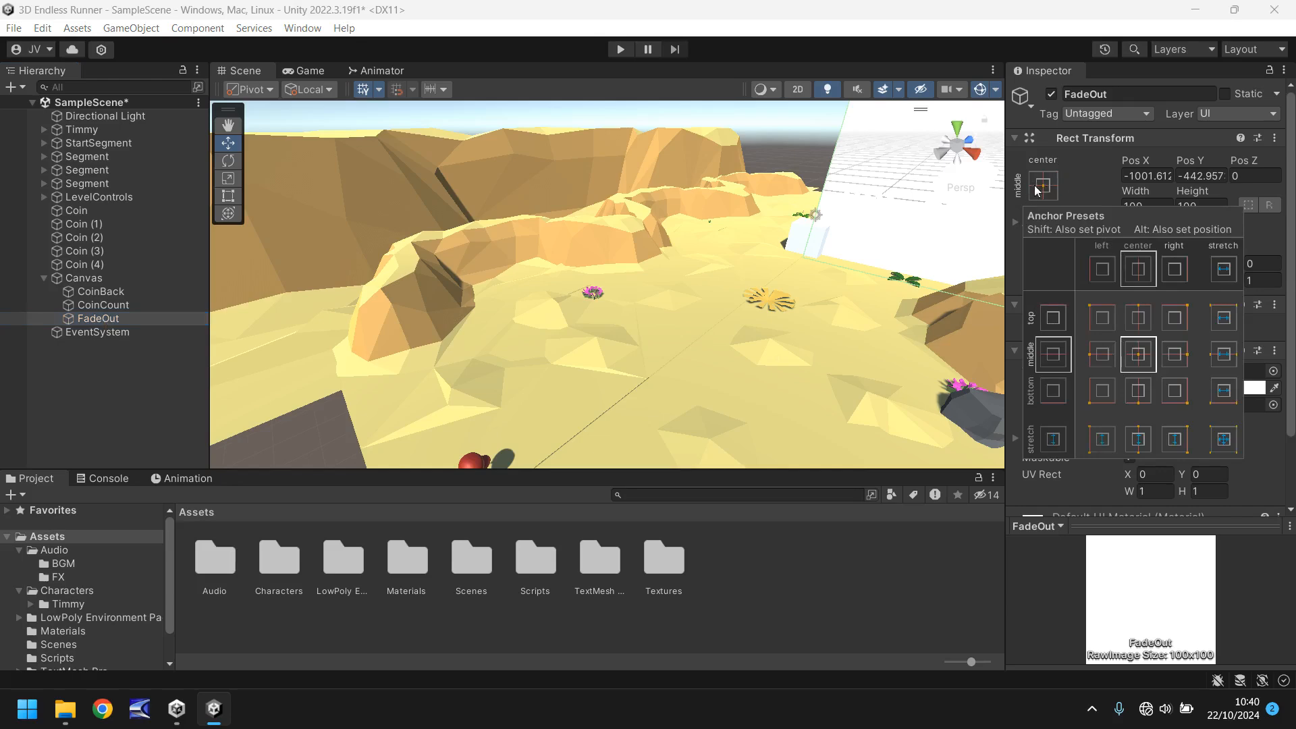
click(1223, 439)
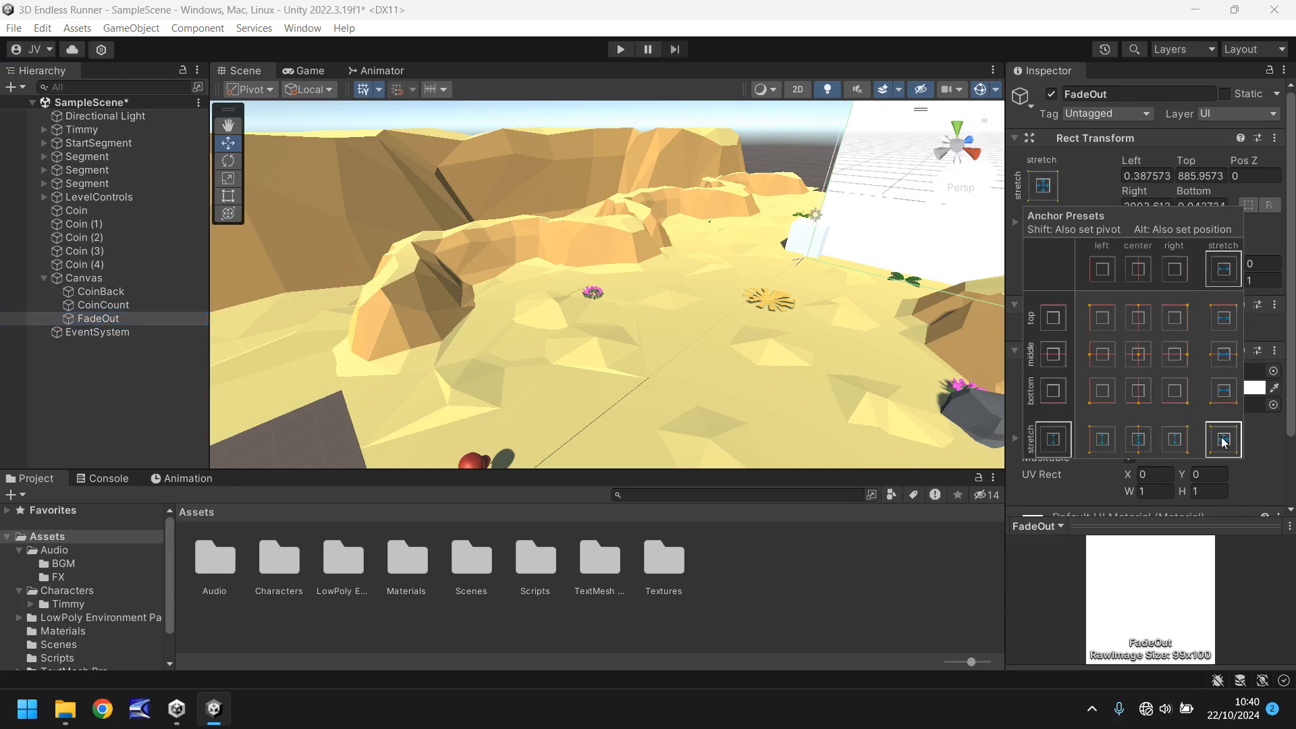
click(1222, 439)
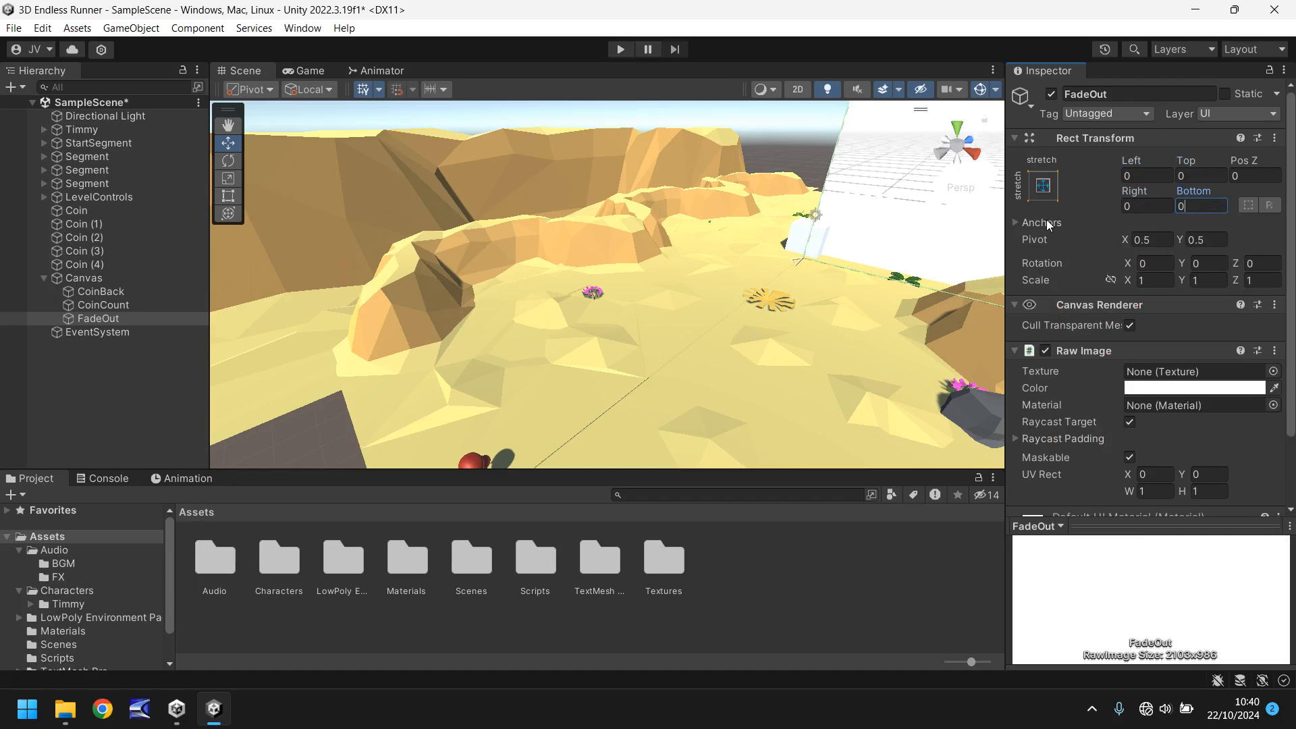
click(309, 71)
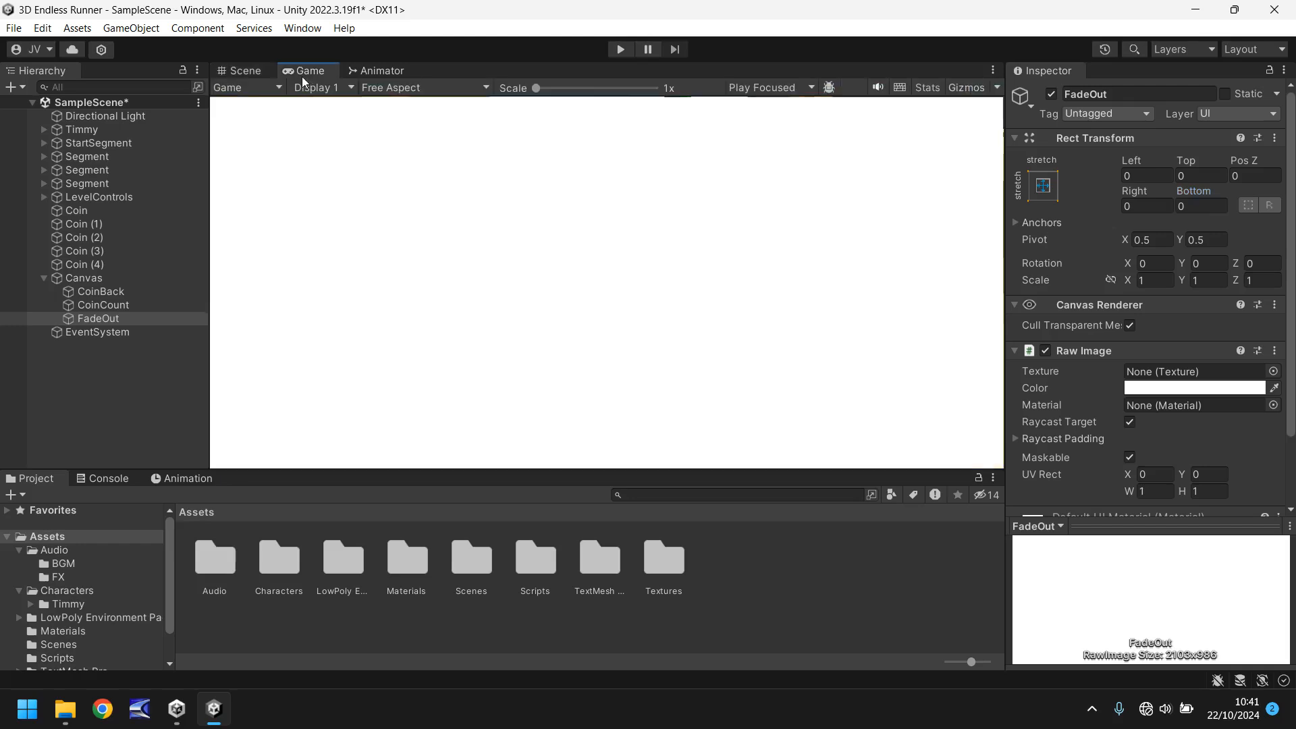
click(243, 70)
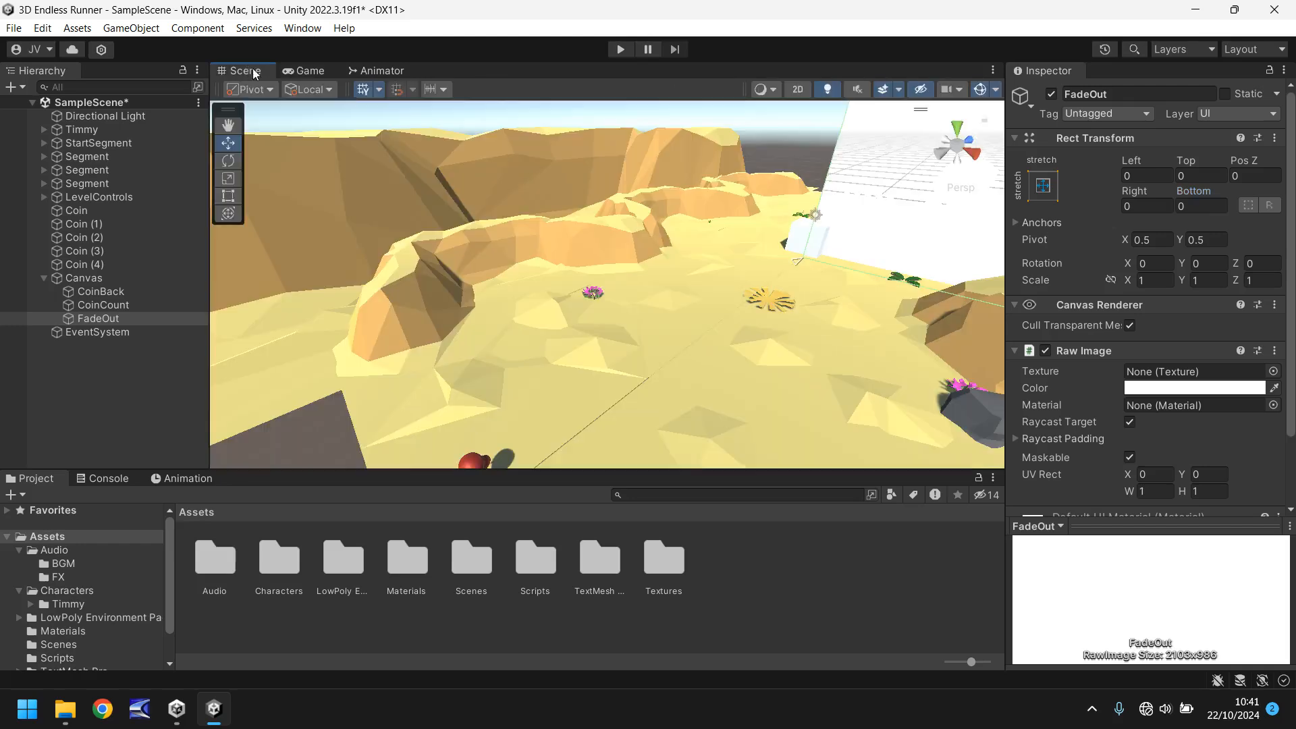
Set the FadeOut Raw Image colour to black with alpha 0.
click(1195, 388)
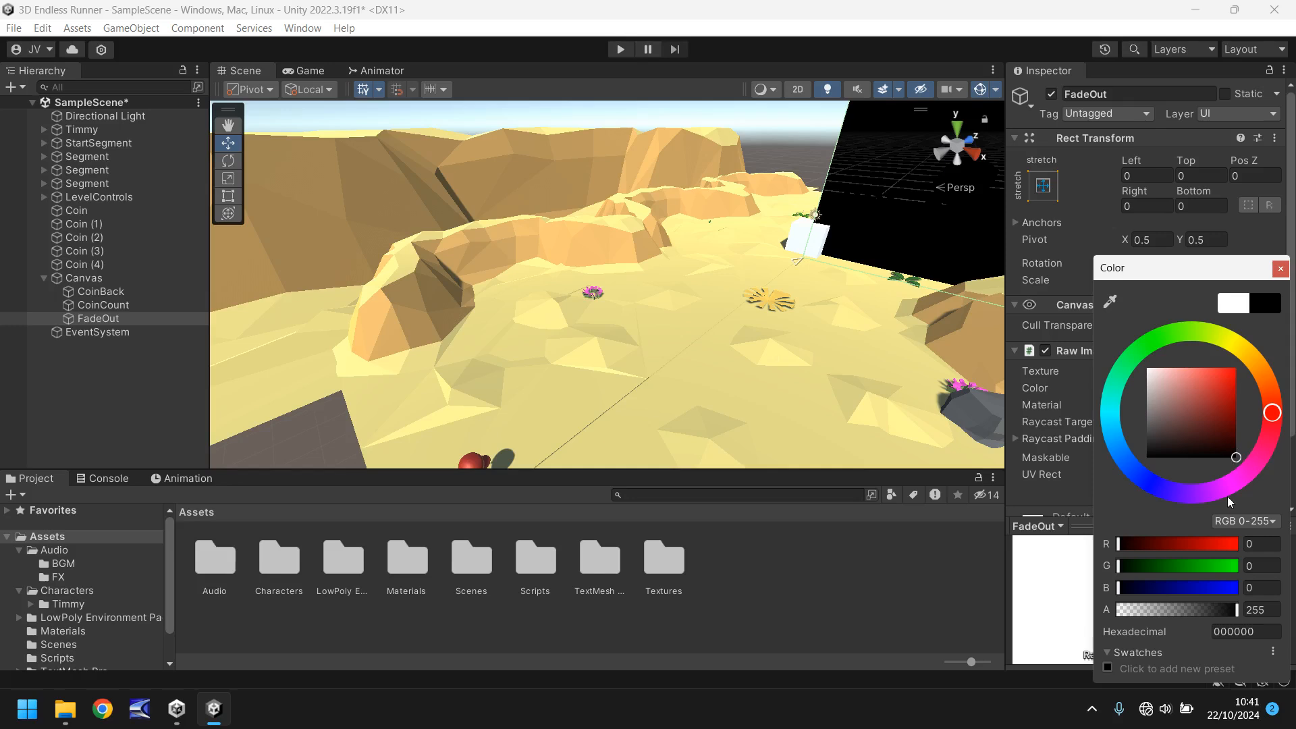
mouse_move(1189, 478)
text(0)
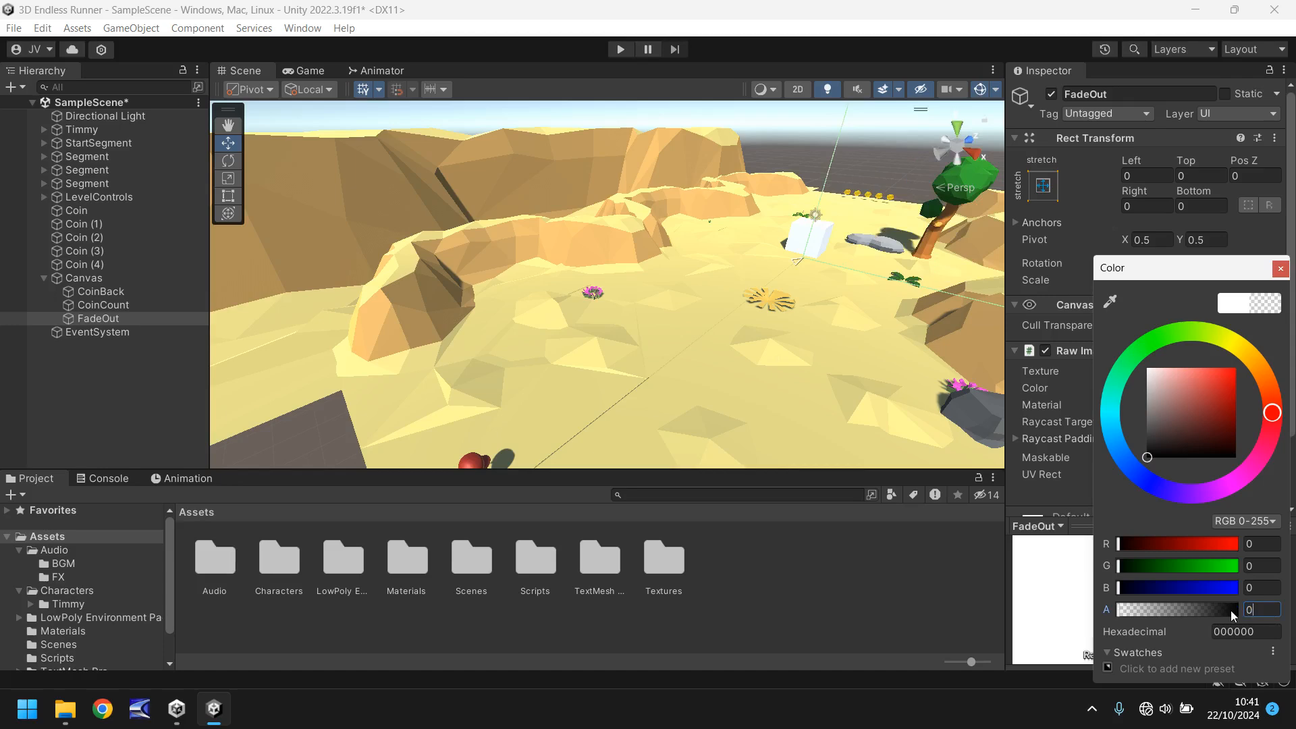
mouse_move(1137, 614)
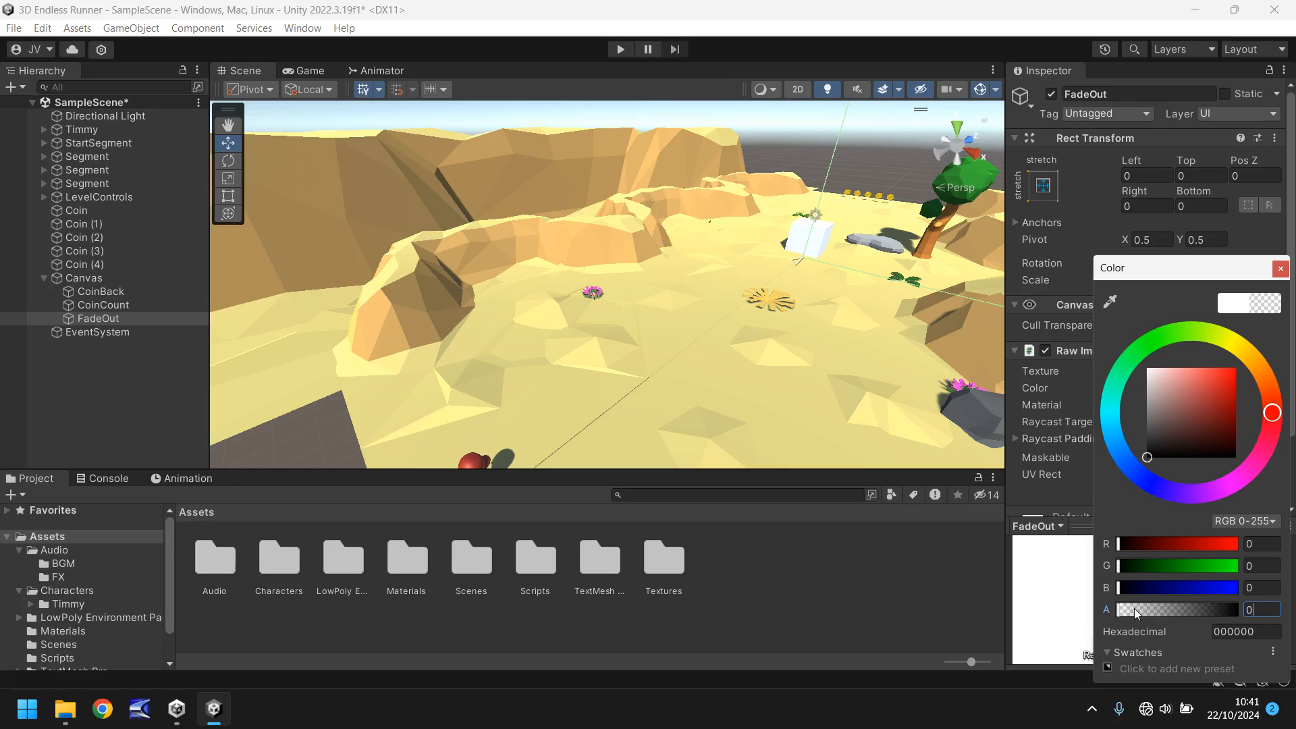
drag(1124, 609, 1178, 609)
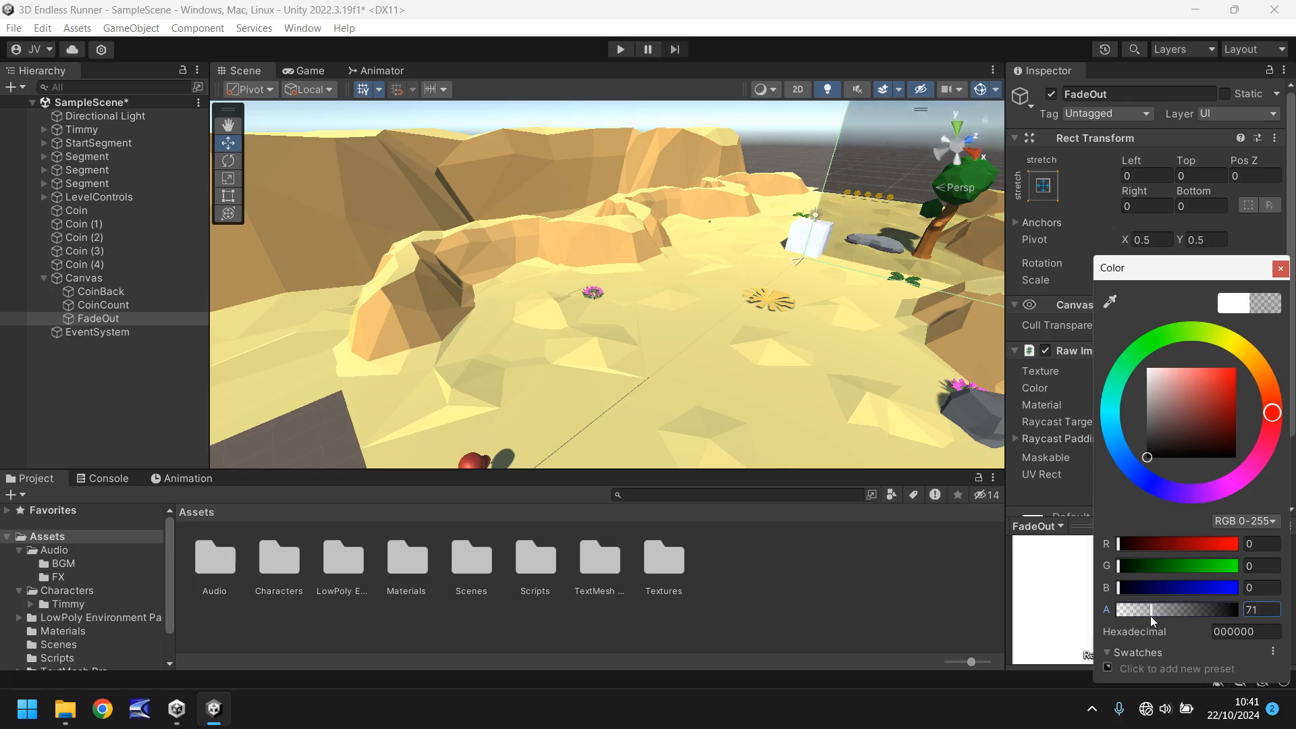
drag(1149, 609, 1195, 609)
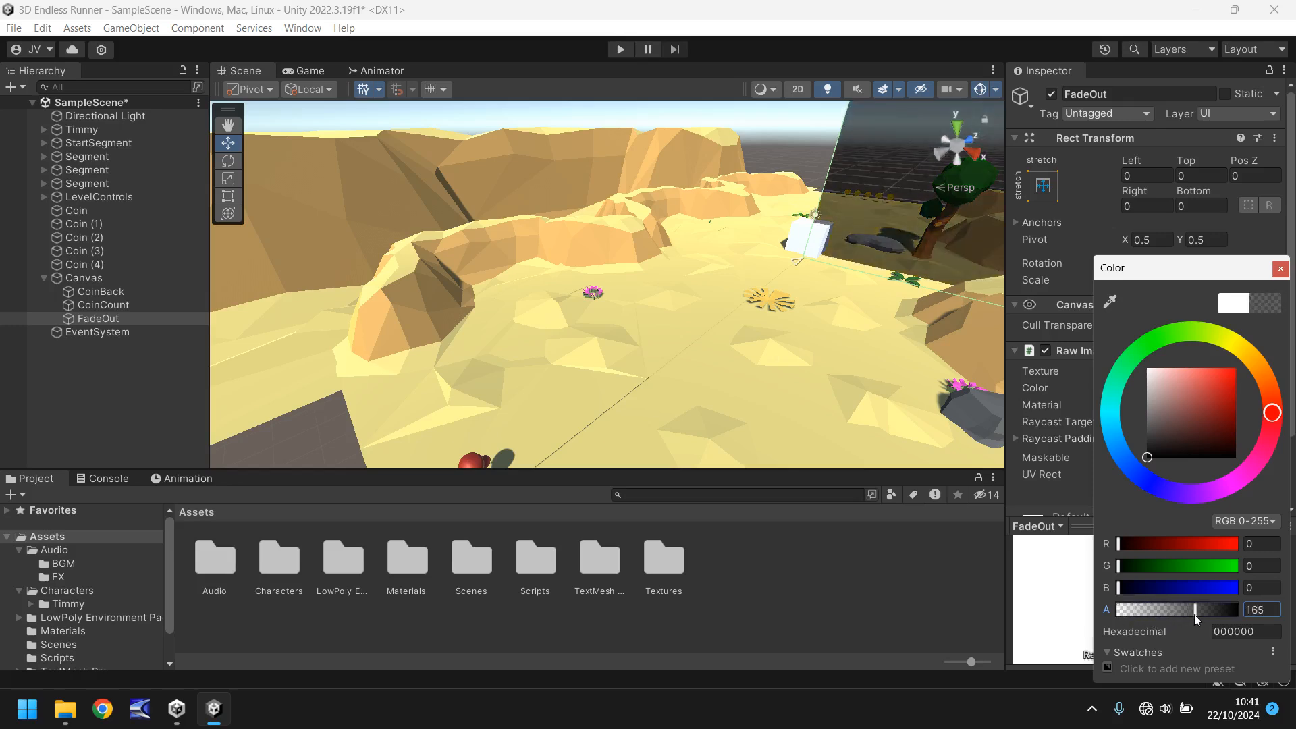
drag(1194, 609, 1109, 609)
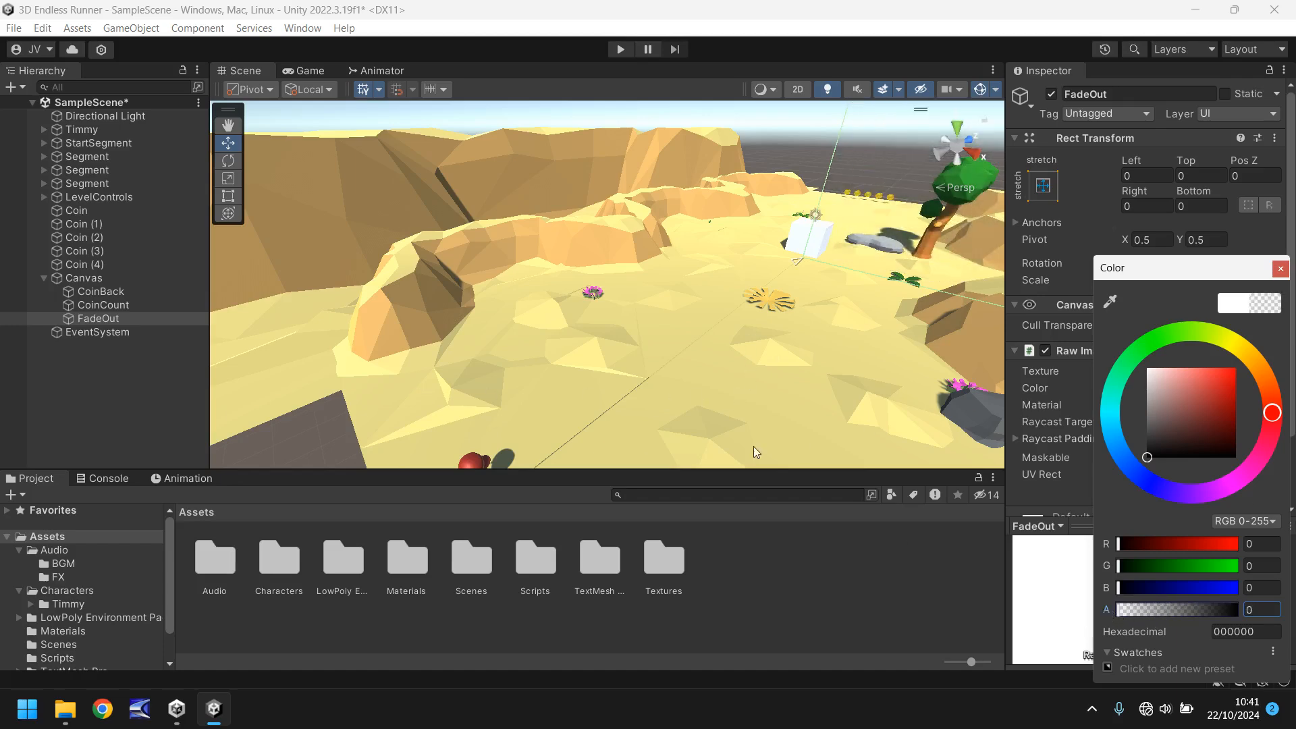
click(1281, 267)
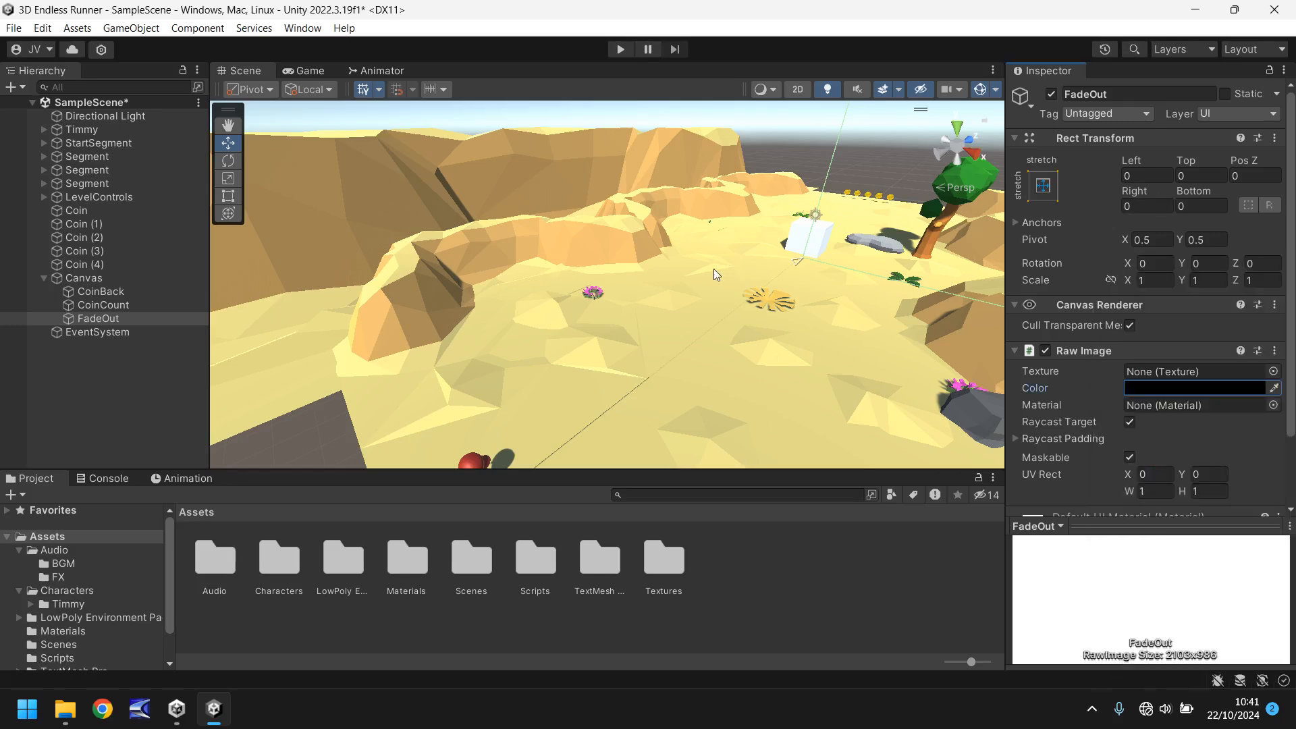
mouse_move(439, 304)
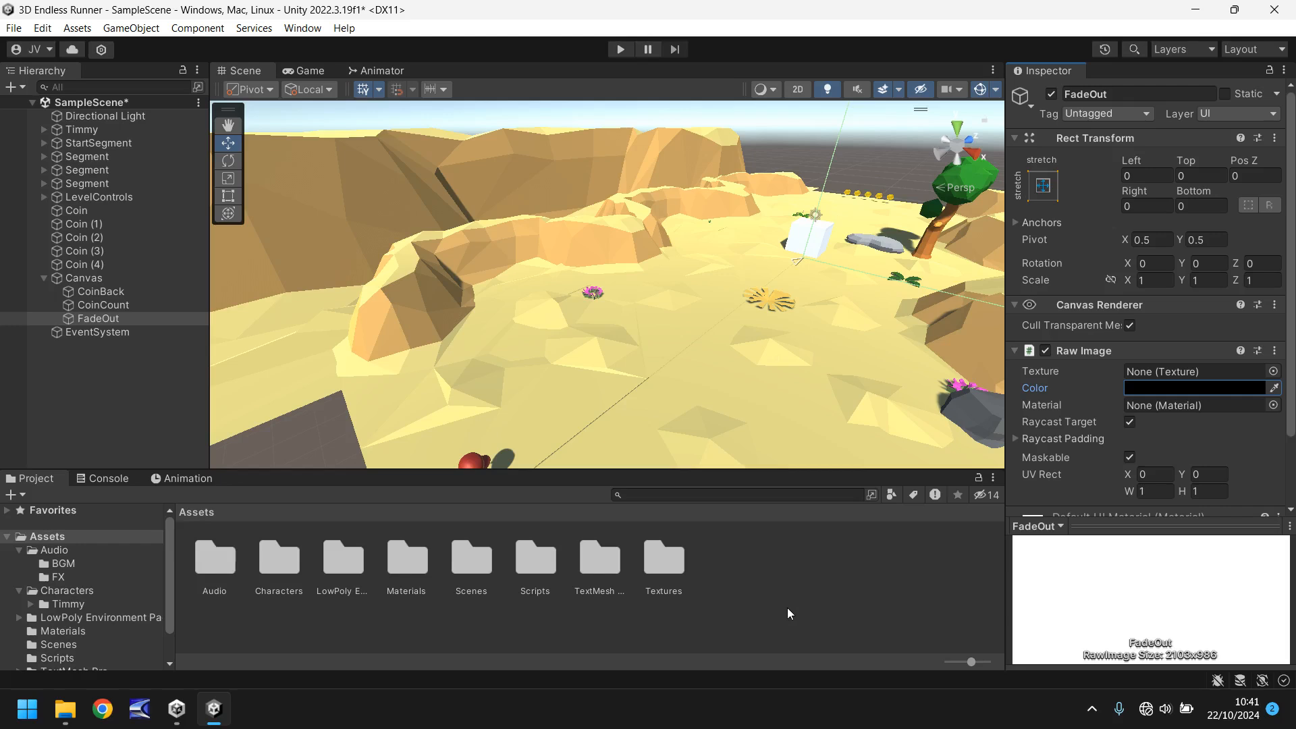
mouse_move(891, 163)
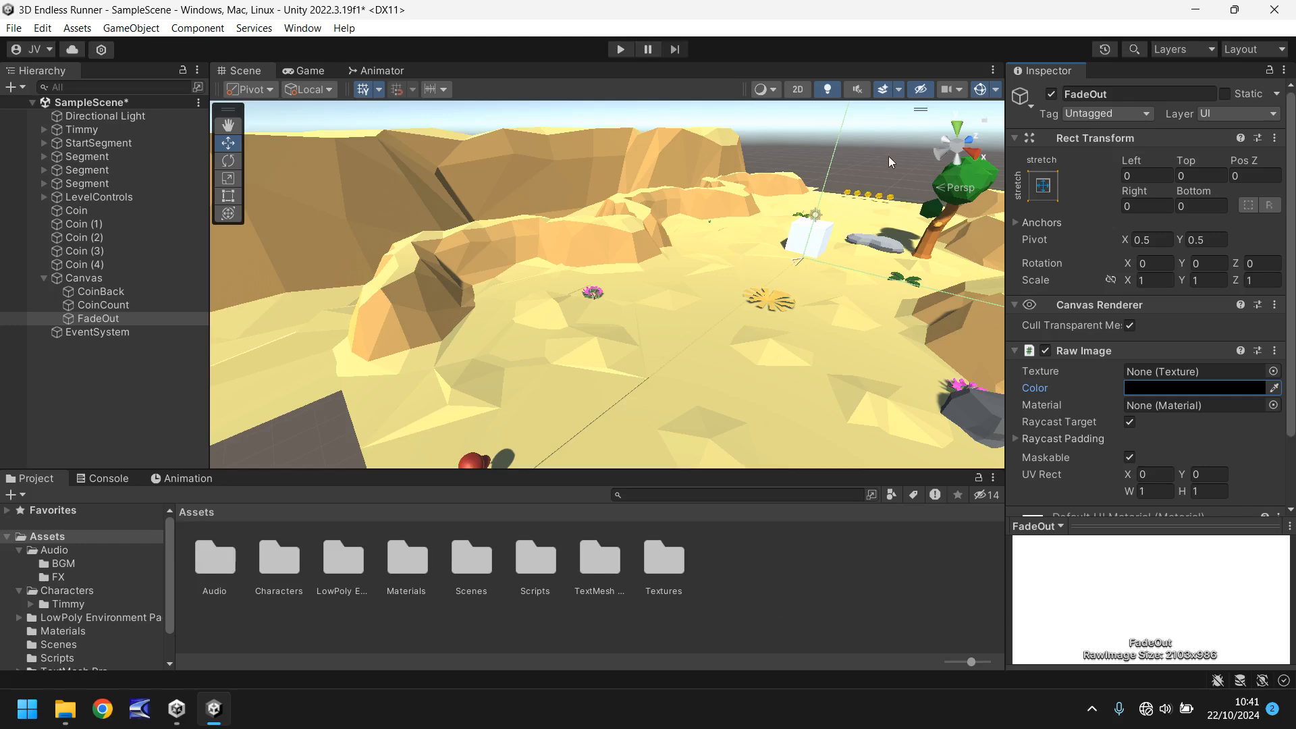
mouse_move(833, 206)
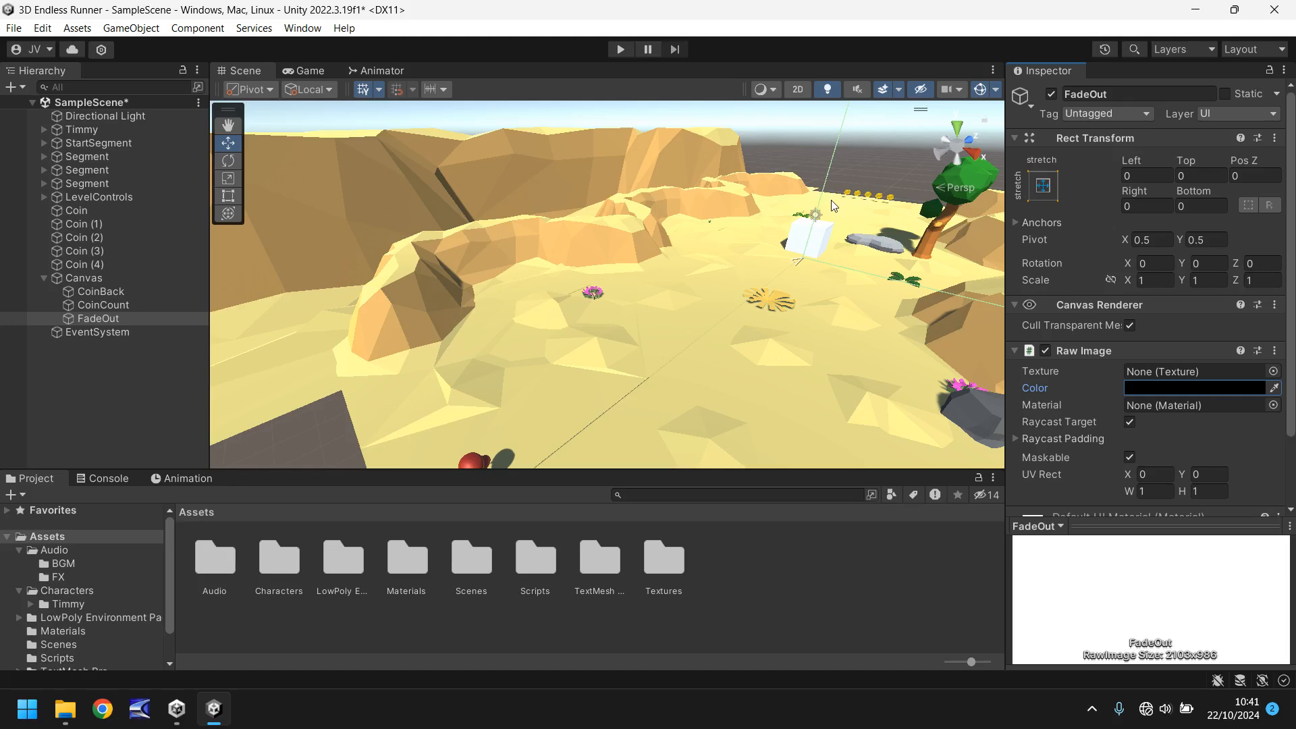
mouse_move(809, 596)
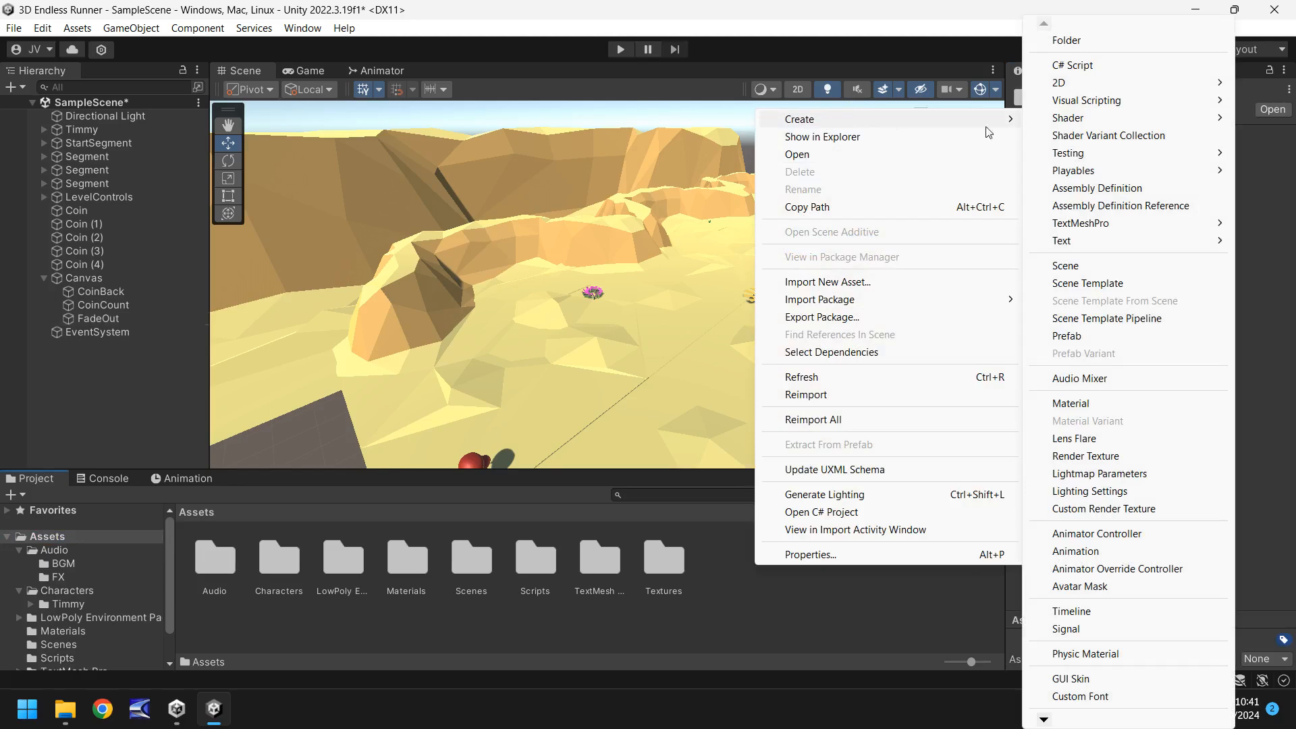
Create a folder named Animations in Assets and open it.
click(1065, 39)
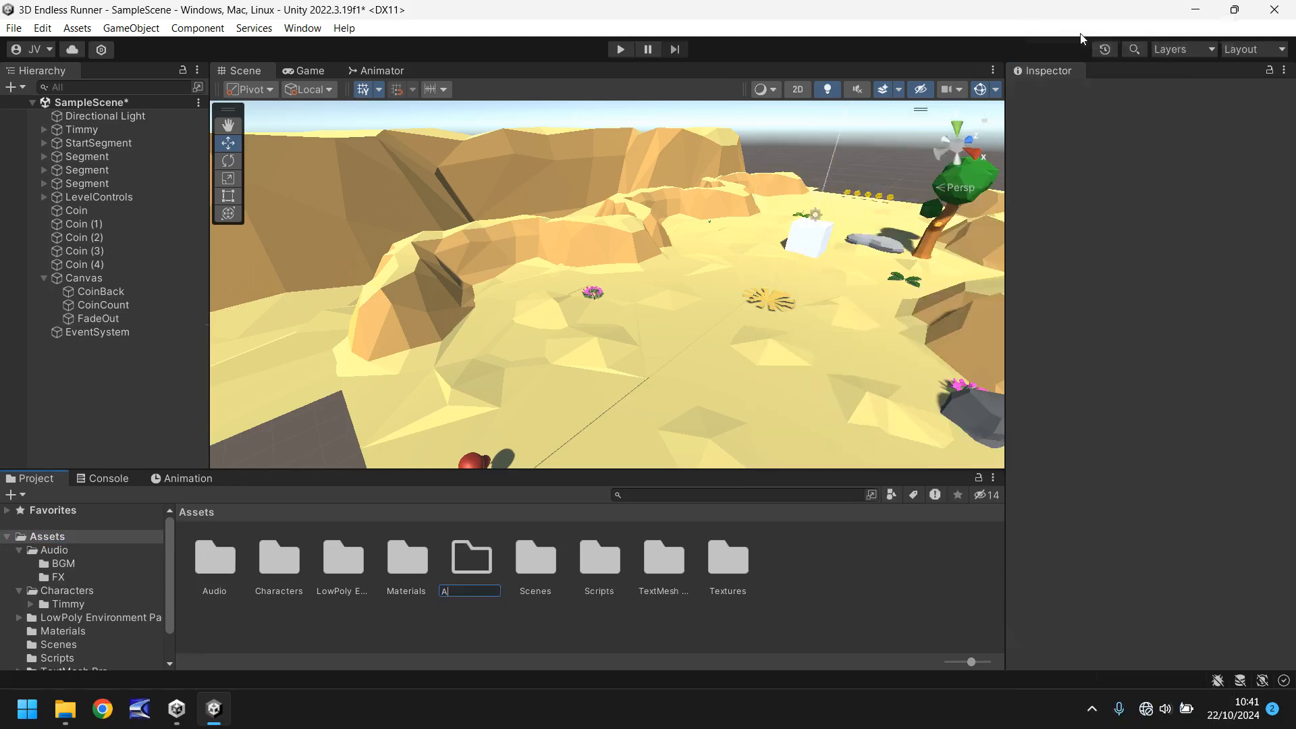
text(nimations)
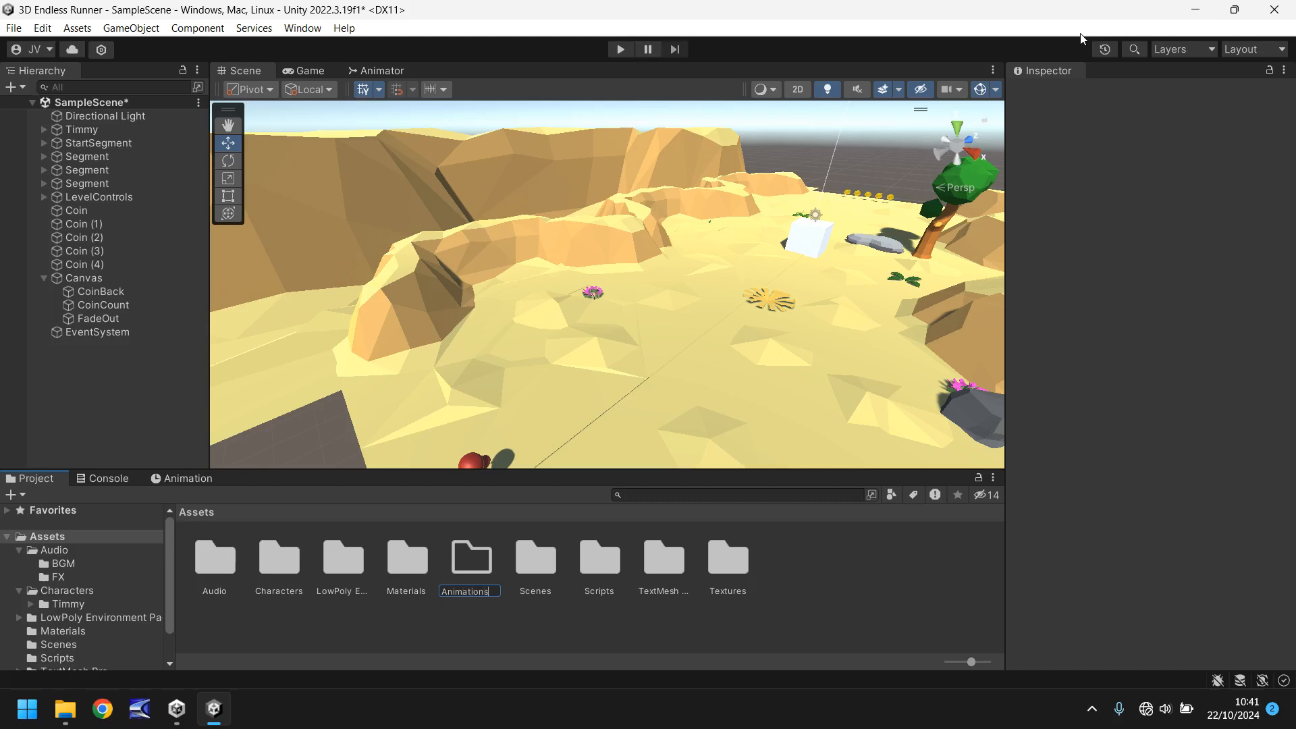
double_click(470, 557)
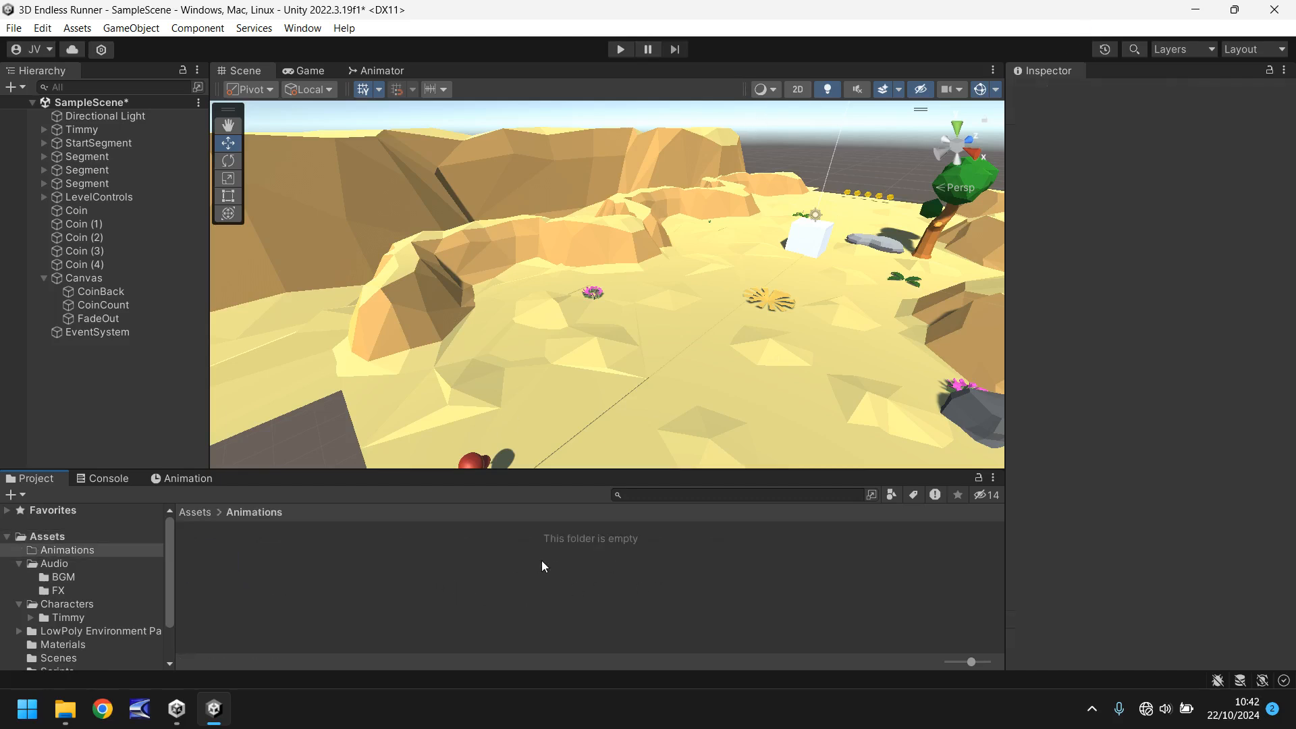
mouse_move(512, 577)
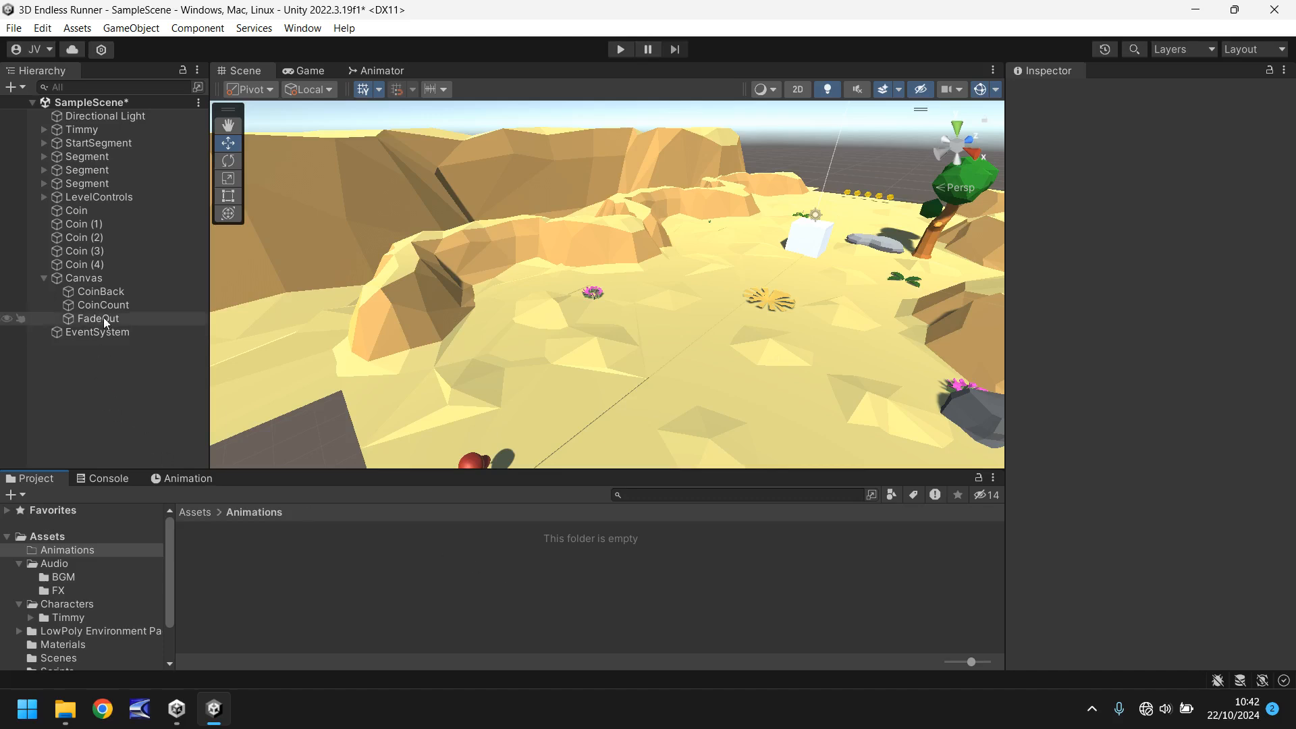
click(97, 318)
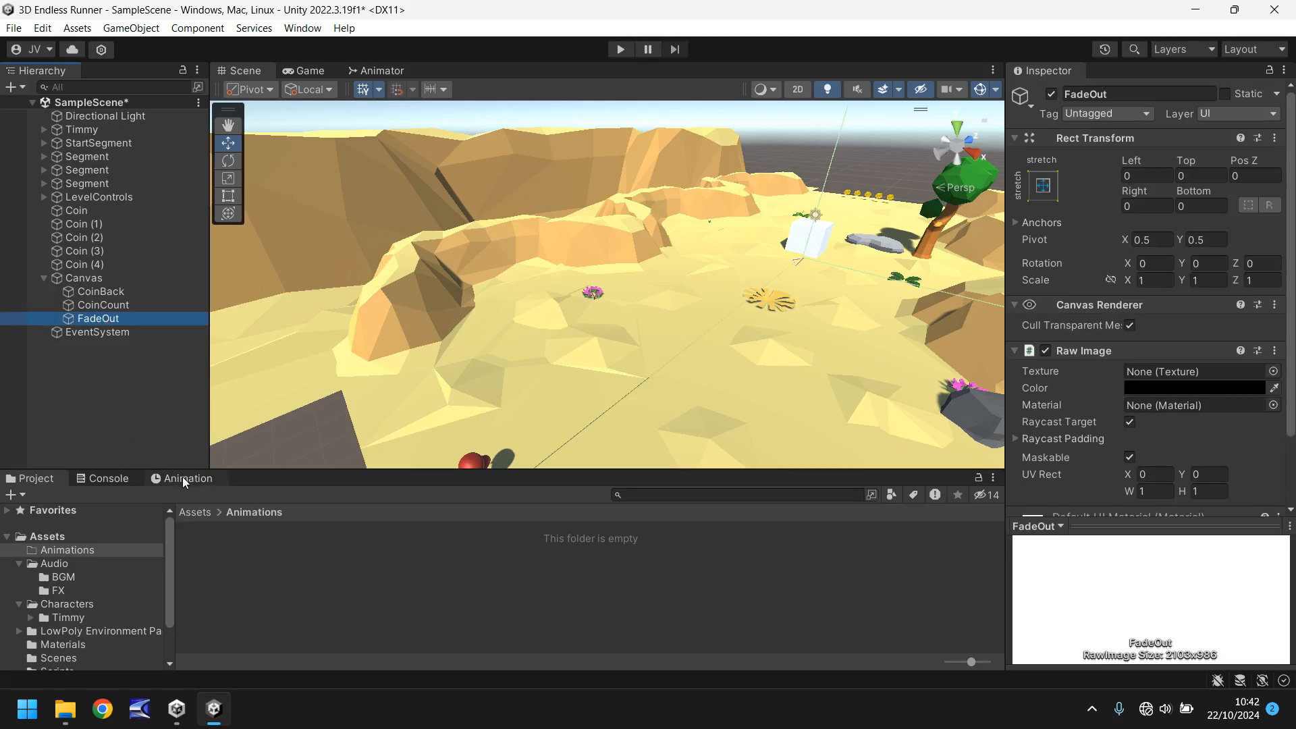
click(188, 478)
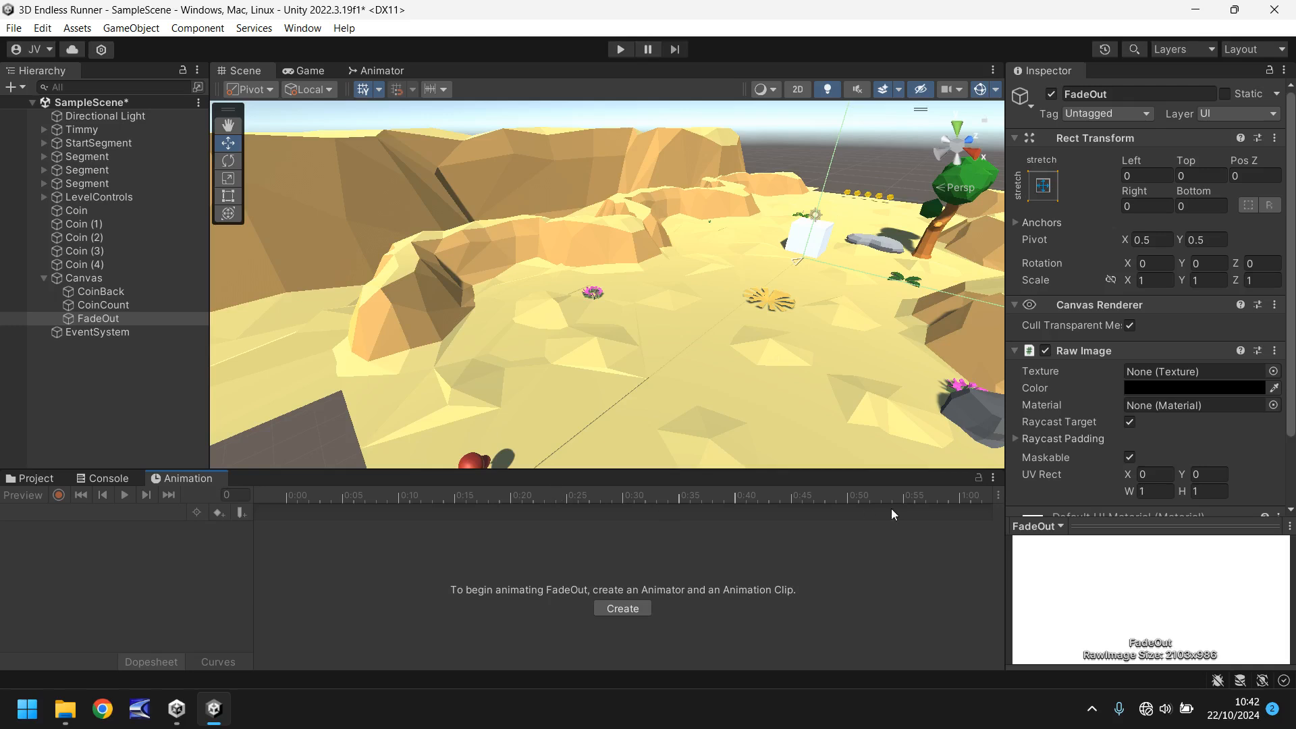
click(991, 478)
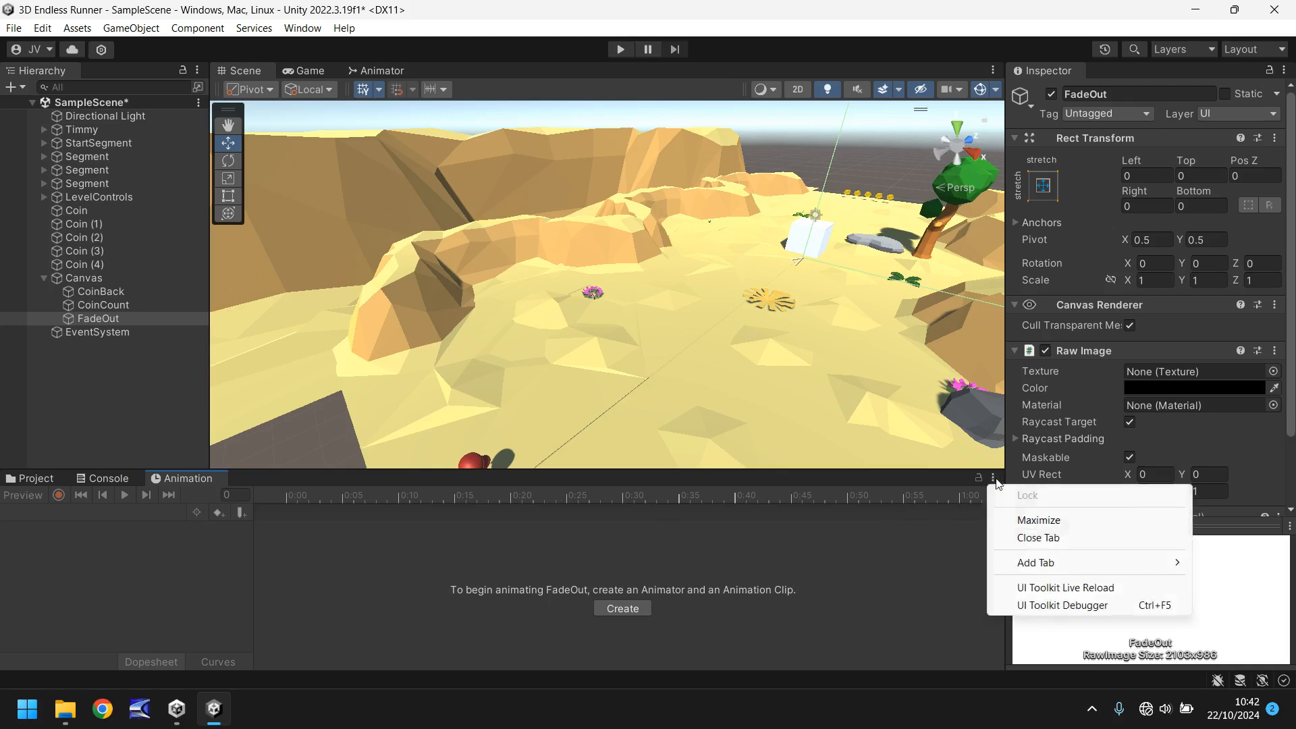
mouse_move(1022, 520)
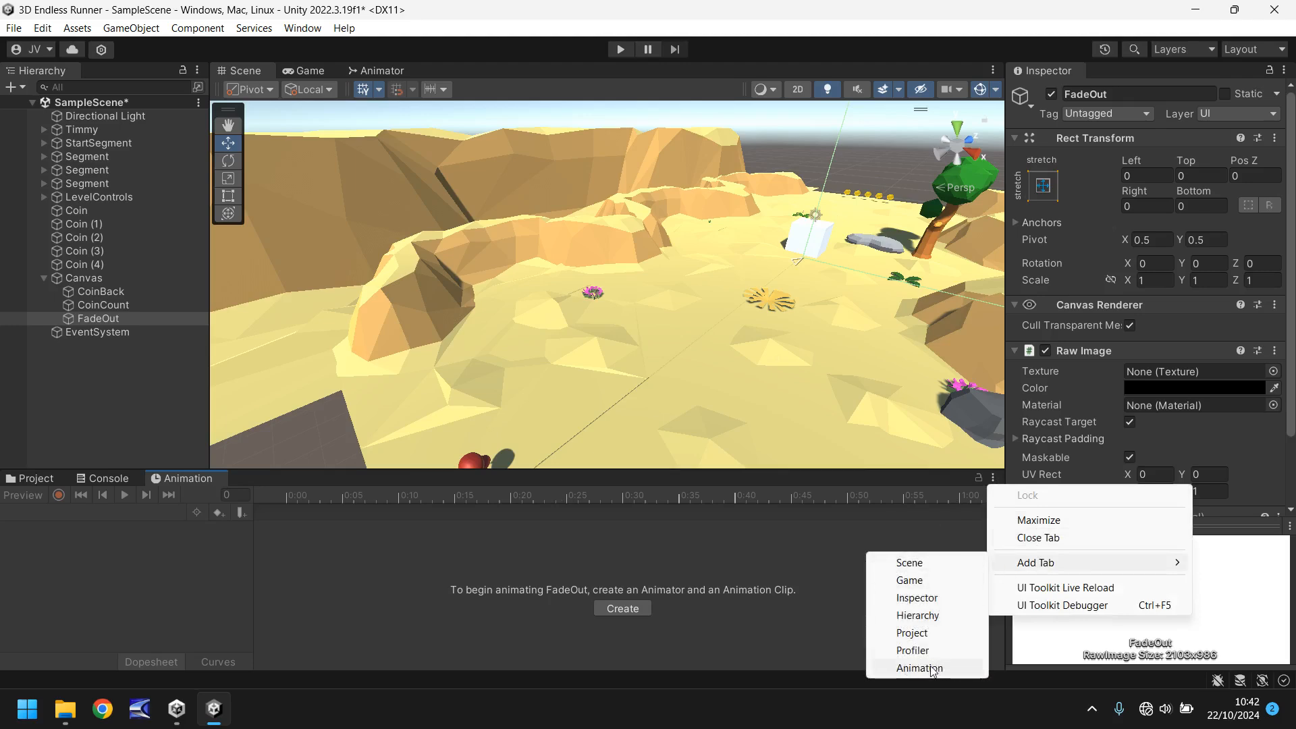
click(330, 589)
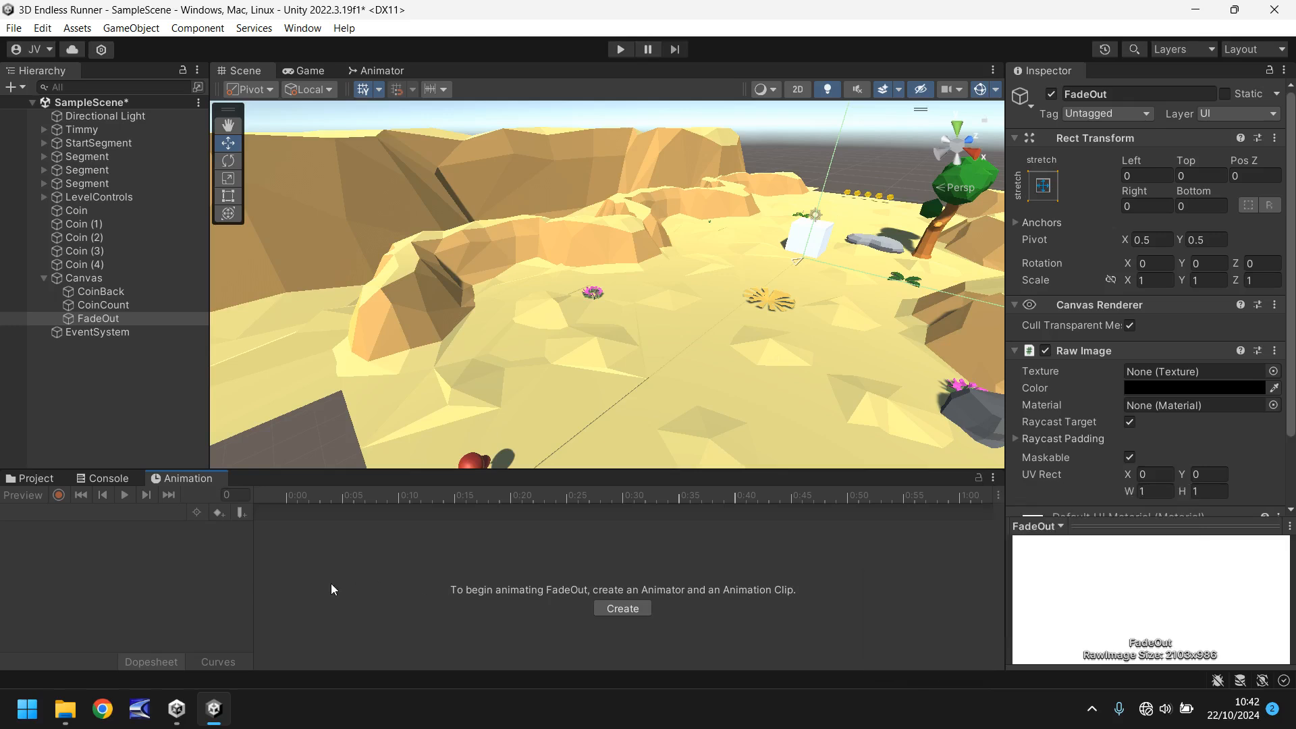
mouse_move(793, 242)
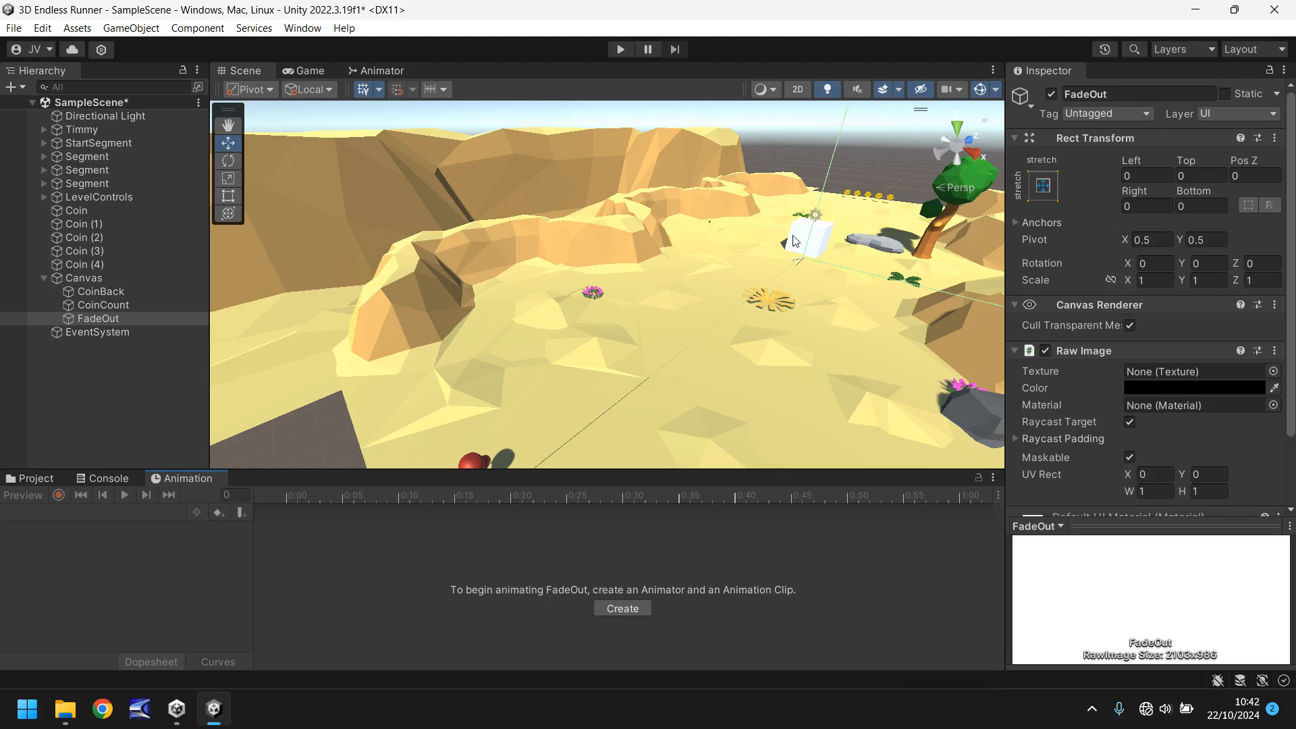
mouse_move(438, 568)
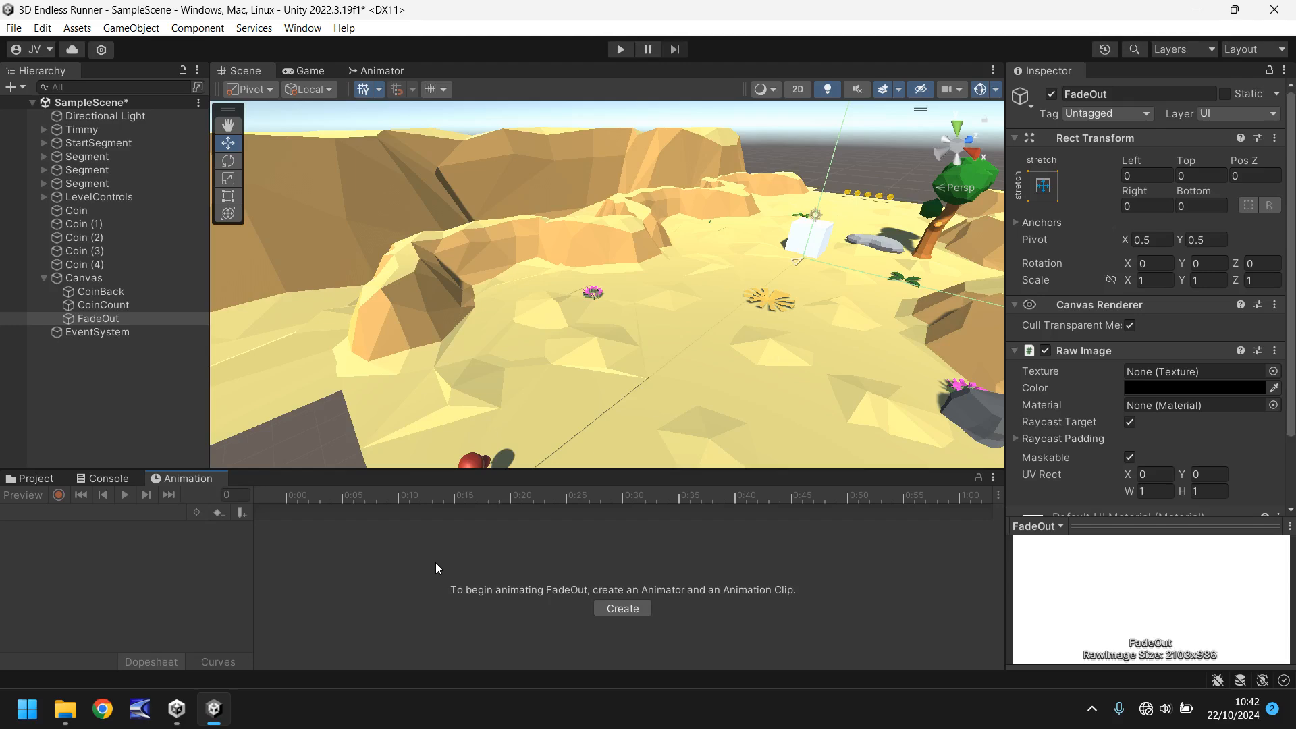
mouse_move(570, 609)
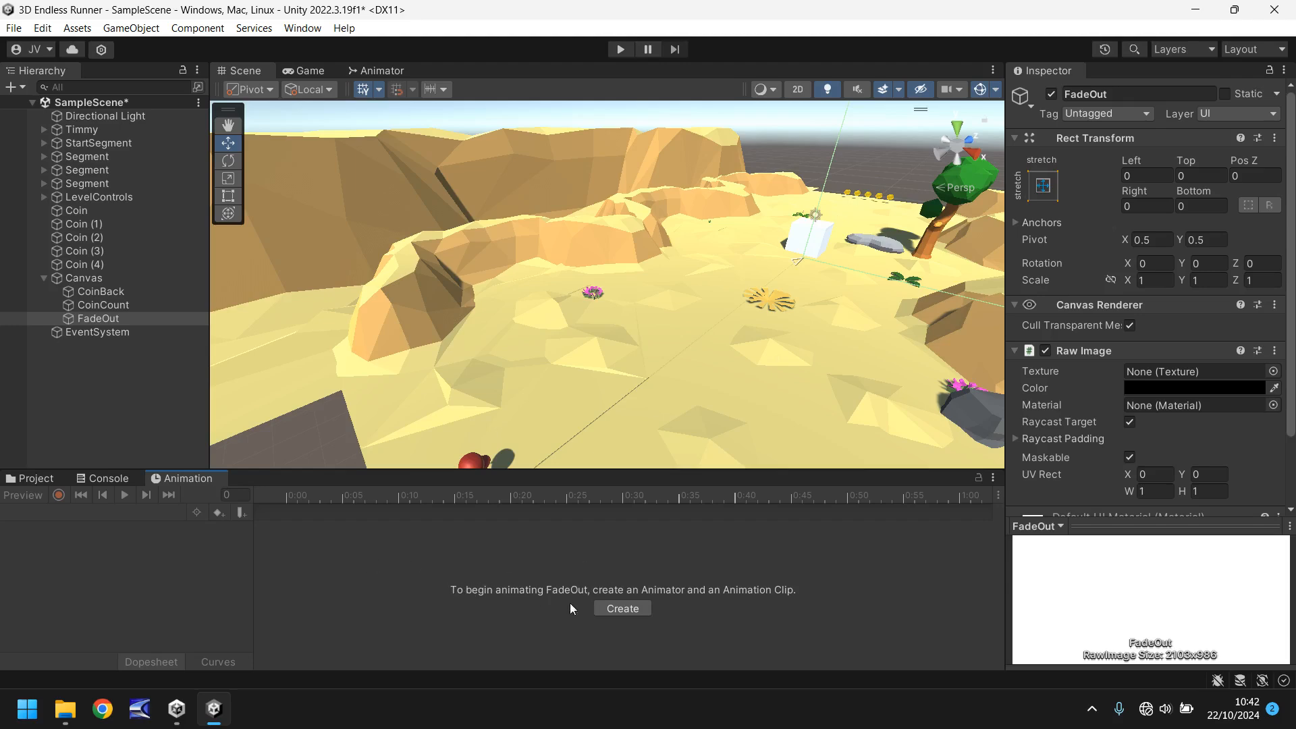
Save a new animation clip named FadeOut in Assets/Animations.
click(622, 608)
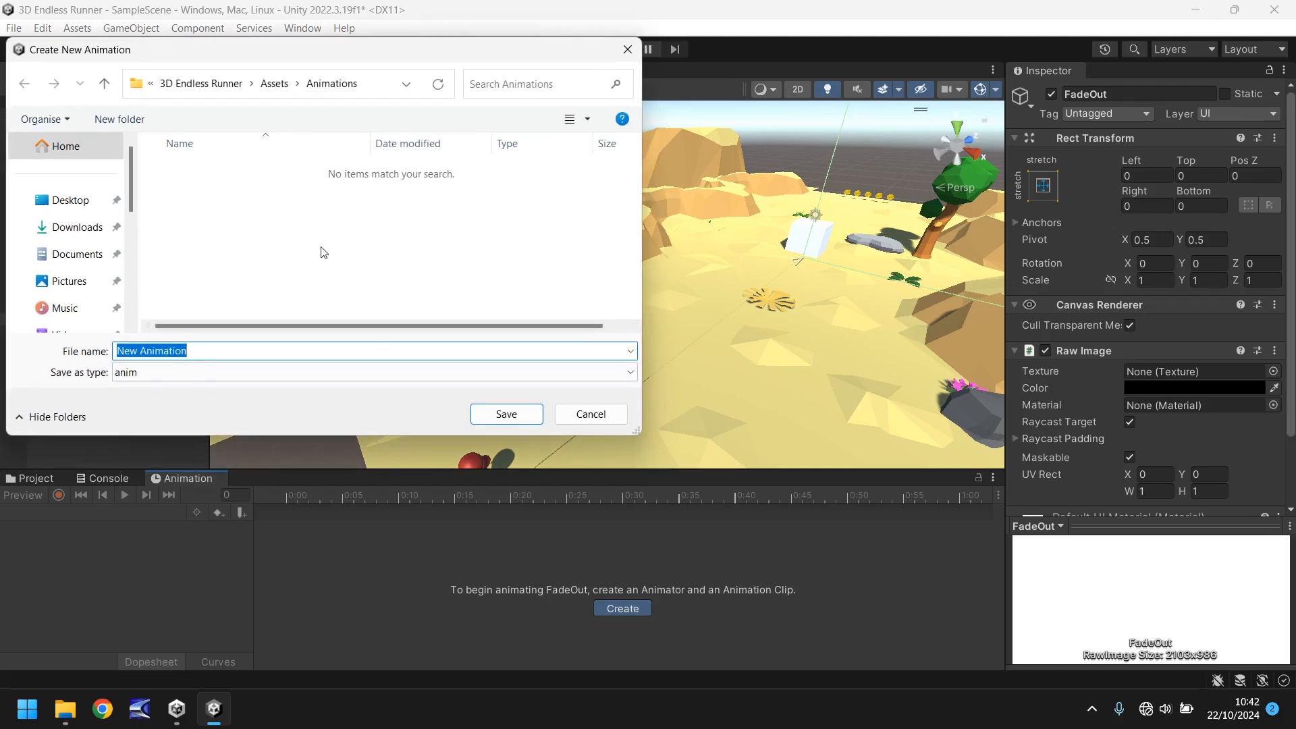
text(FadeOut)
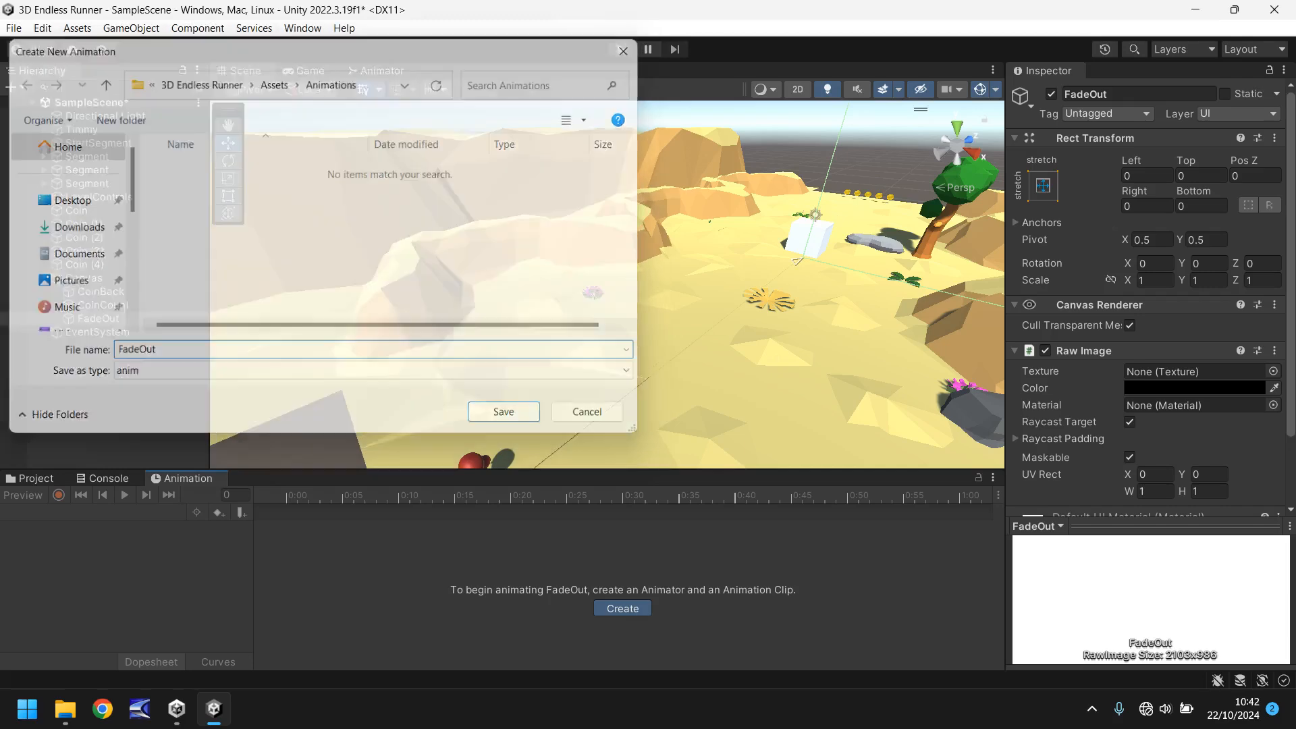
click(502, 412)
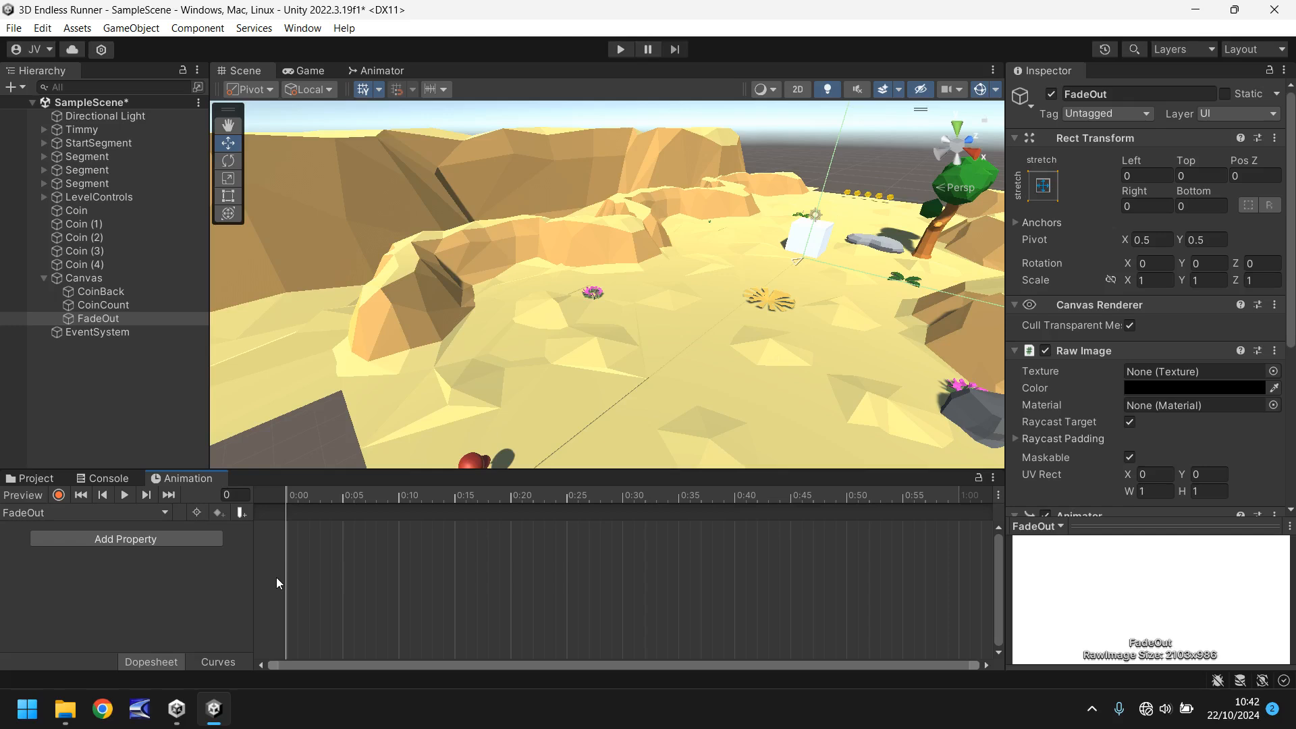
mouse_move(176, 587)
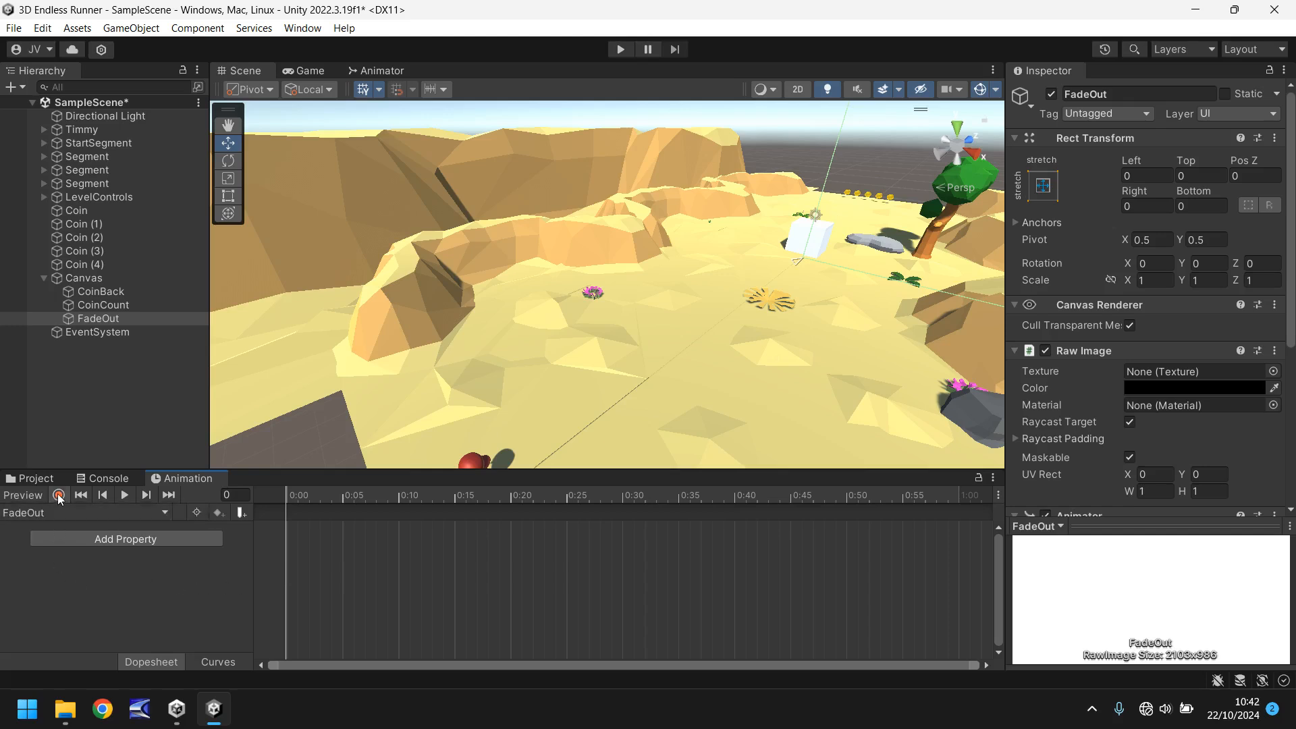
Record a Raw Image colour keyframe with alpha 0, then move to frame 180 for the opaque black key.
click(58, 494)
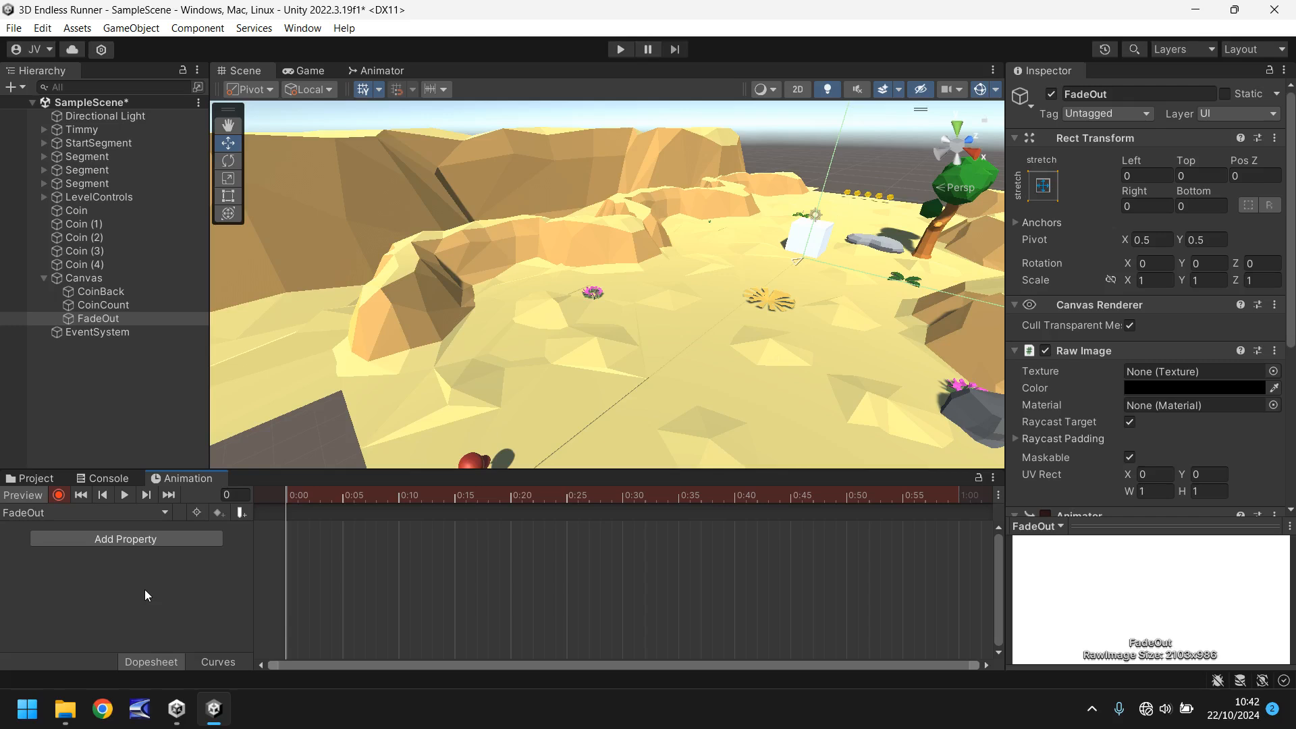
mouse_move(159, 585)
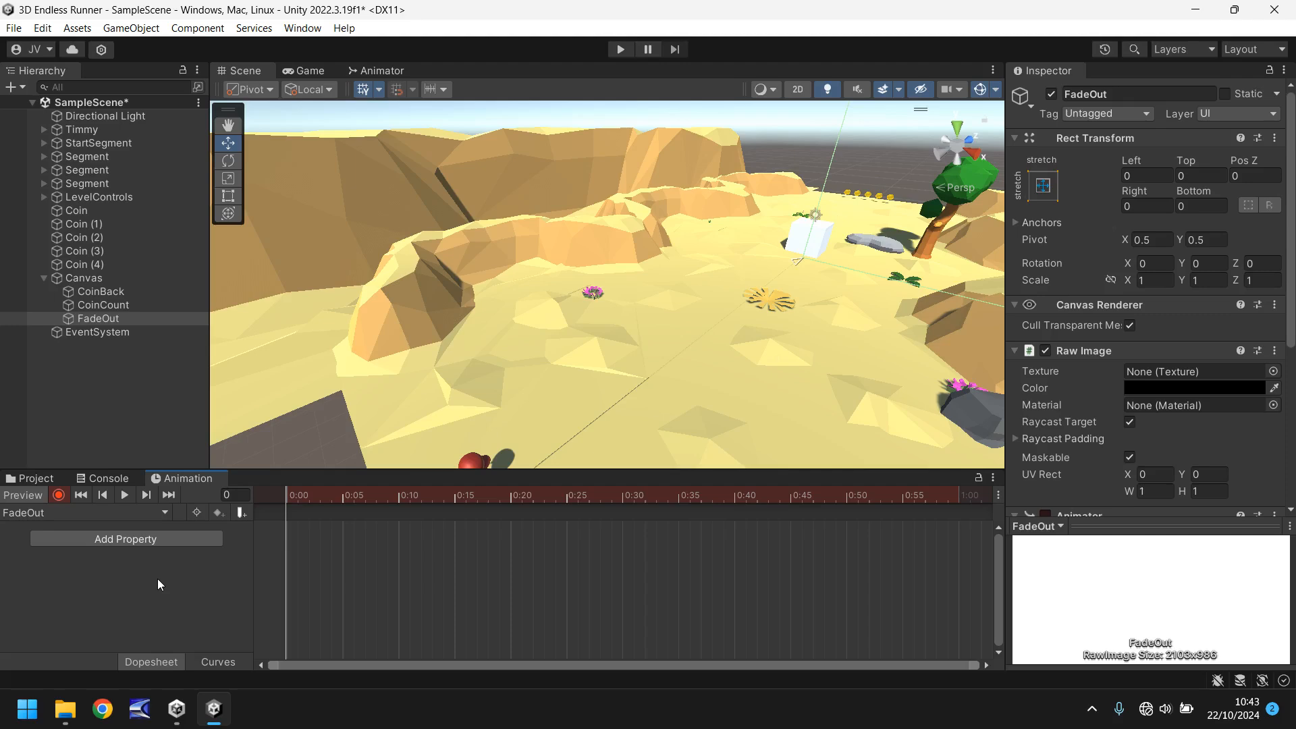
mouse_move(182, 608)
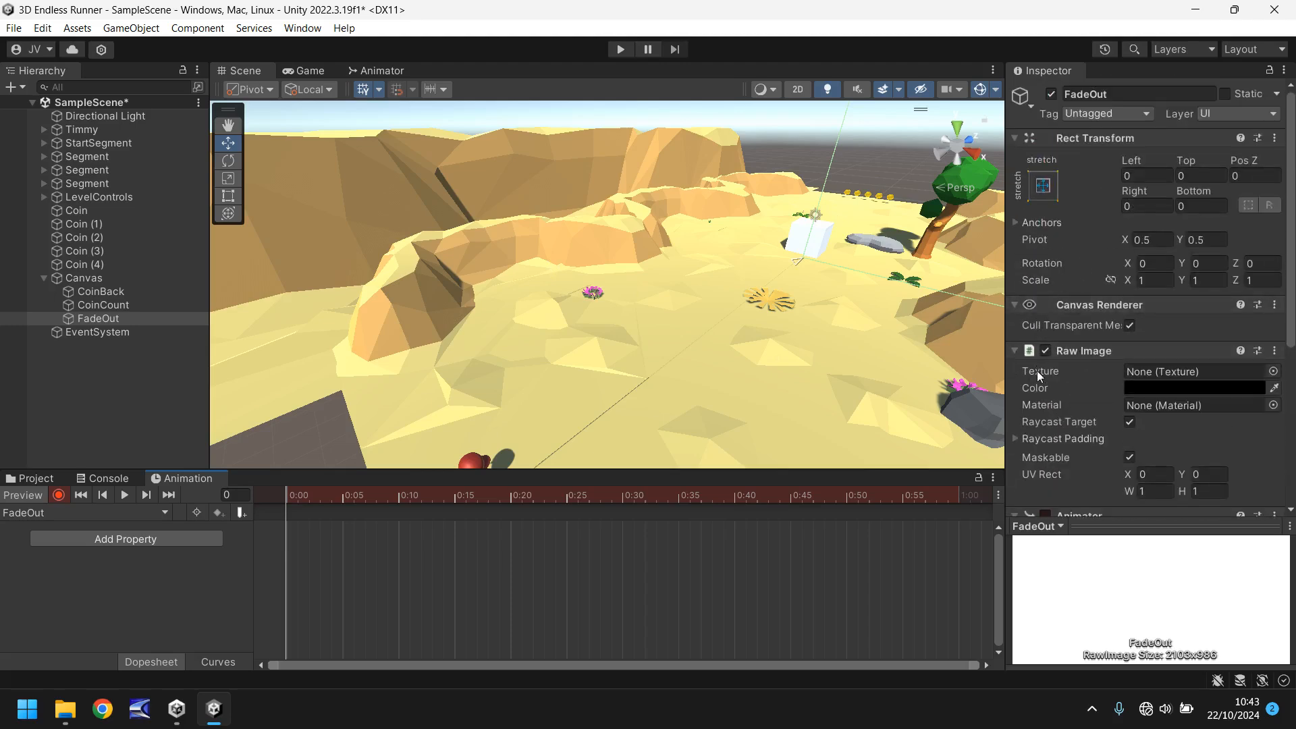
click(1195, 388)
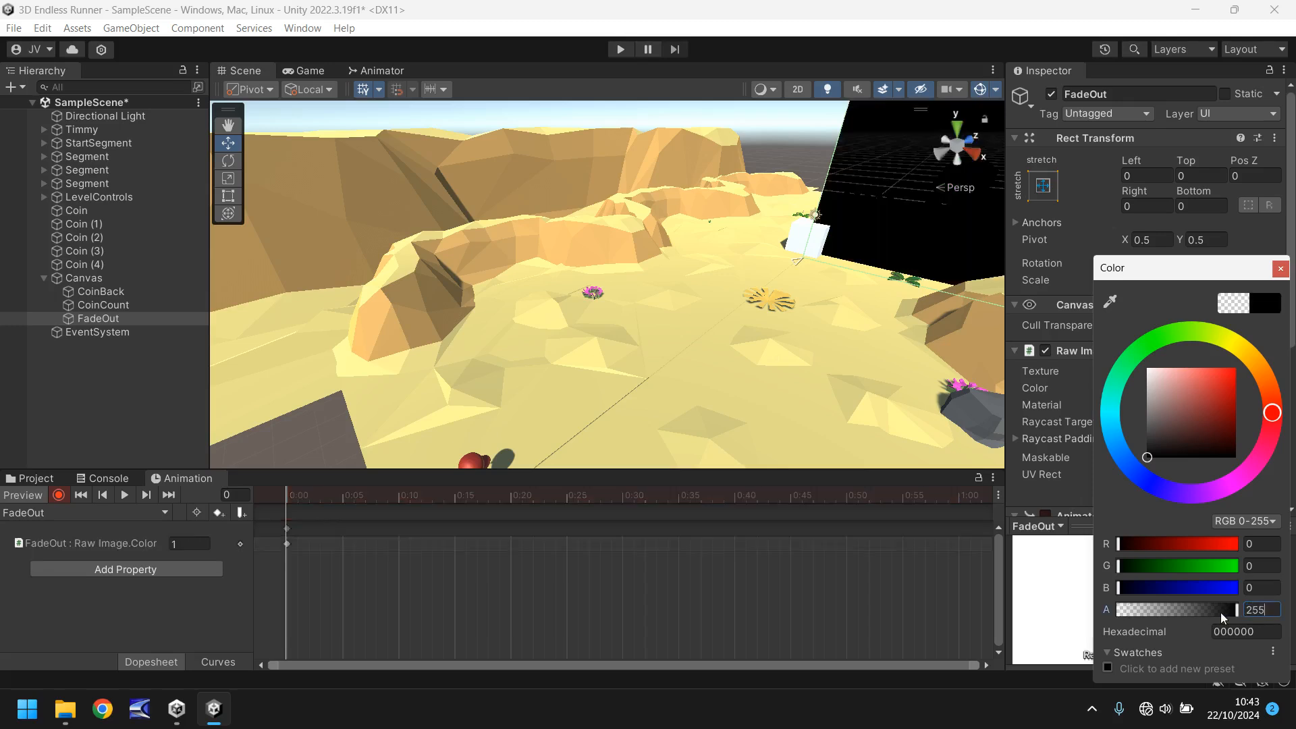
text(0)
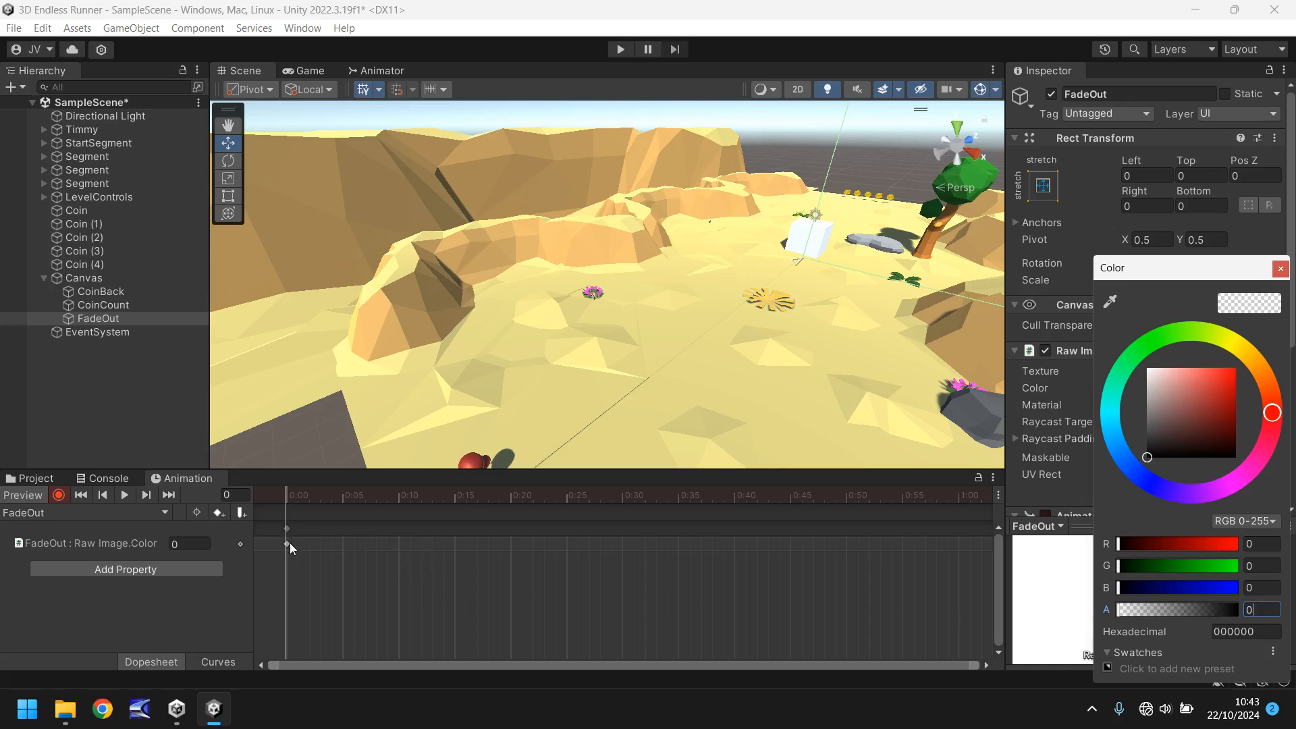
mouse_move(308, 559)
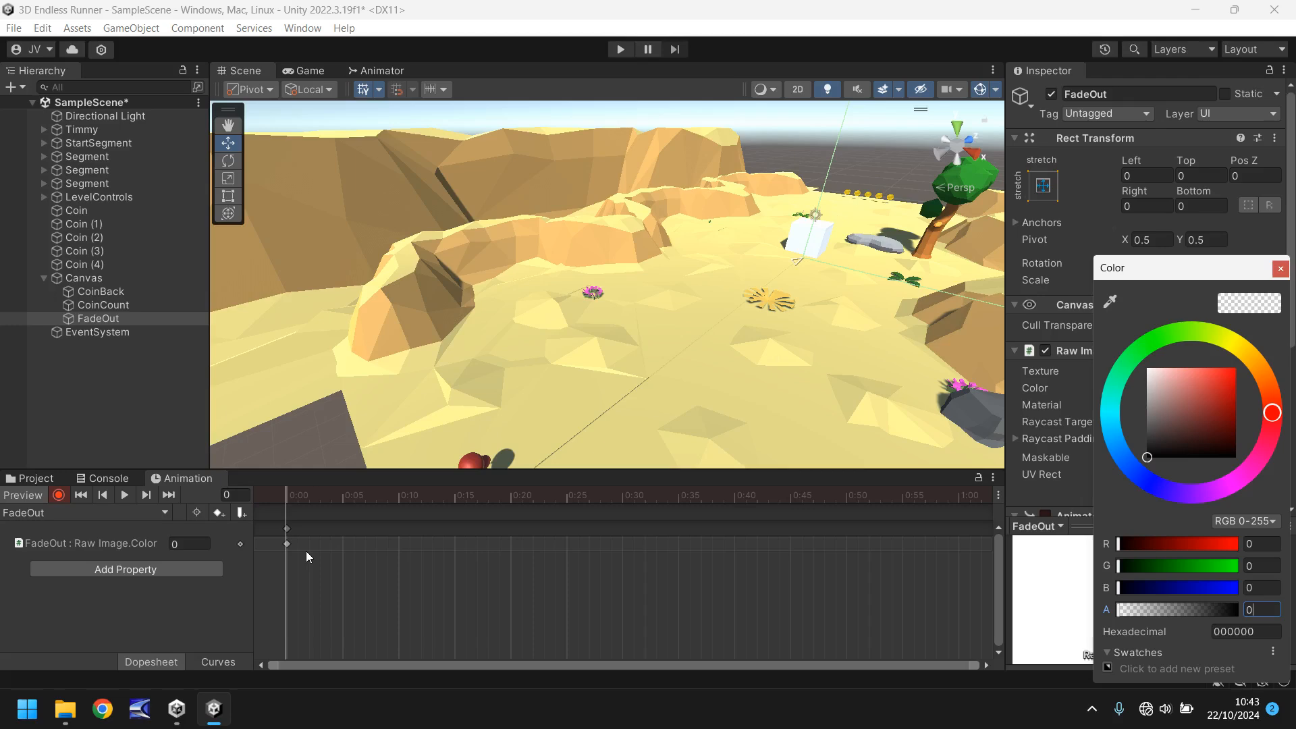
mouse_move(257, 529)
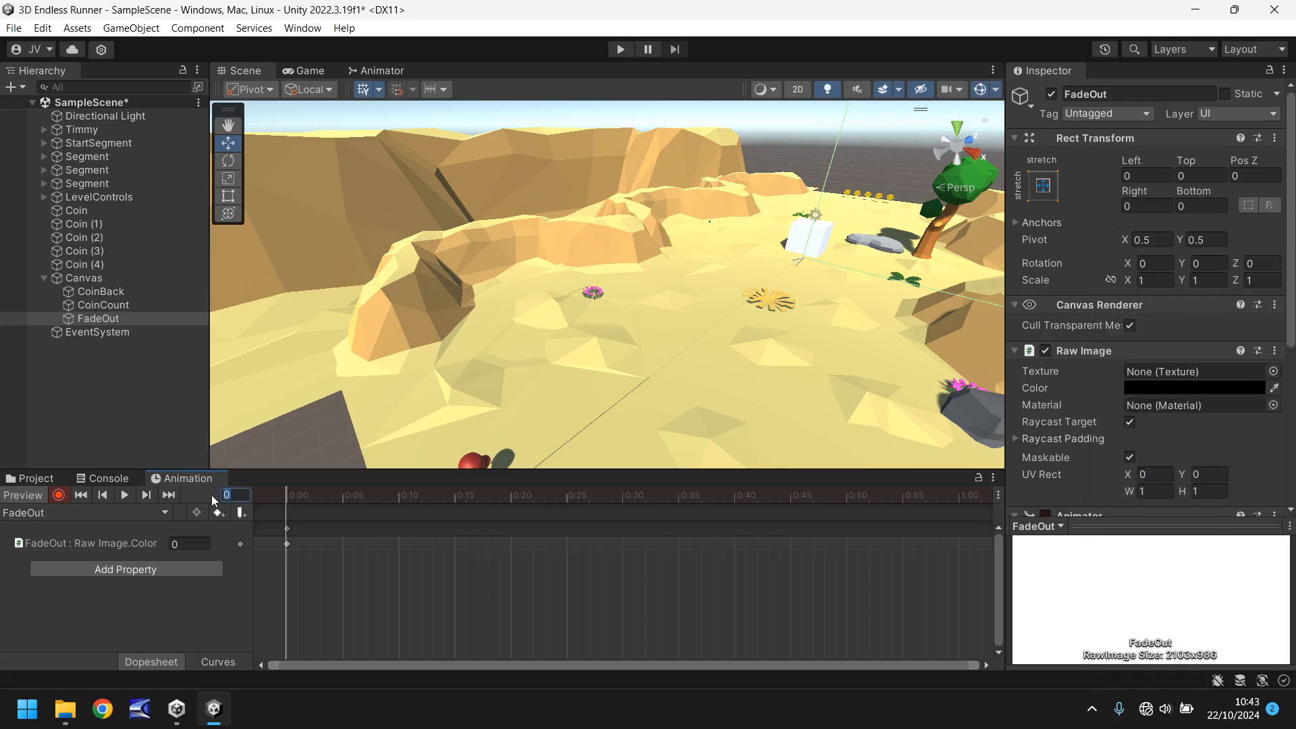
text(180)
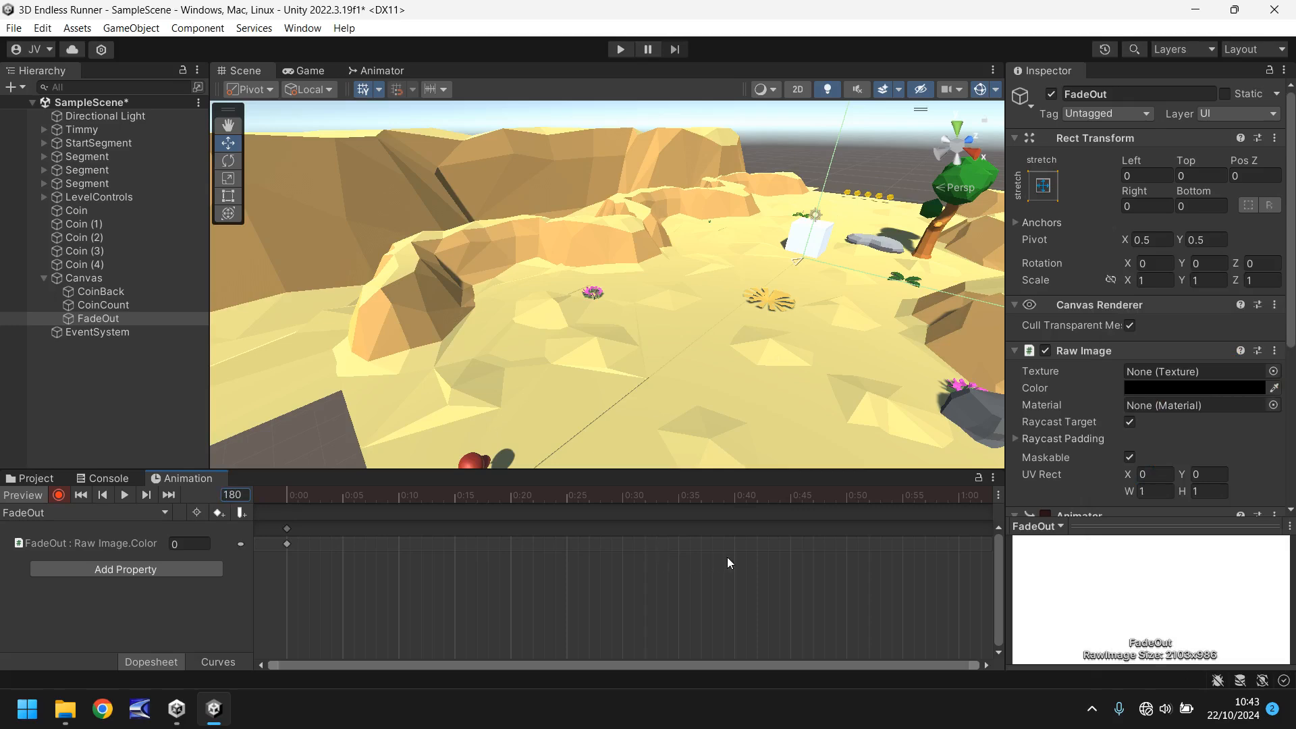
click(1197, 387)
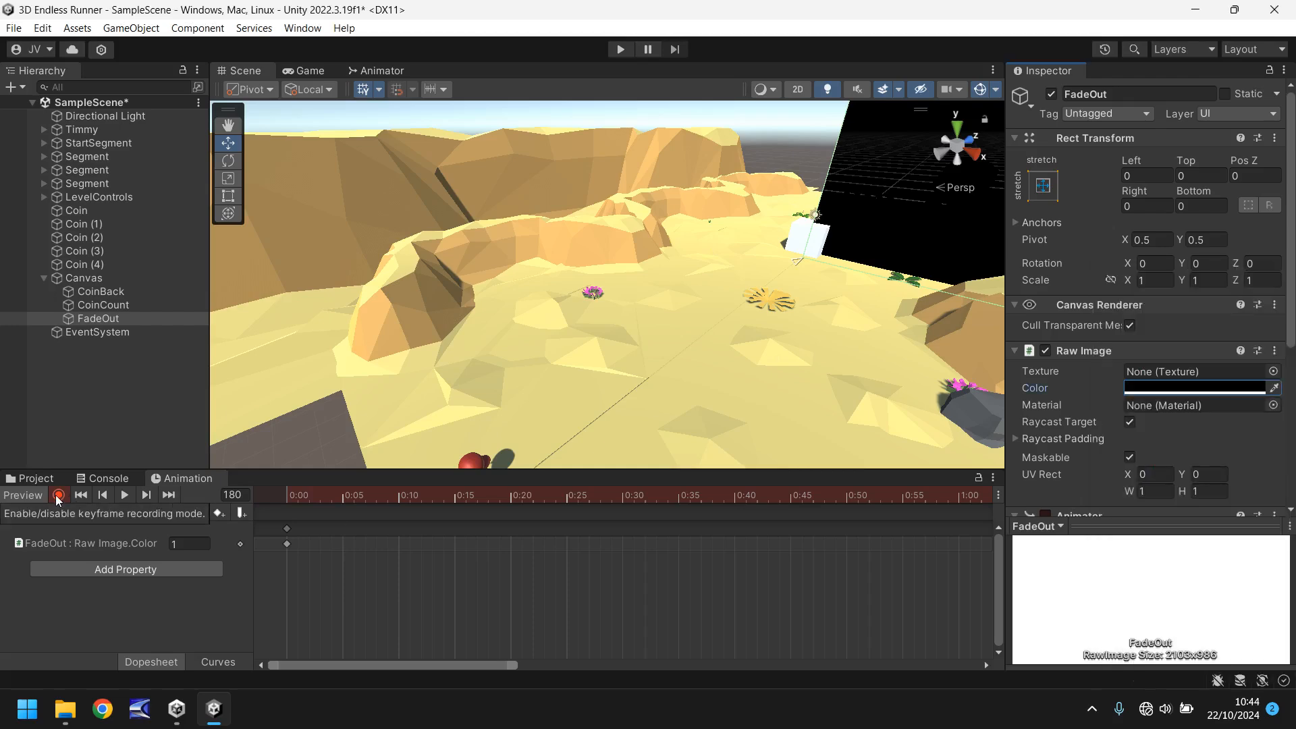
Stop recording, untick Loop Time on the FadeOut clip, and run the game.
click(58, 494)
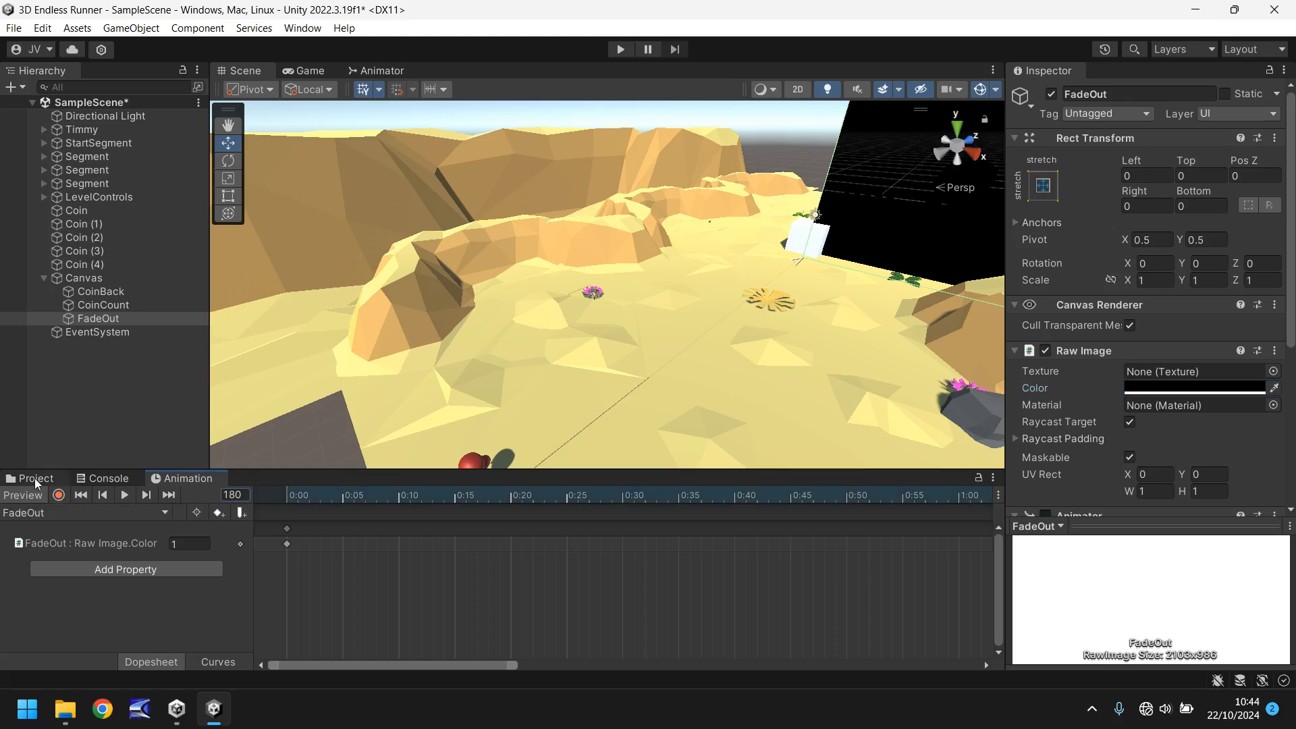
click(34, 478)
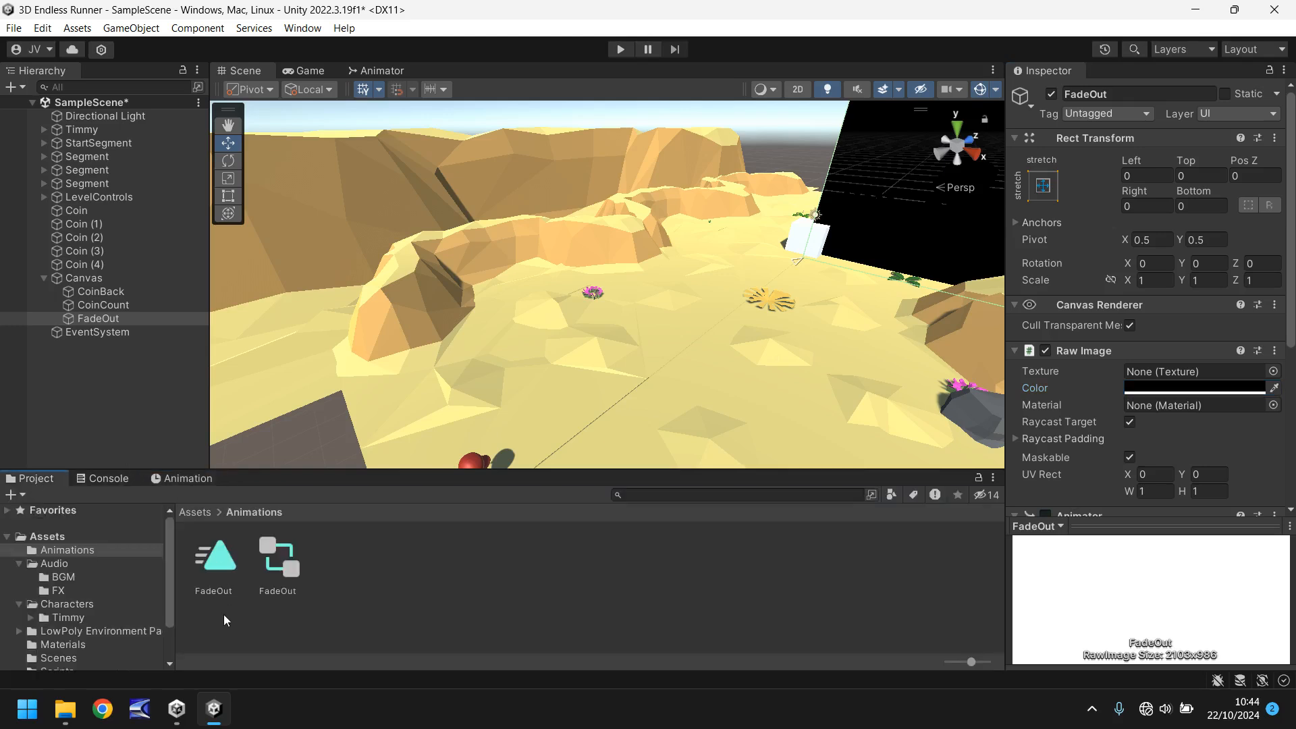
click(213, 558)
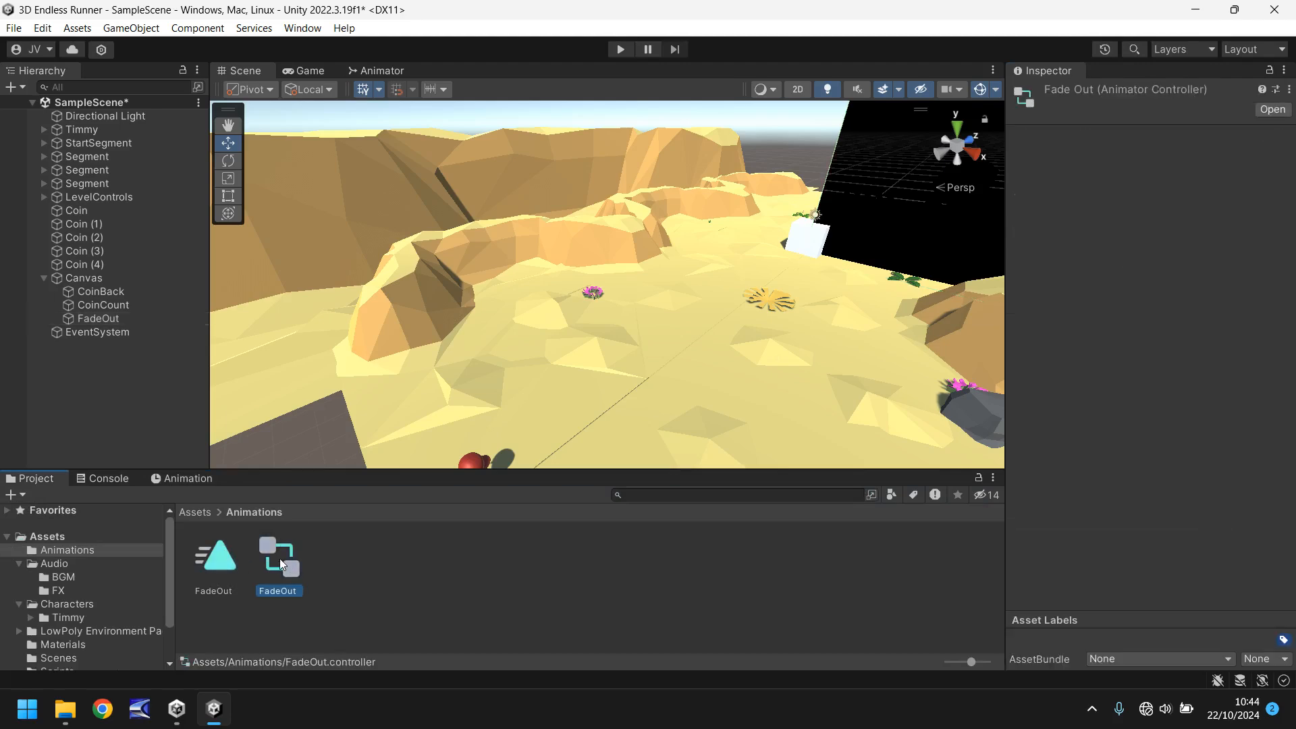
mouse_move(232, 564)
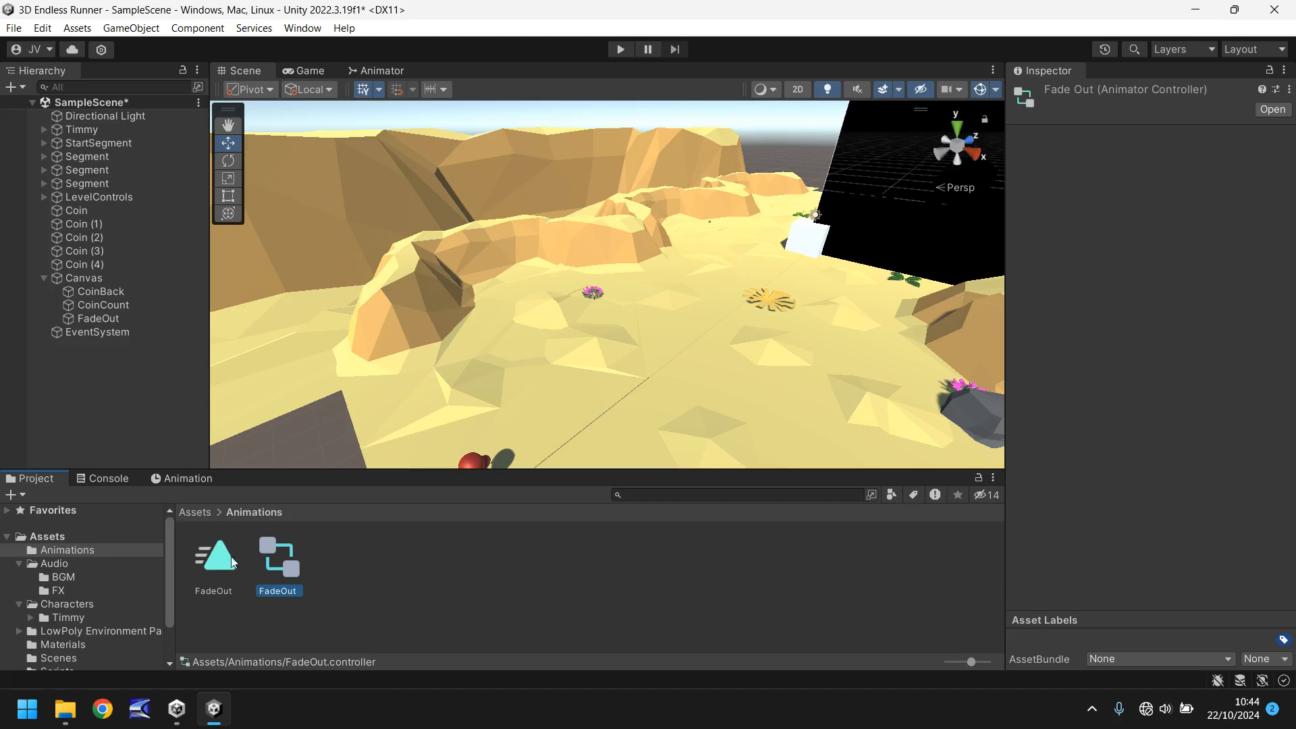
click(213, 555)
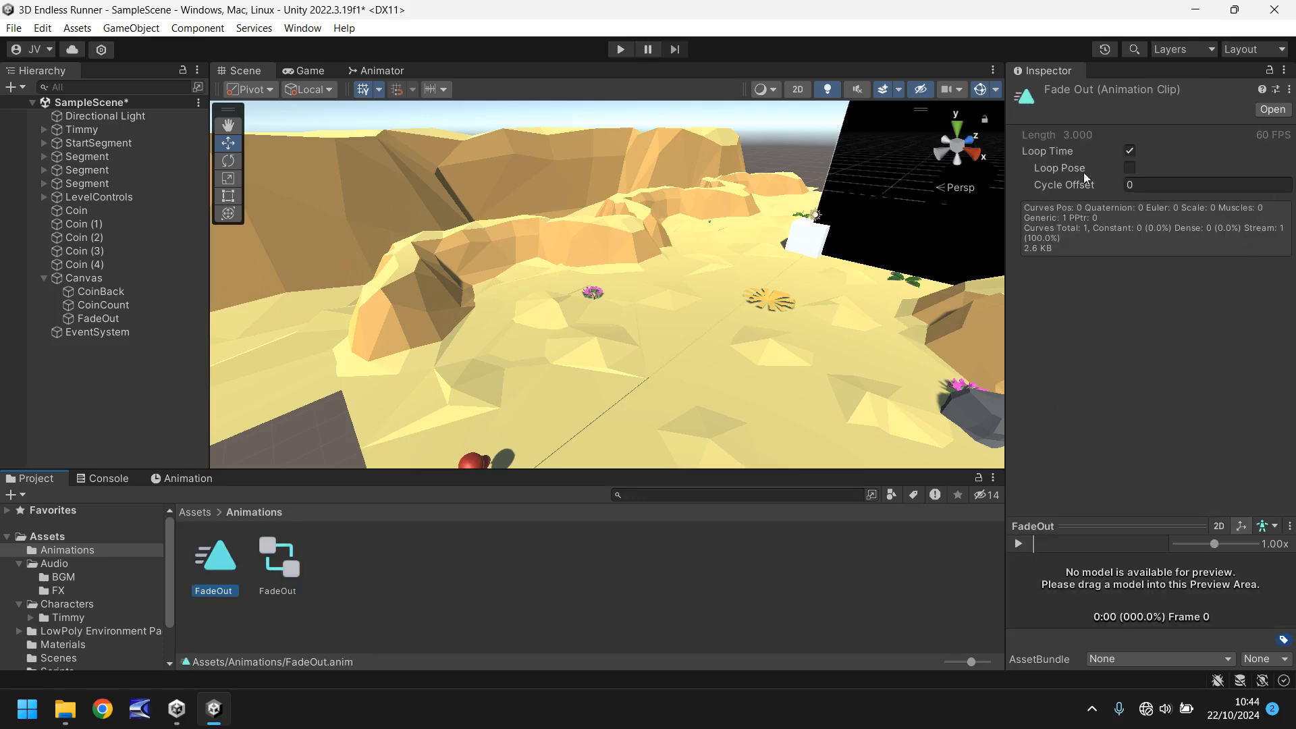
click(1130, 151)
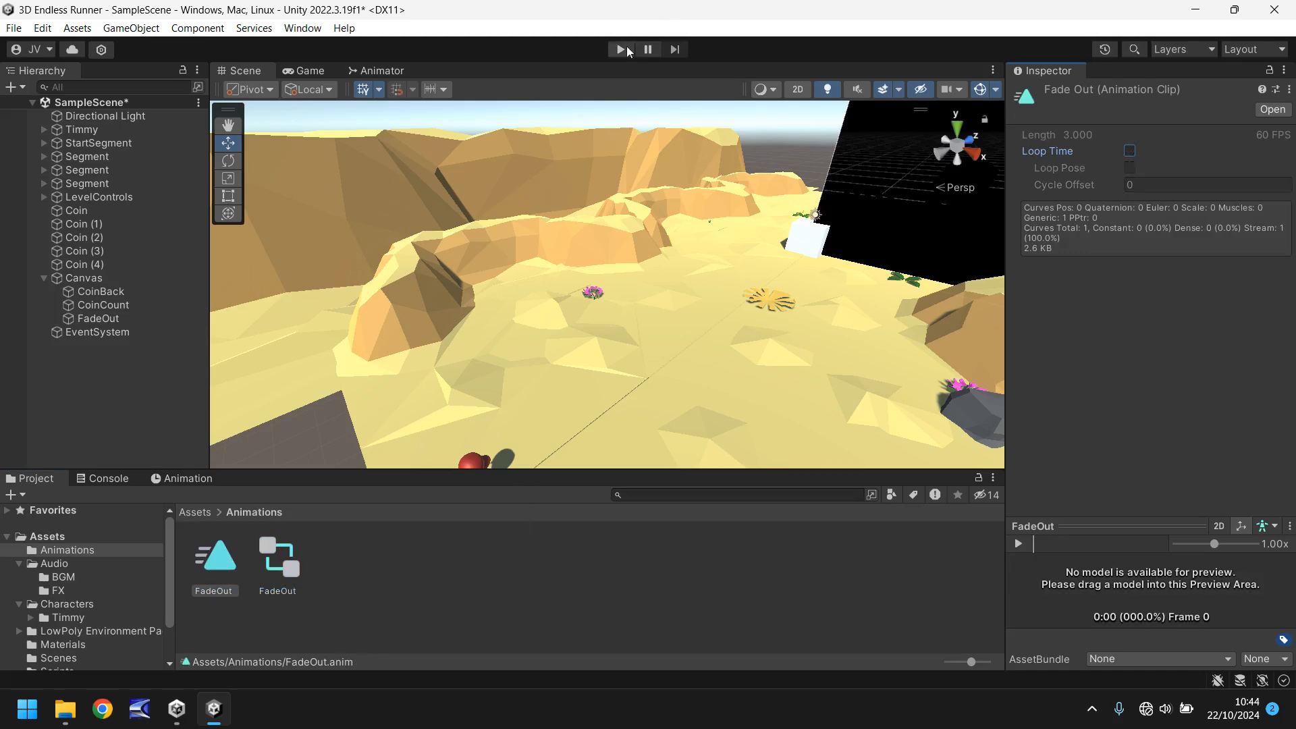
click(618, 49)
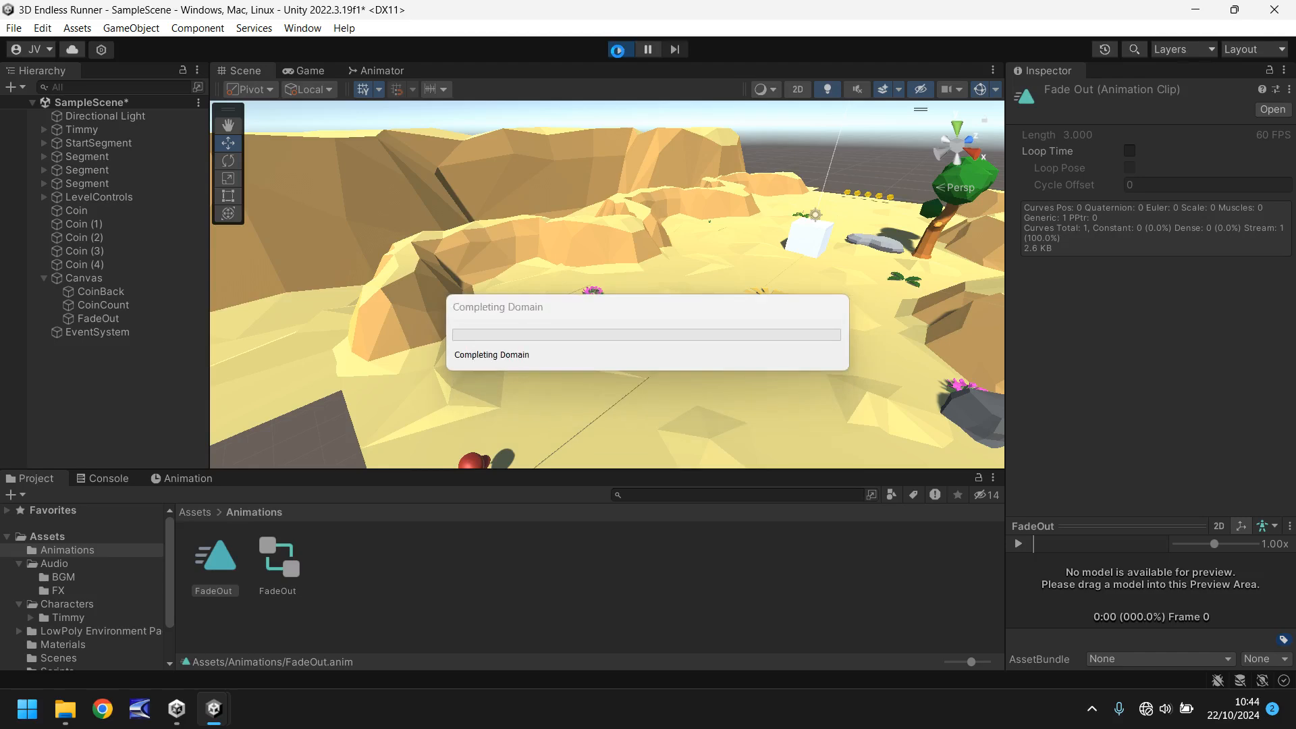
click(619, 49)
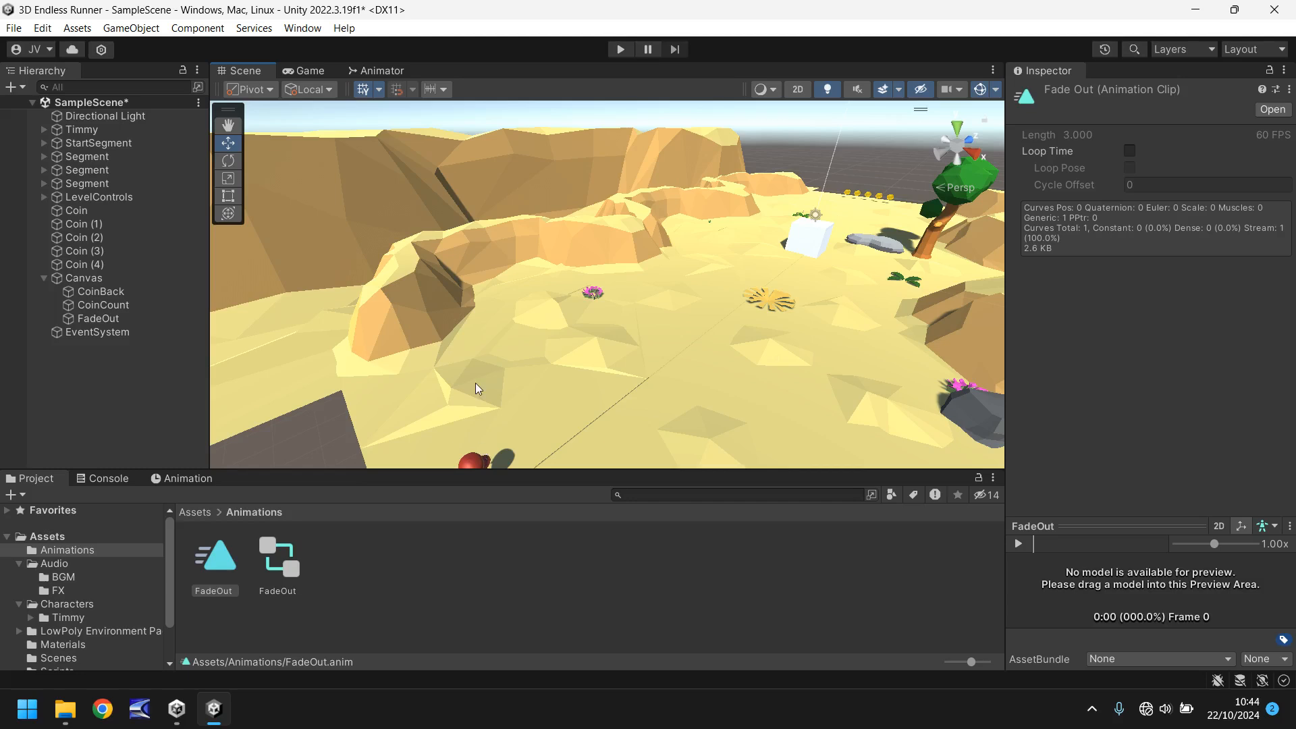
Deactivate the FadeOut object in the Inspector and test the scene.
click(97, 318)
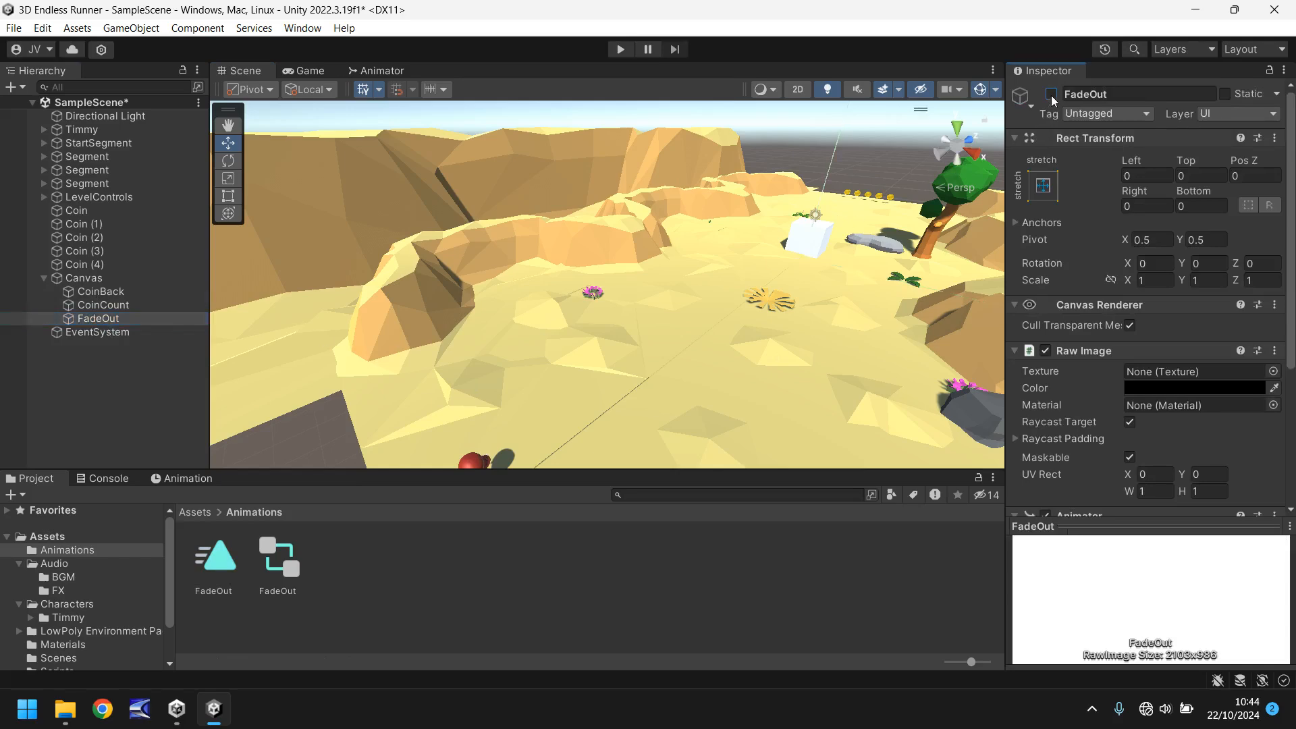
click(619, 49)
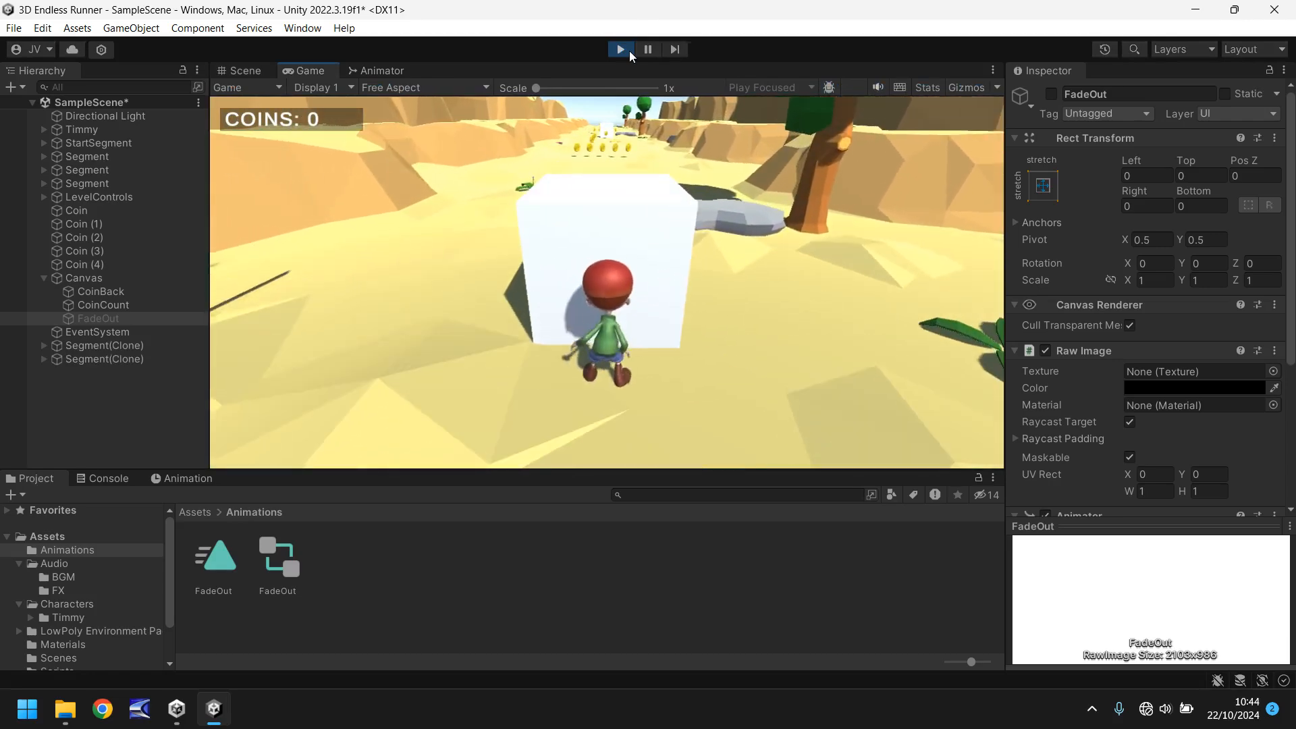
click(244, 70)
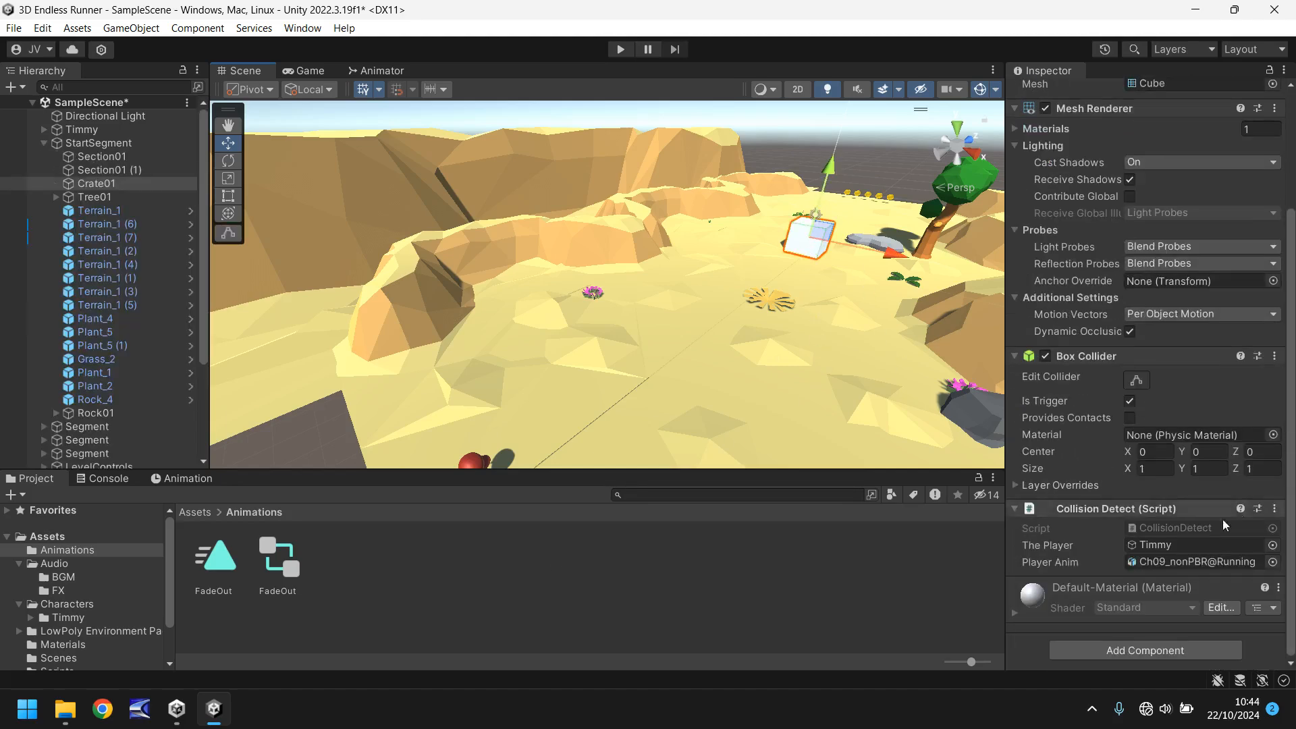
Open Crate01's CollisionDetect script in Visual Studio.
double_click(337, 557)
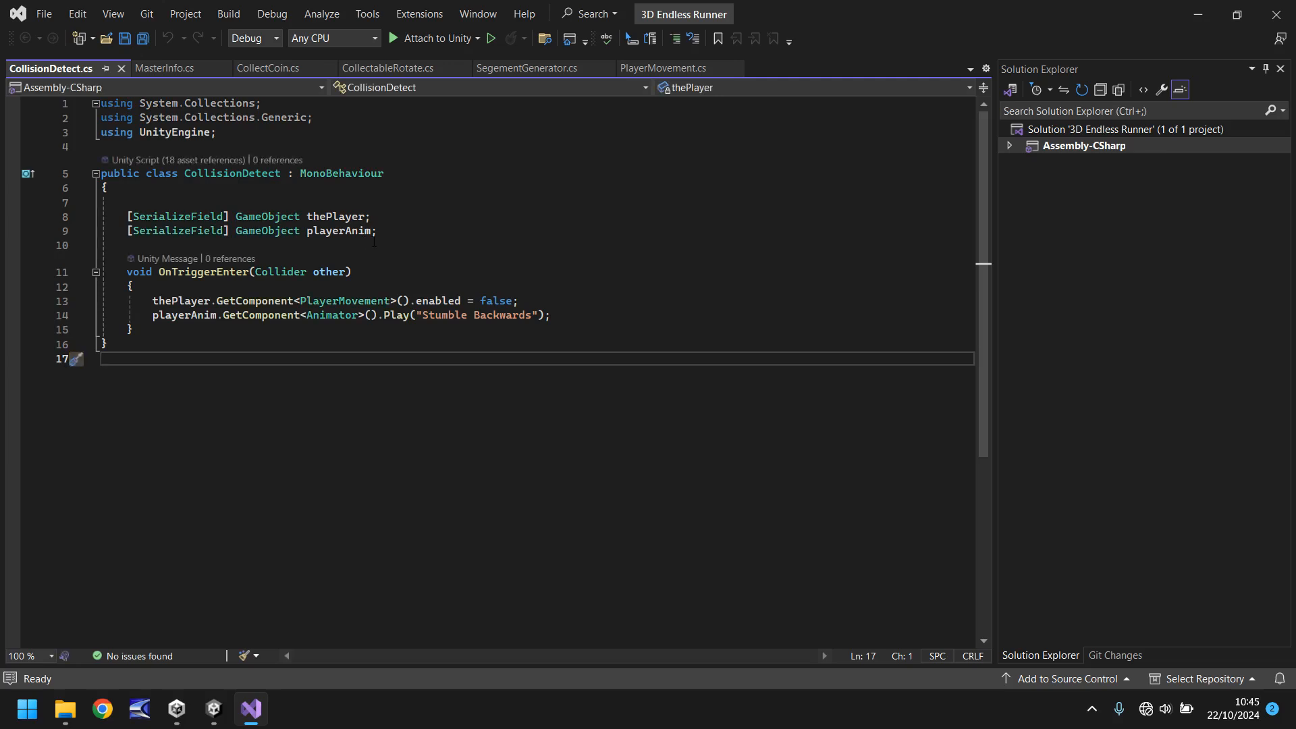
Declare a [SerializeField] AudioSource collisionFX field below playerAnim.
click(376, 231)
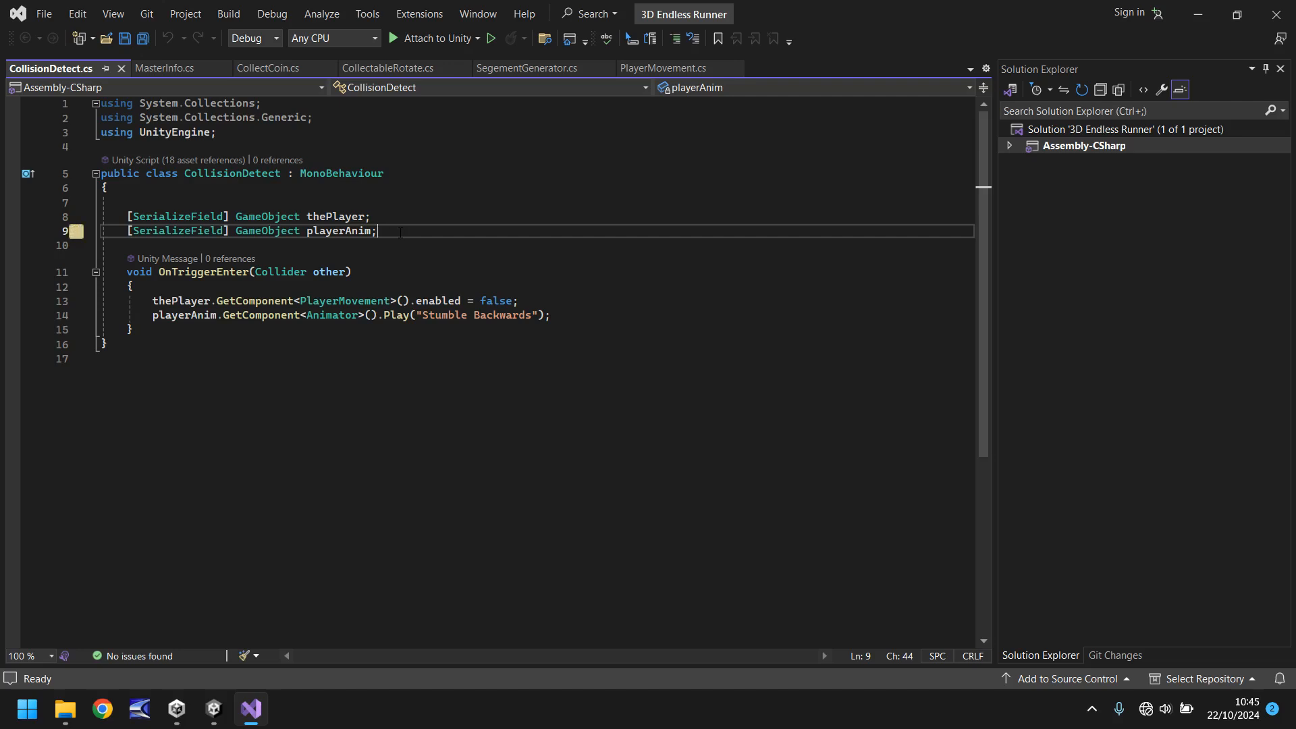
text([S)
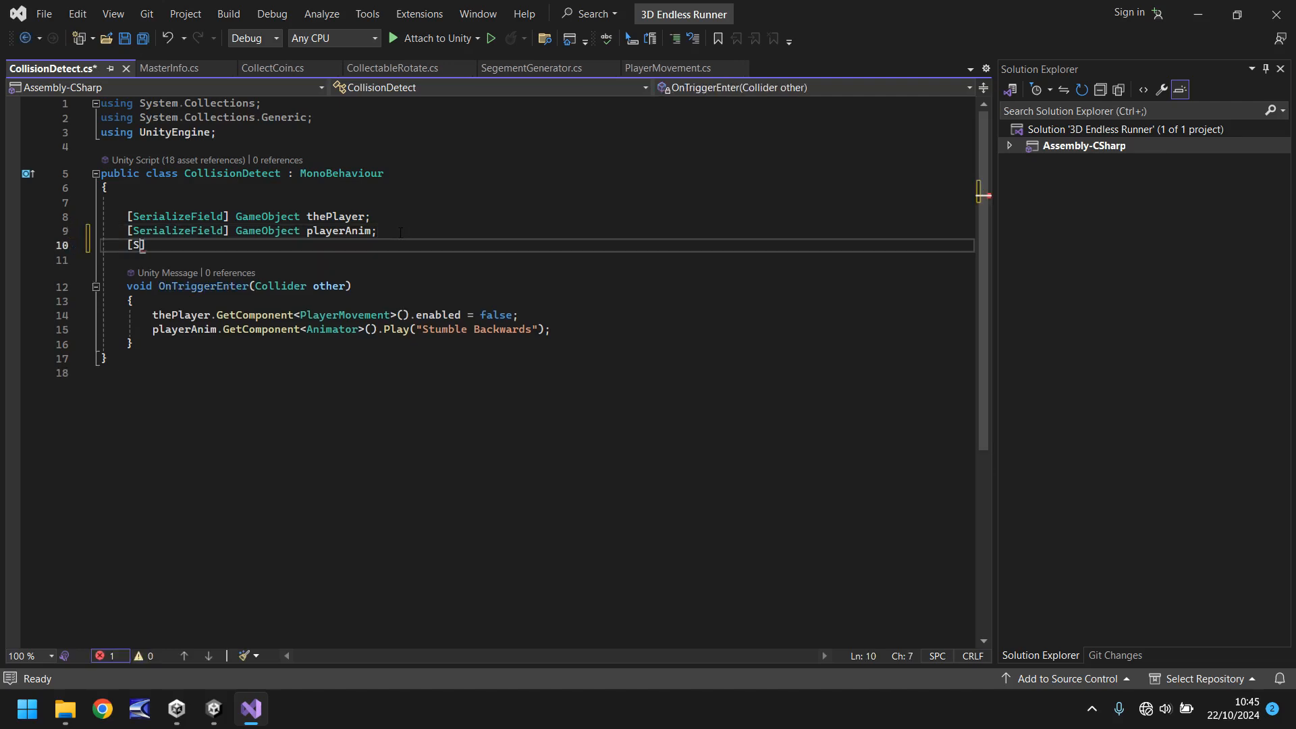
text(eriali)
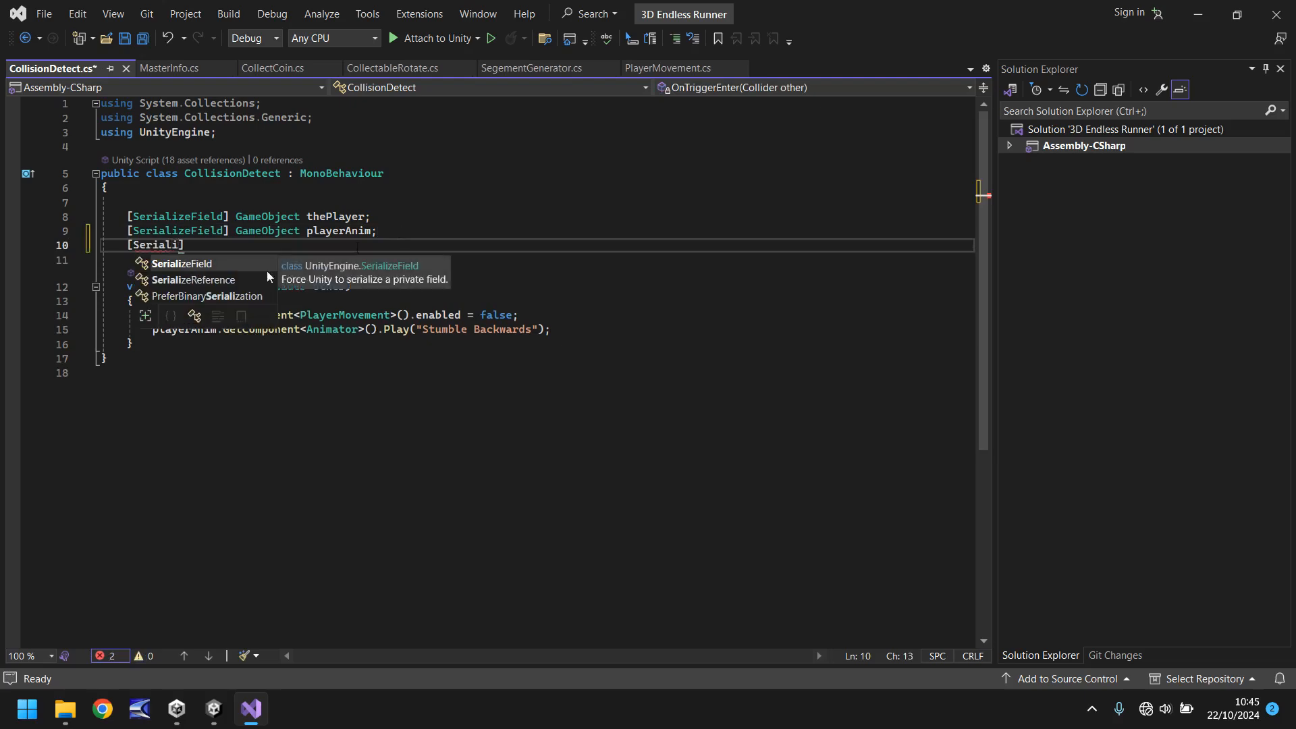
key(Tab)
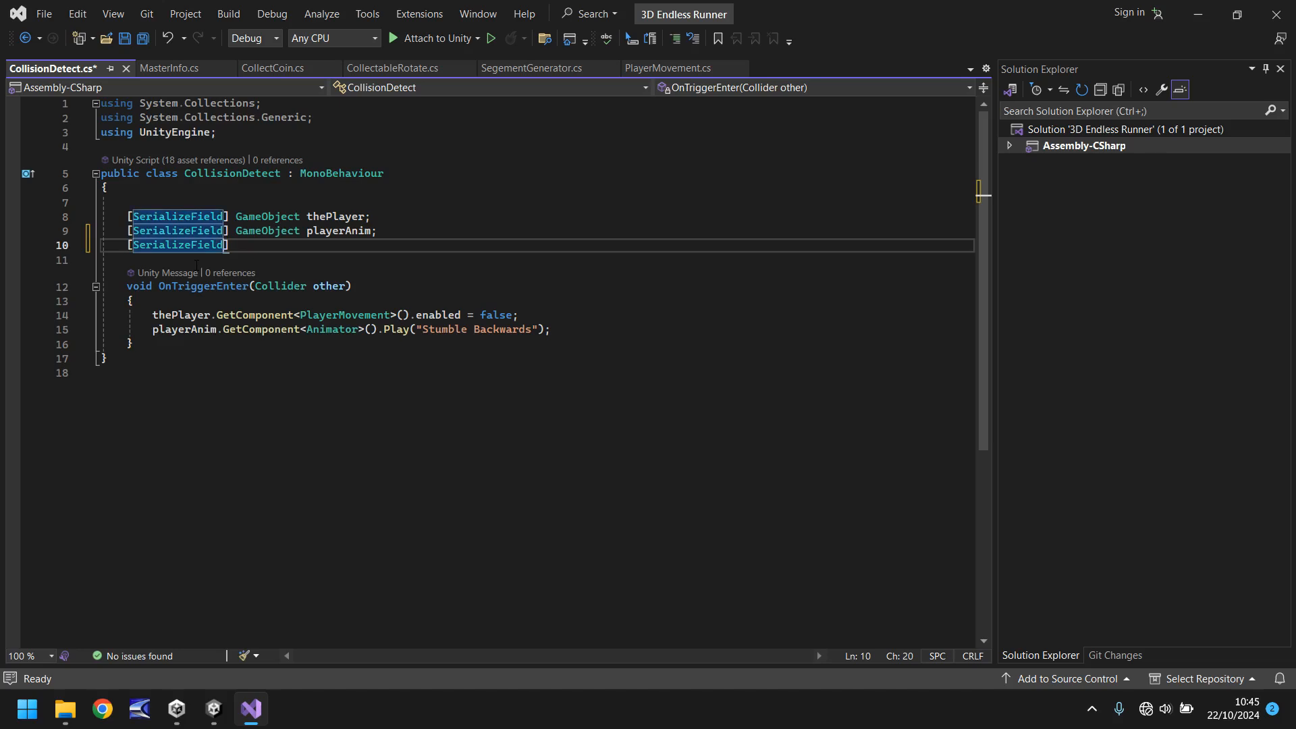
text(AudioSource)
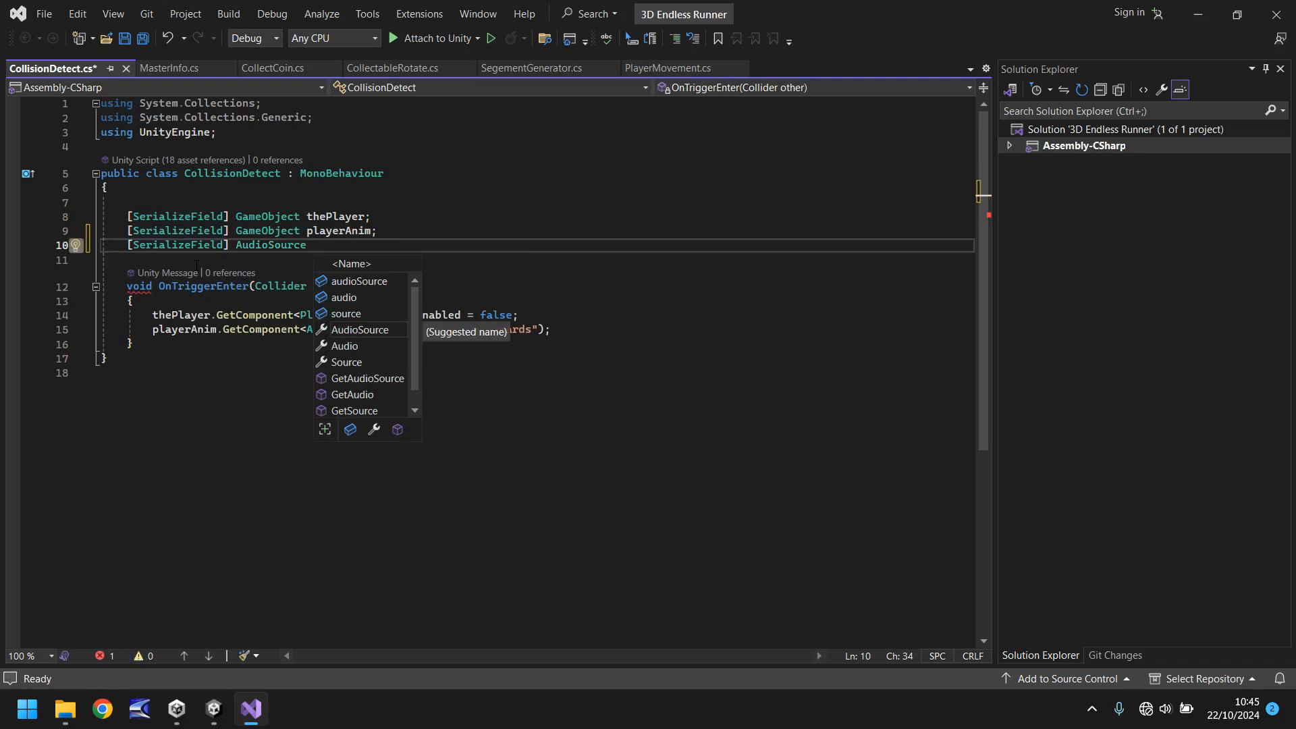
text(collisio)
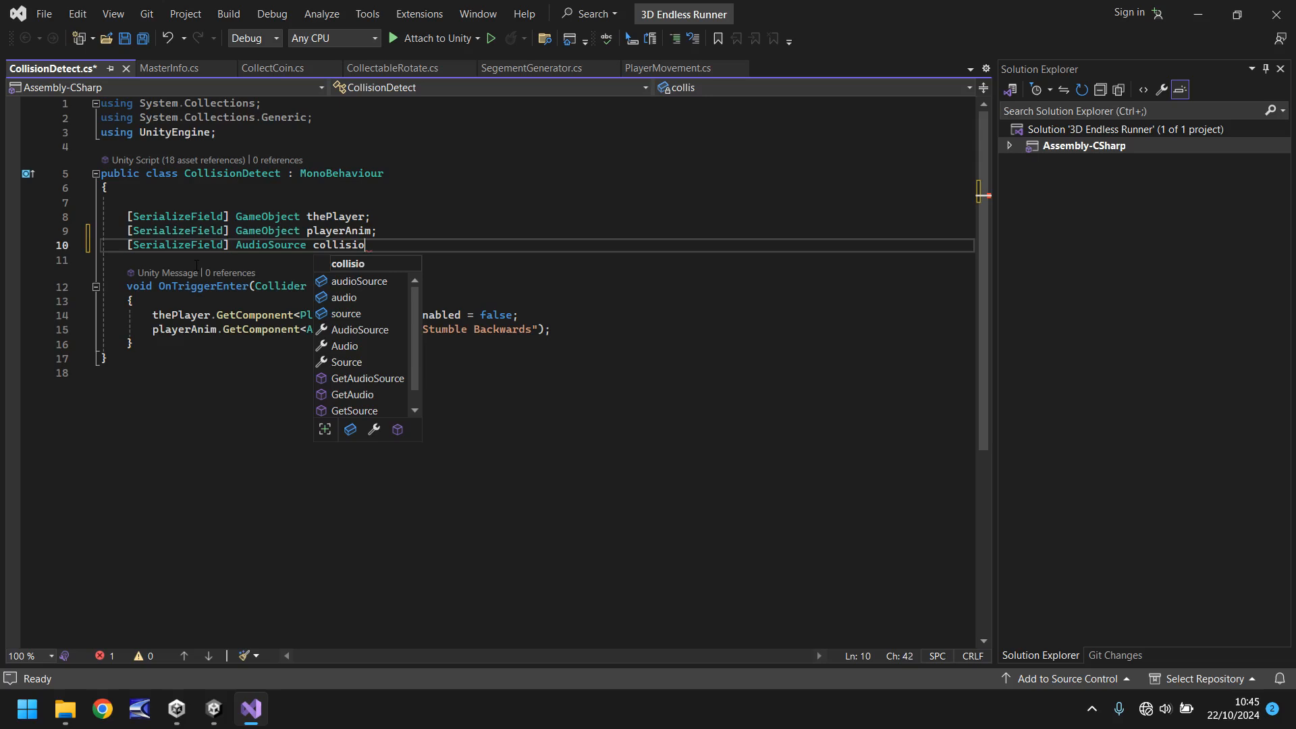
text(nF)
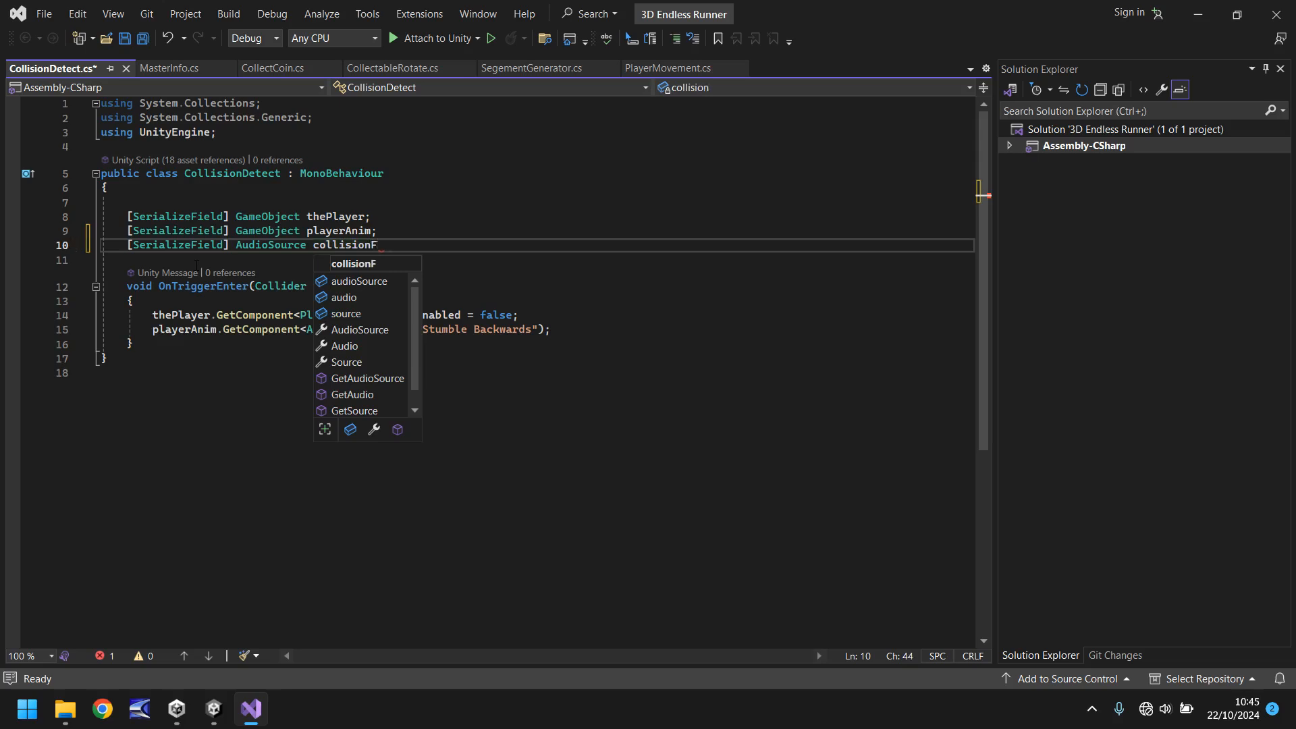
text(X;)
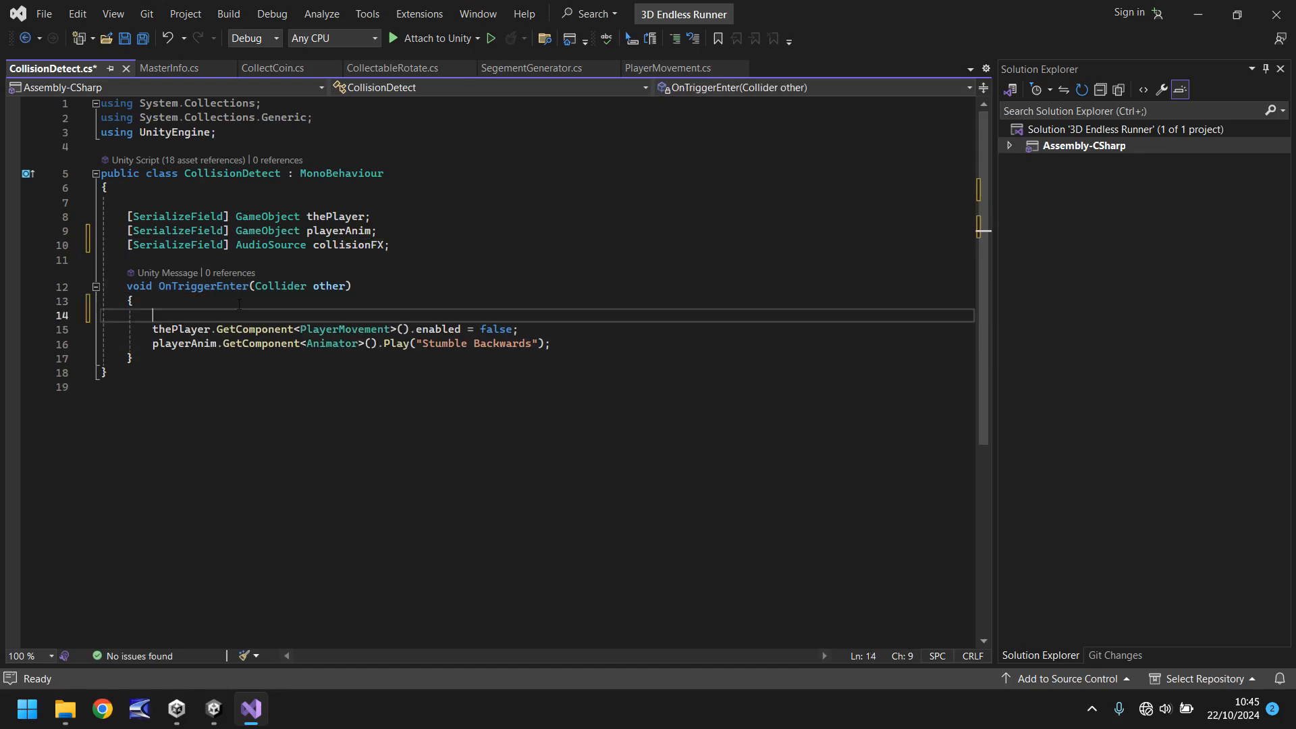
Call collisionFX.Play() at the start of OnTriggerEnter and save the script.
text(if (other == null))
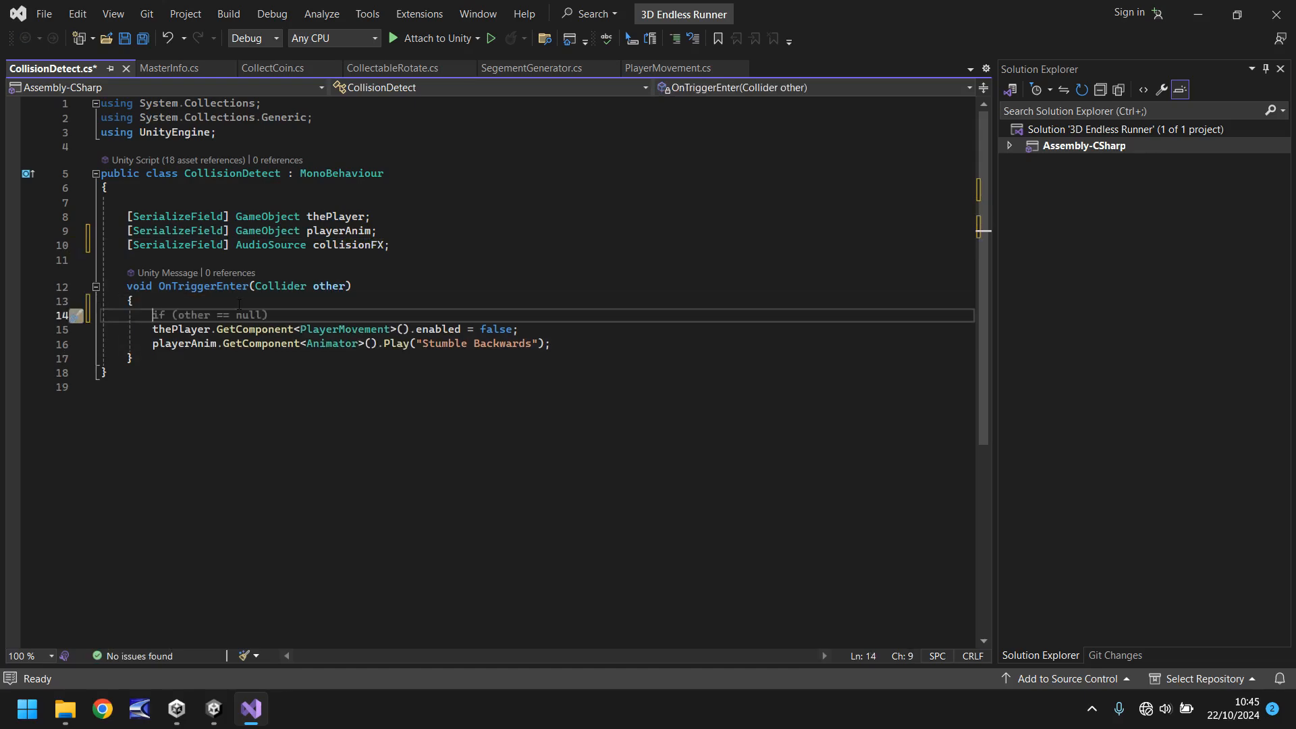
text(collisionFX.Play();)
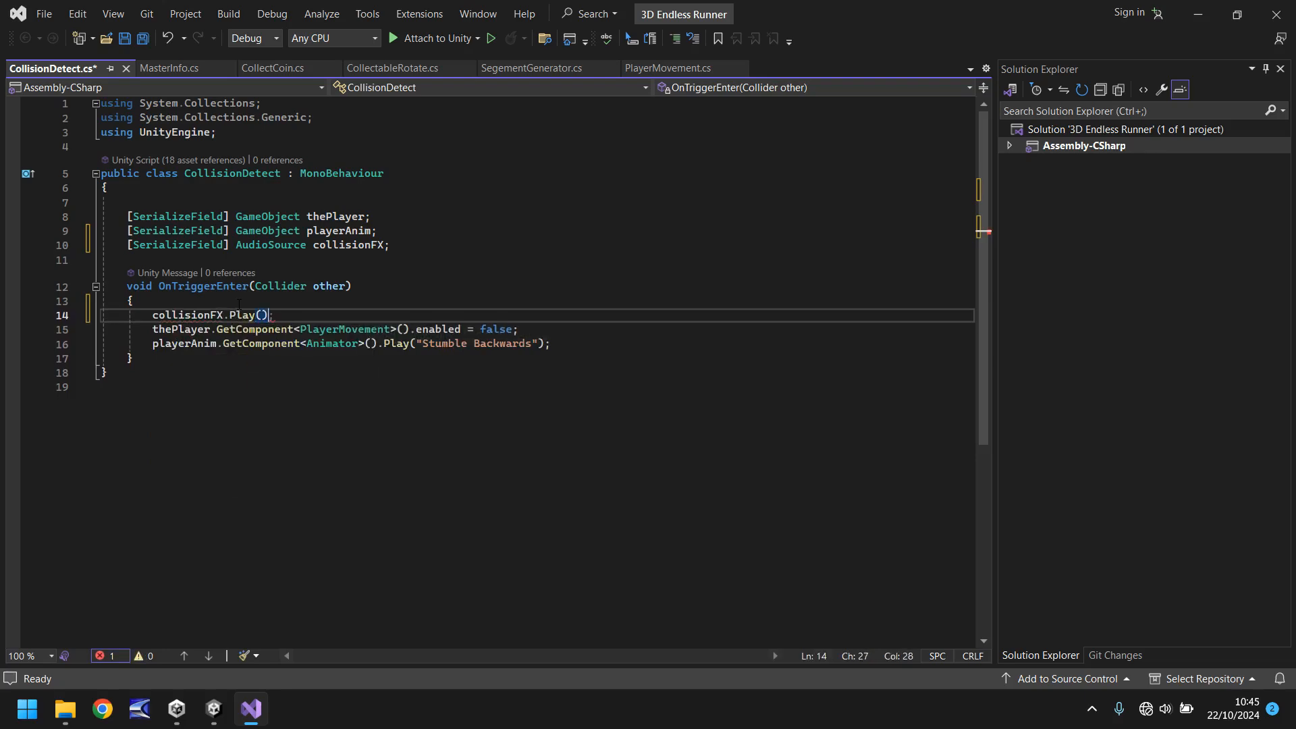
text(;)
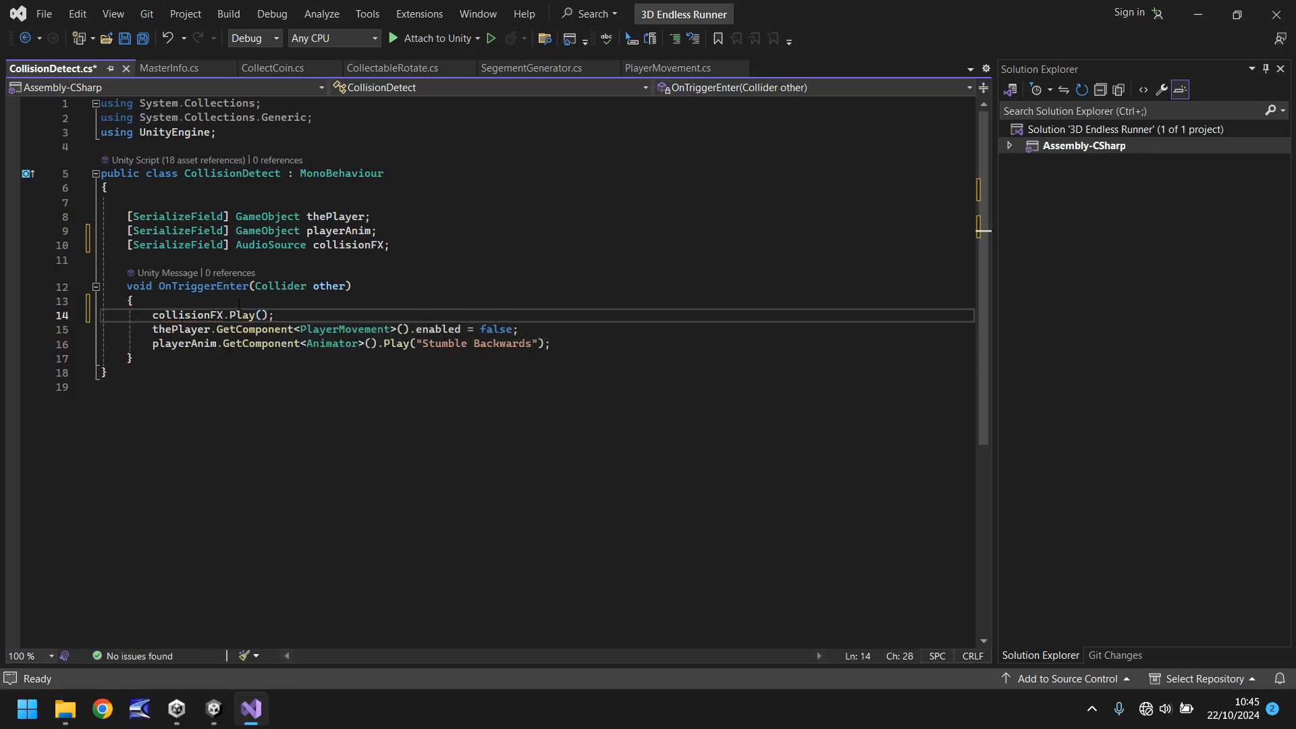
key(ctrl+s)
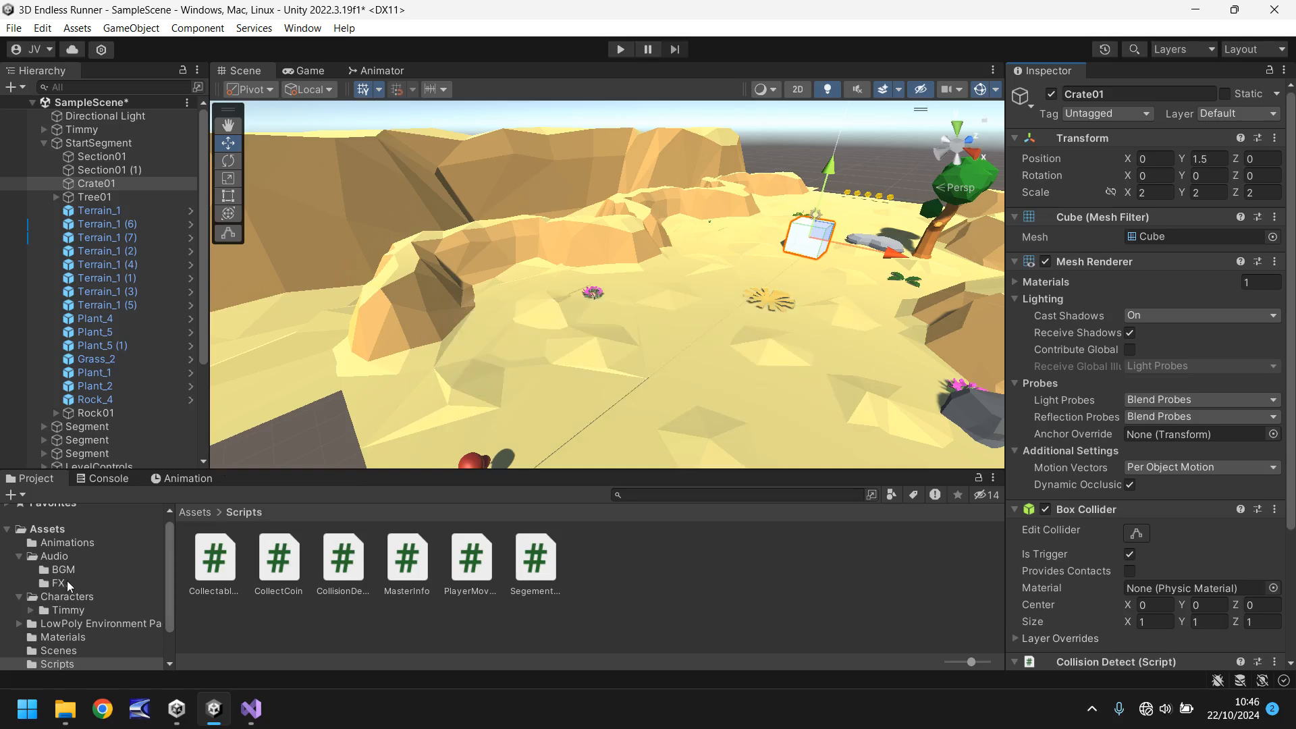
Bring the Collision sound from Tutorial 014 into Unity's Assets/Audio/FX folder.
click(58, 583)
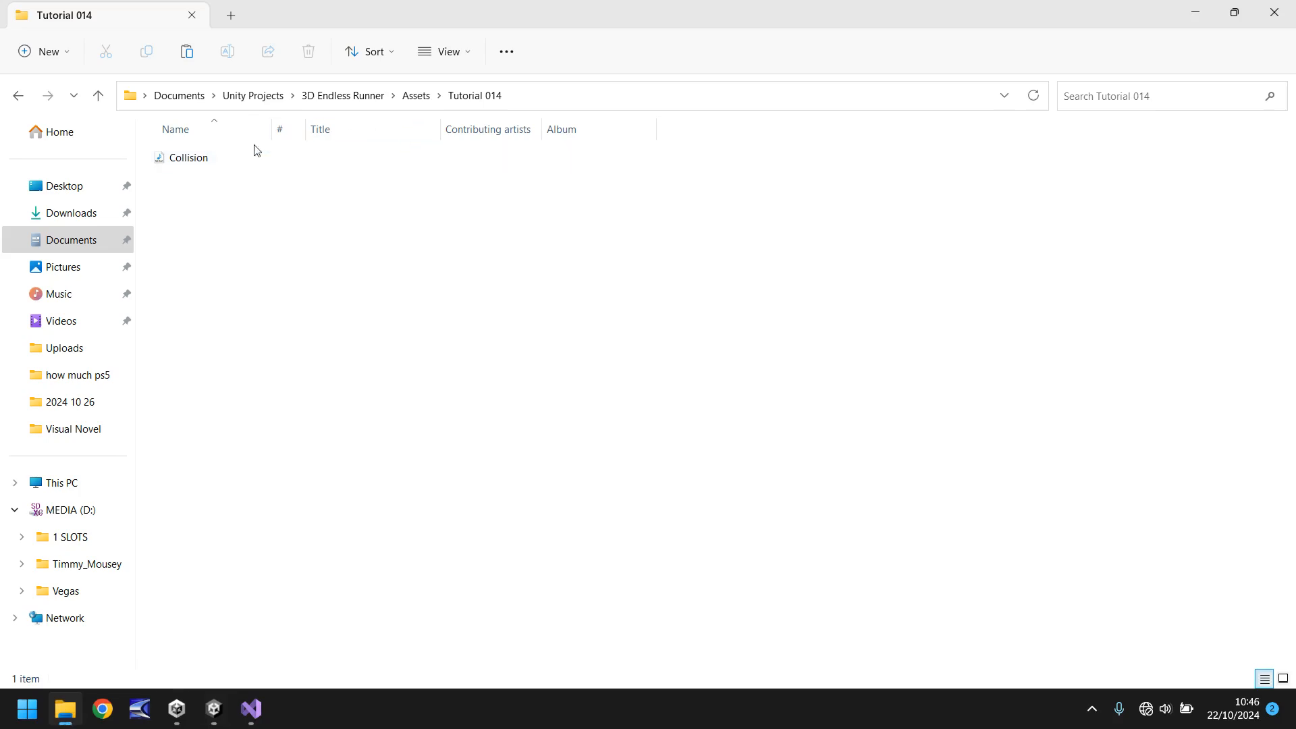
click(188, 158)
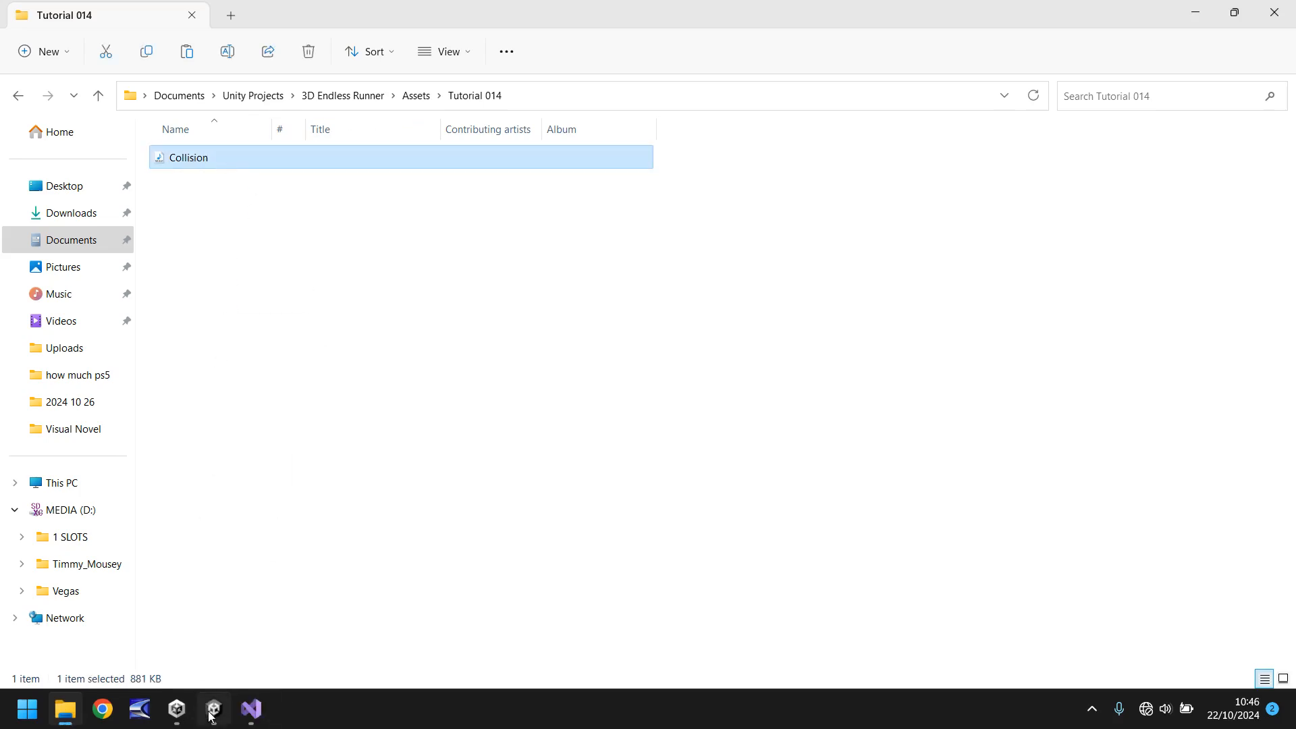
click(212, 709)
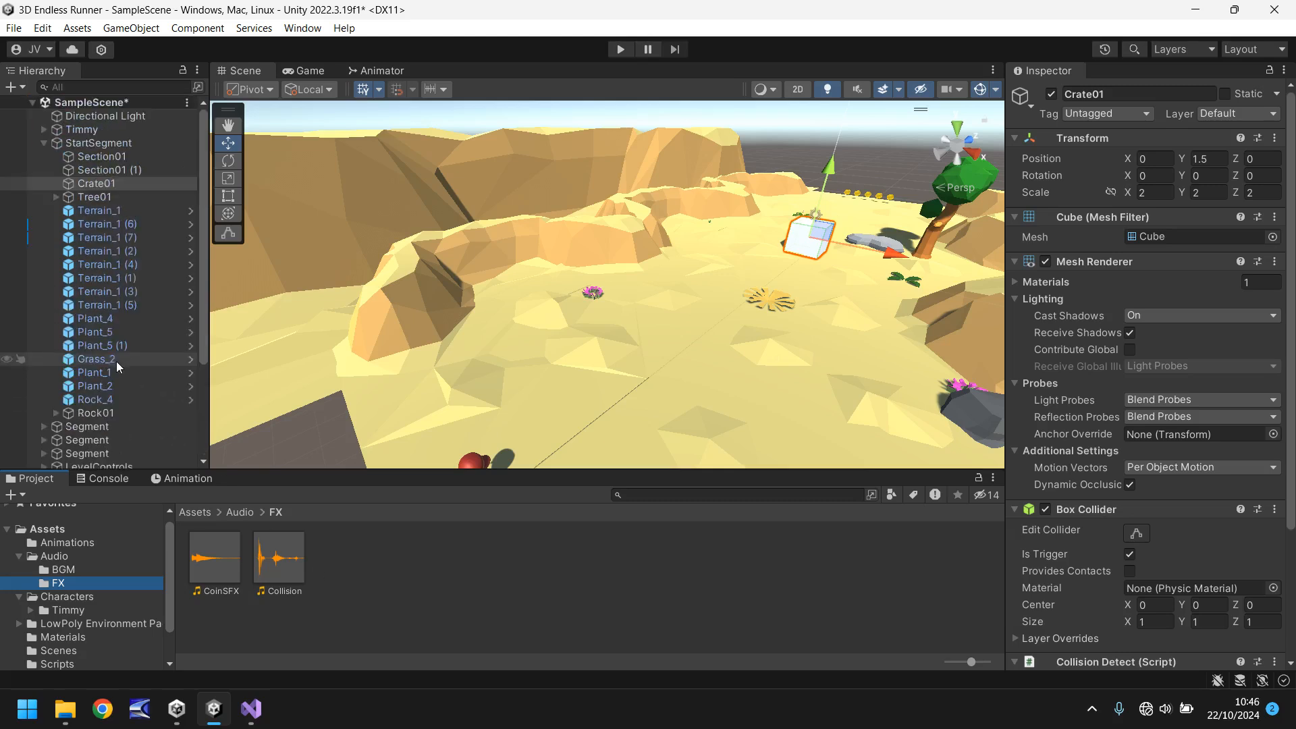
Under LevelControls > Audio > FX, give the CoinCollect copy the Collision clip and name it Collision.
click(44, 144)
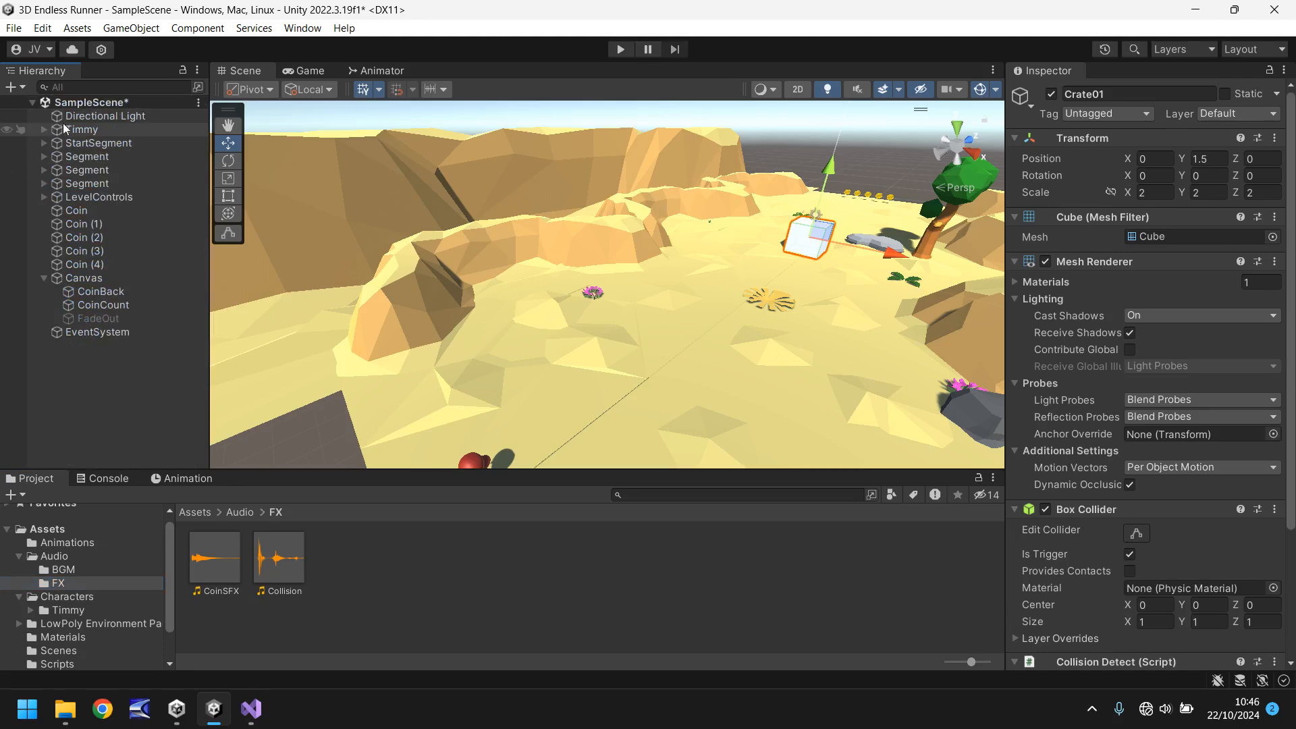
click(45, 196)
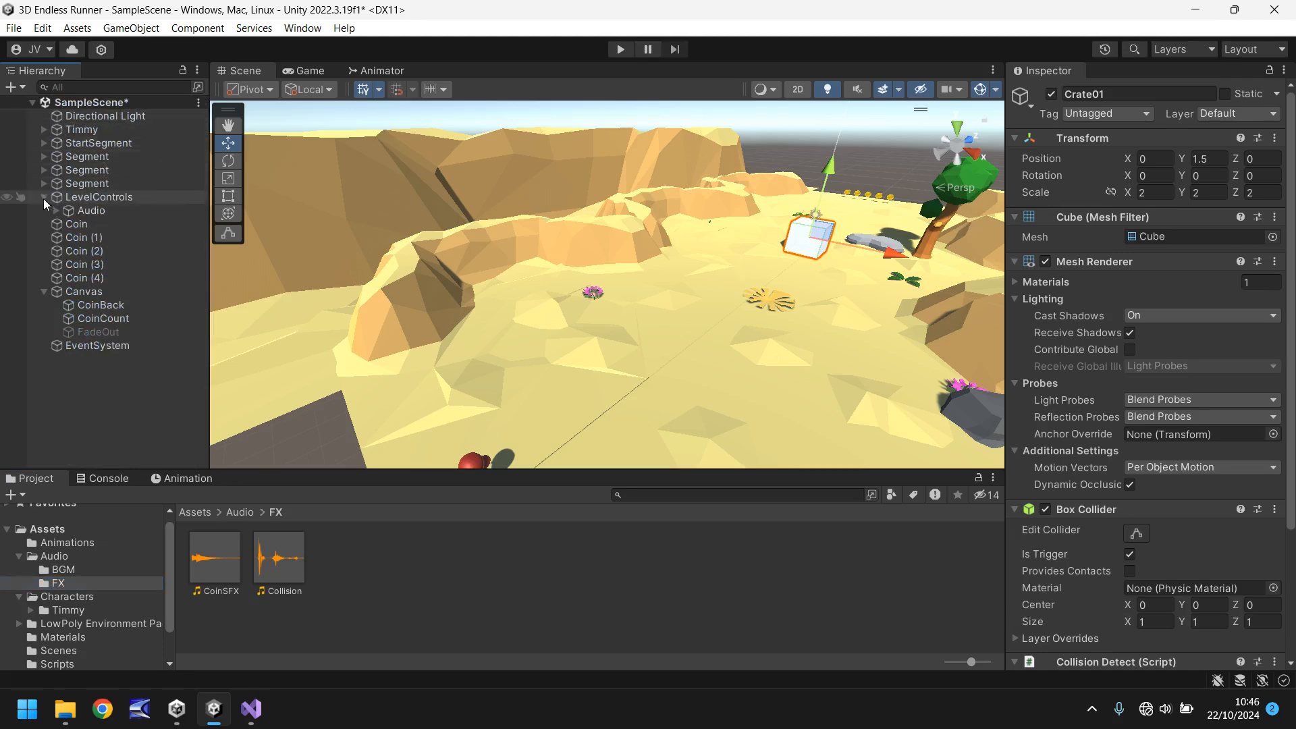
click(45, 209)
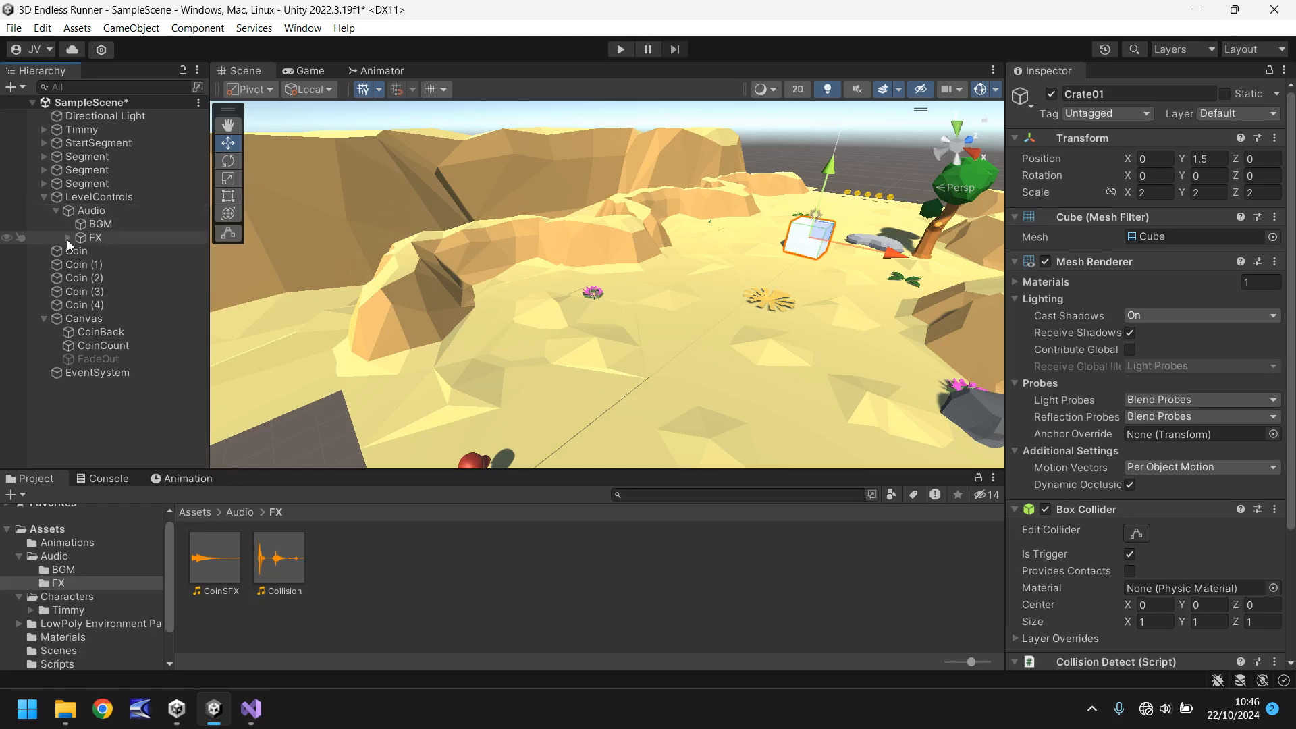
click(128, 251)
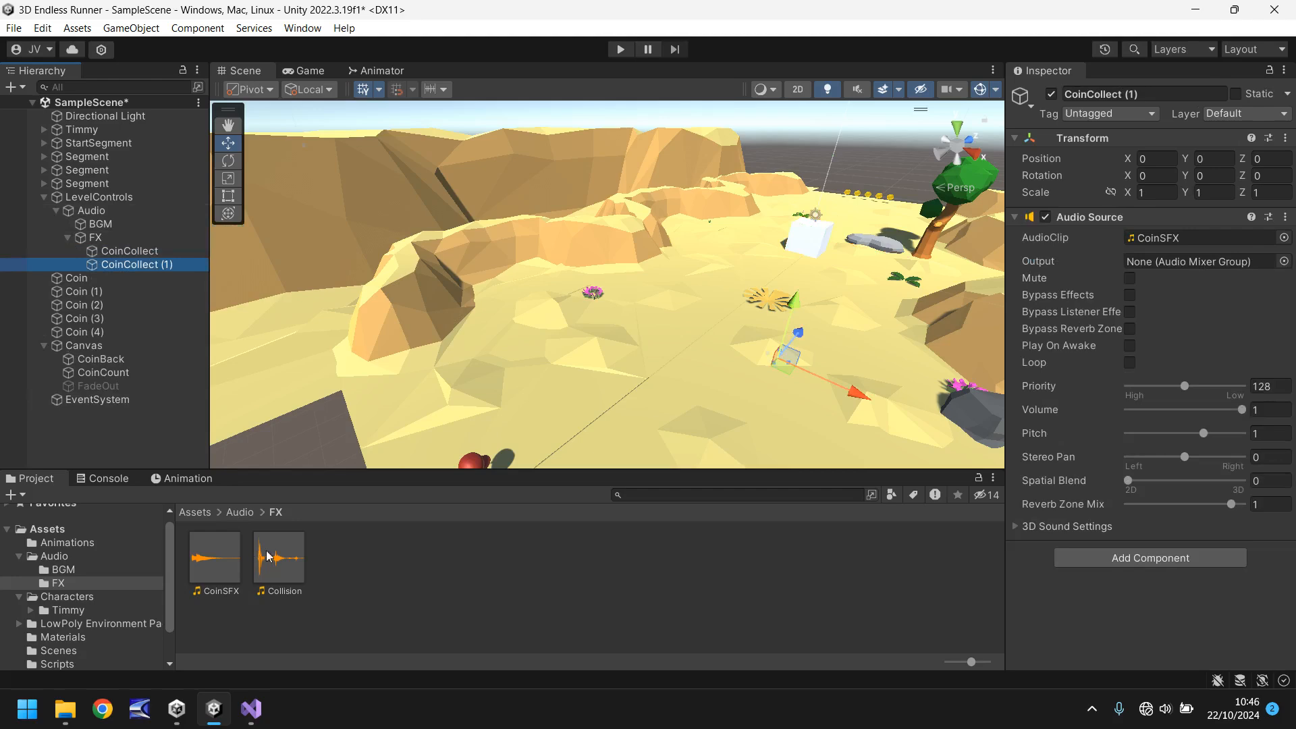
click(1190, 237)
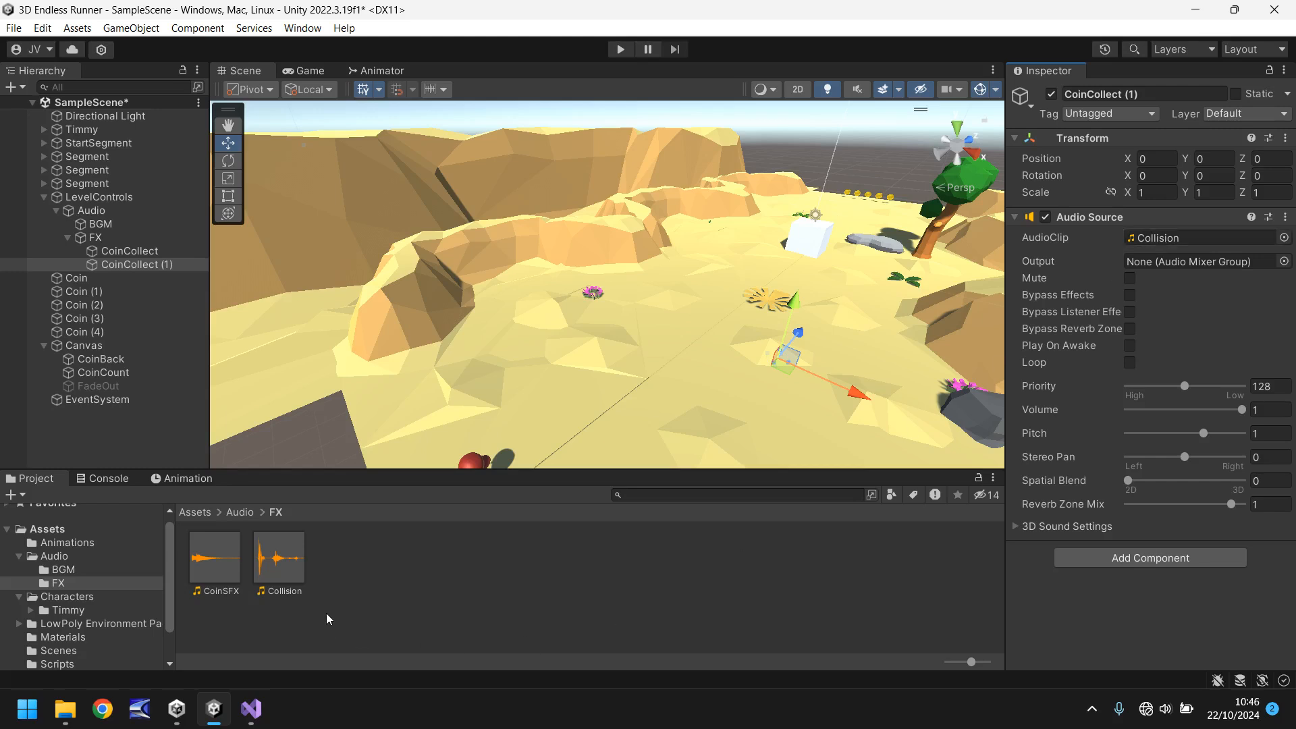
mouse_move(420, 594)
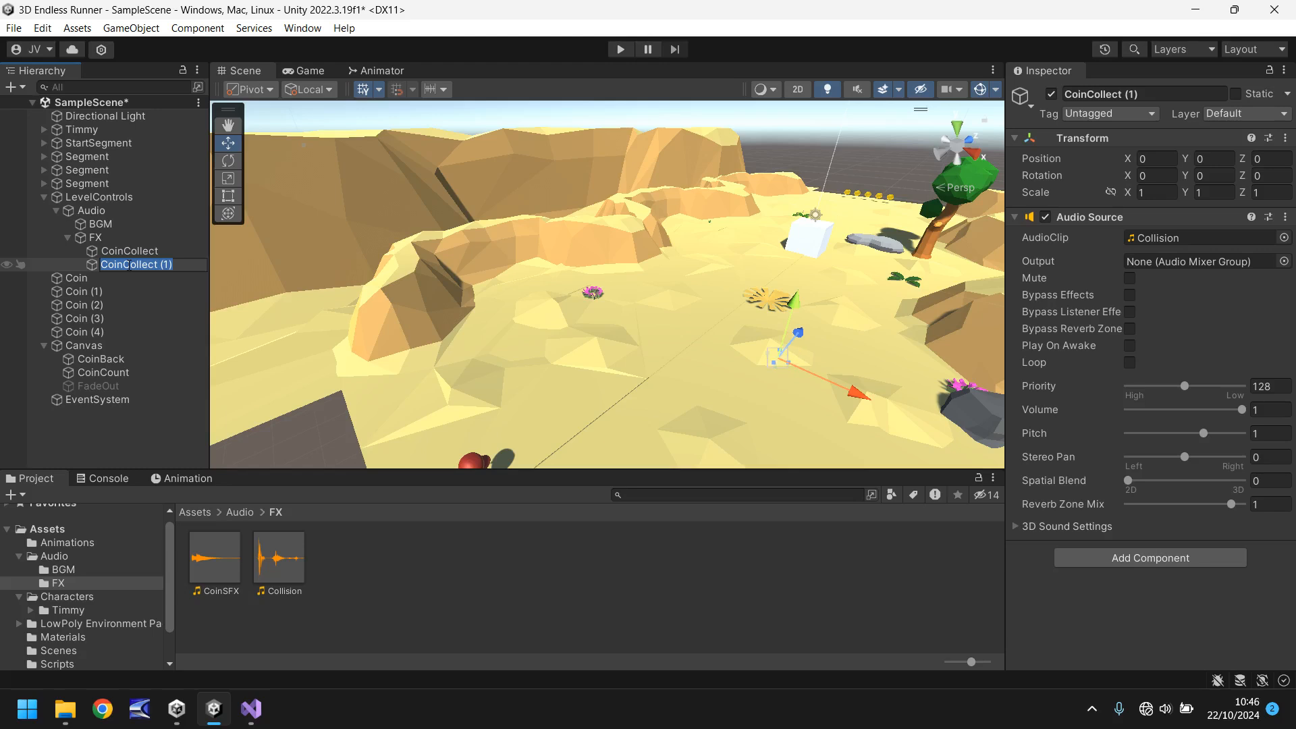
text(Collision)
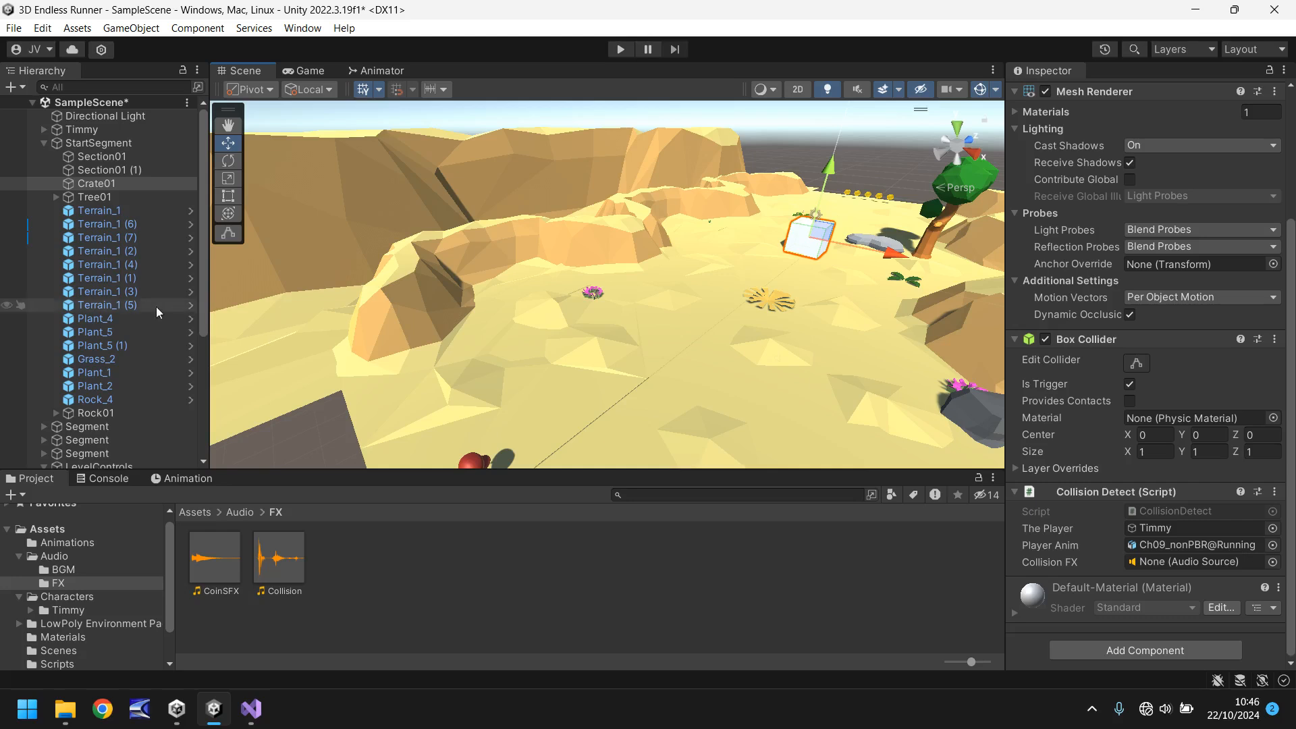
Assign CollisionFX to Crate01's Collision FX field and play-test the crash sound.
scroll(down, 3)
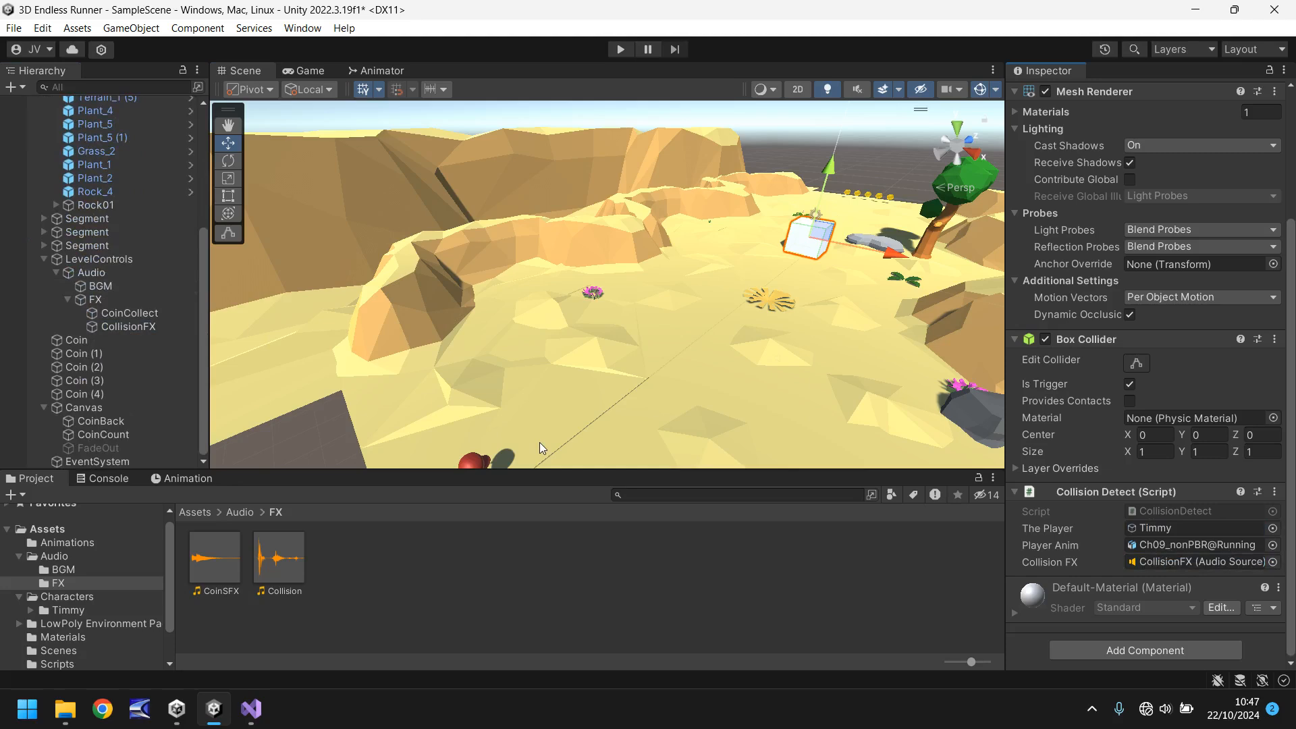
mouse_move(657, 387)
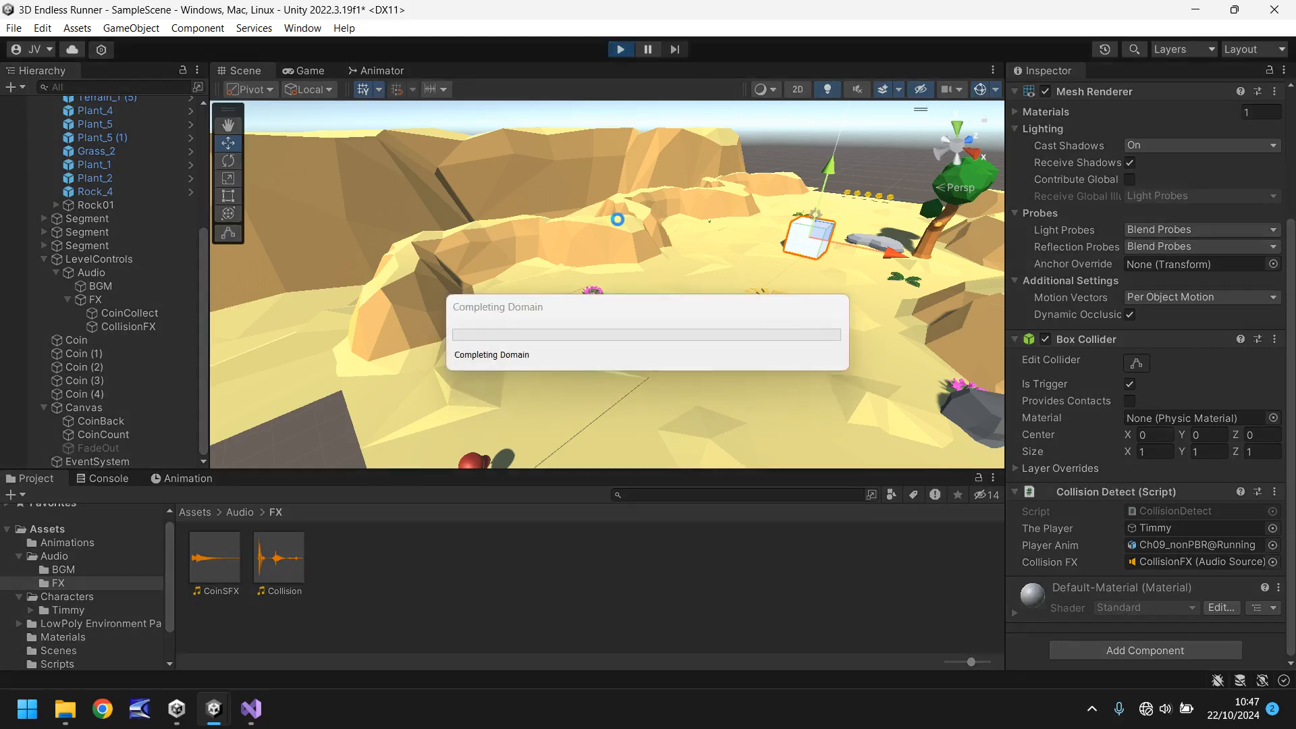
click(311, 70)
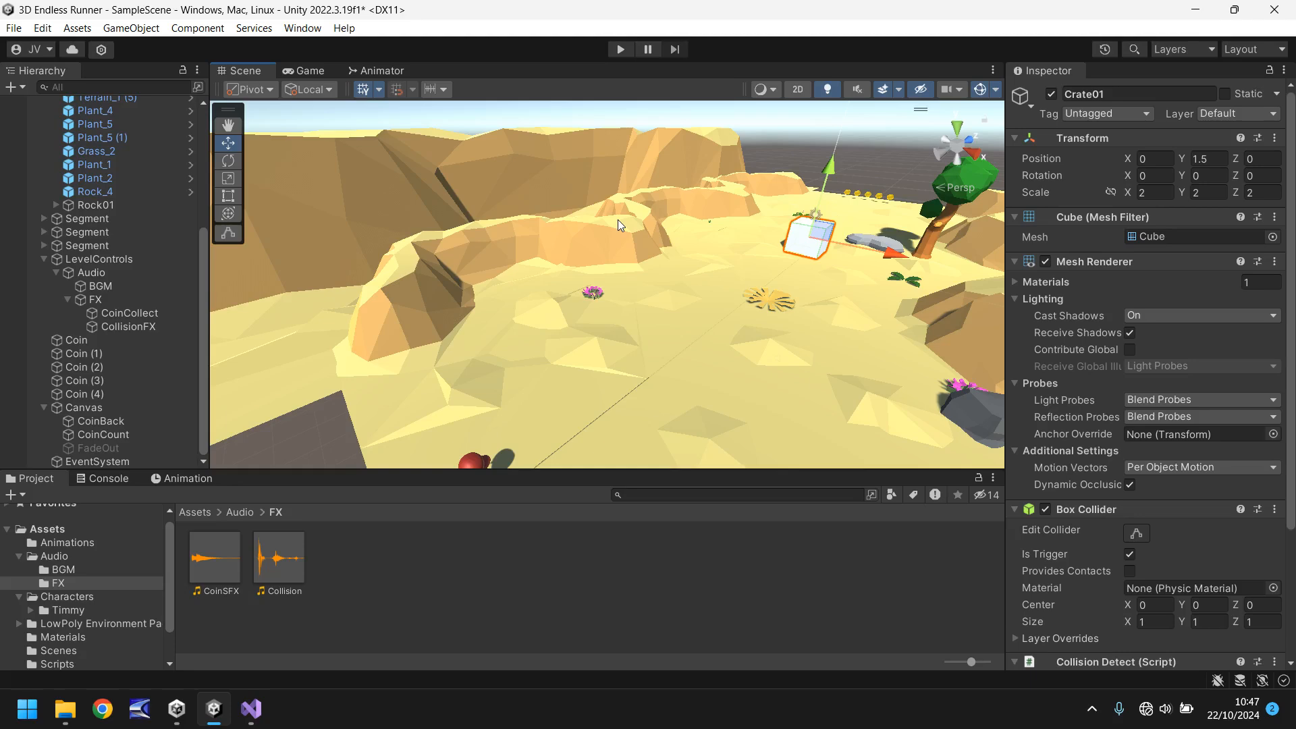
mouse_move(608, 305)
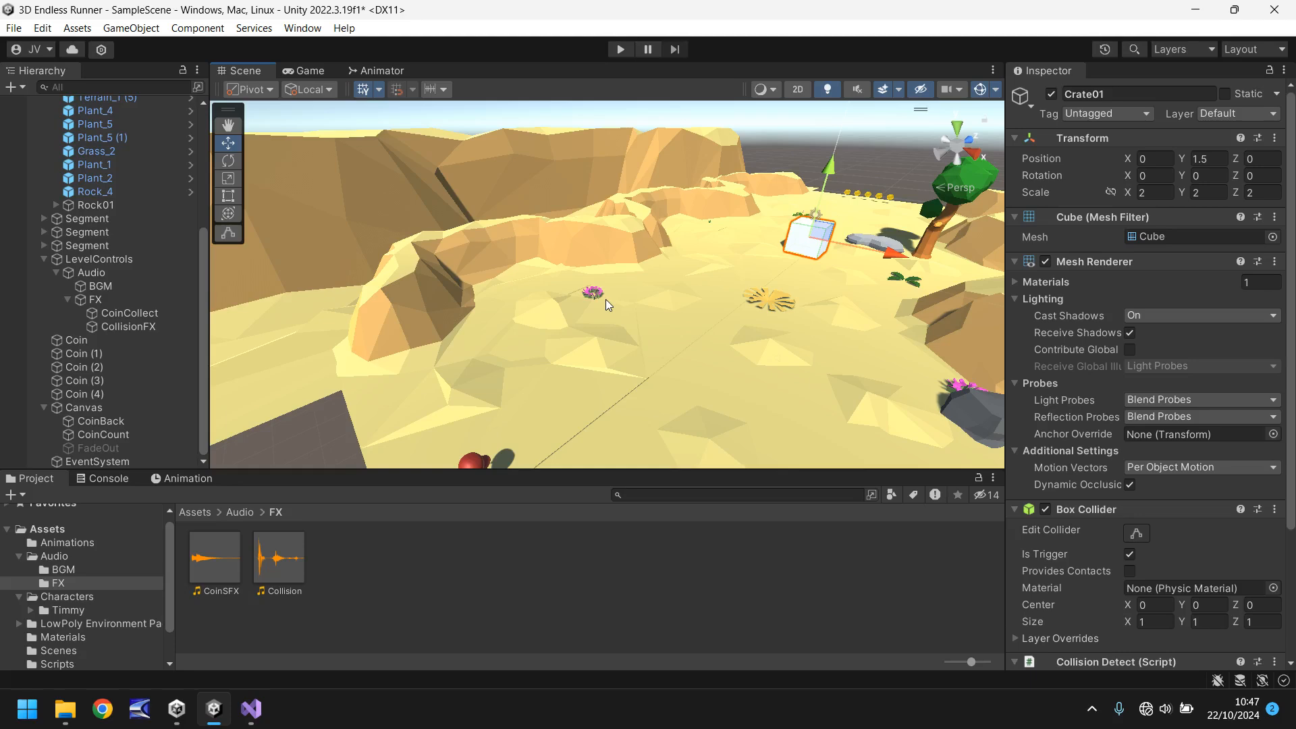
mouse_move(630, 359)
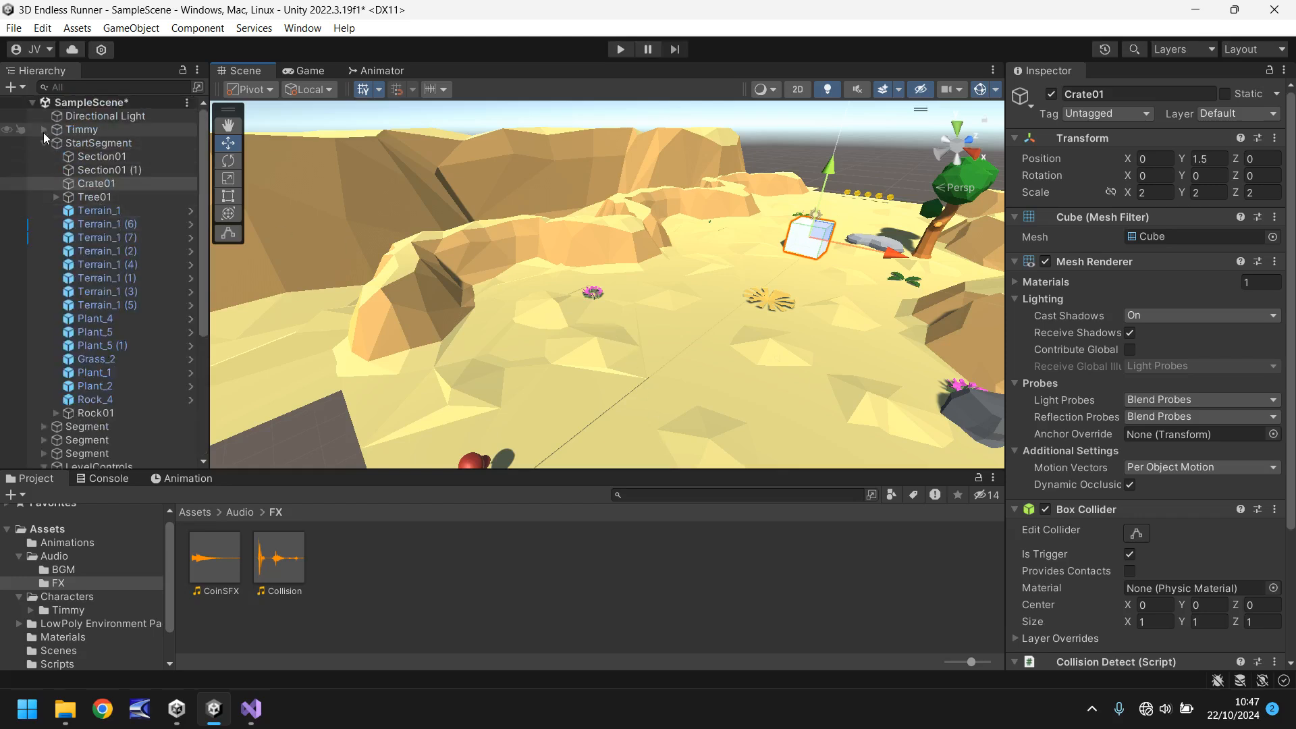
Select Timmy's Main Camera and save a new CollisionCam animation clip.
click(109, 143)
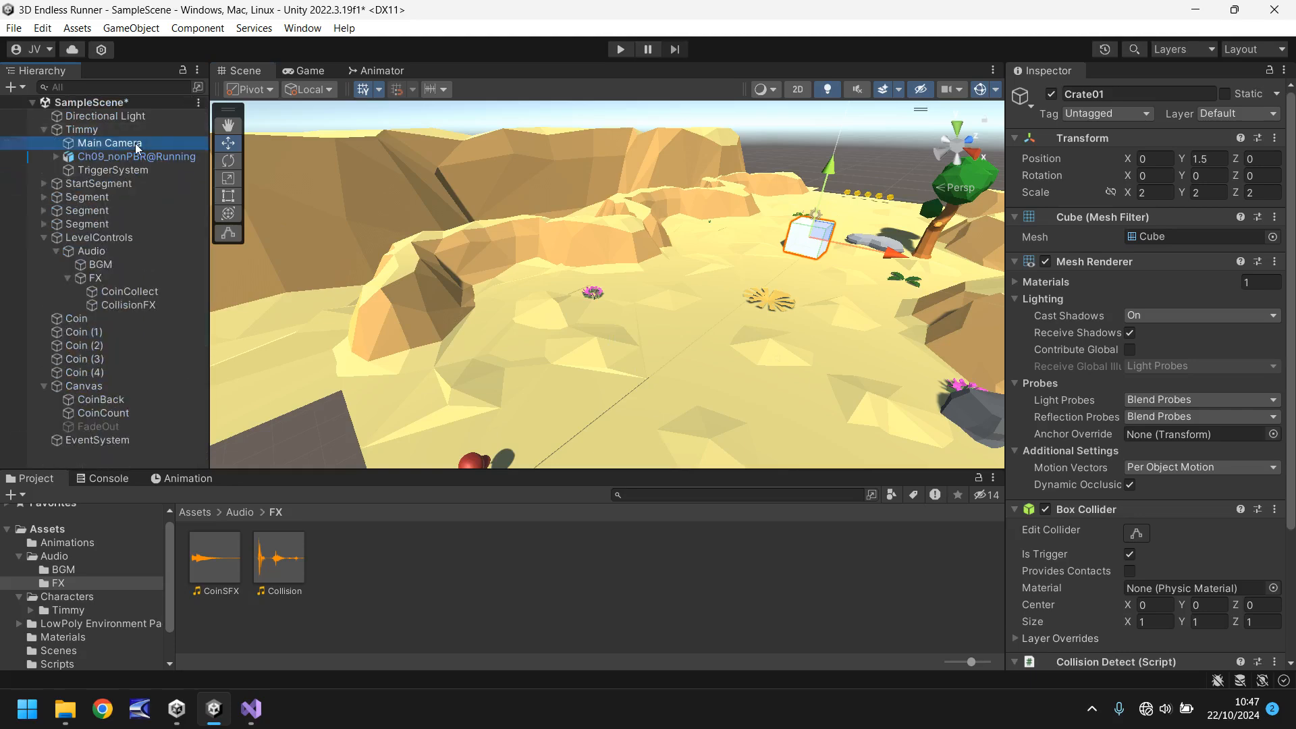
click(111, 143)
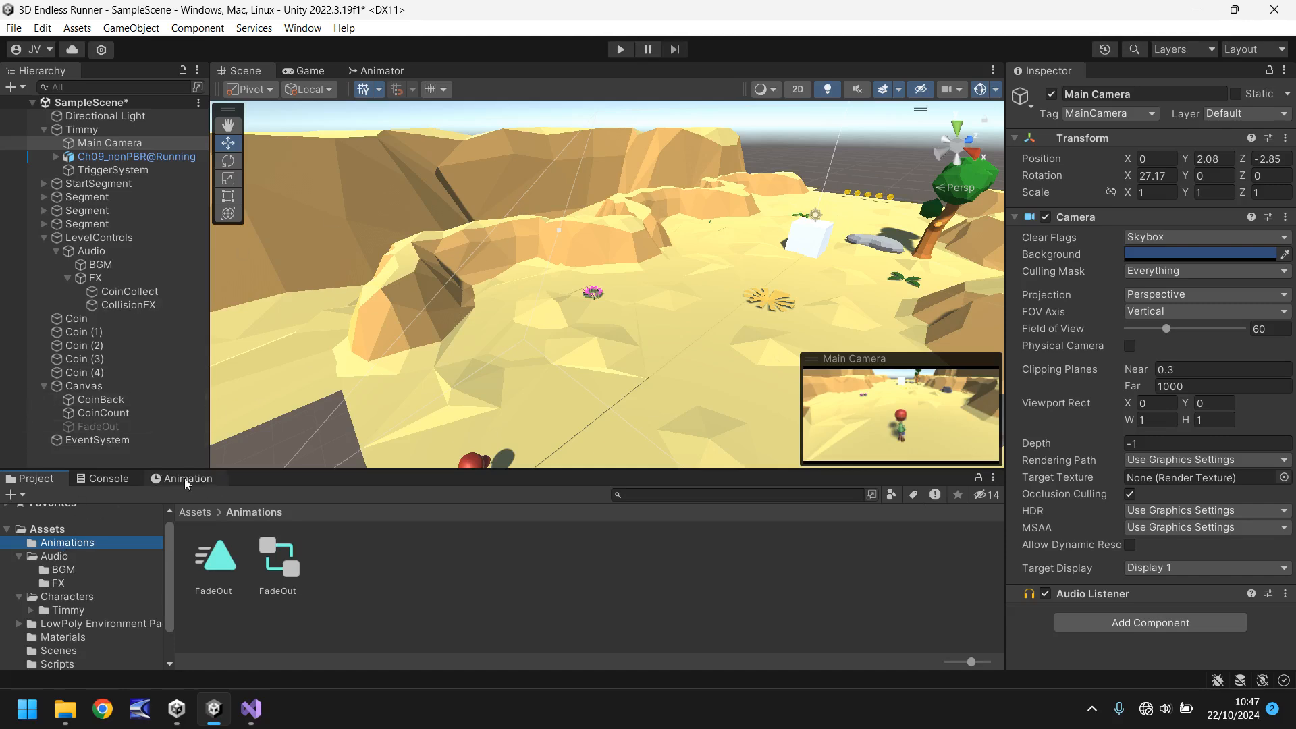
click(184, 478)
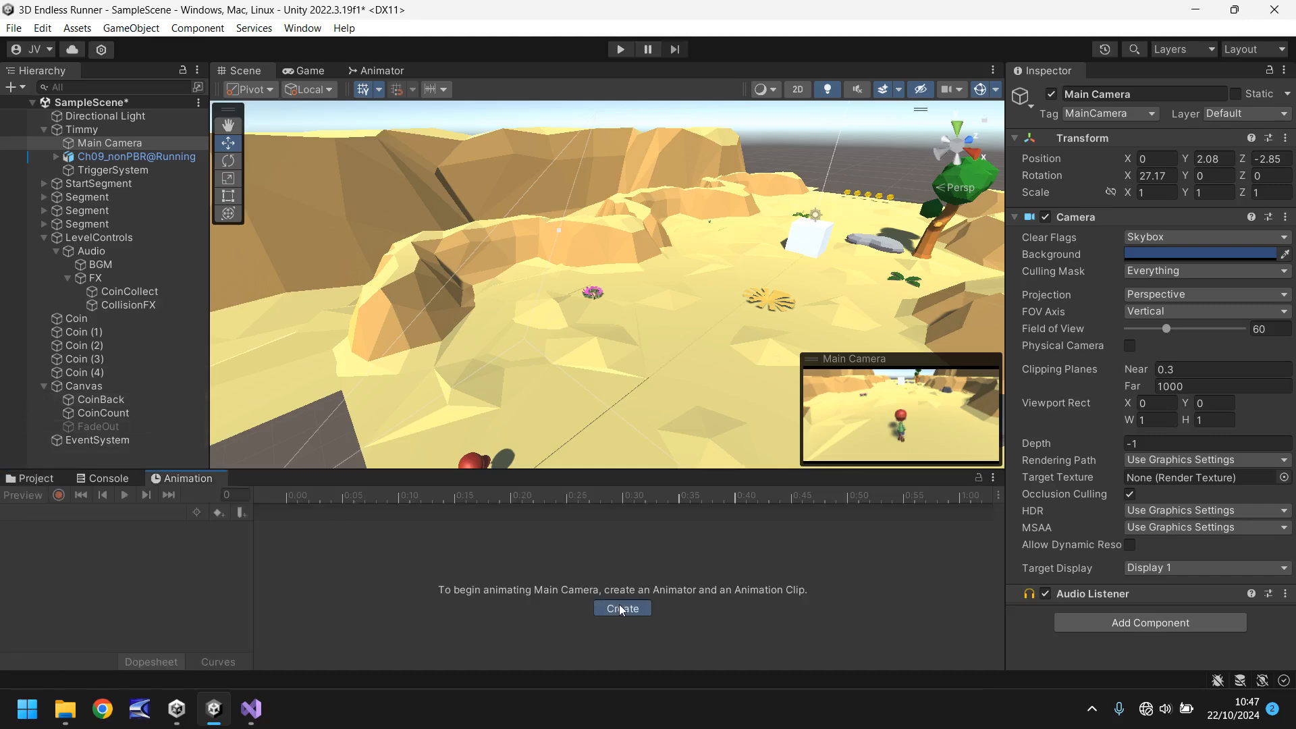
click(622, 608)
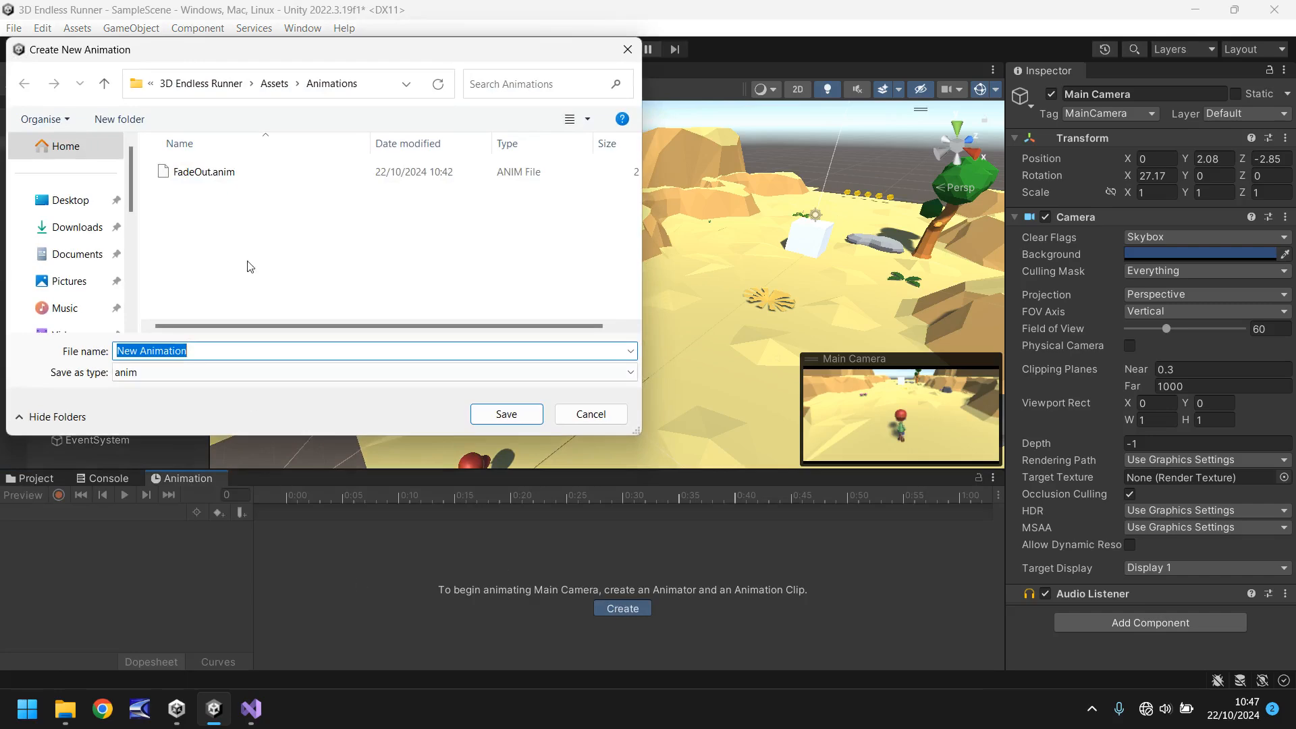
text(Collsio)
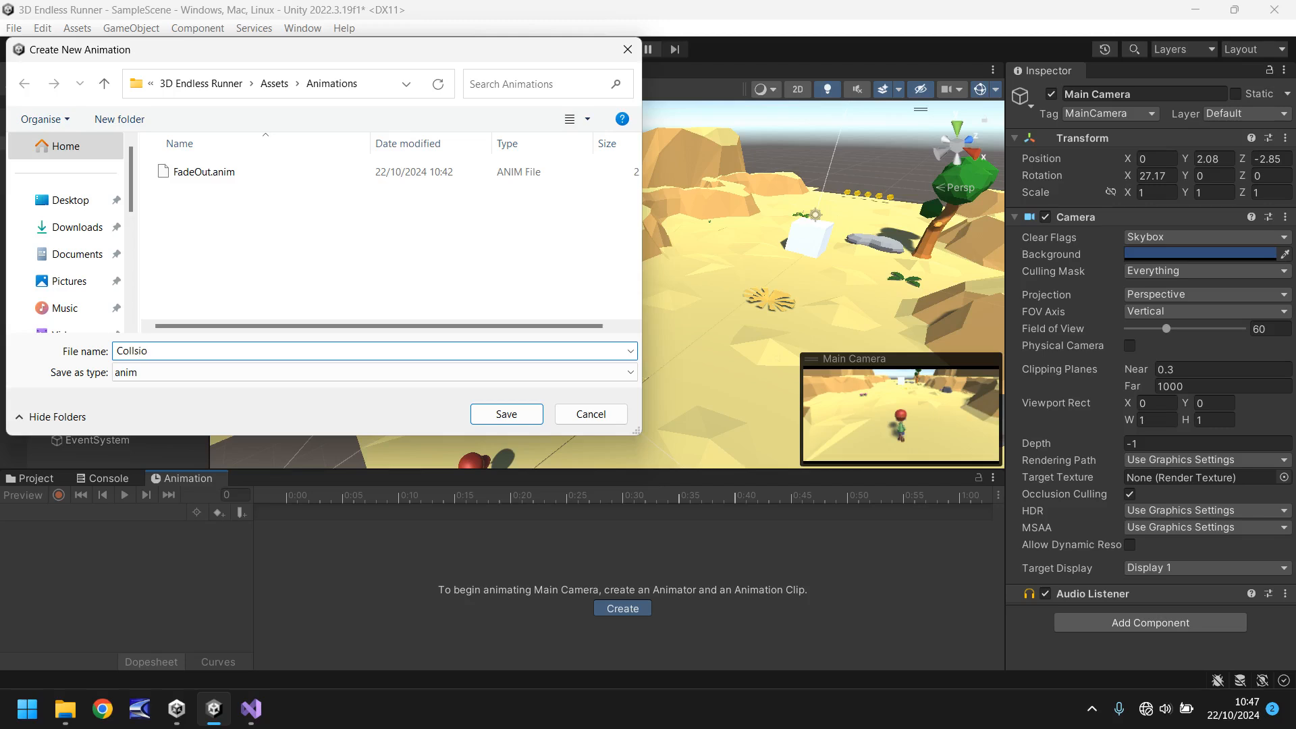
key(BackSpace)
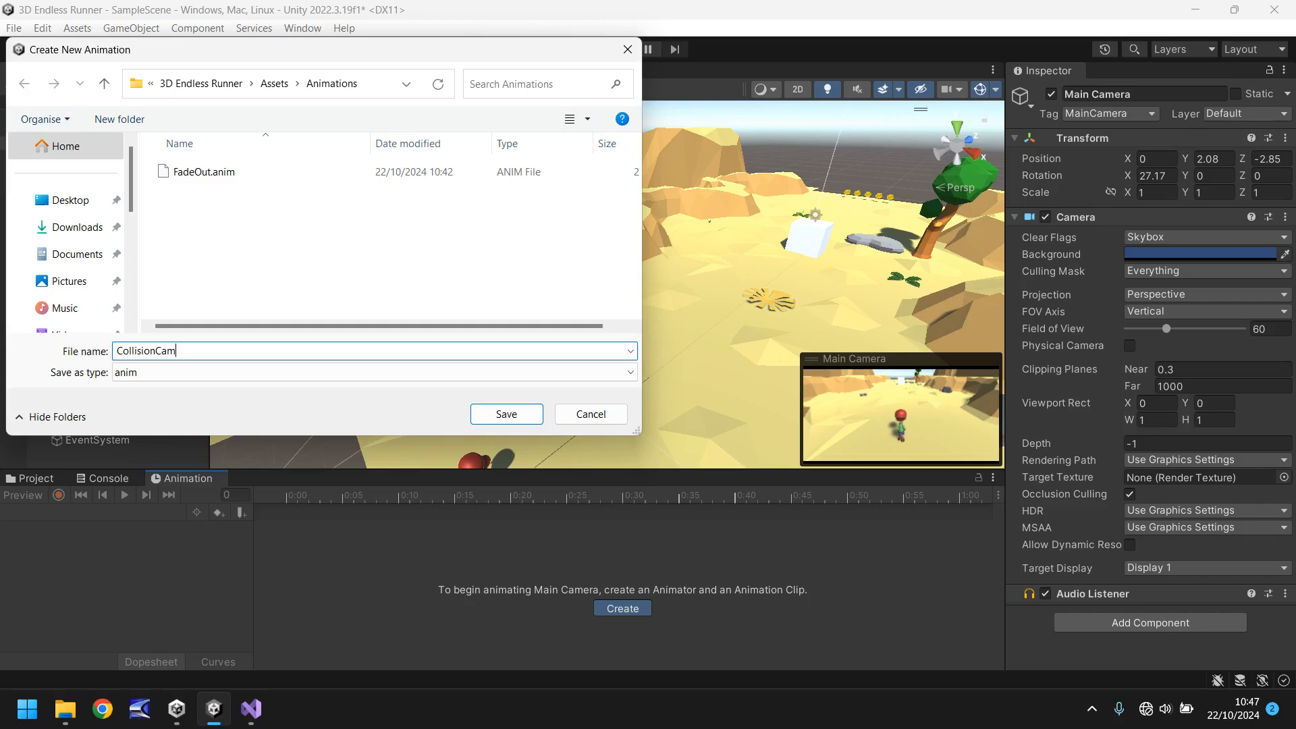
click(506, 414)
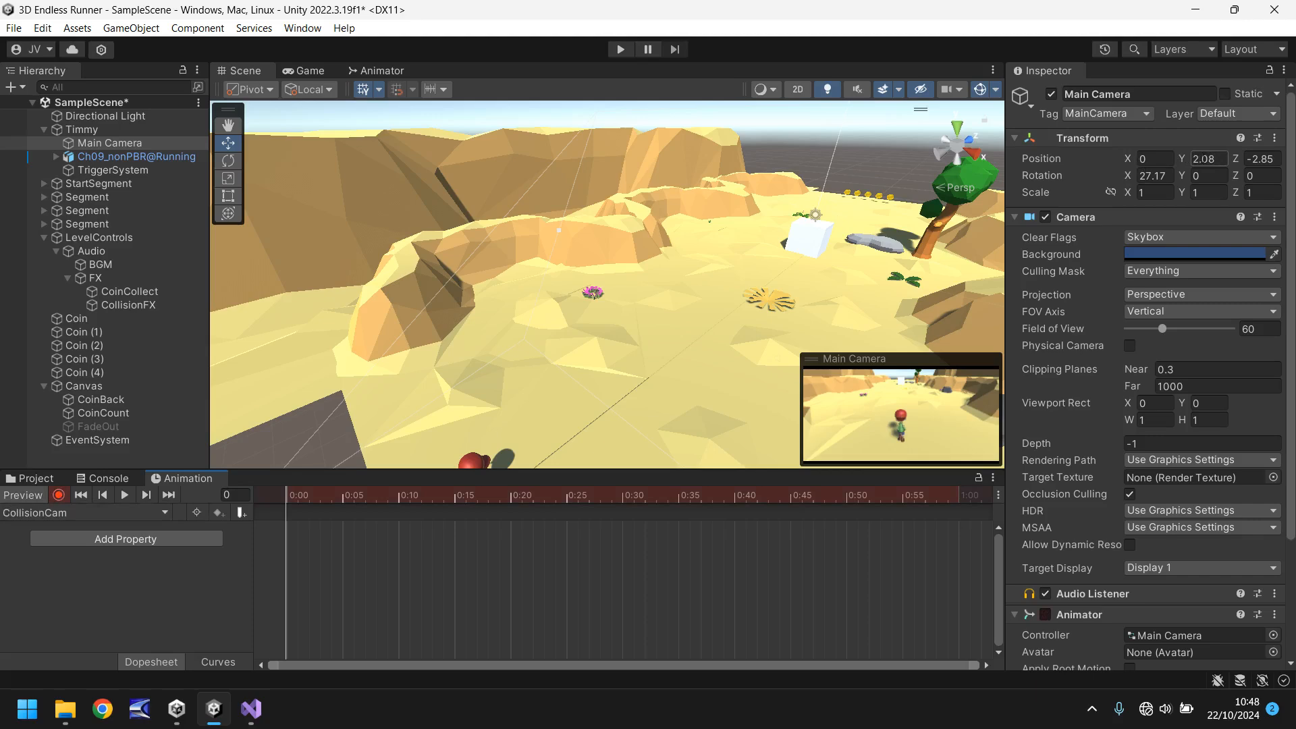
Record Main Camera Position keyframes every five frames from frame 0 to 30.
click(1207, 192)
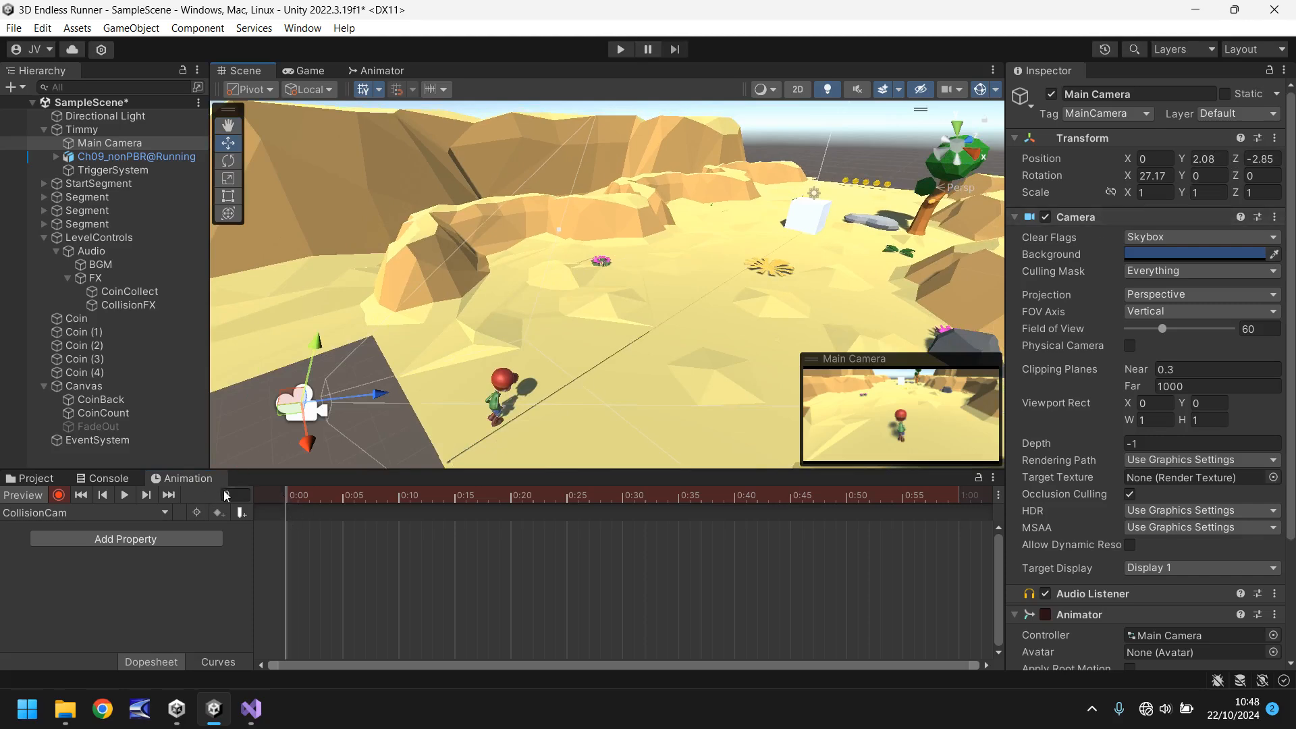
click(1204, 158)
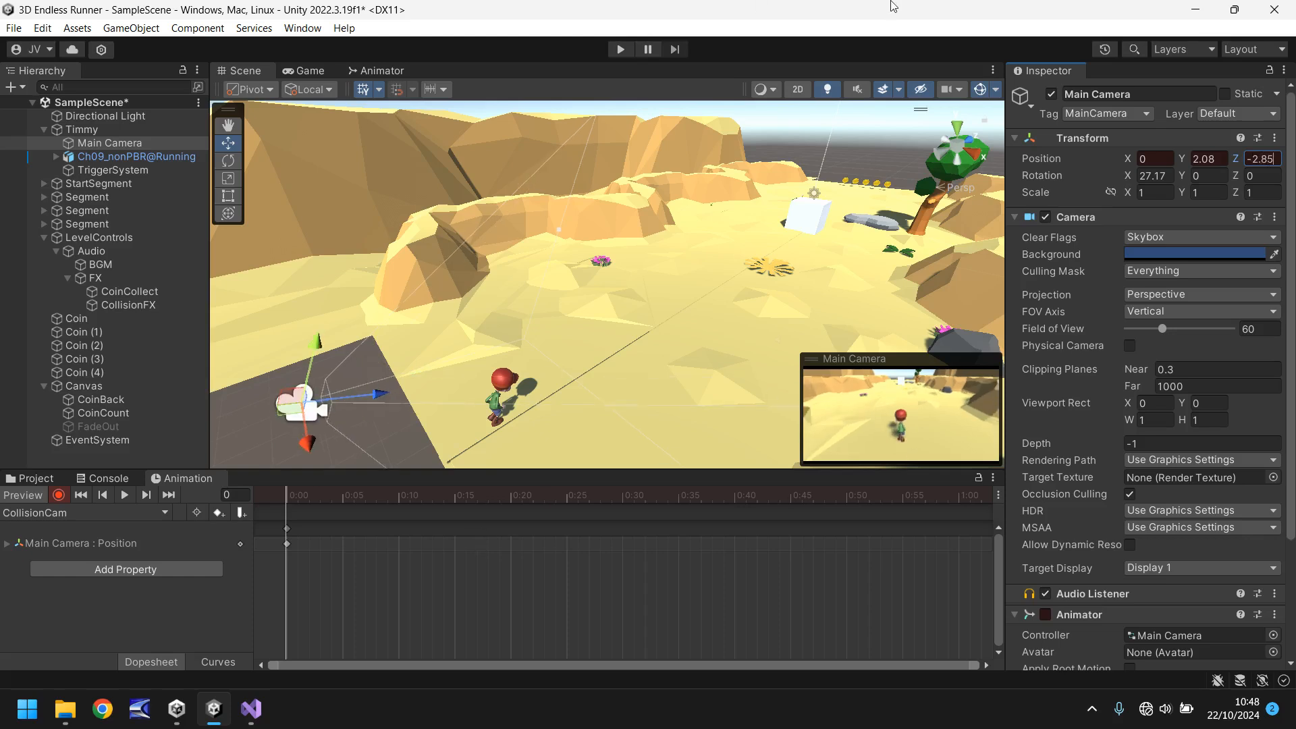
mouse_move(869, 27)
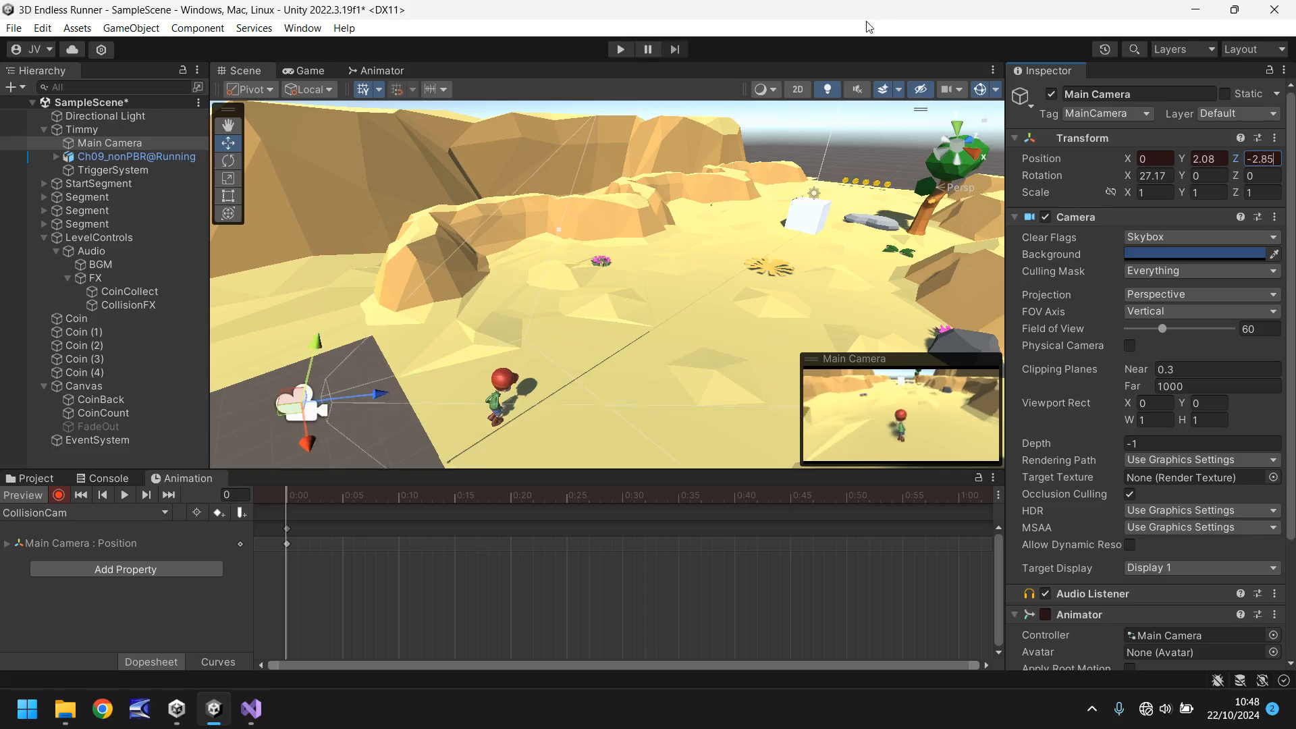
mouse_move(360, 313)
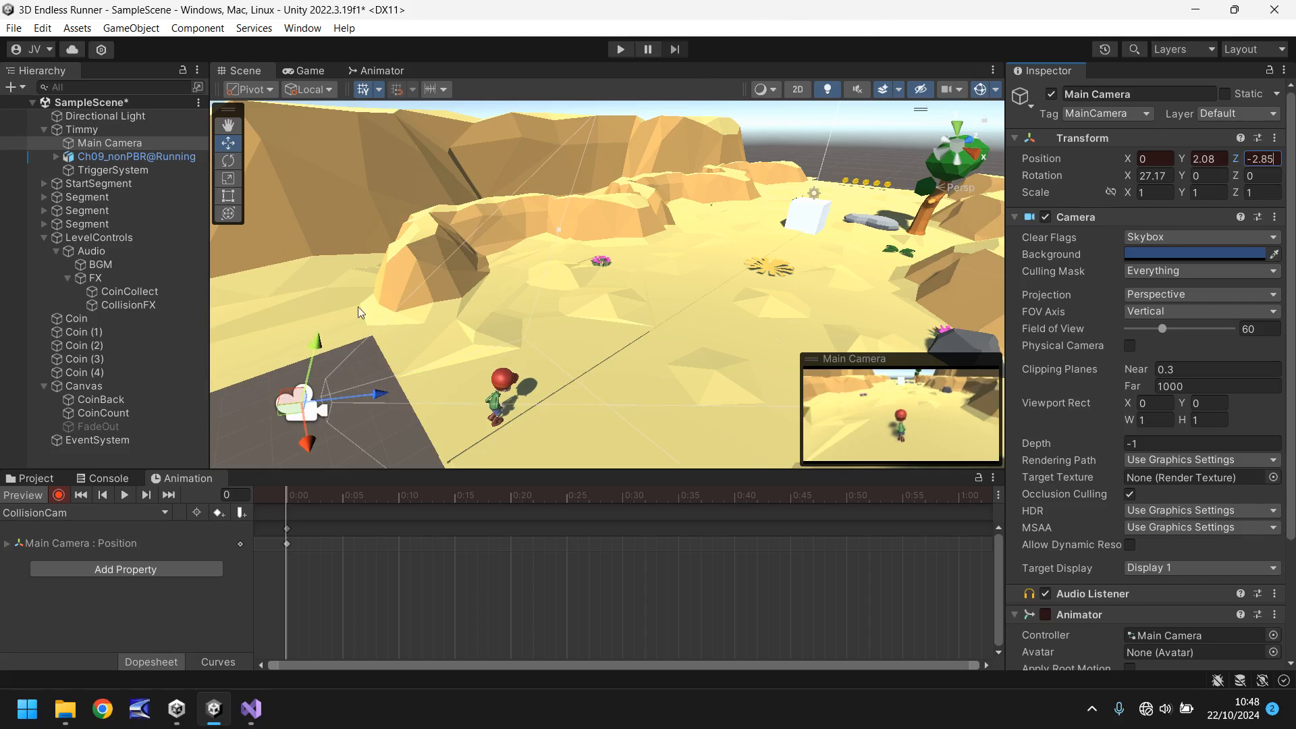
mouse_move(582, 321)
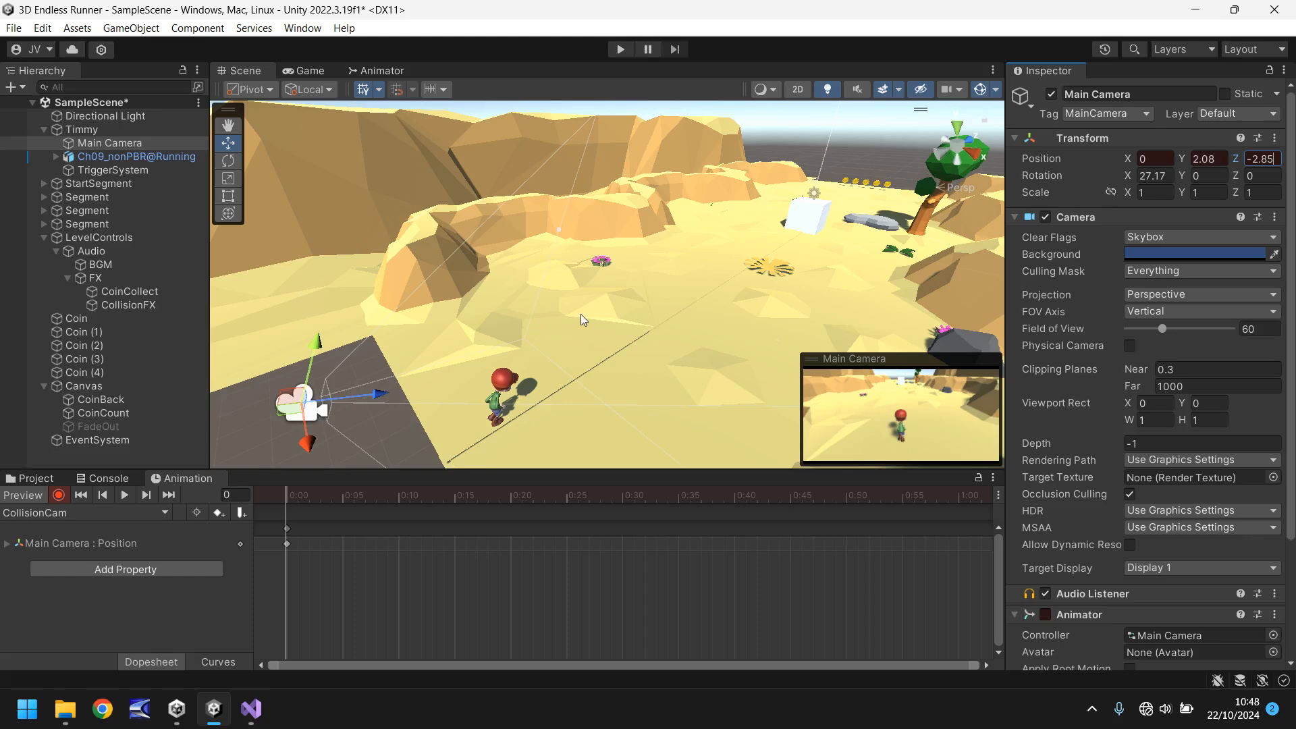
mouse_move(362, 375)
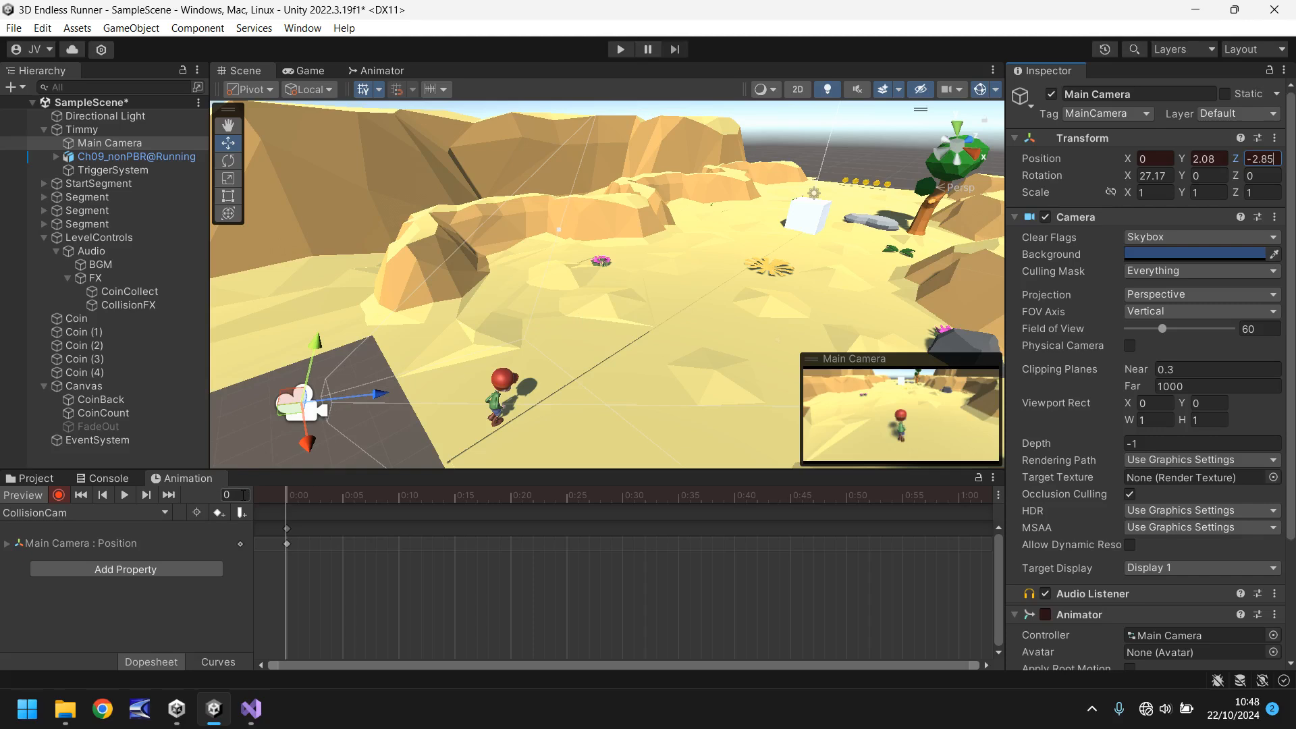
click(234, 495)
text(30)
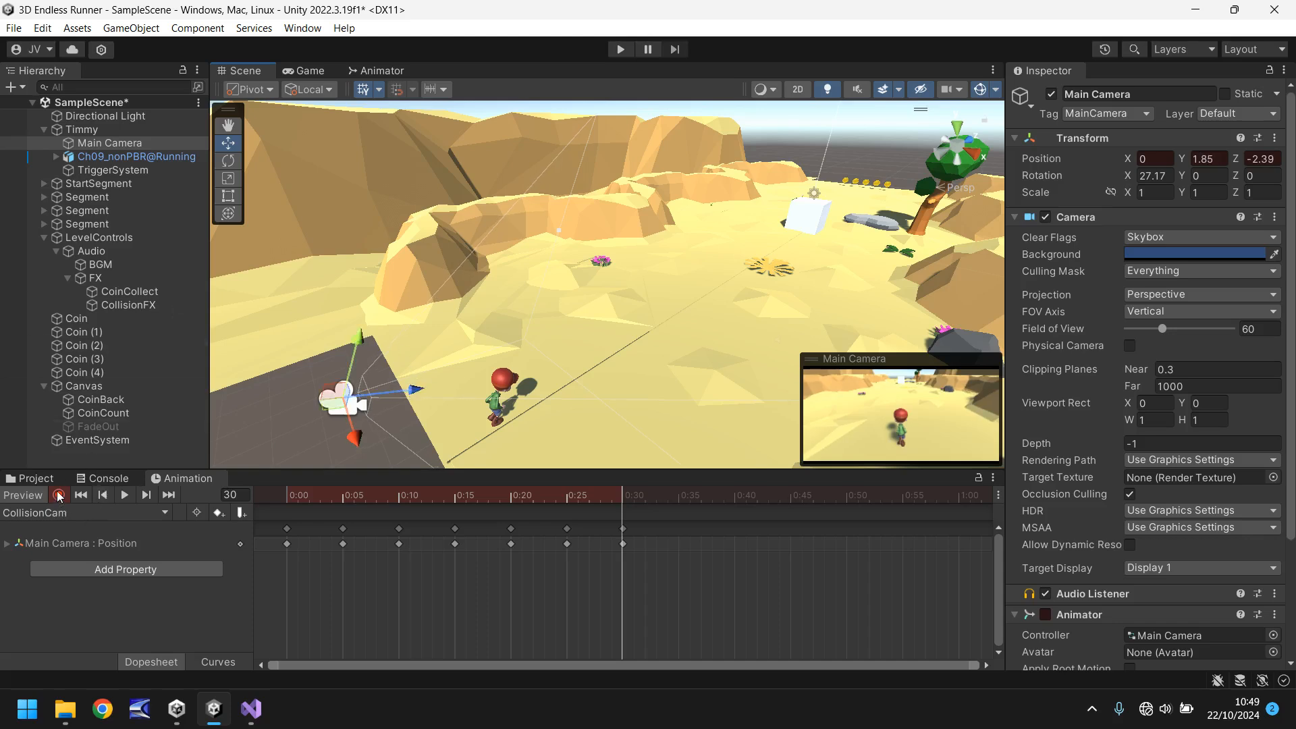
click(58, 494)
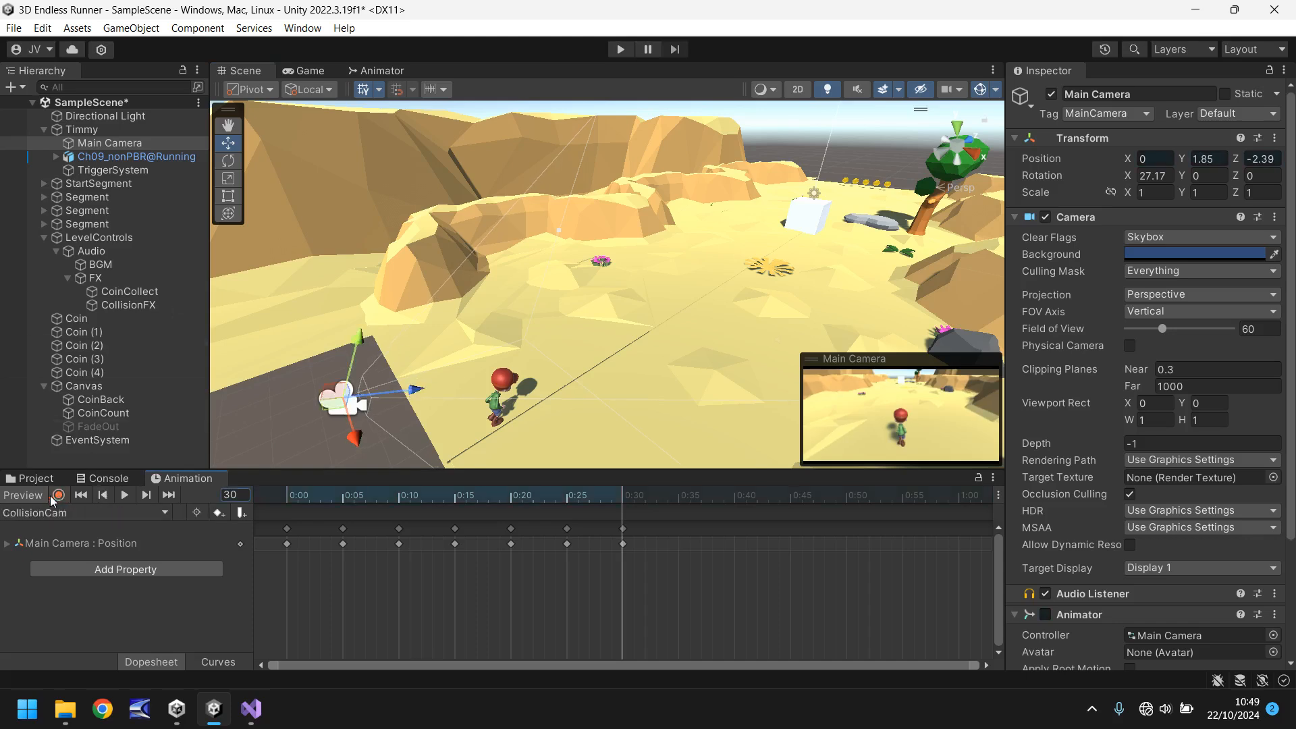
Play-test the CollisionCam camera animation, stop the game, and reselect Main Camera.
click(34, 478)
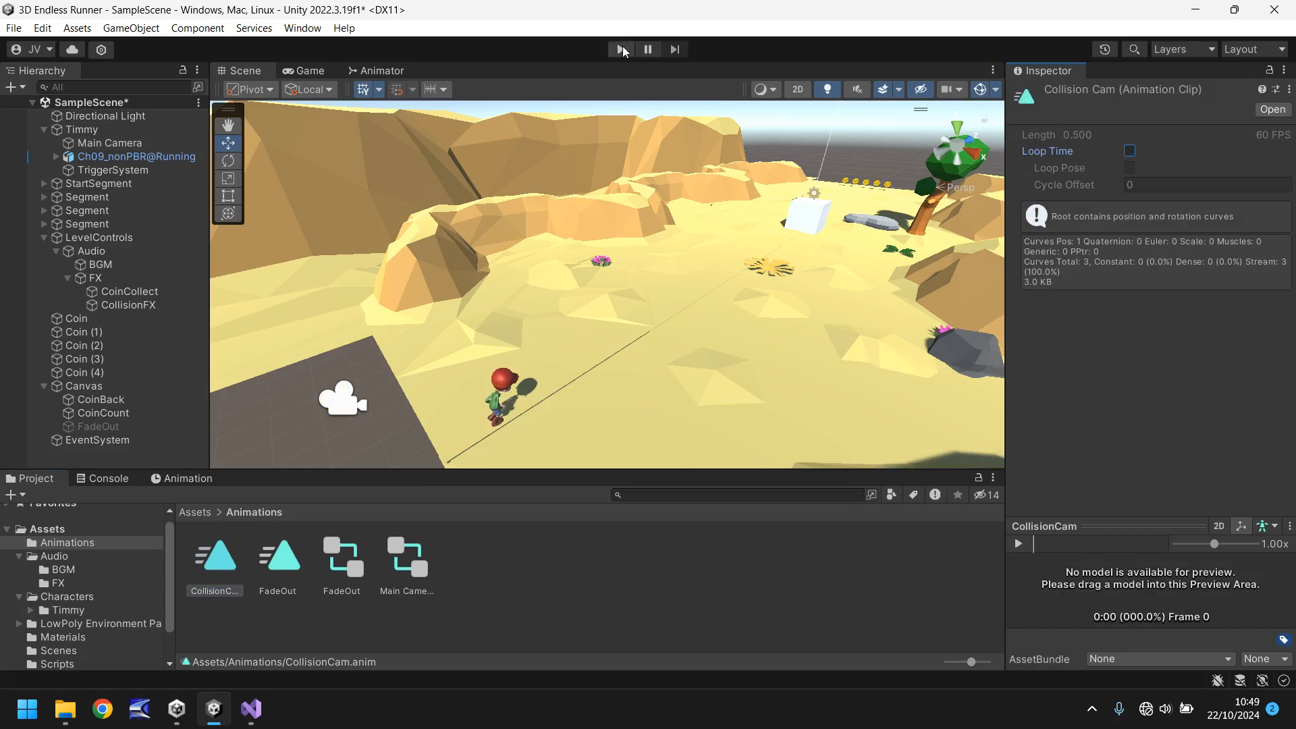
click(619, 49)
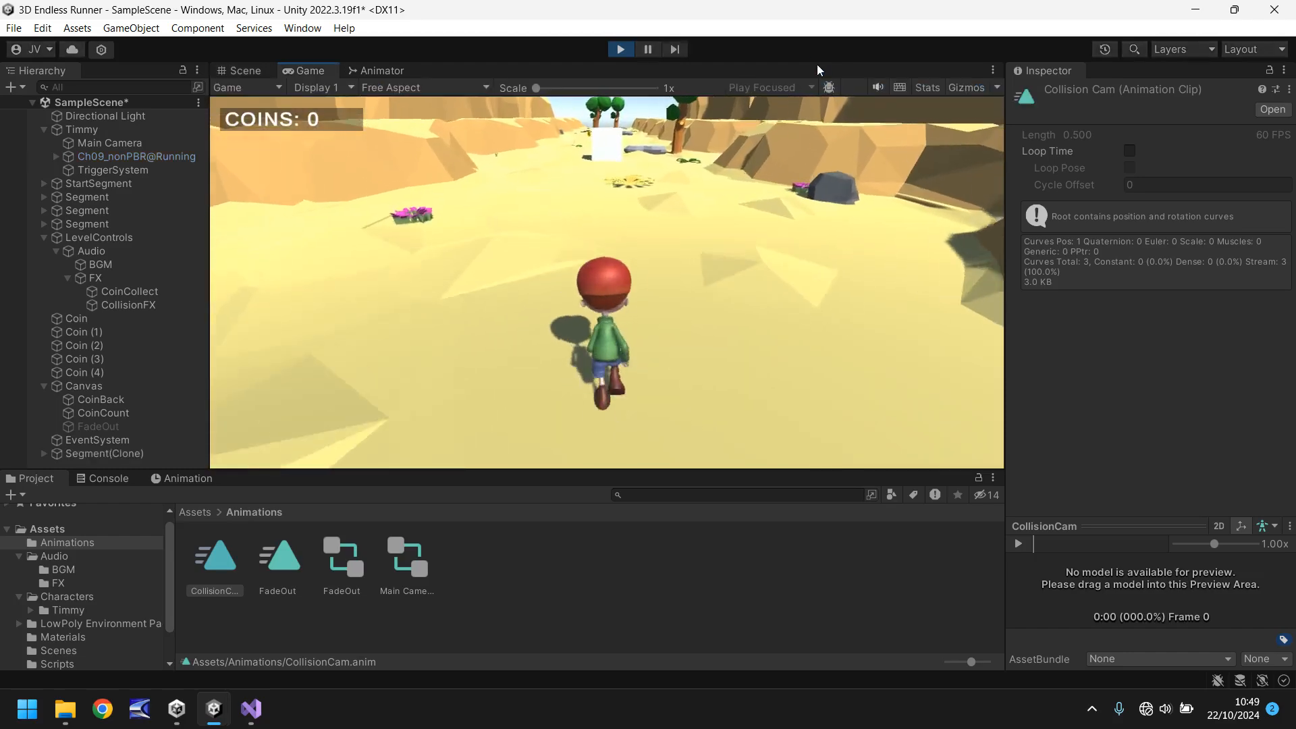
click(244, 70)
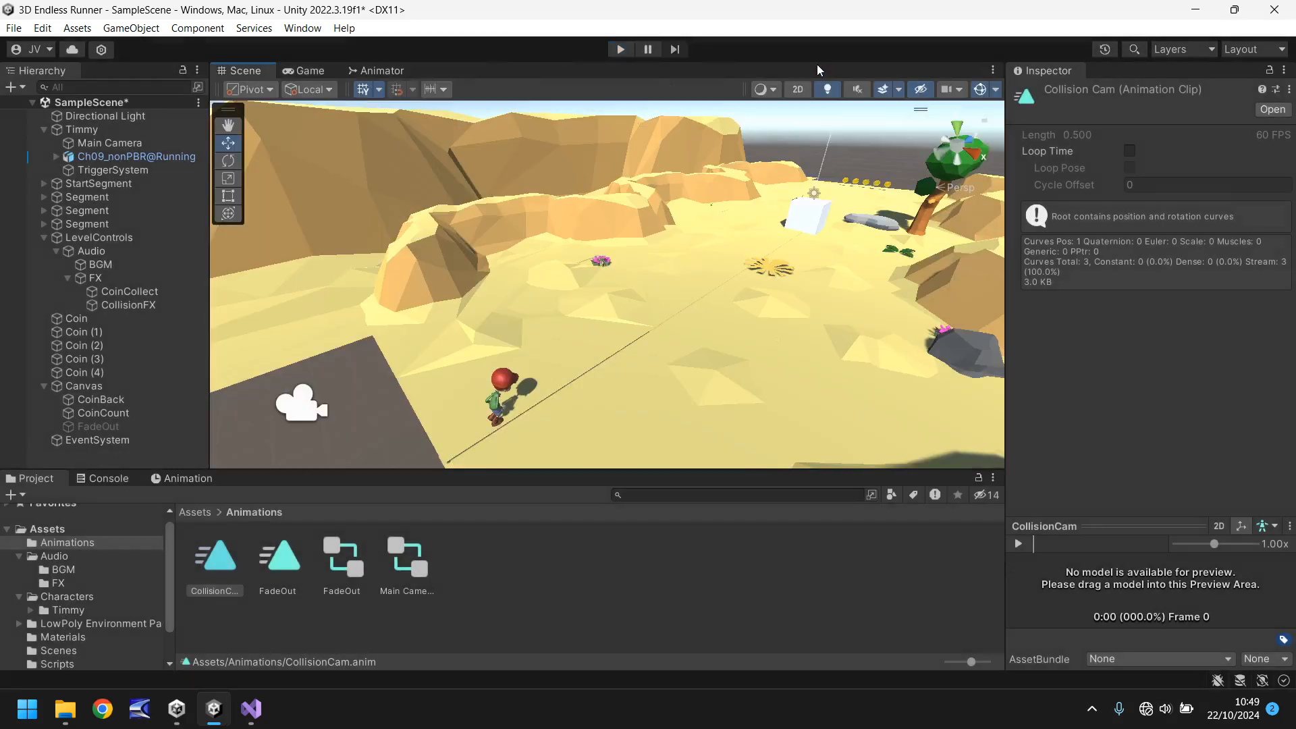
mouse_move(604, 310)
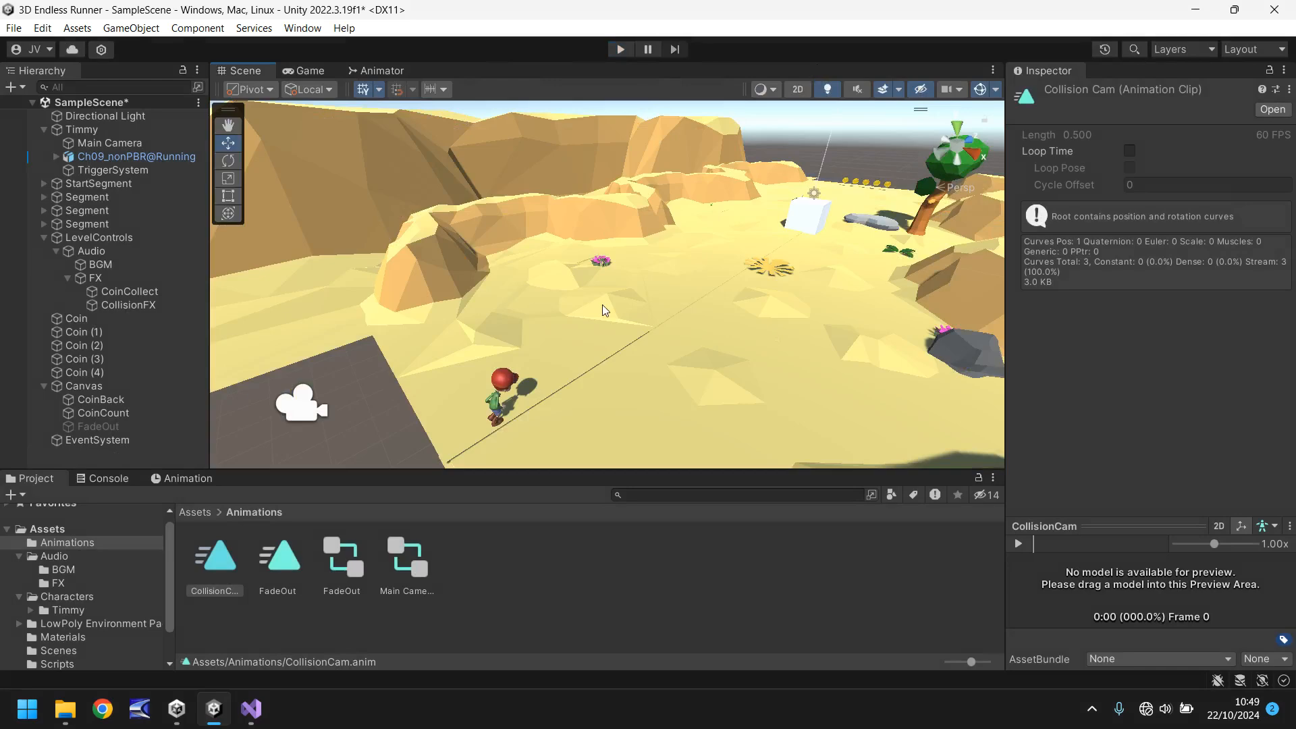
mouse_move(603, 308)
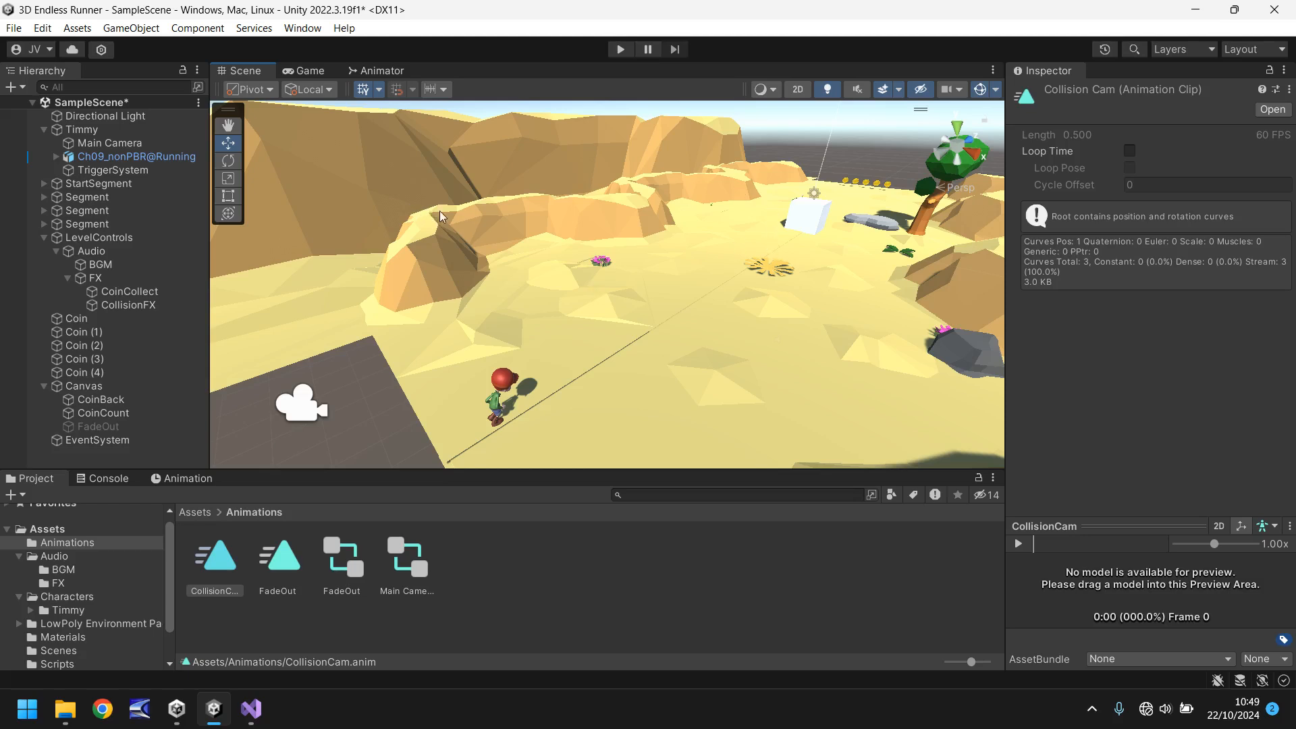
click(110, 142)
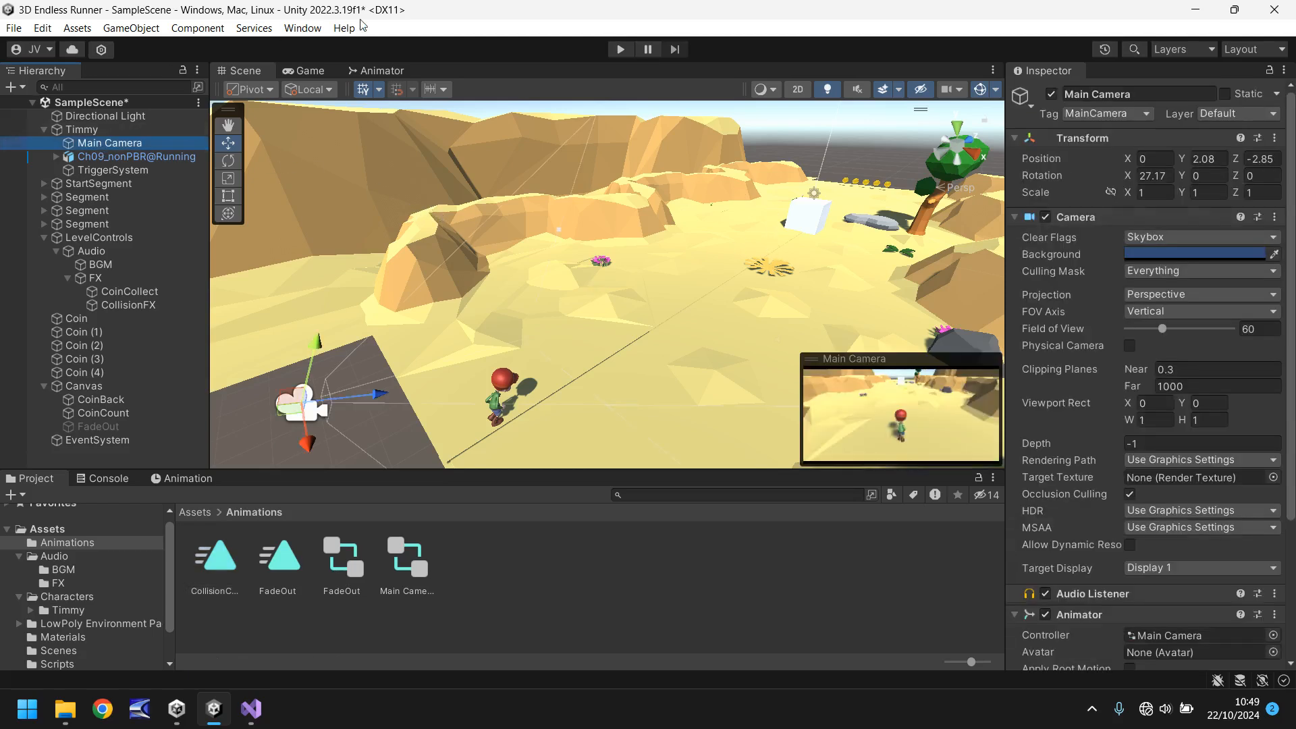
In the Animator, create an empty New State and set it as the layer default.
click(382, 70)
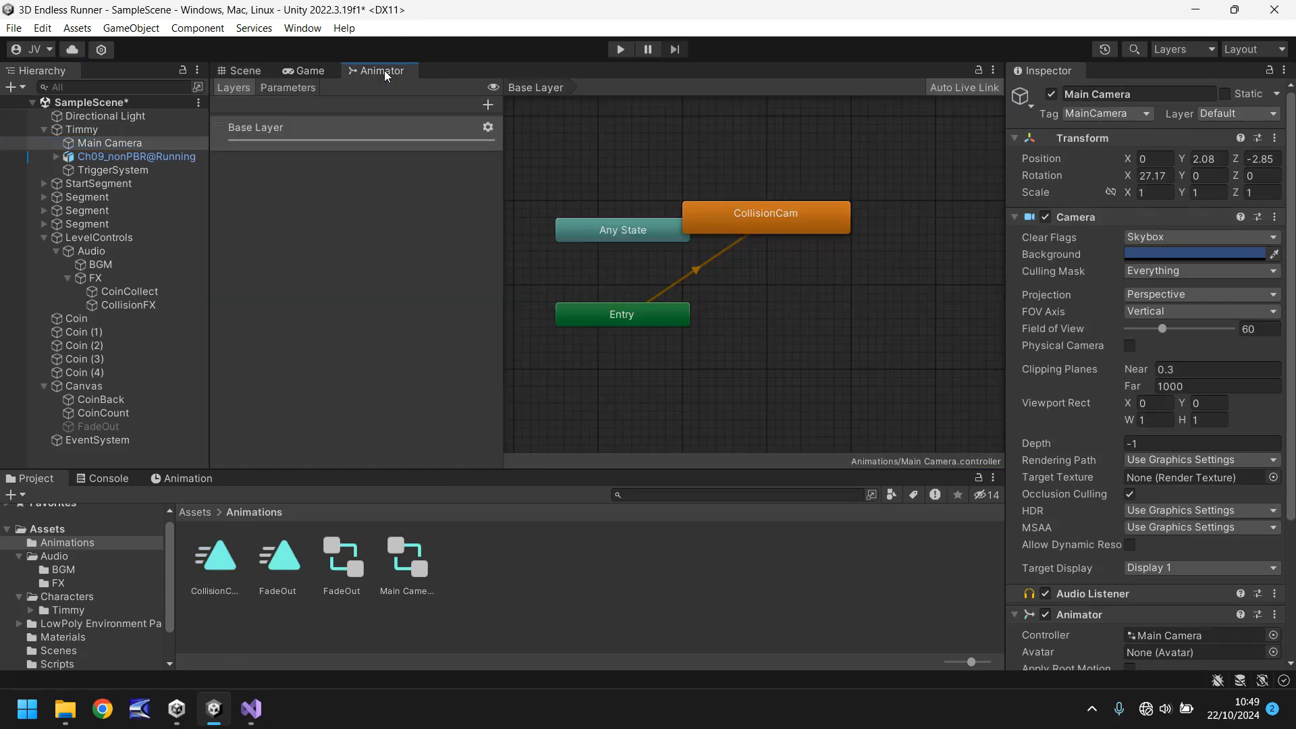
mouse_move(857, 145)
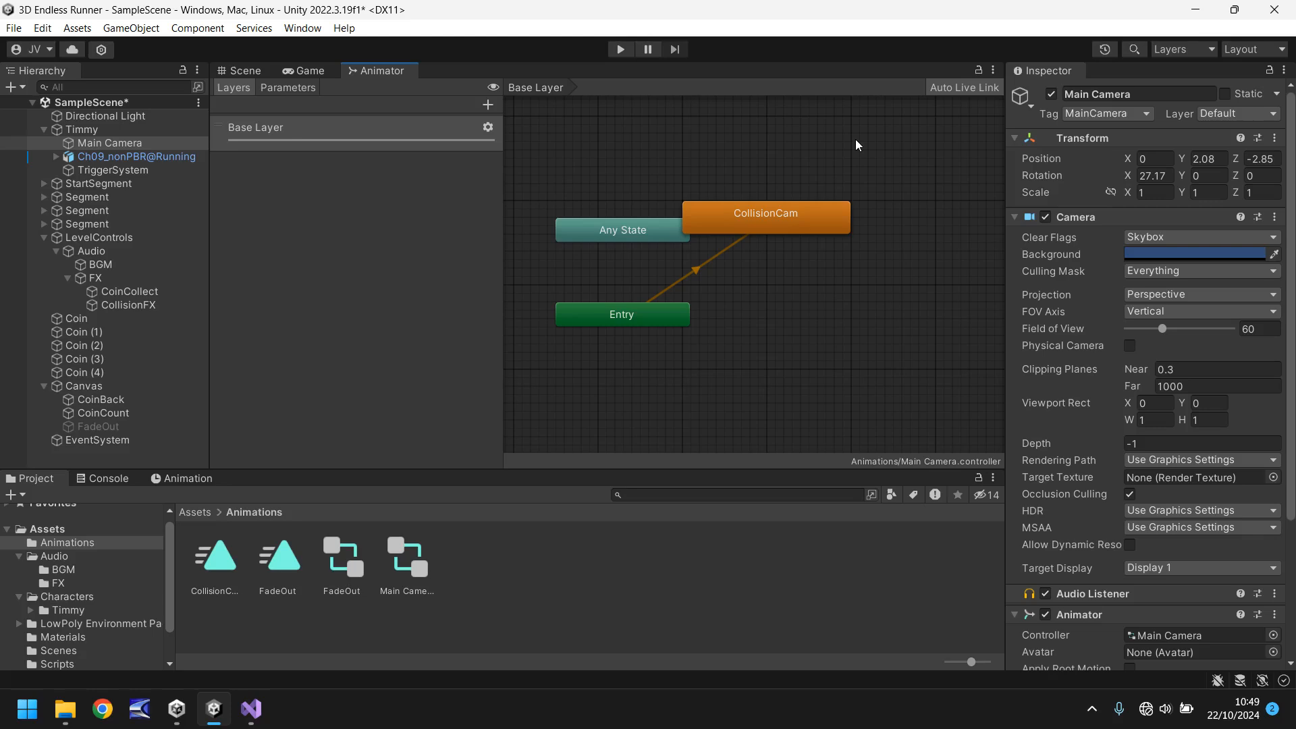
mouse_move(816, 239)
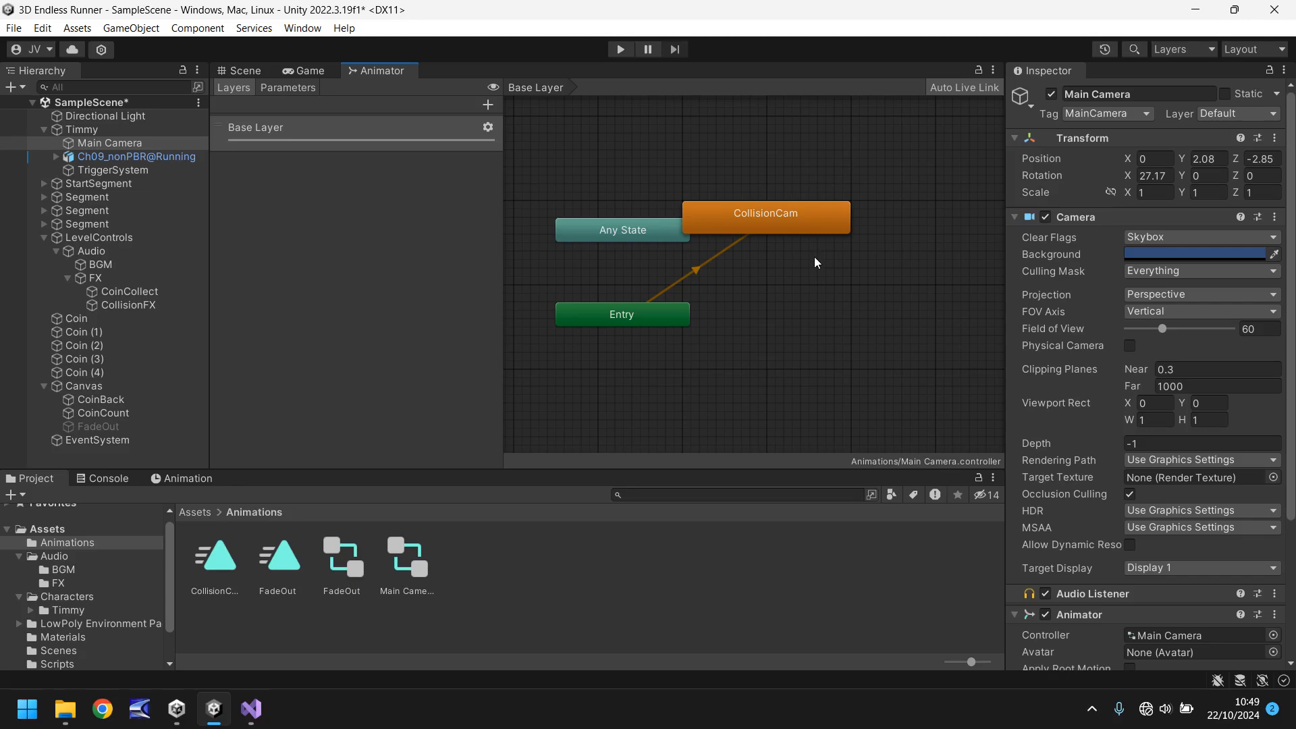
mouse_move(761, 235)
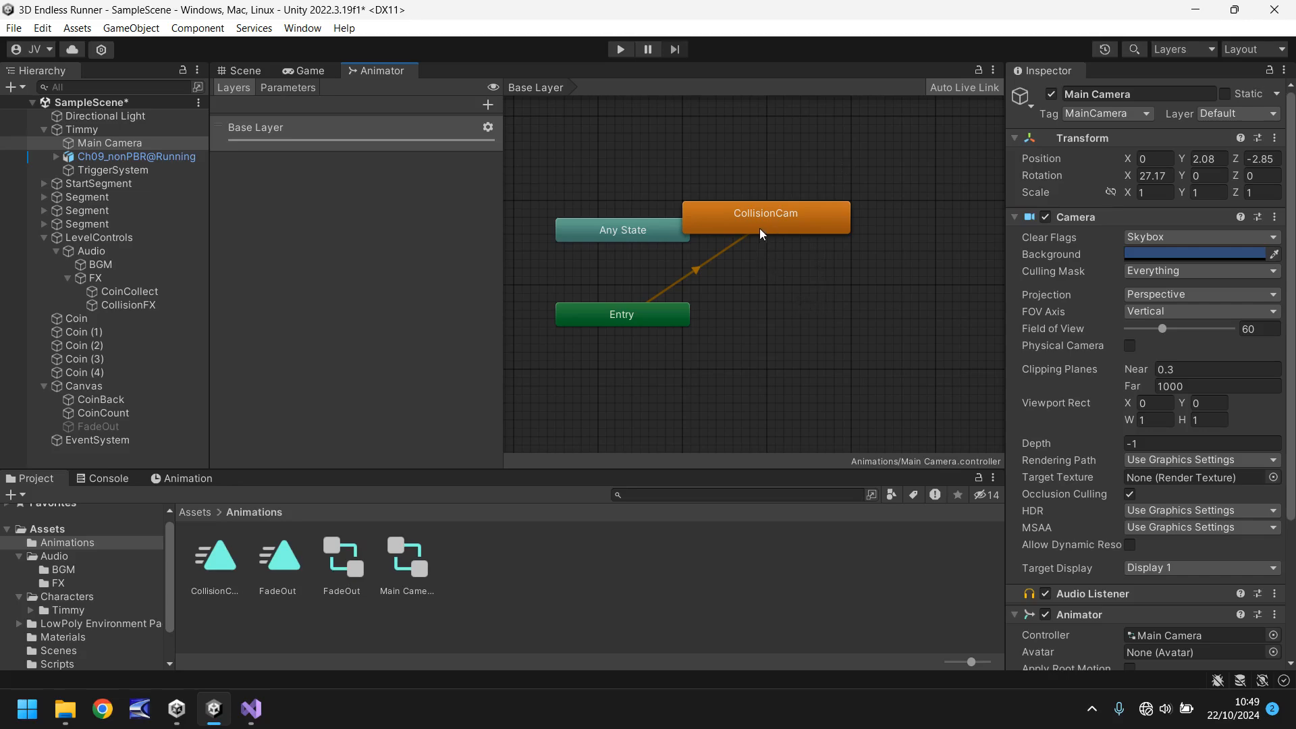
mouse_move(800, 335)
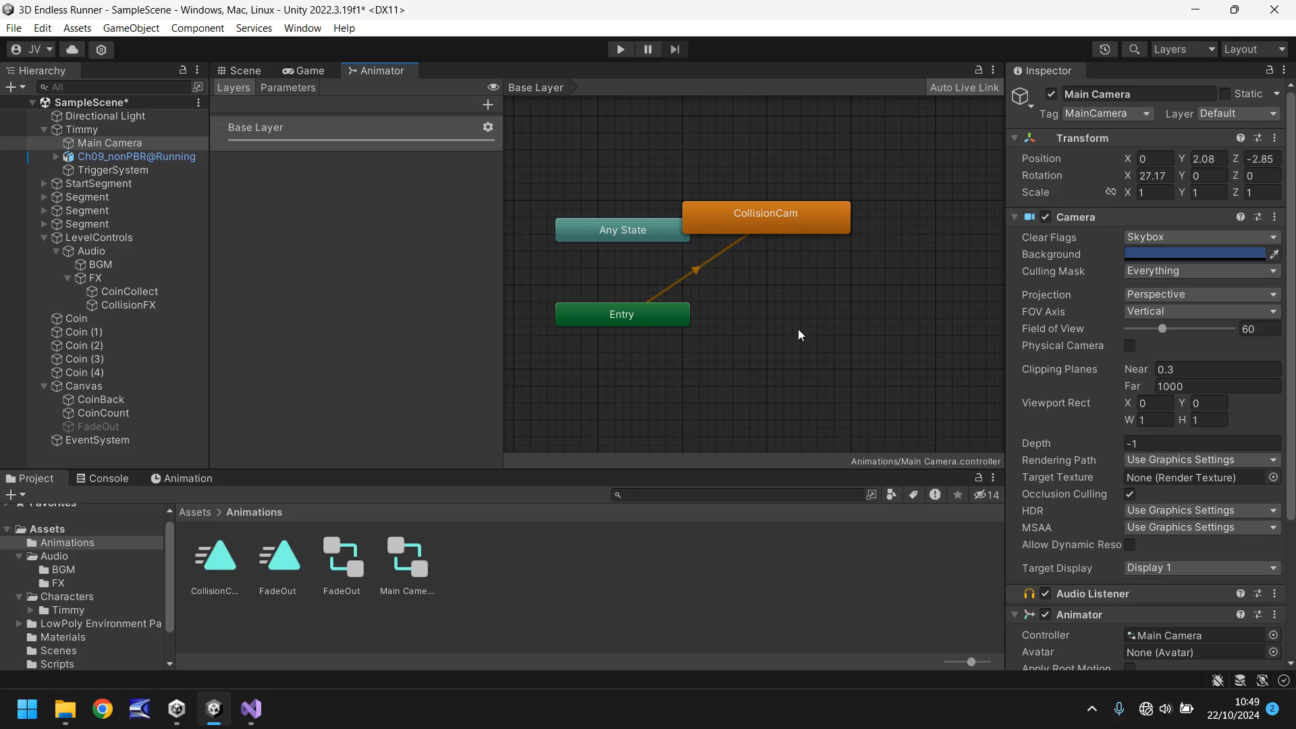
right_click(800, 335)
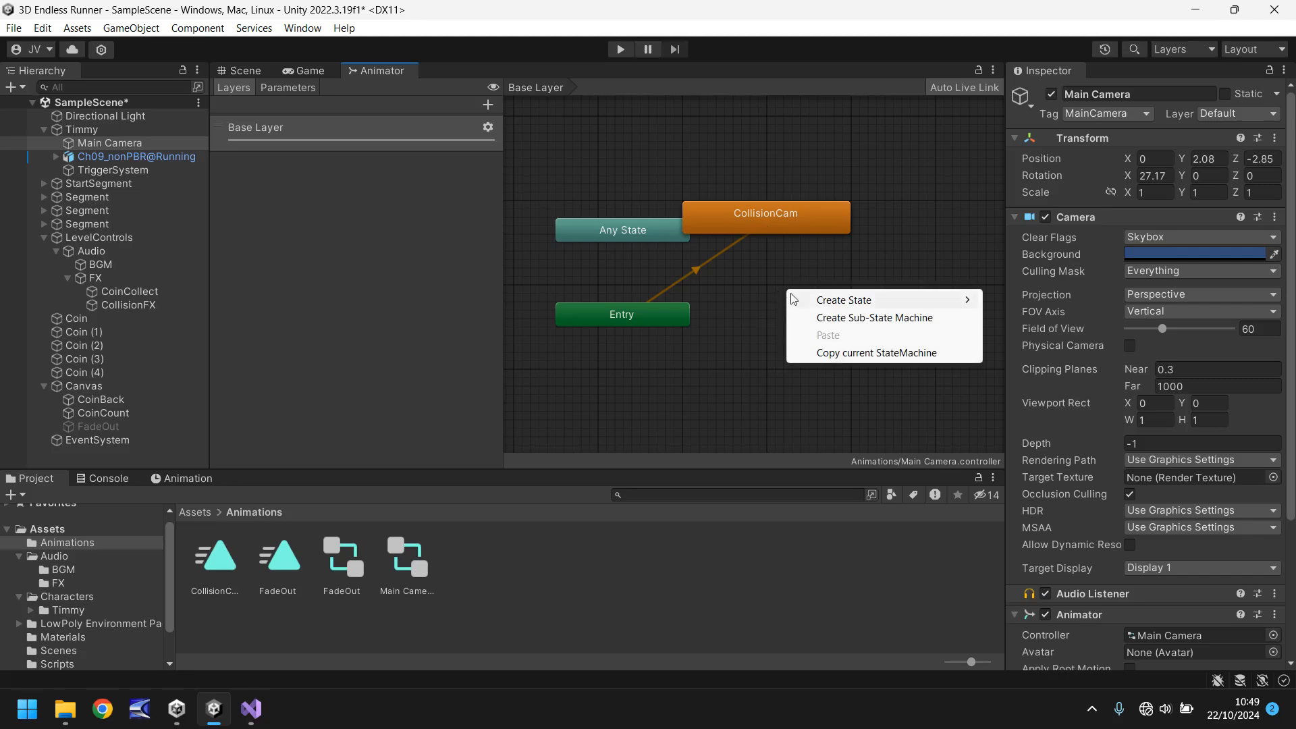
mouse_move(844, 299)
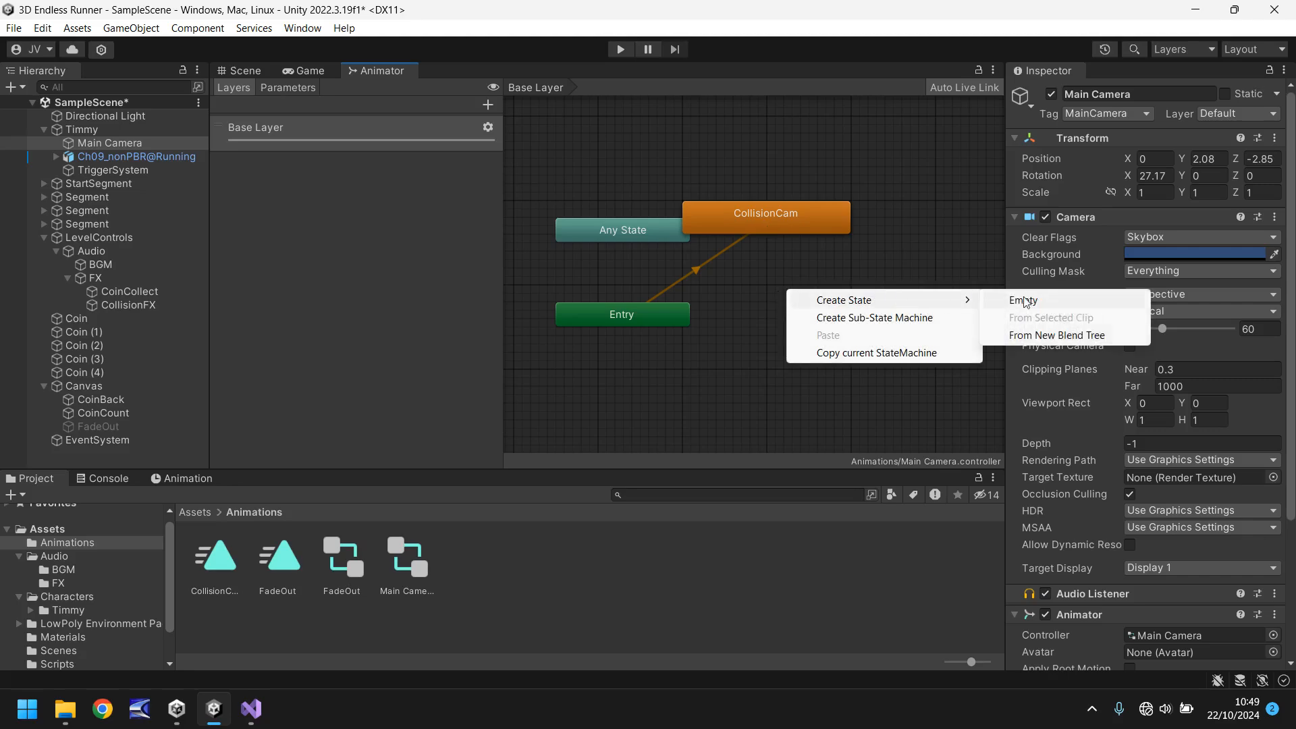
click(1024, 300)
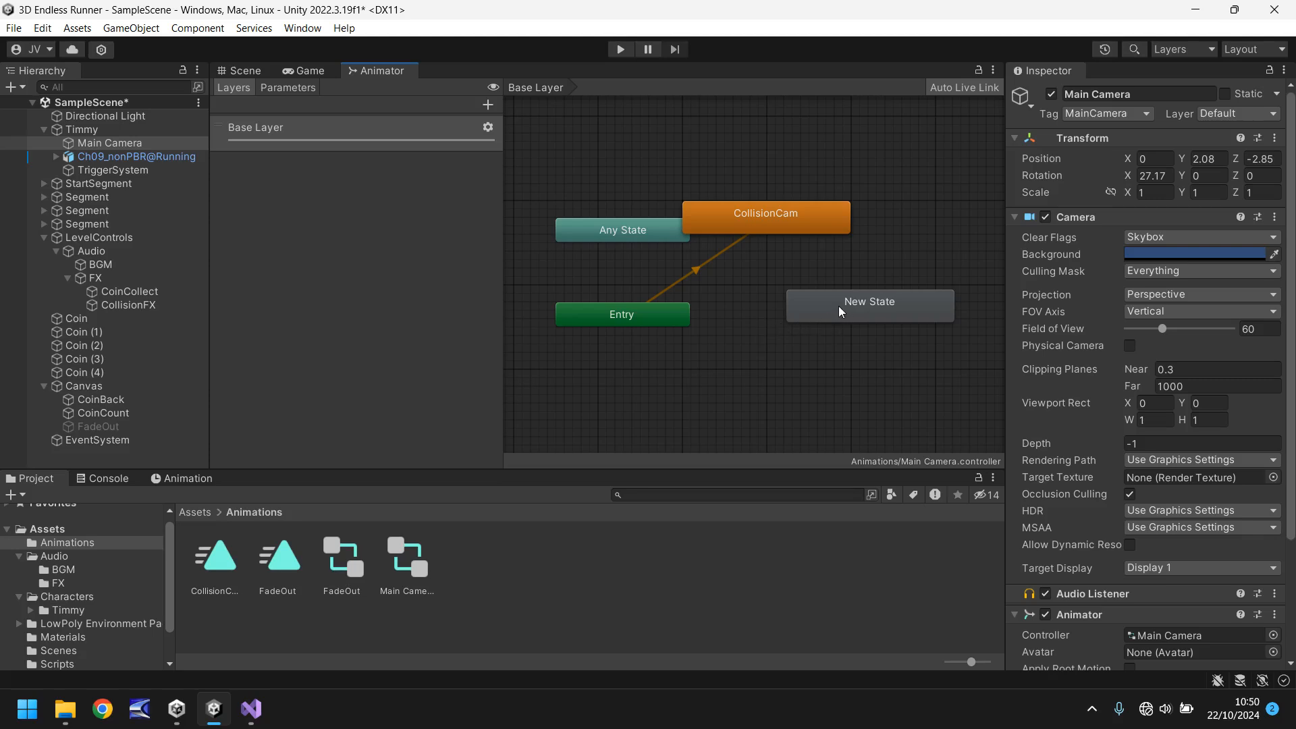
right_click(869, 301)
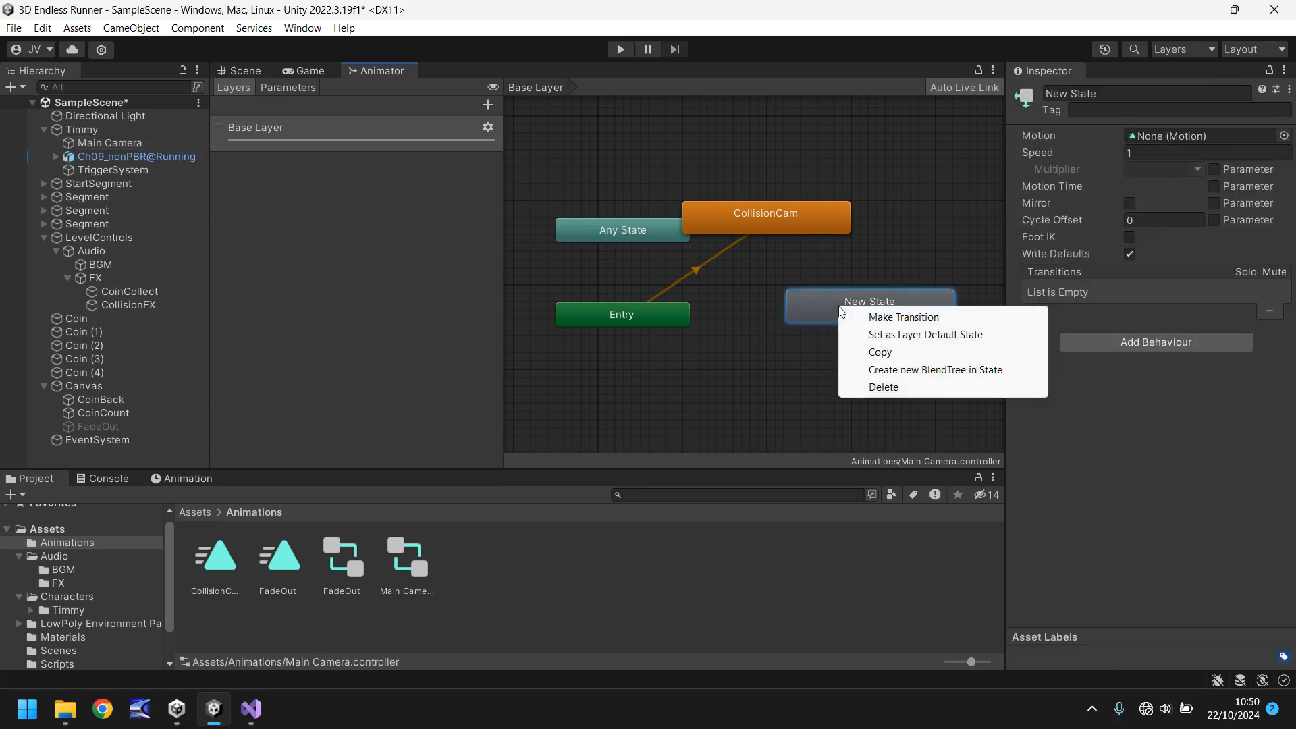
click(925, 334)
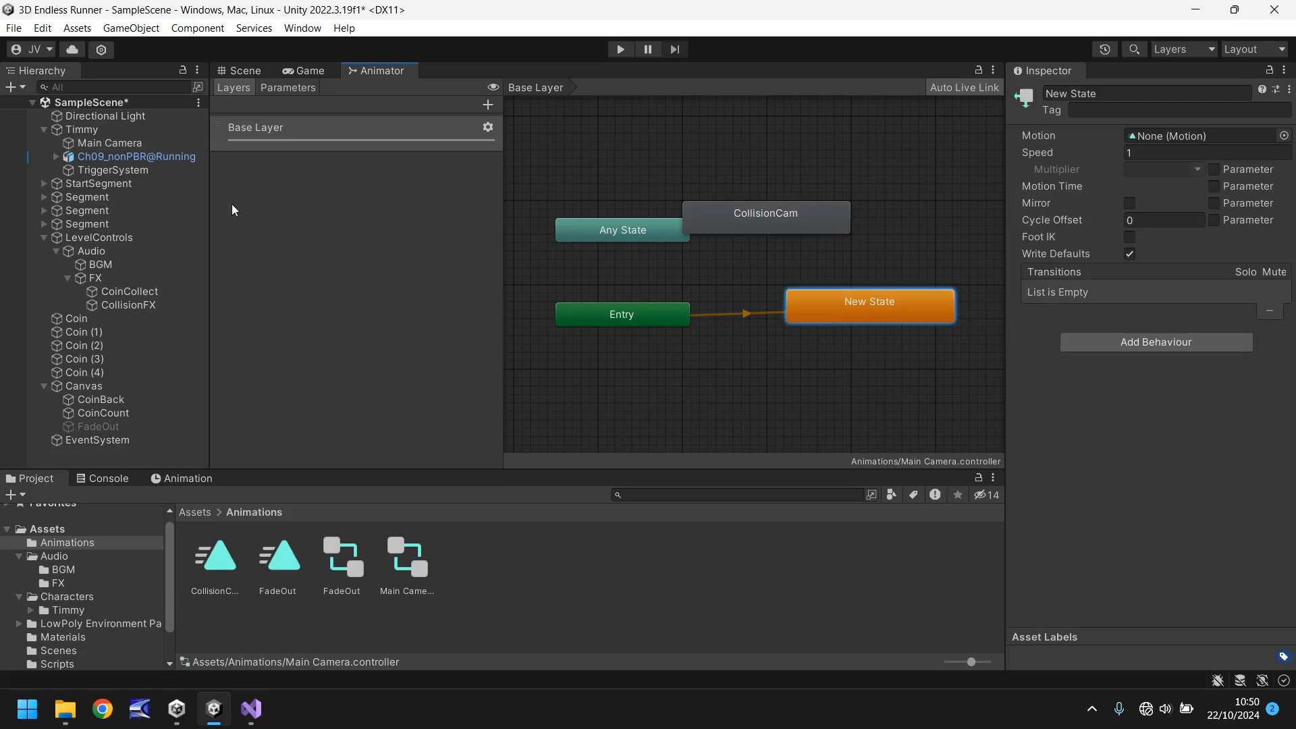
click(244, 70)
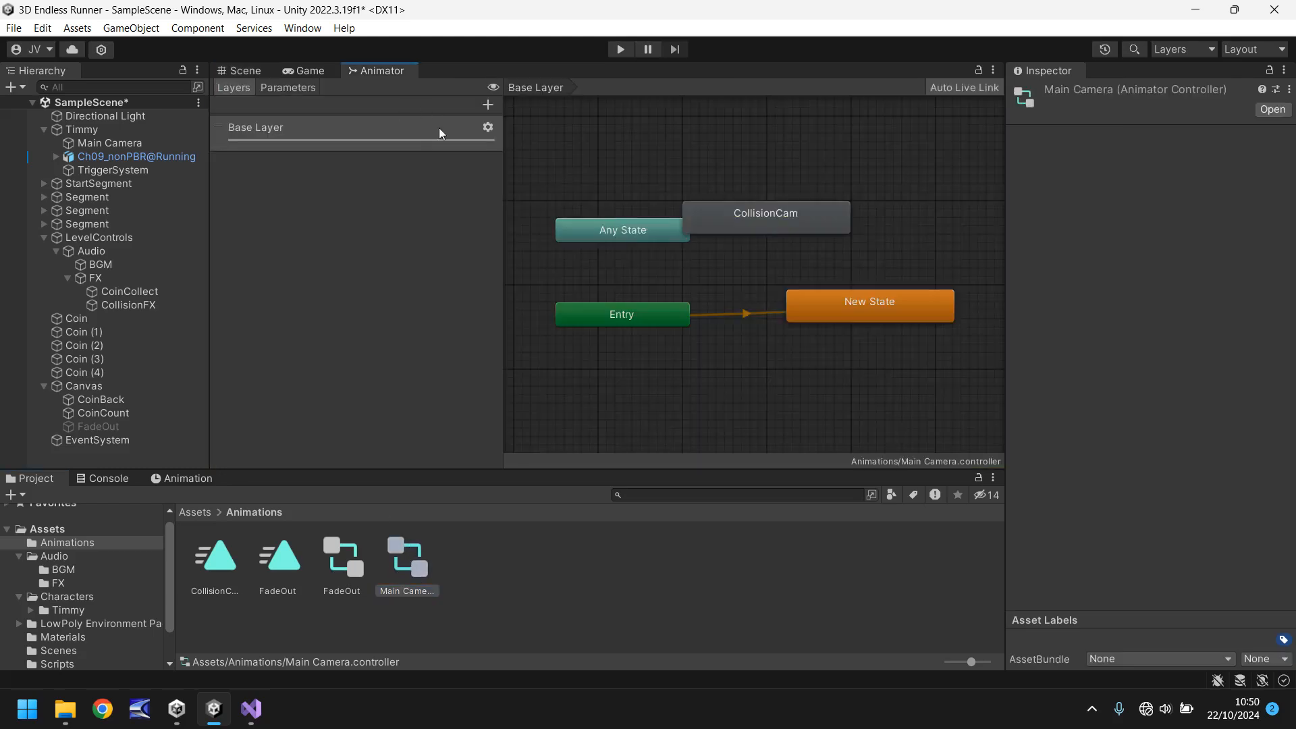
mouse_move(784, 136)
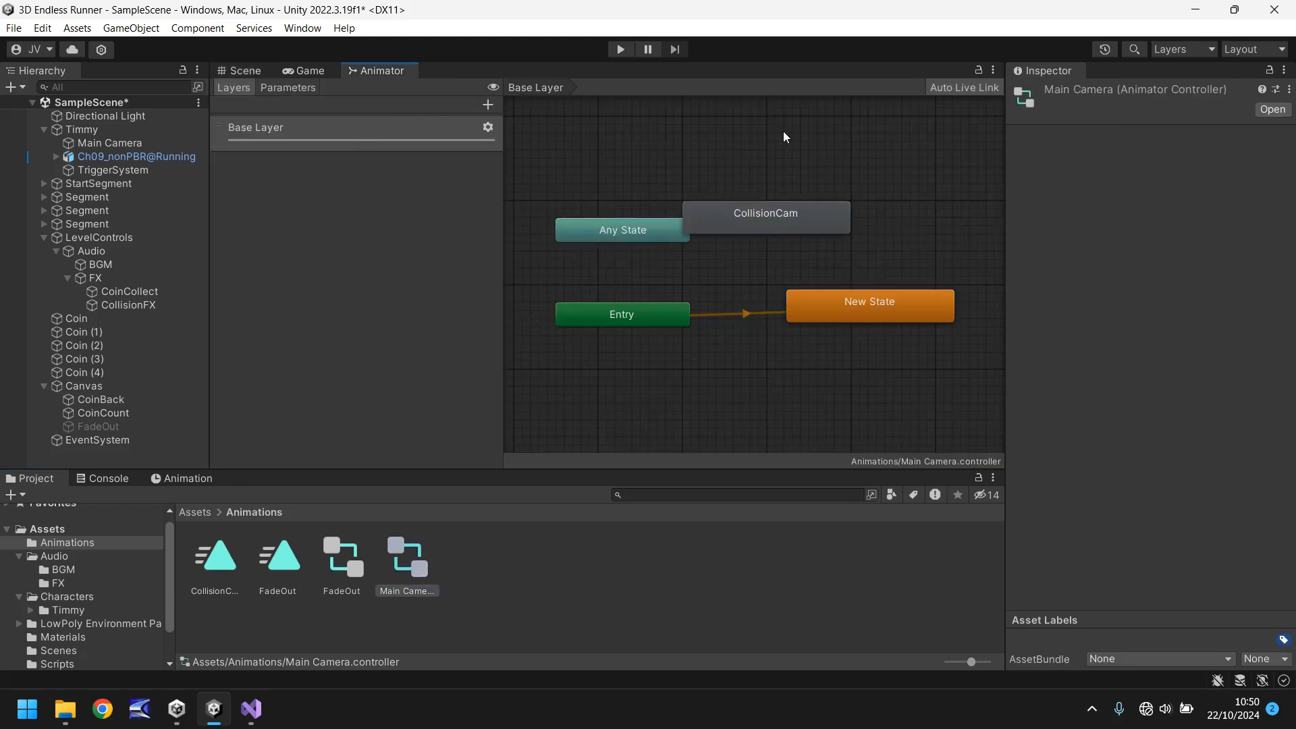
mouse_move(351, 615)
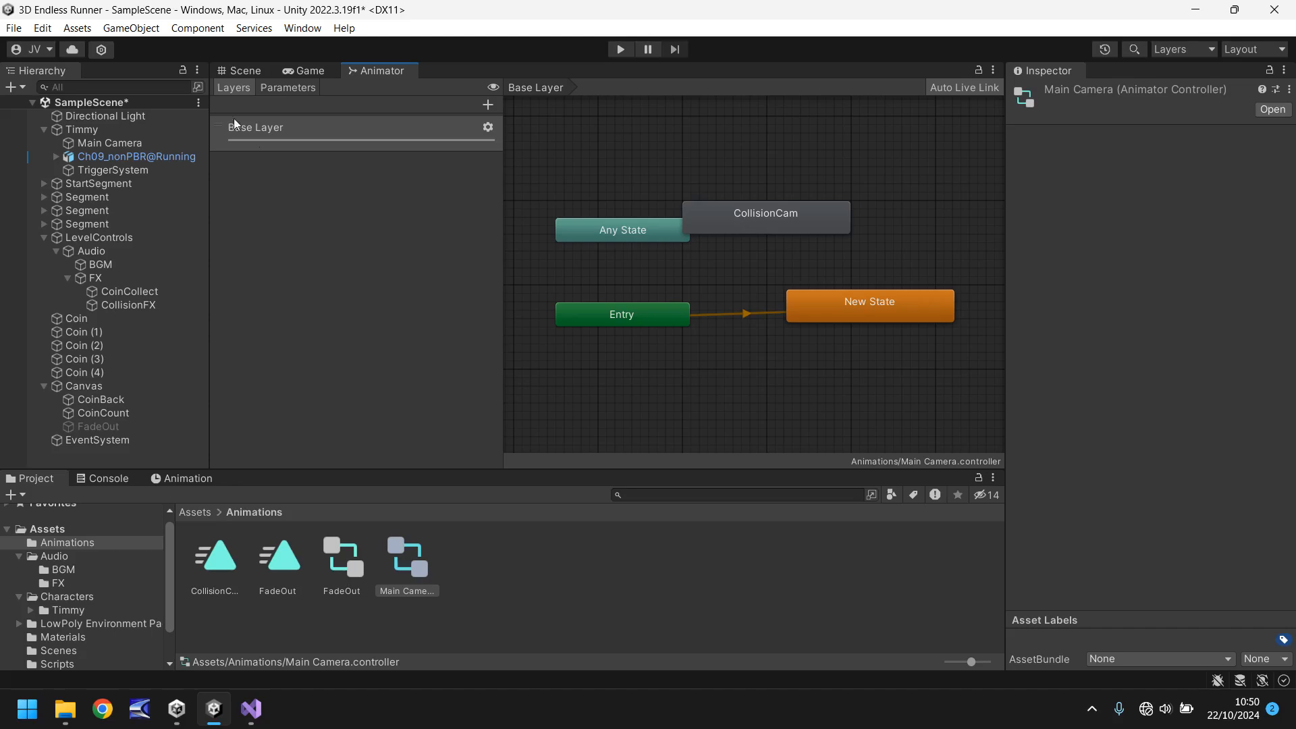
mouse_move(217, 75)
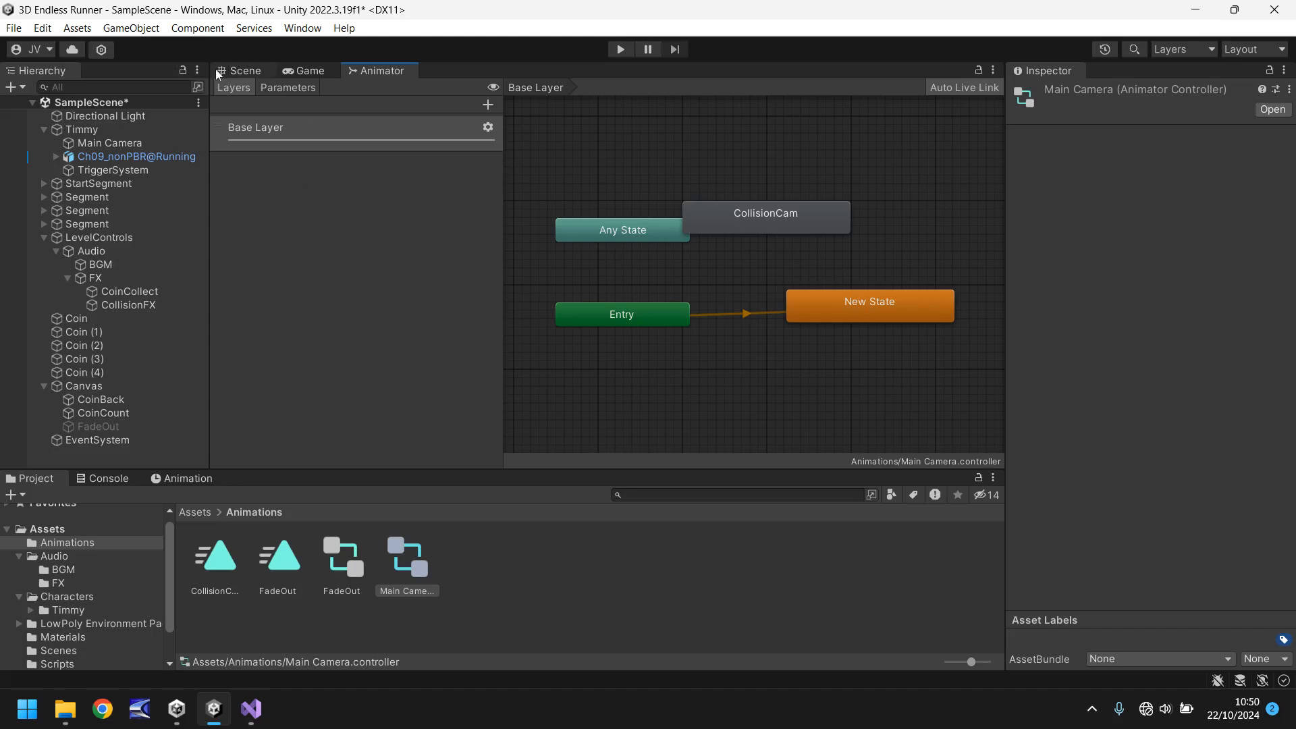
Open Crate01's CollisionDetect script in Visual Studio from the Inspector.
click(245, 70)
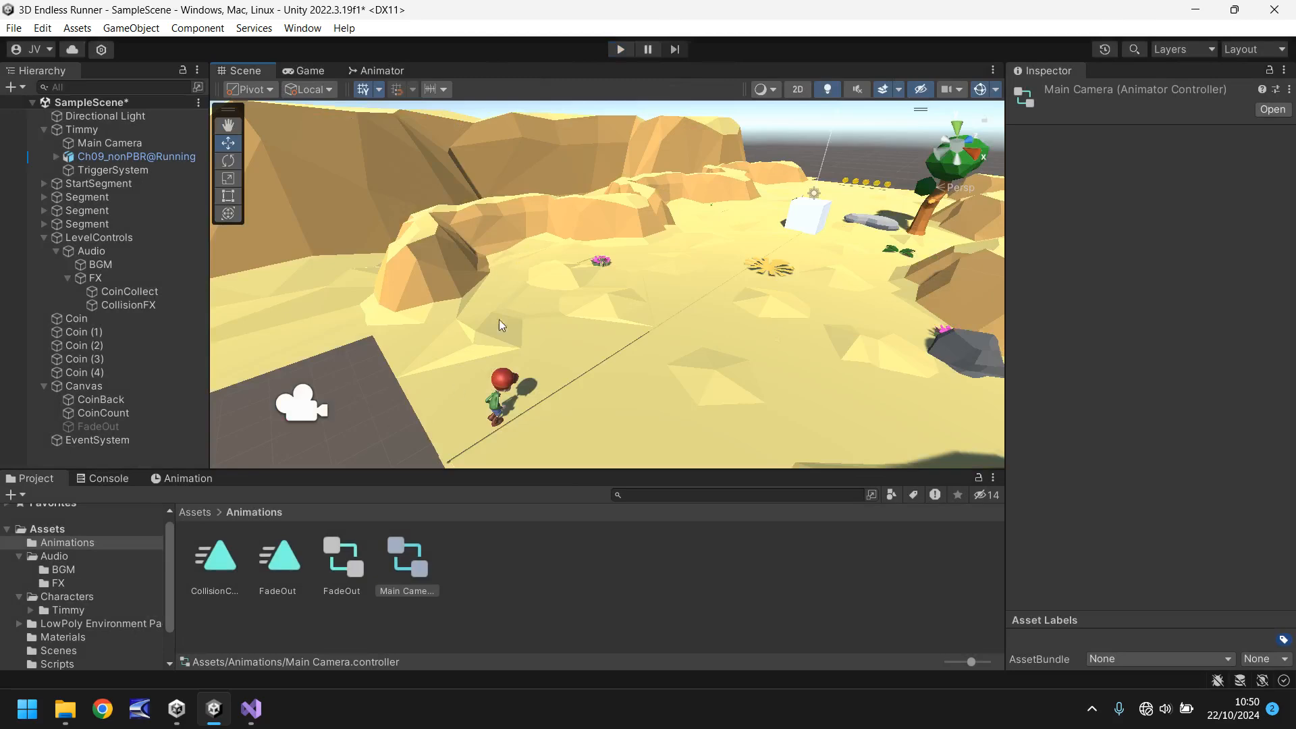
mouse_move(535, 265)
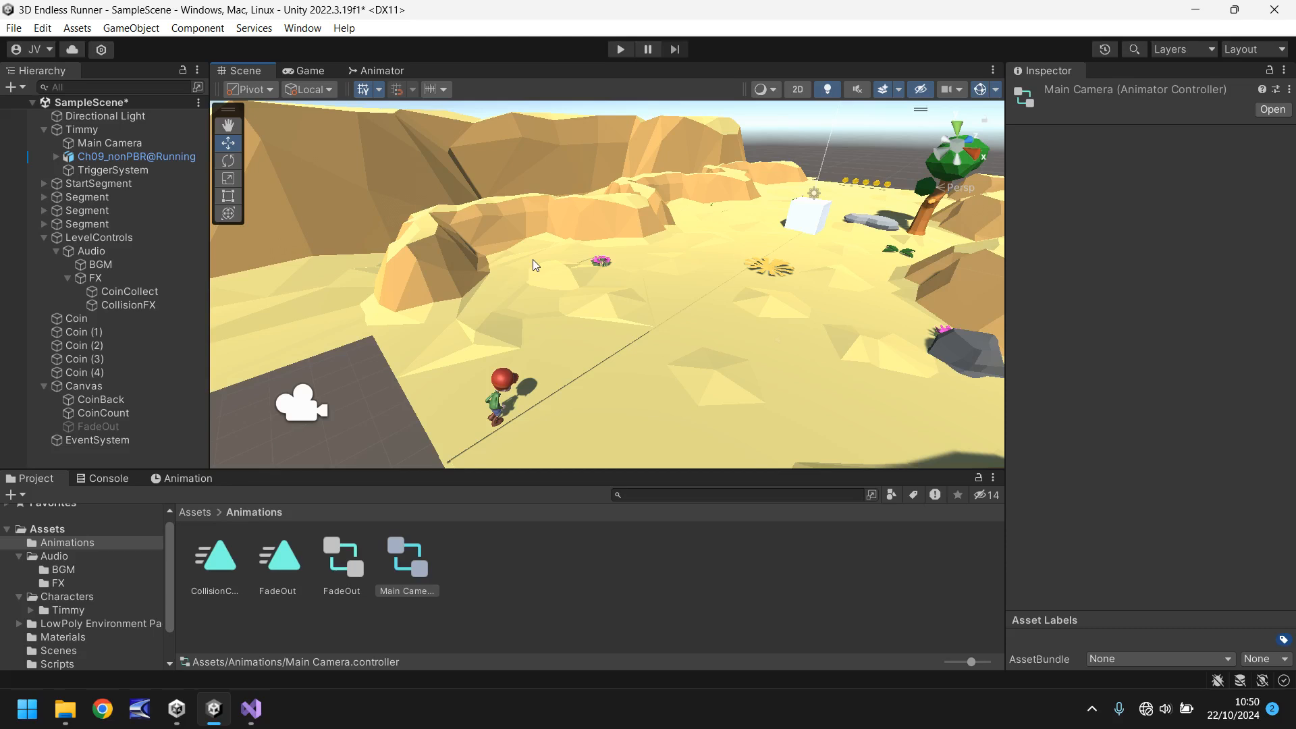
mouse_move(507, 257)
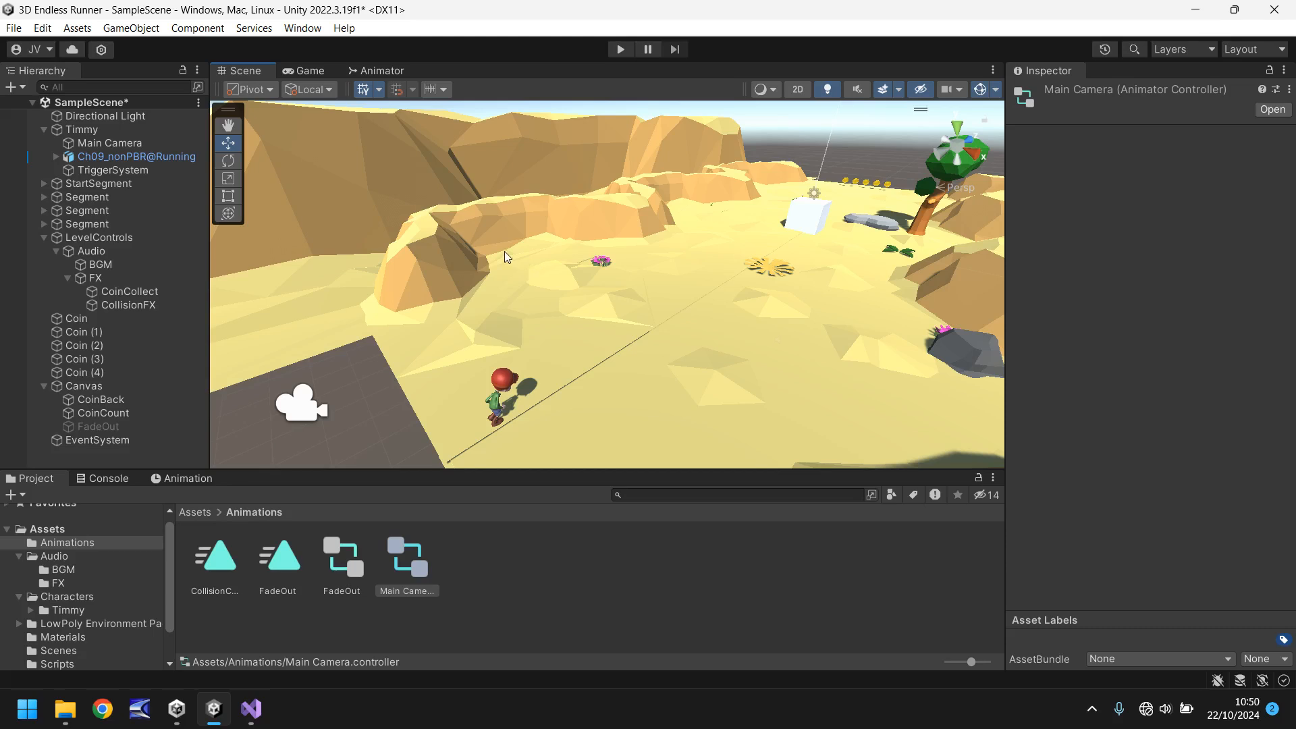
mouse_move(785, 165)
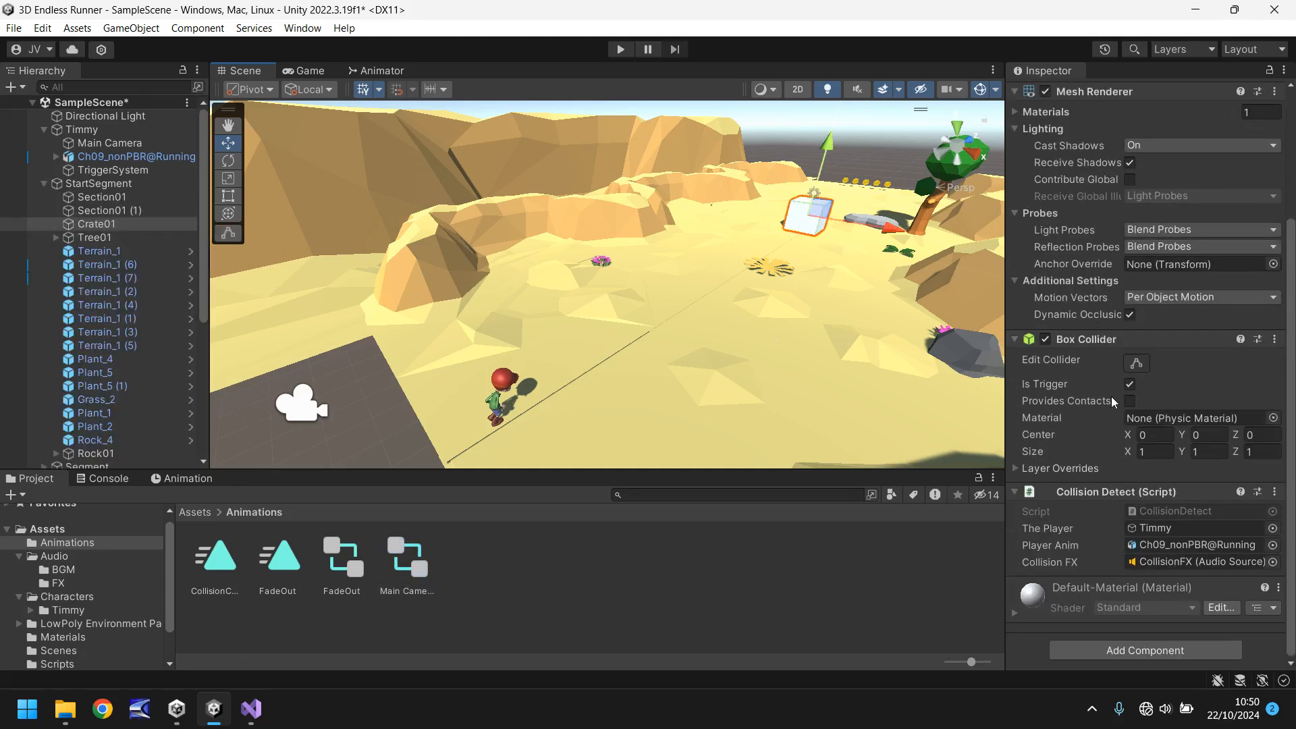
click(55, 651)
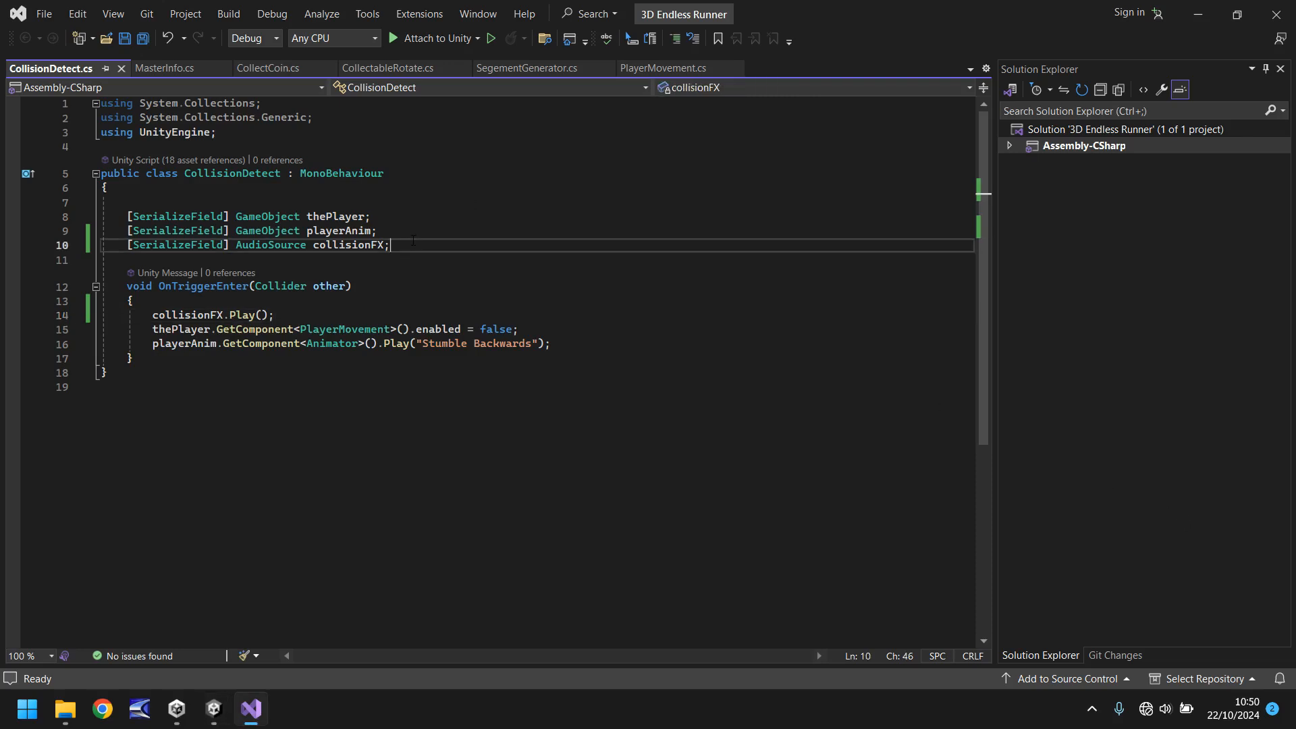
Declare [SerializeField] GameObject mainCam and fadeOut fields below collisionFX.
text([SerializeField] AudioSource collisionFX2;)
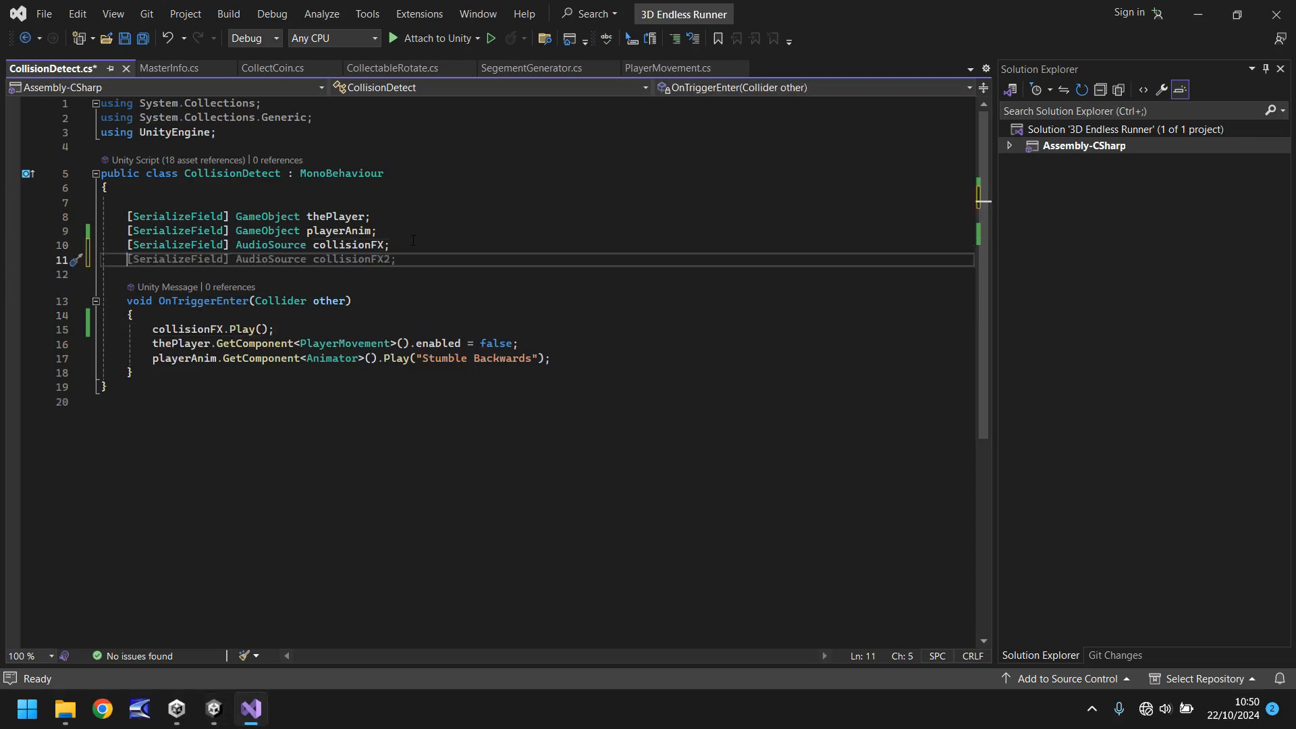
text(Se)
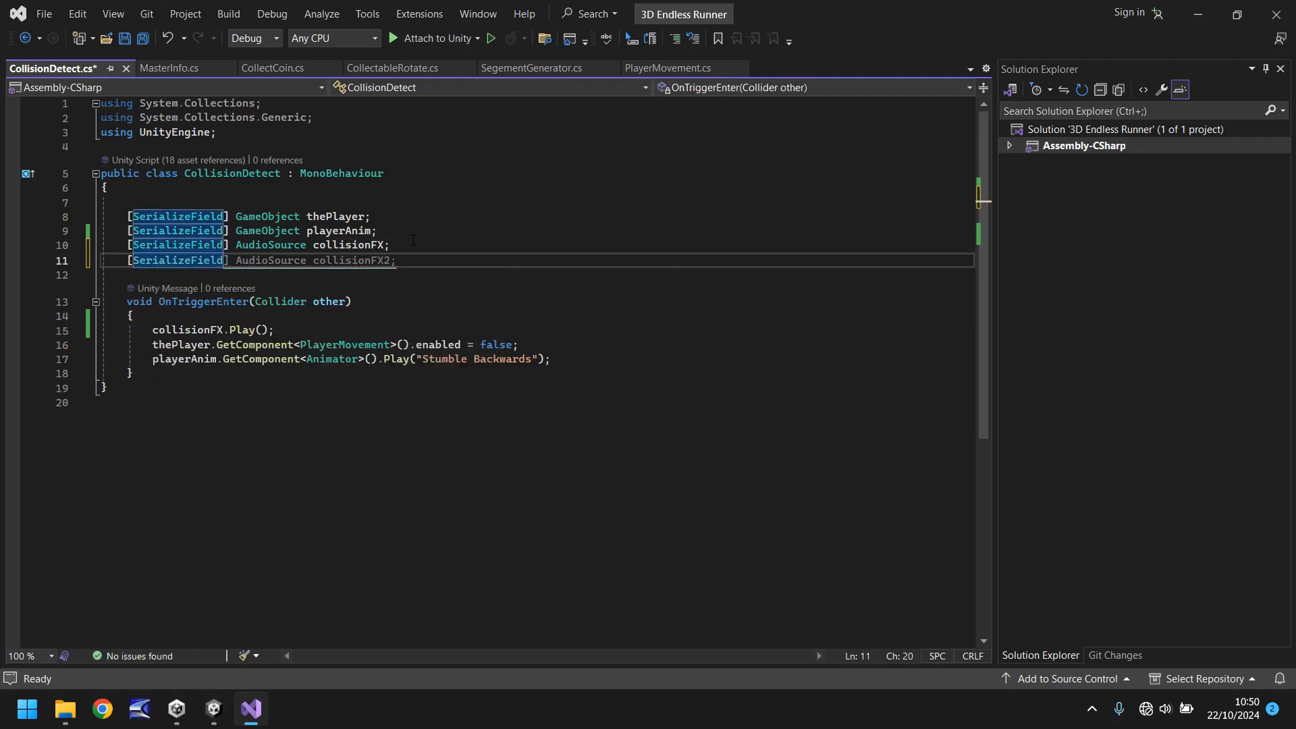
text(Gam)
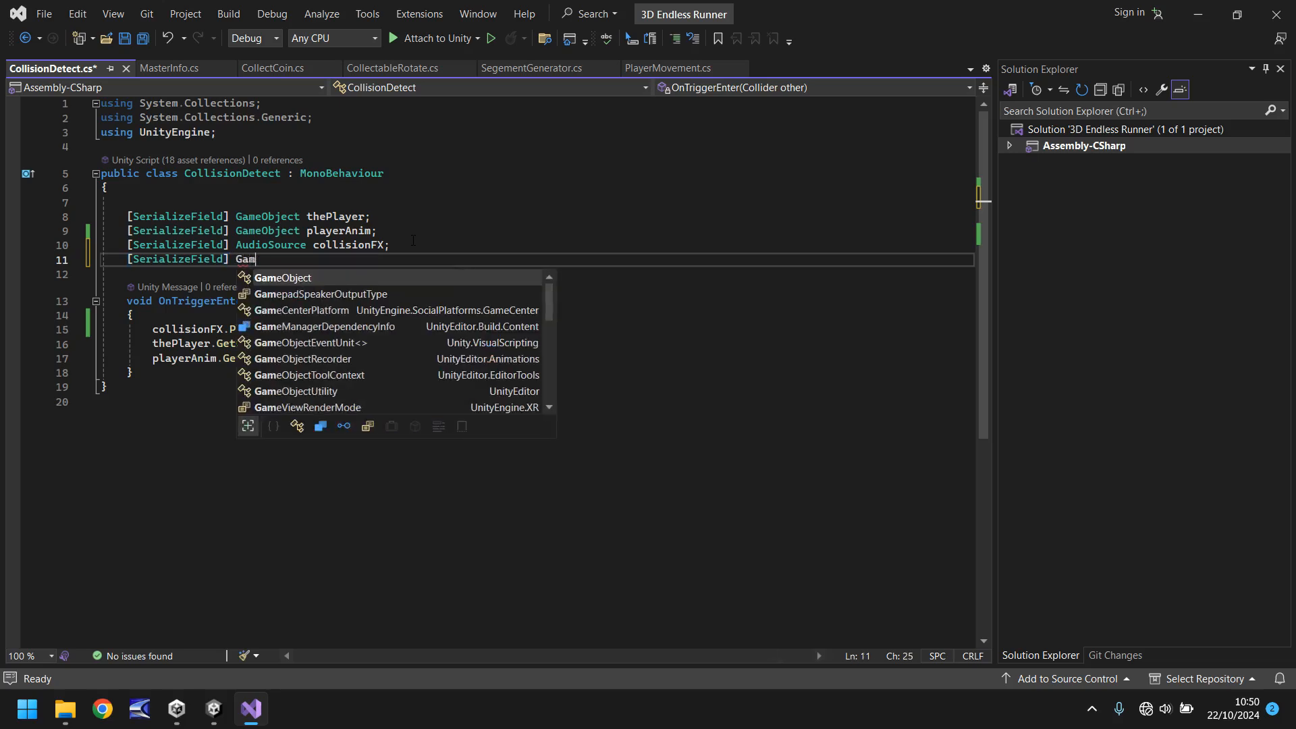
text(eOb)
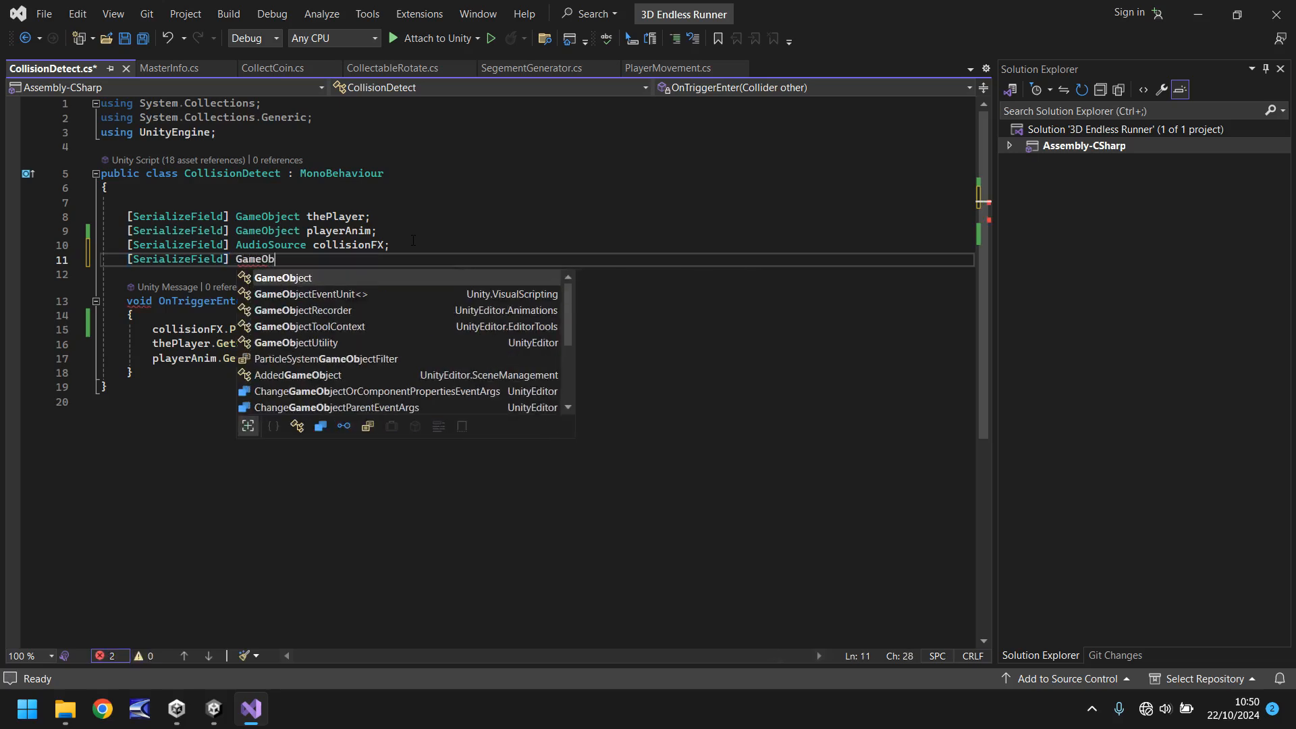
key(Tab)
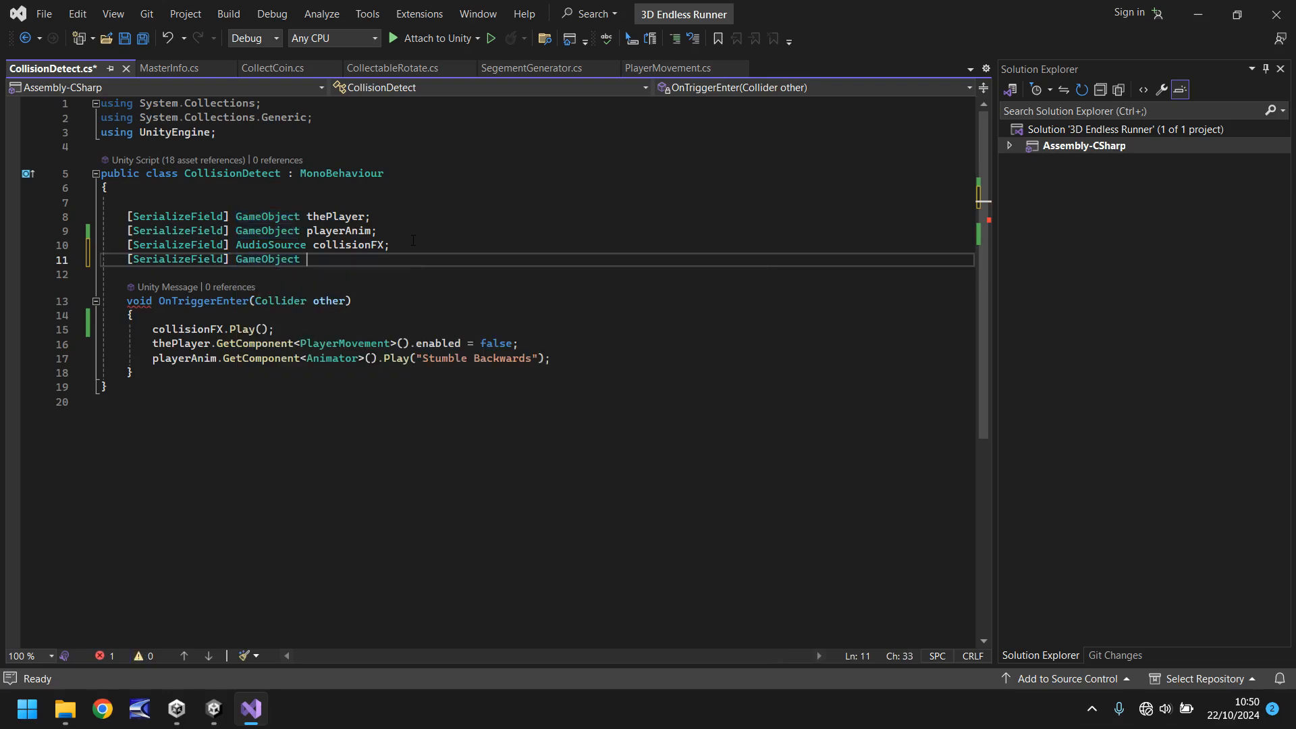
text(main)
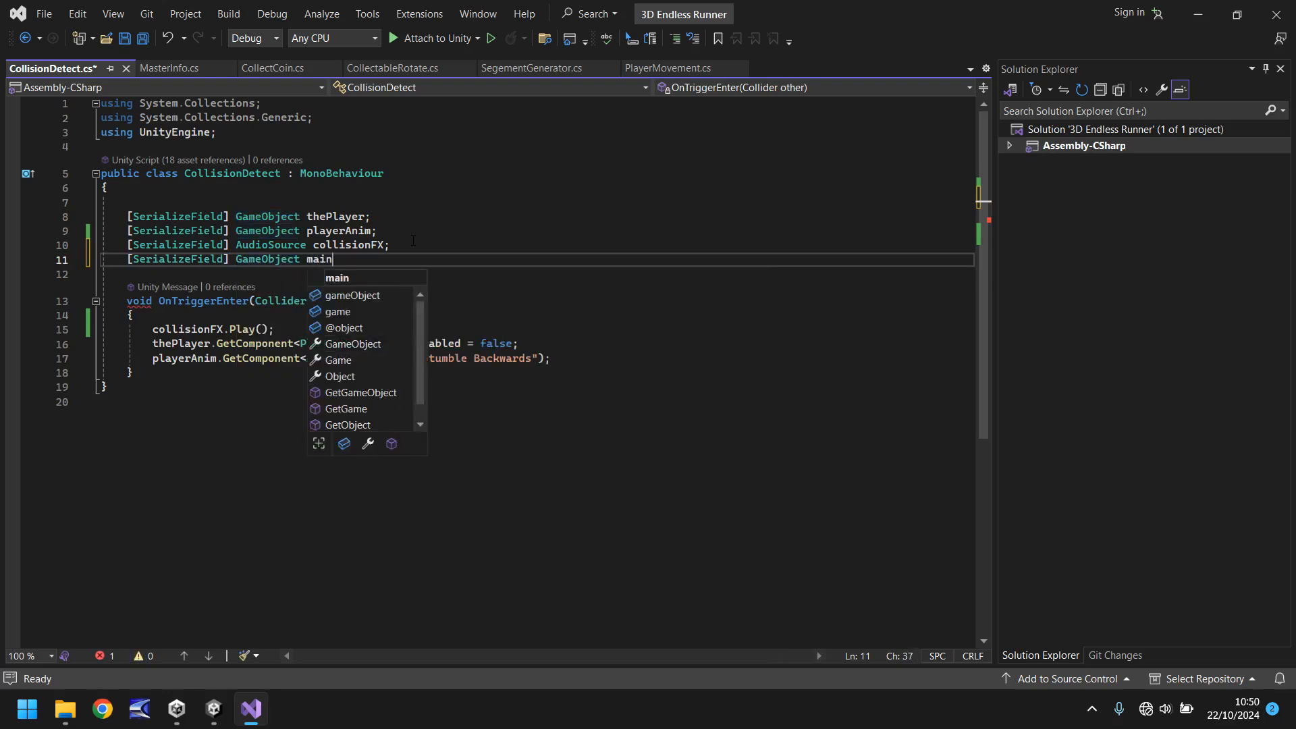
text(Cam;)
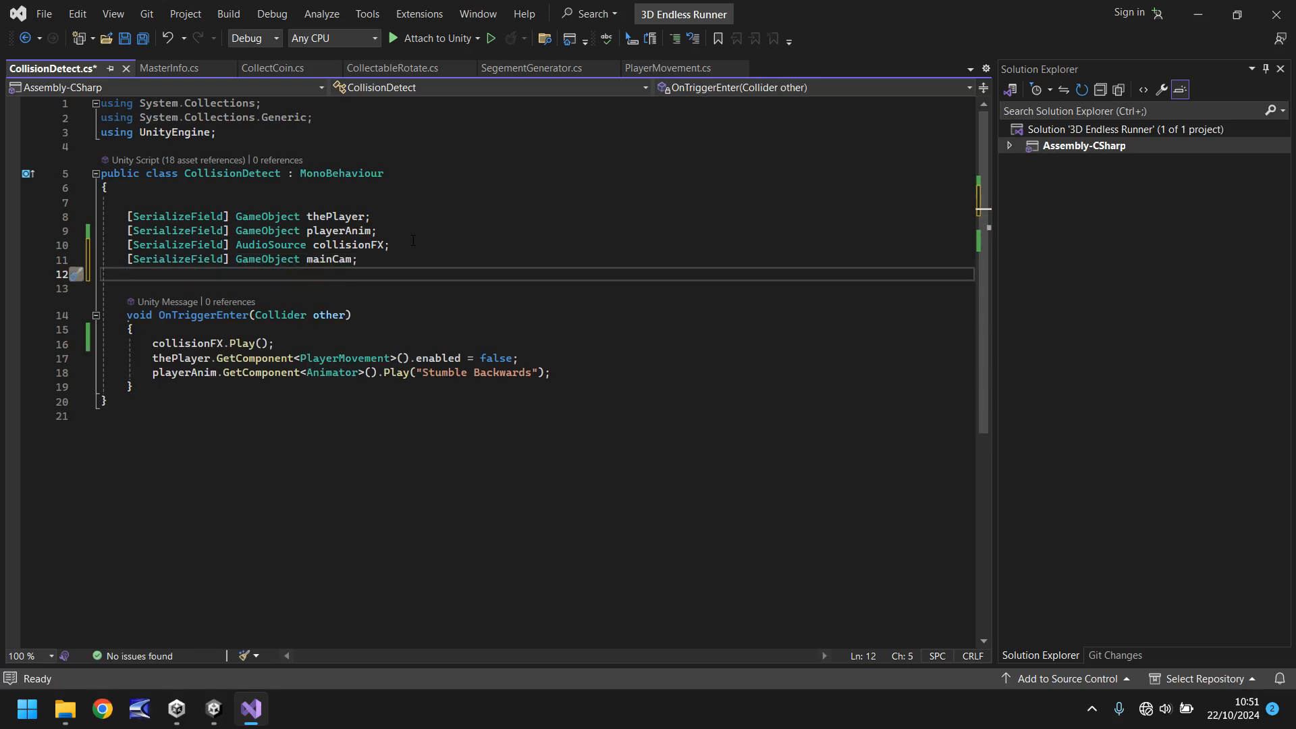
text([SerializeField)
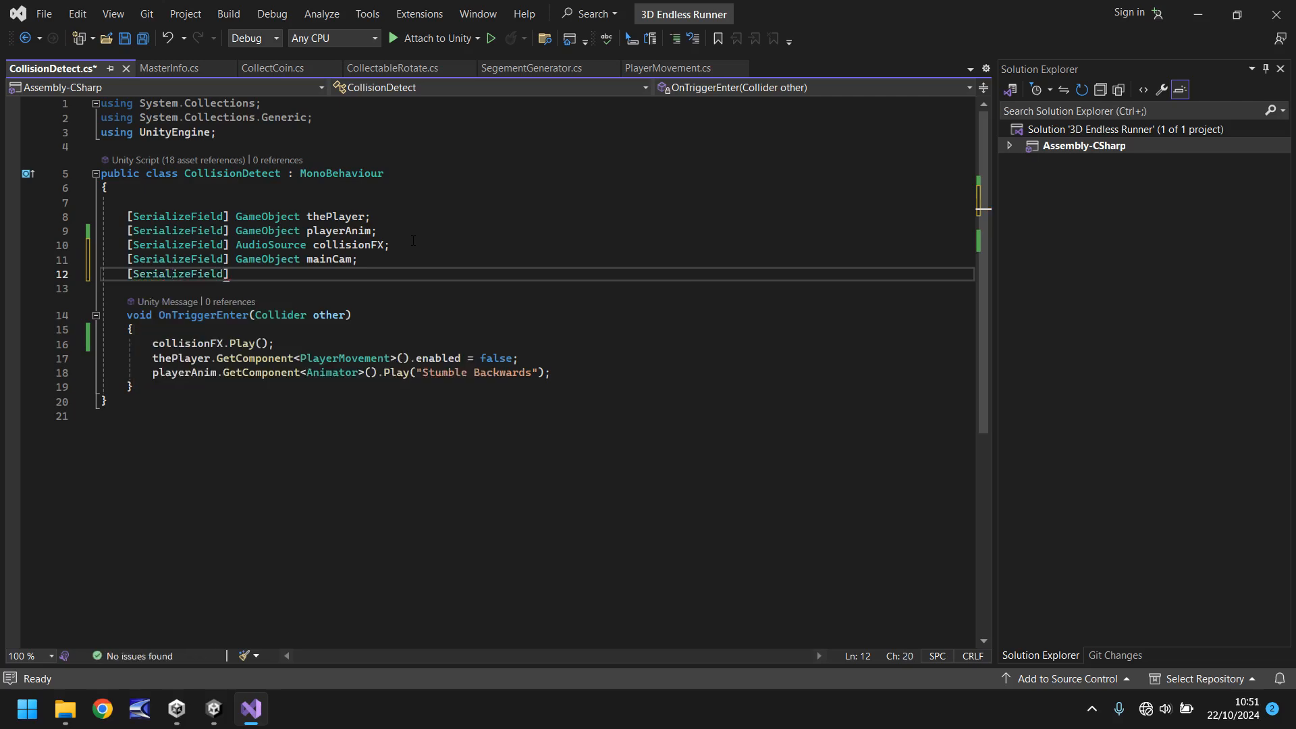
text(GameObject)
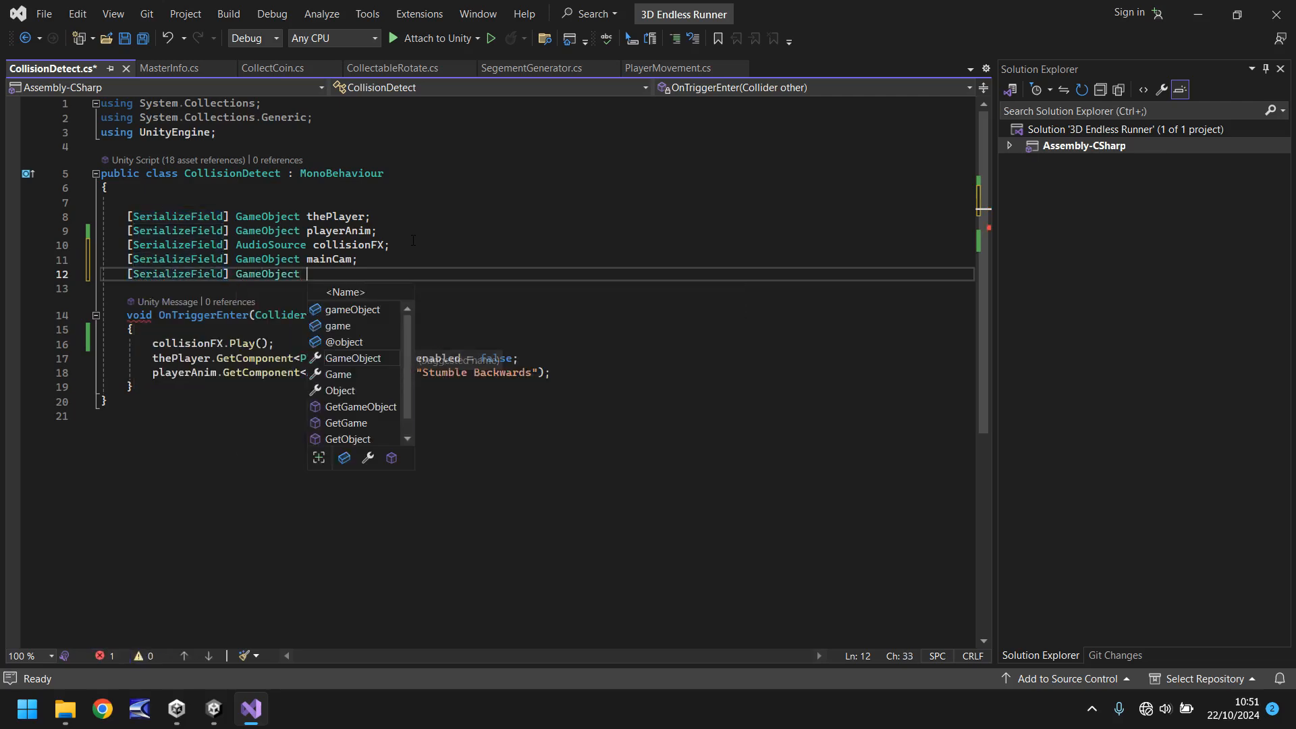
text(fadeOu)
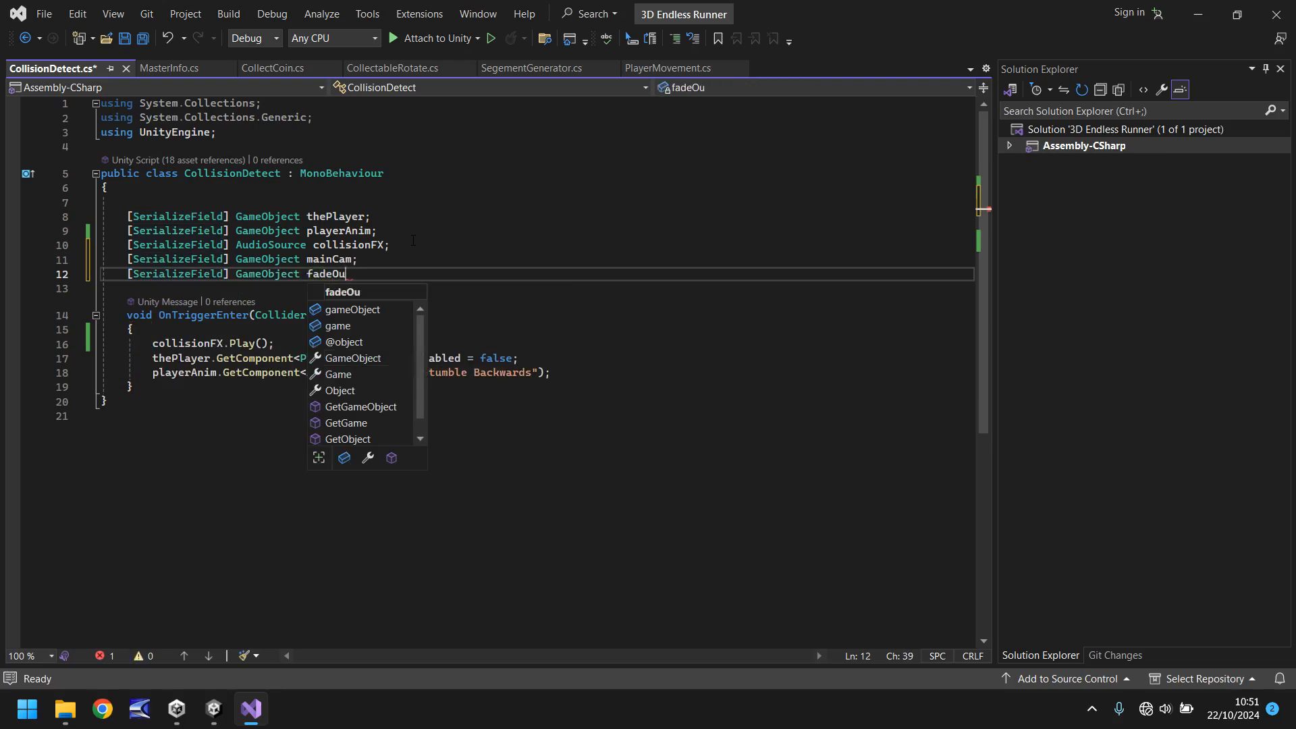
text(t;)
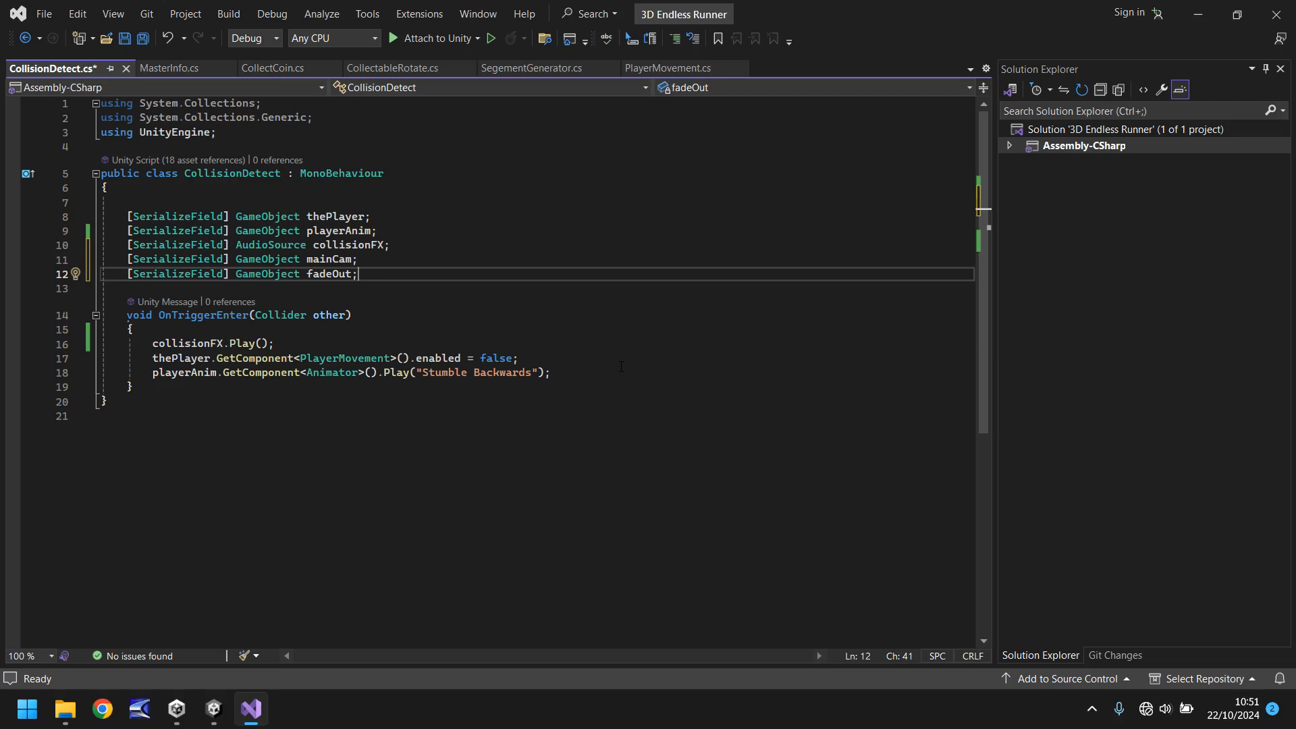
mouse_move(393, 457)
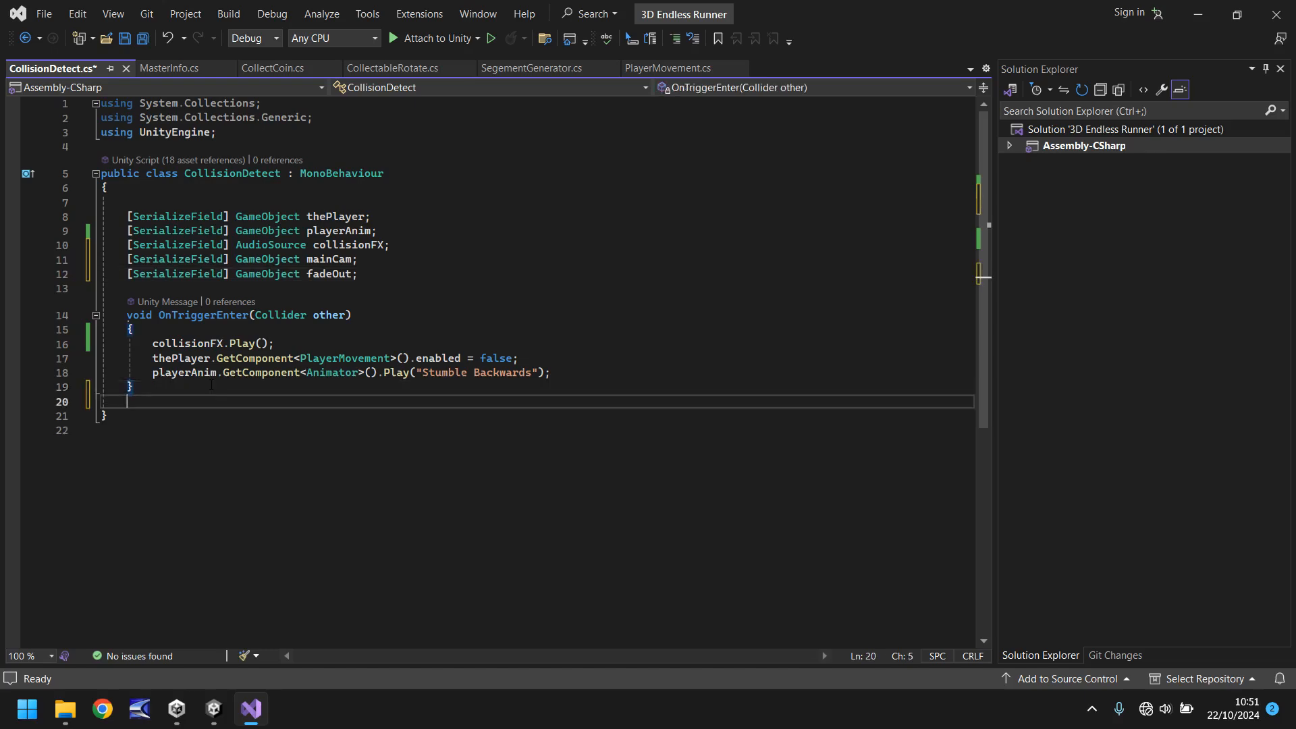
Add an IEnumerator CollisionEnd() { } coroutine below OnTriggerEnter.
key(enter)
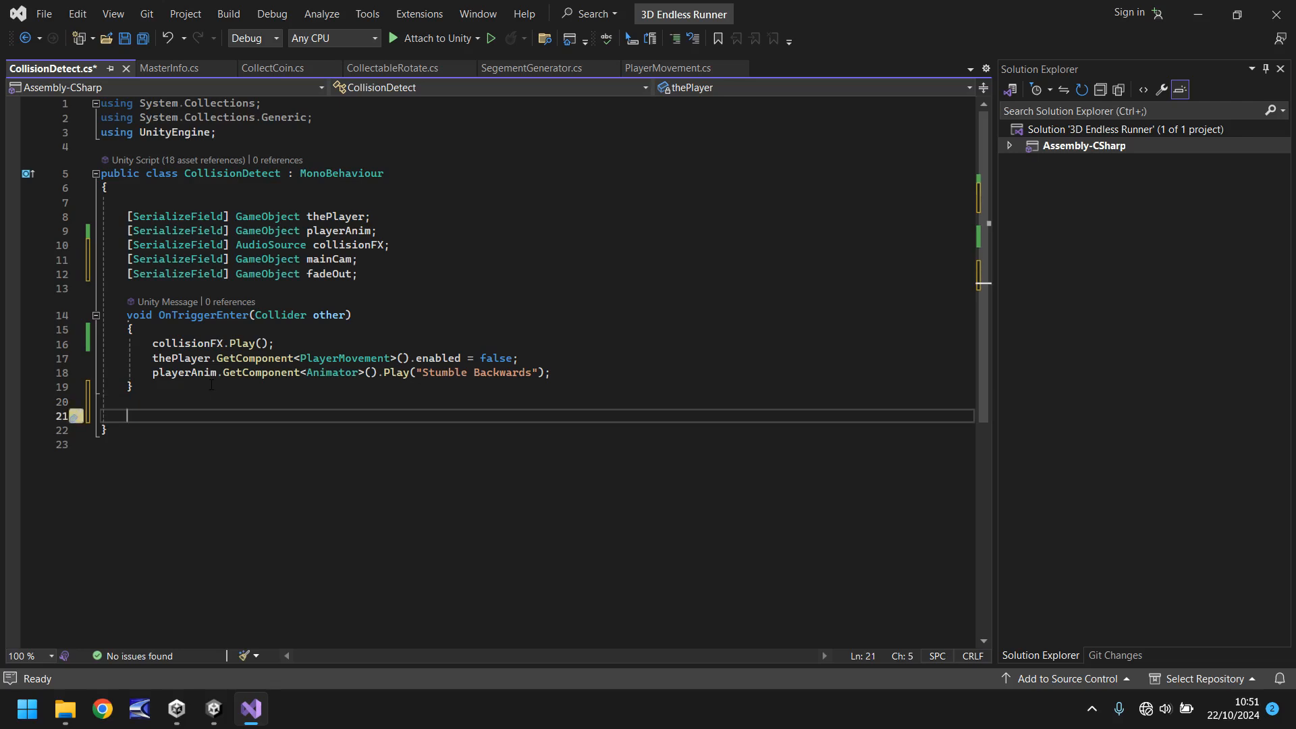
text(IEnumerator)
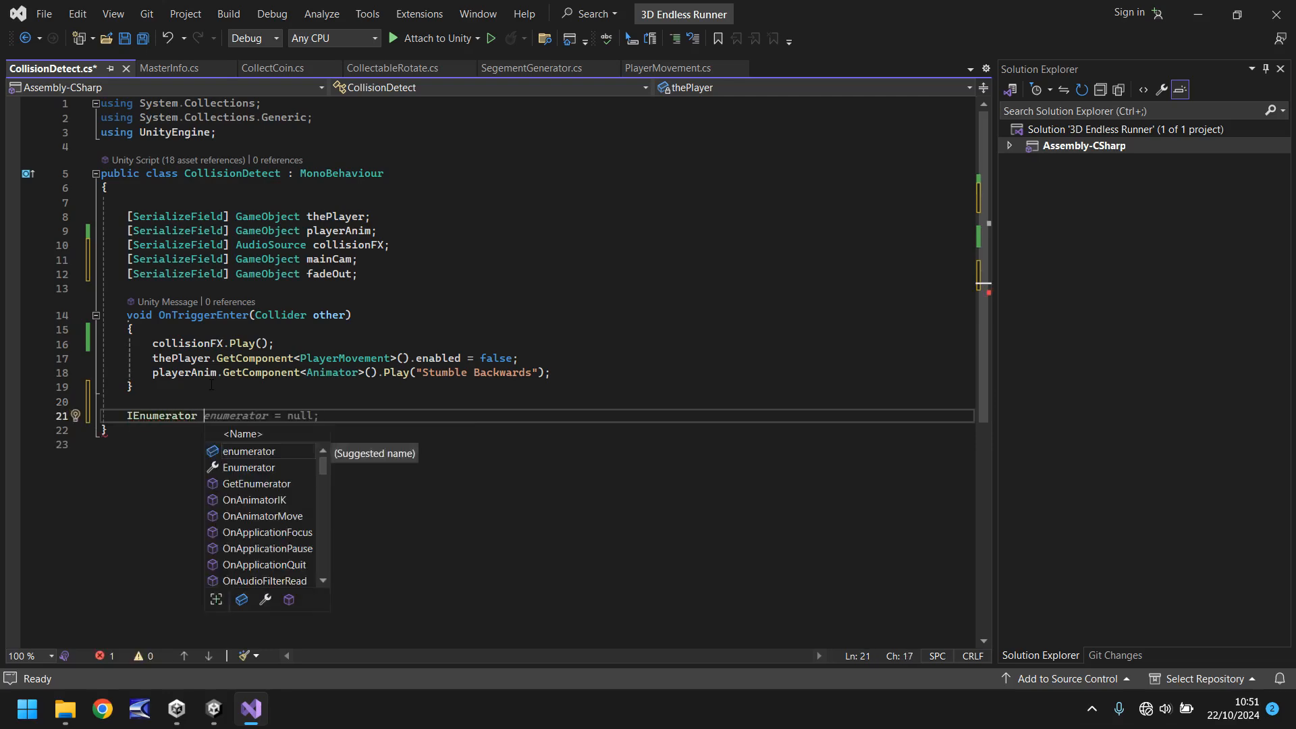
text(Collision)
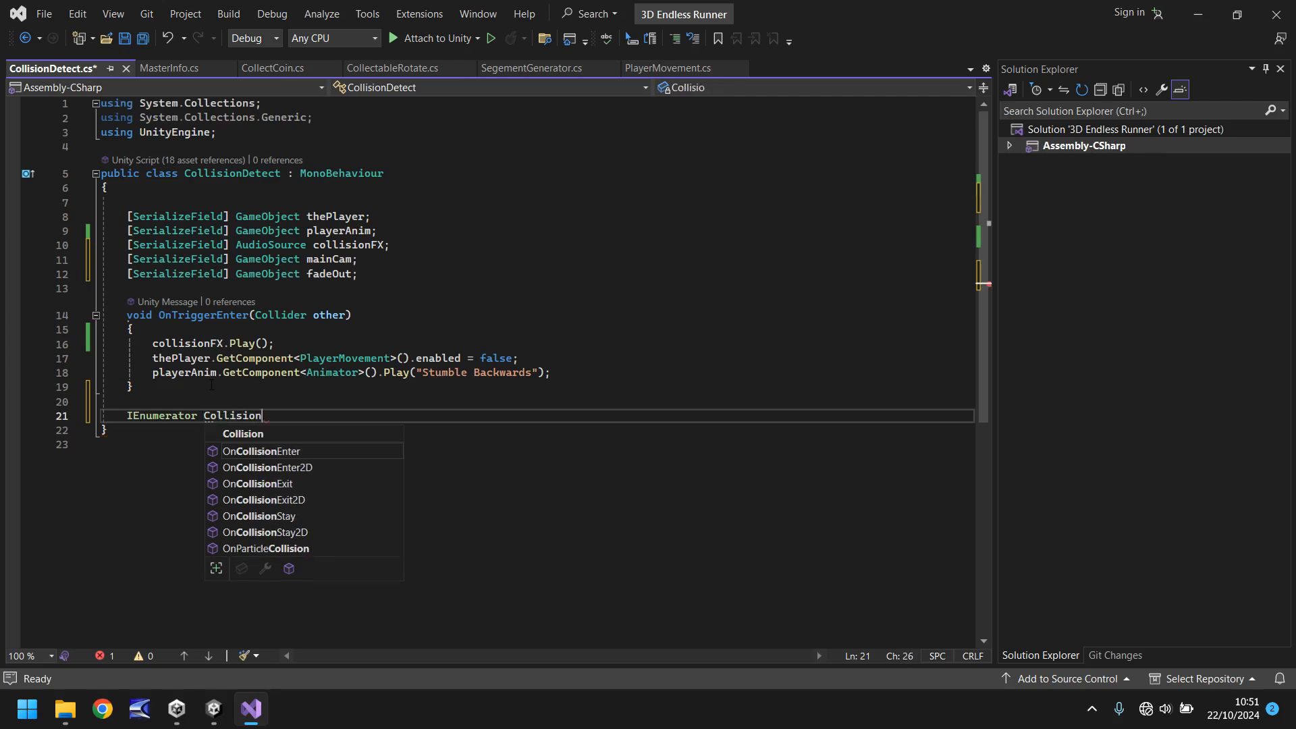
text(En)
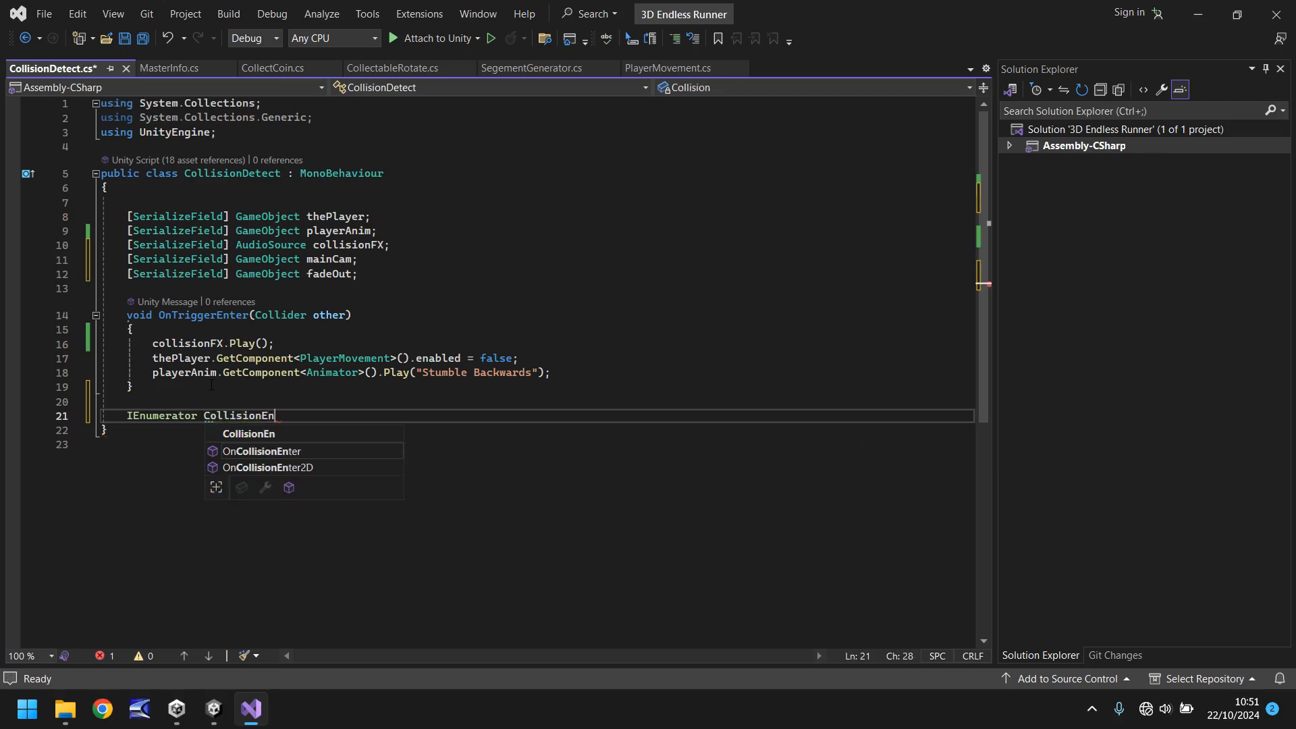
text(d() { })
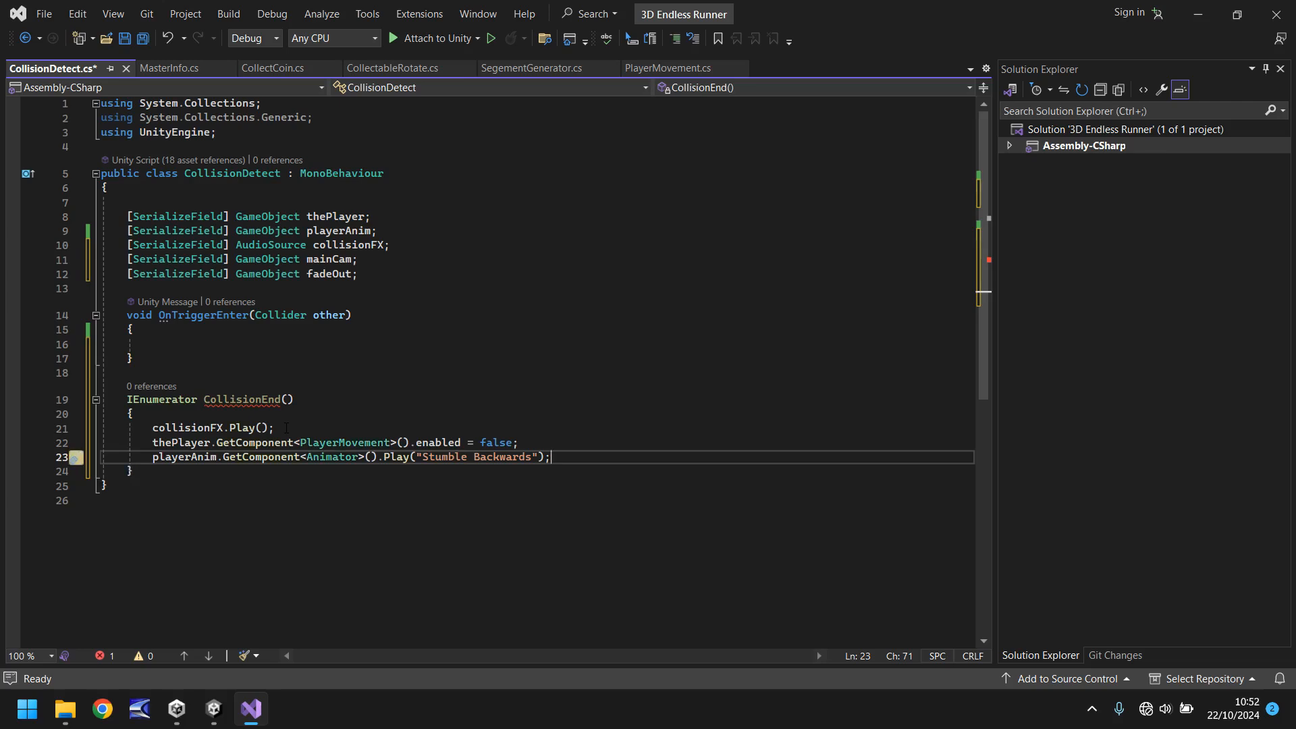
Add mainCam.GetComponent<Animator>().Play("CollisionCam") to the CollisionEnd coroutine.
key(enter)
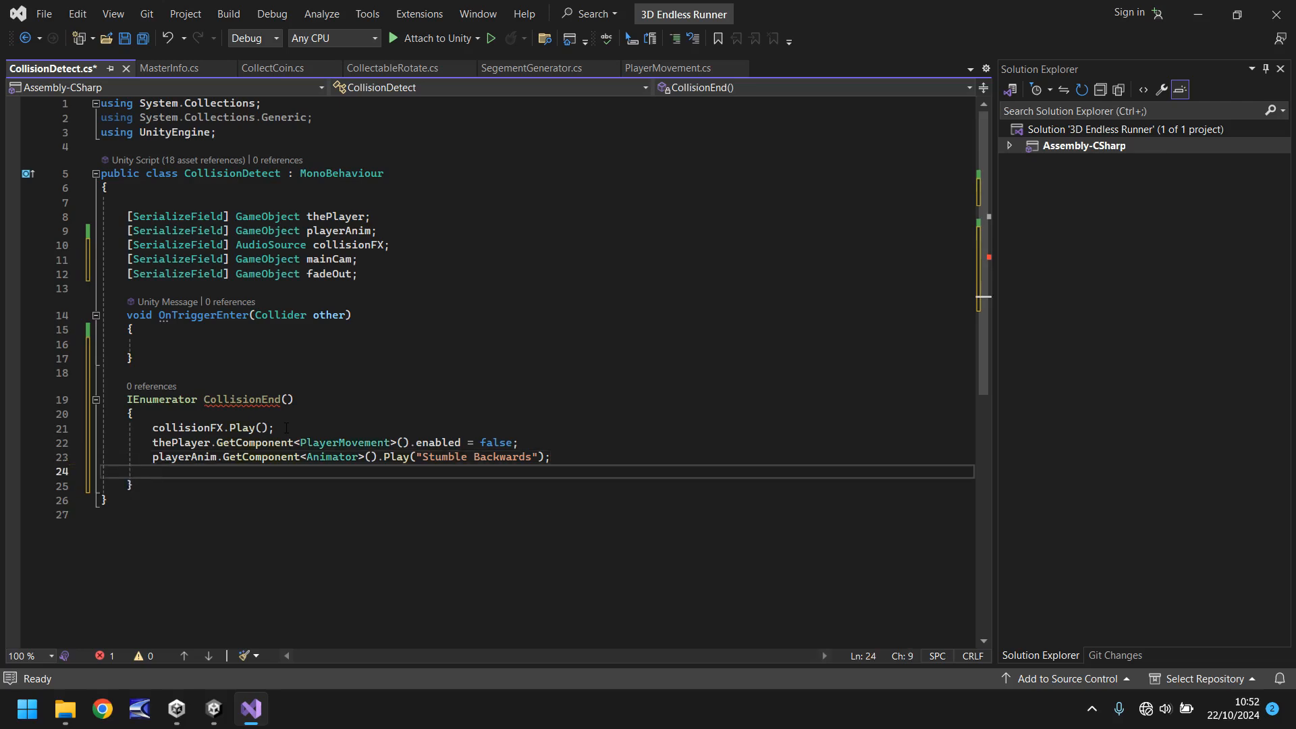
text(mainCam)
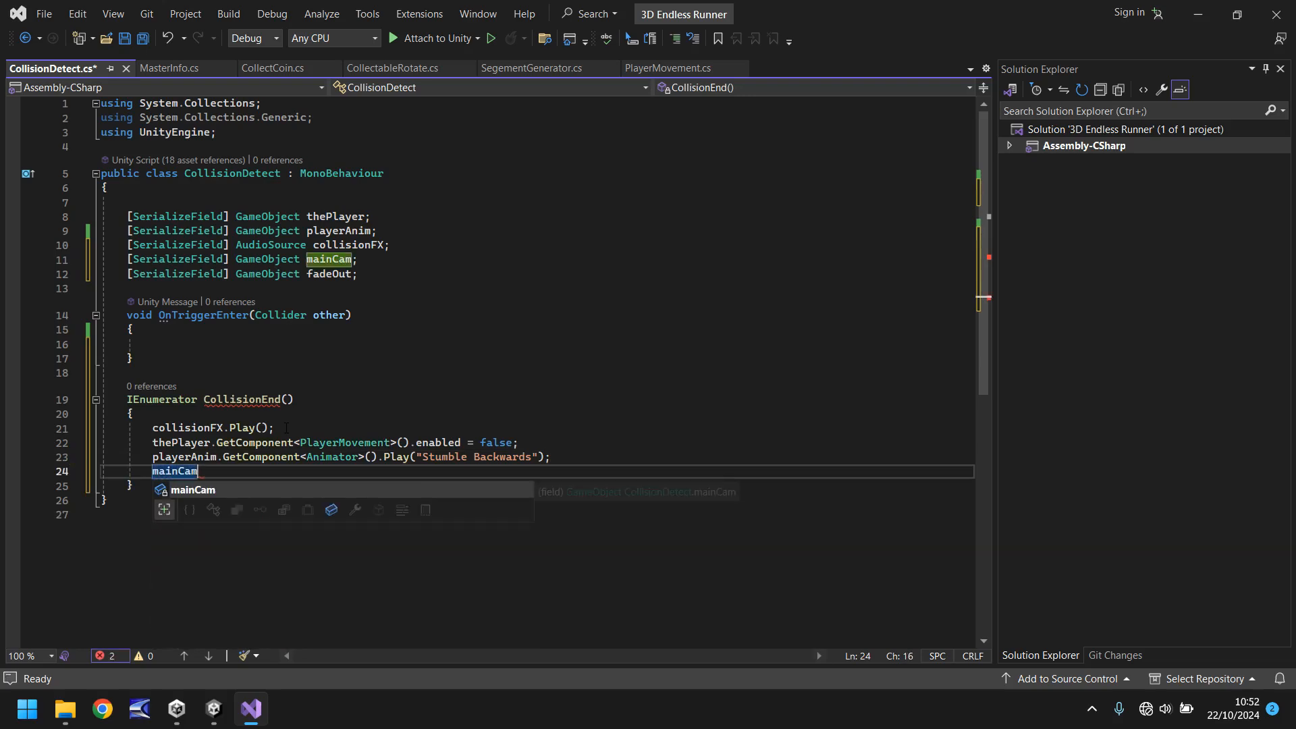
text(.GetComponent<A)
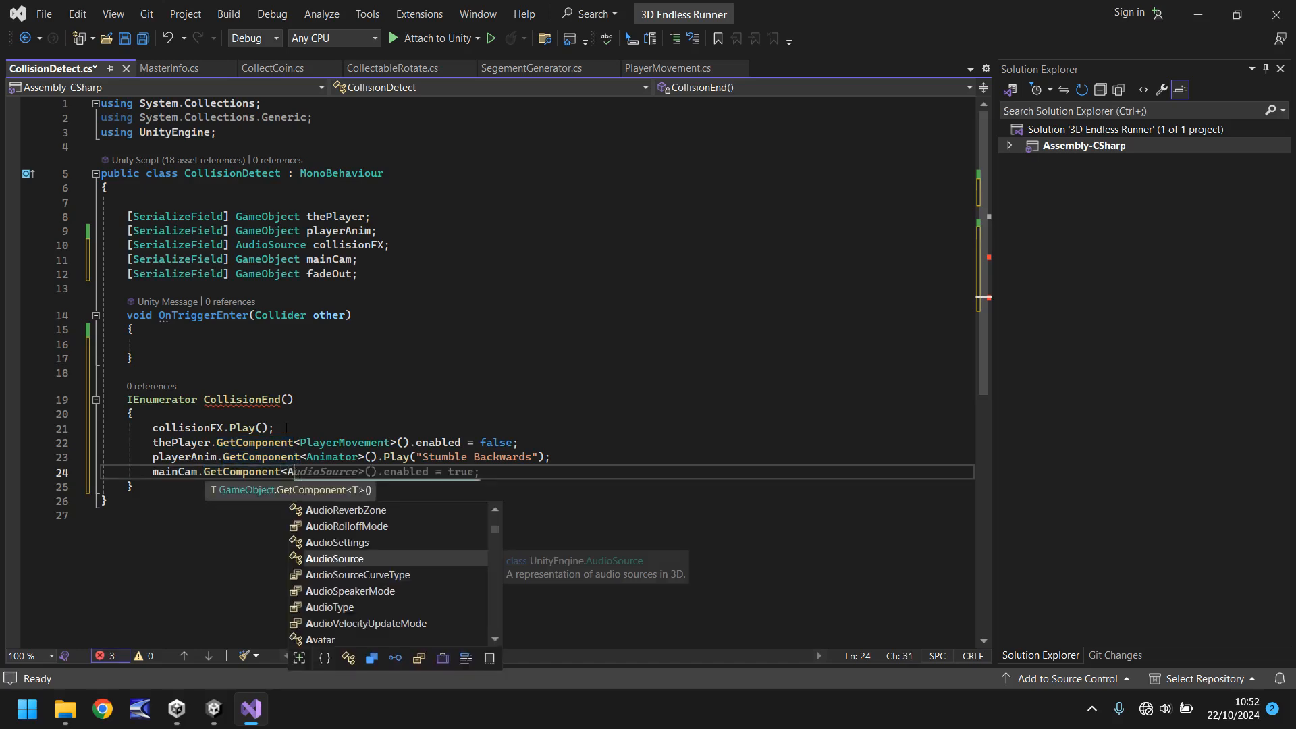
text(nimator)
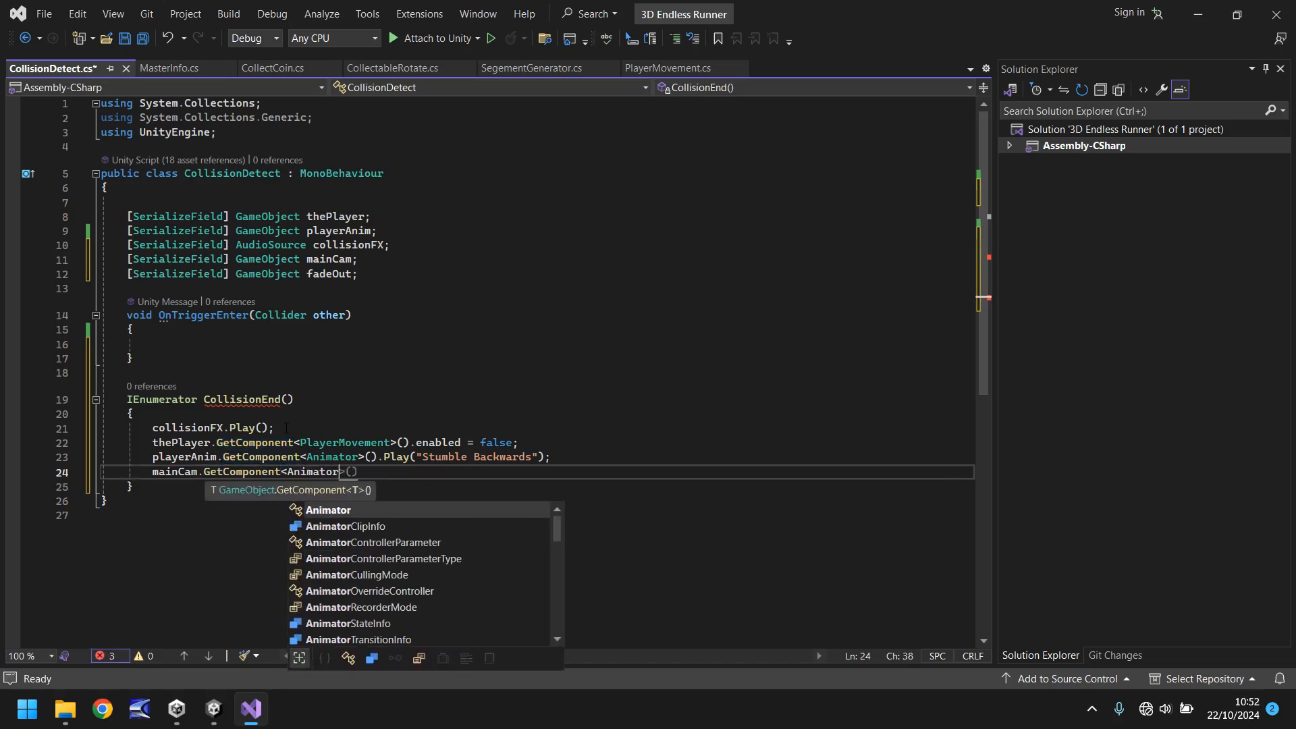
text(>().)
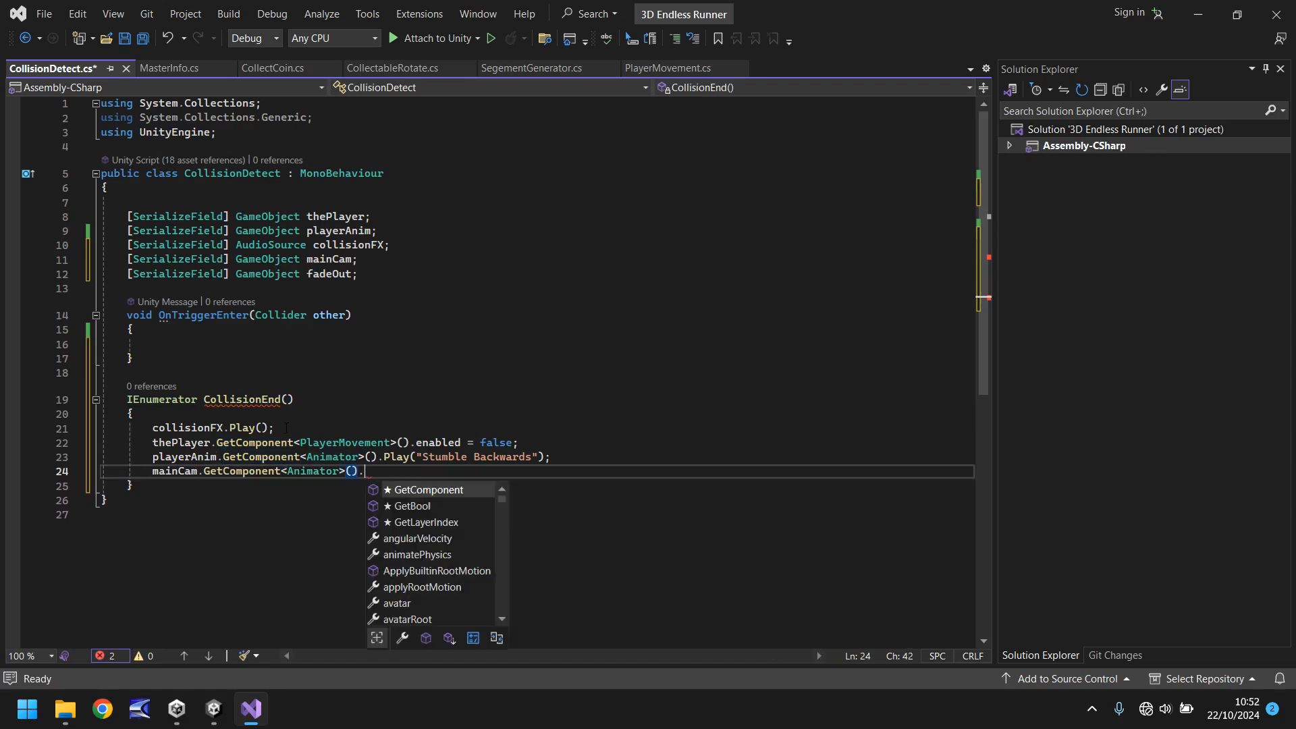
text(Play()
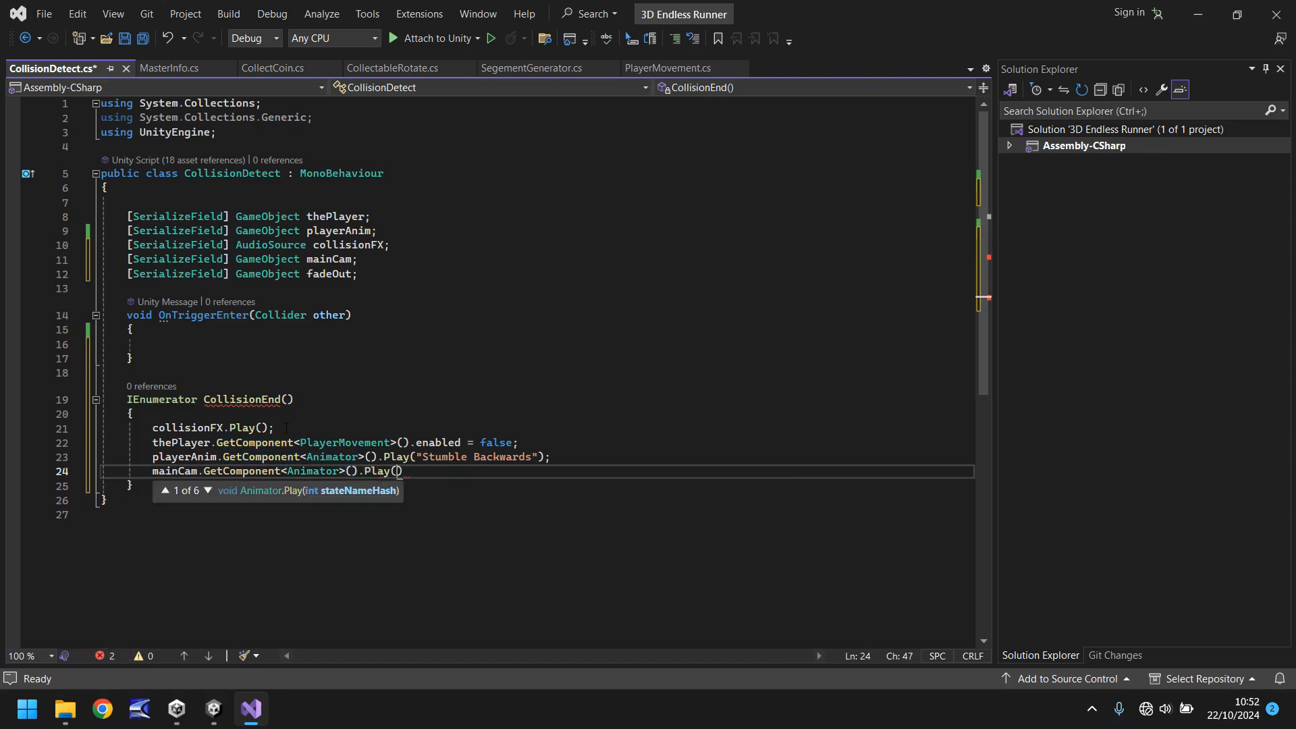
text(")
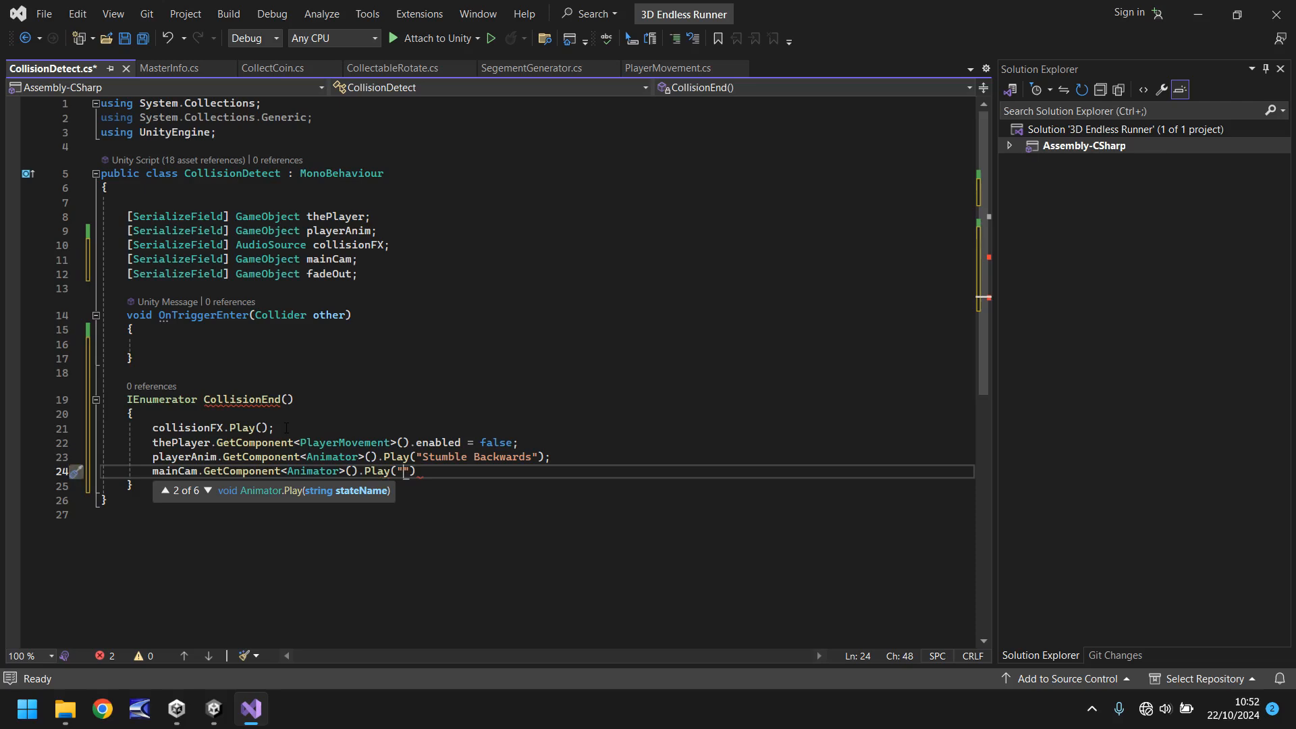
text(CollisionCam)
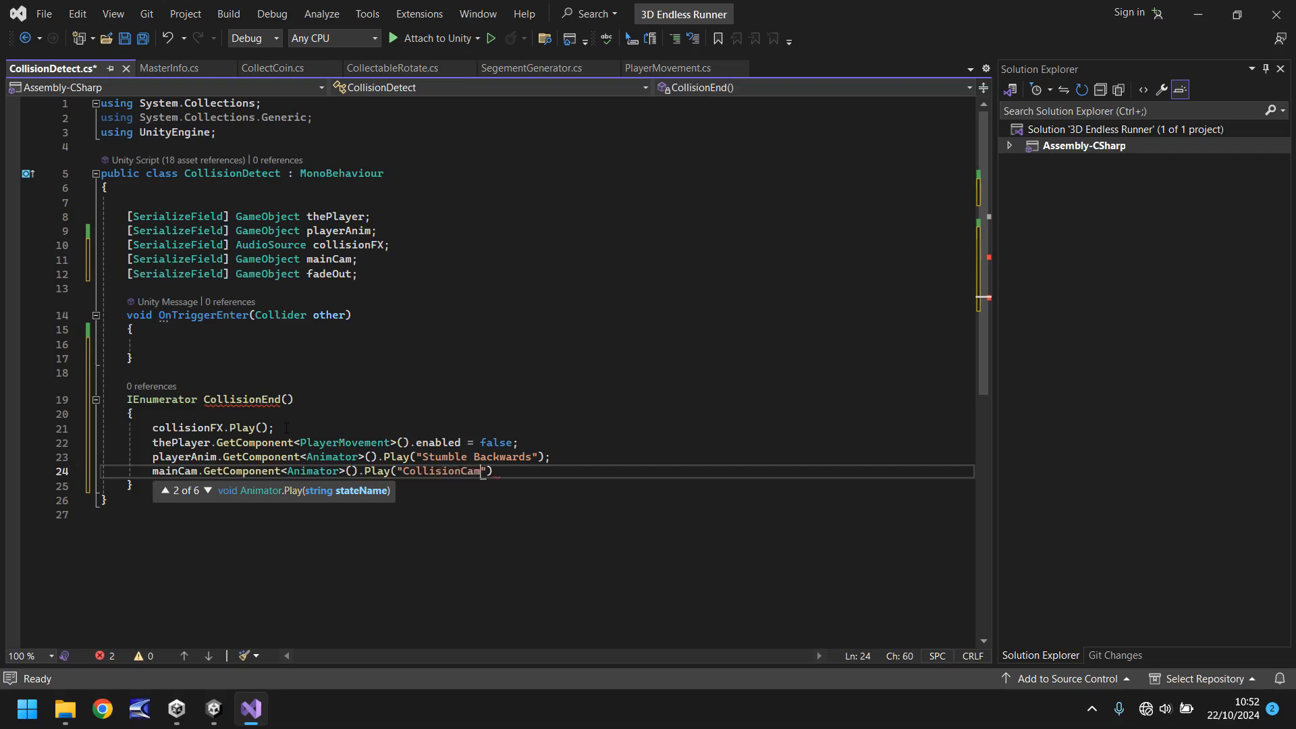
text();)
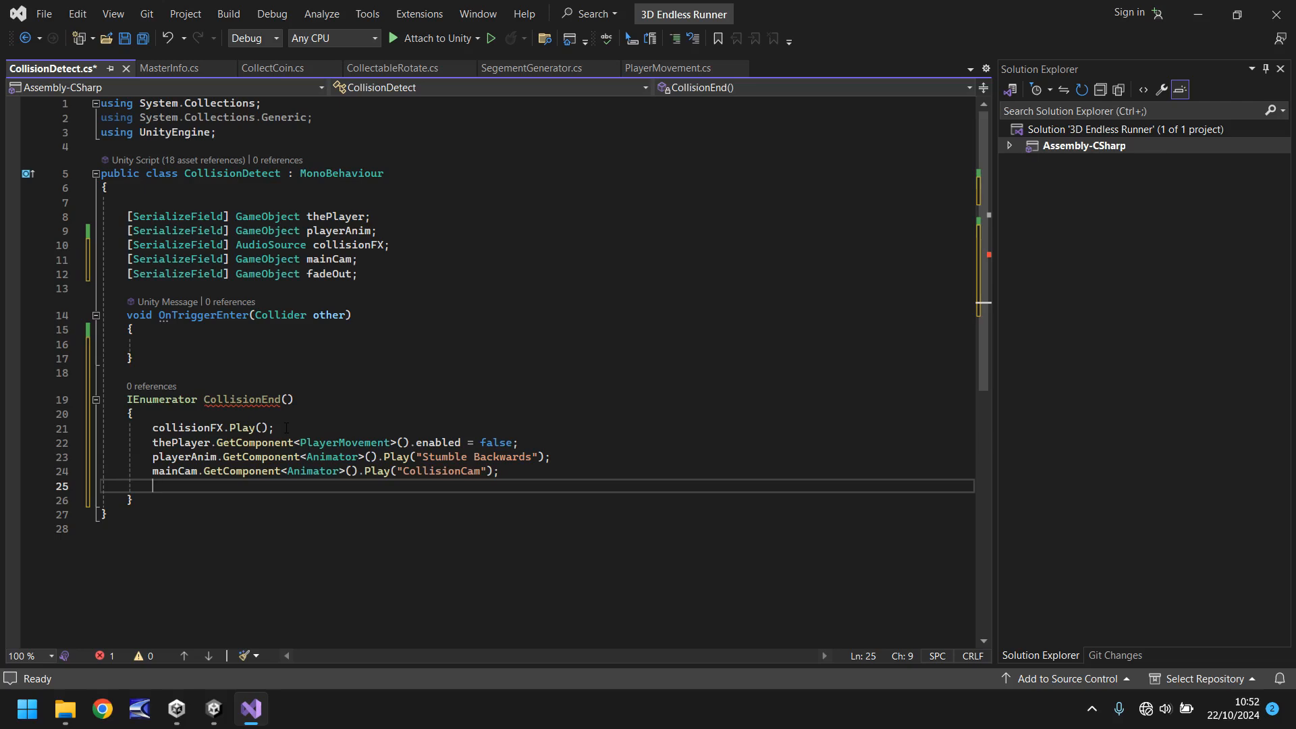
Make the coroutine wait 3 seconds, then activate fadeOut.
text(yield return null;)
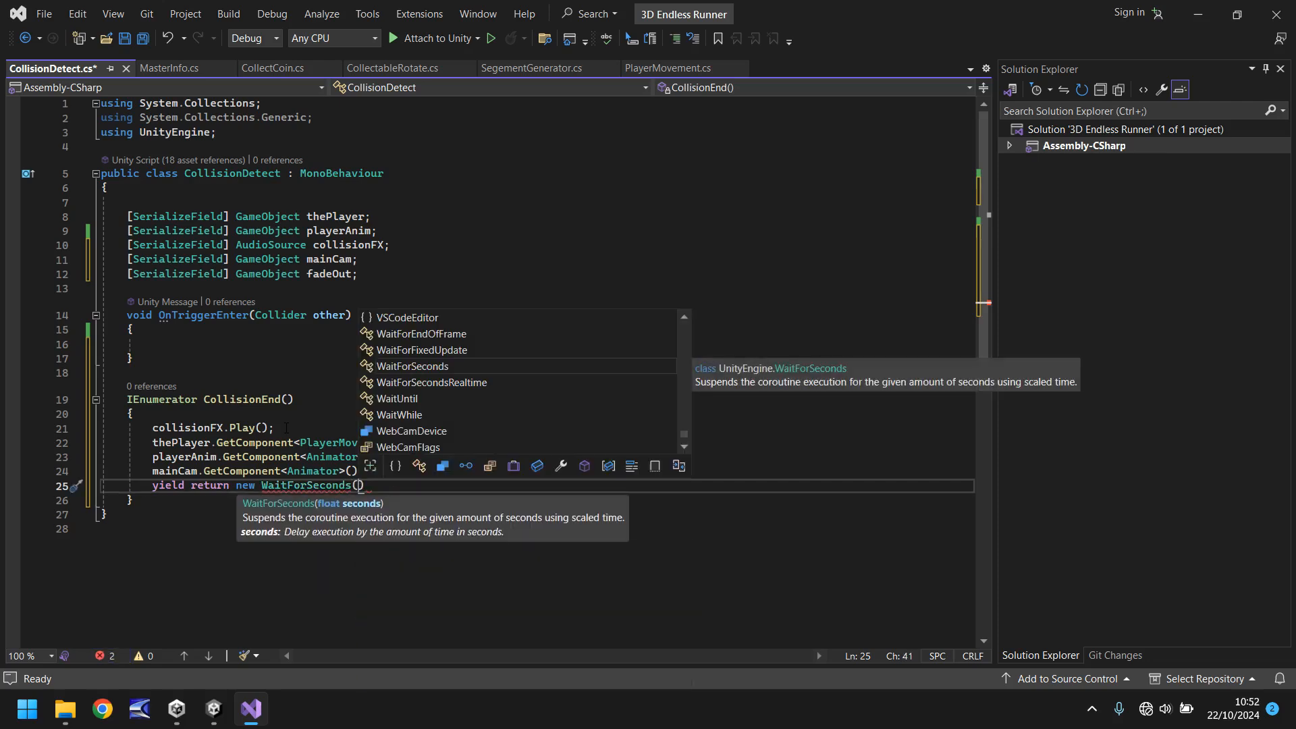
text(3)
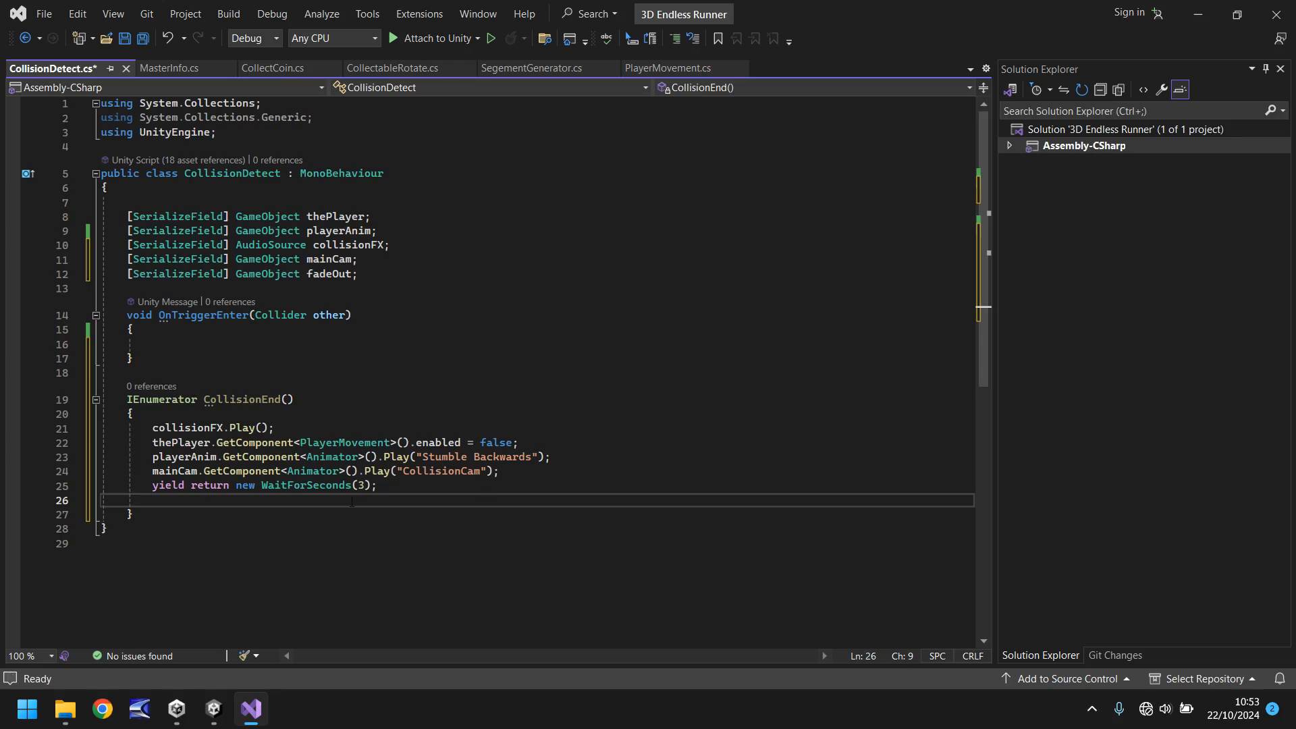
text(f)
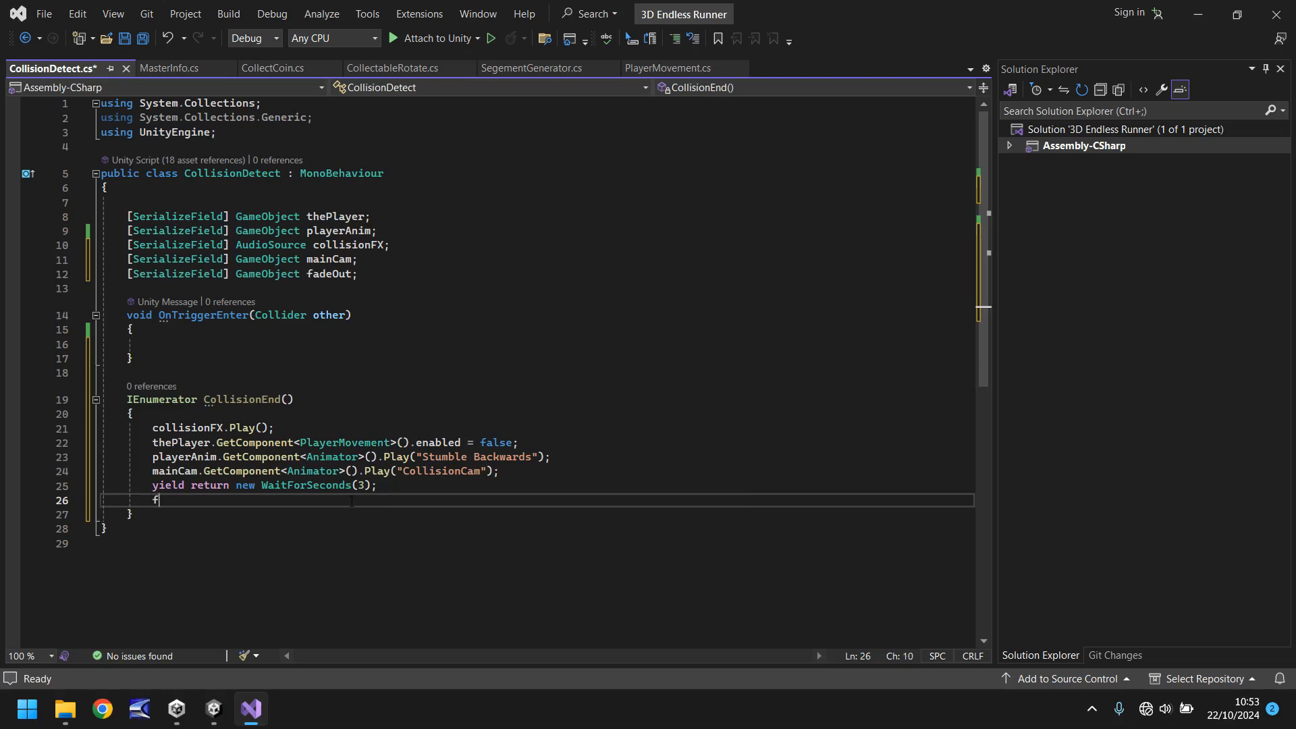
text(adeOut.SetActive(true);)
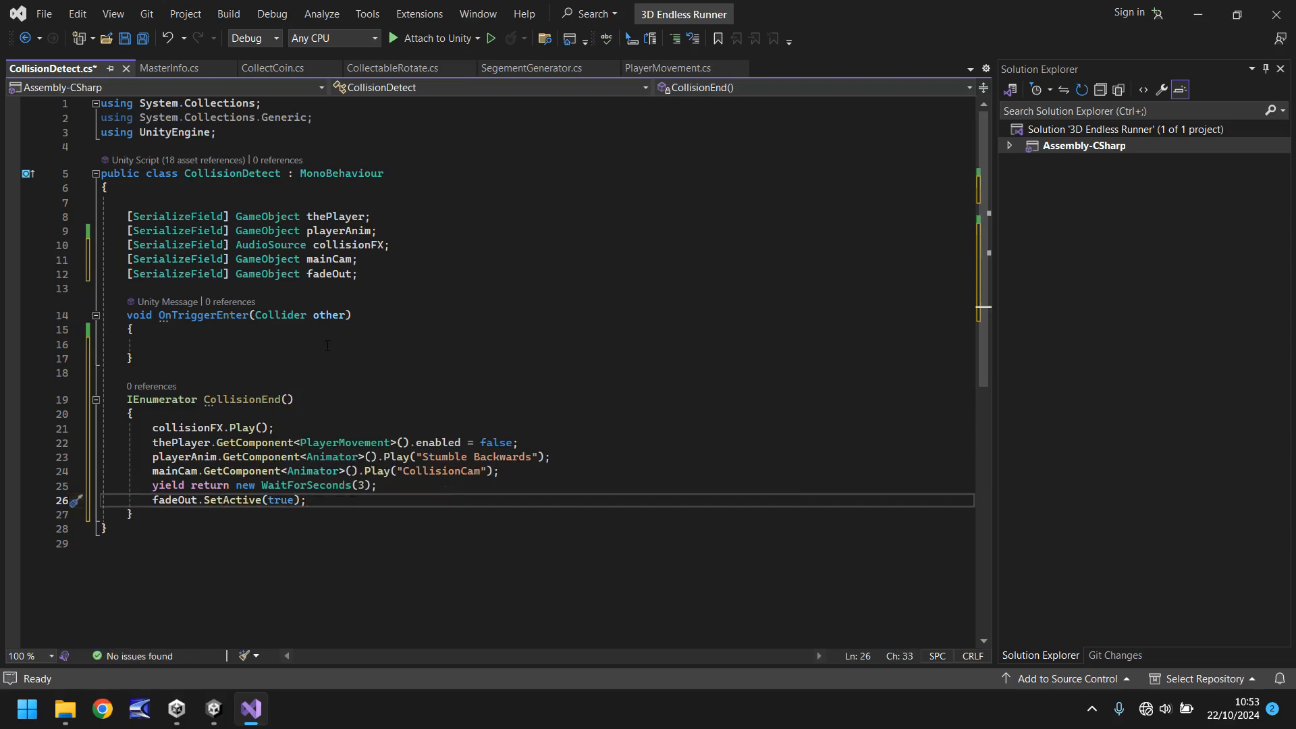
click(306, 500)
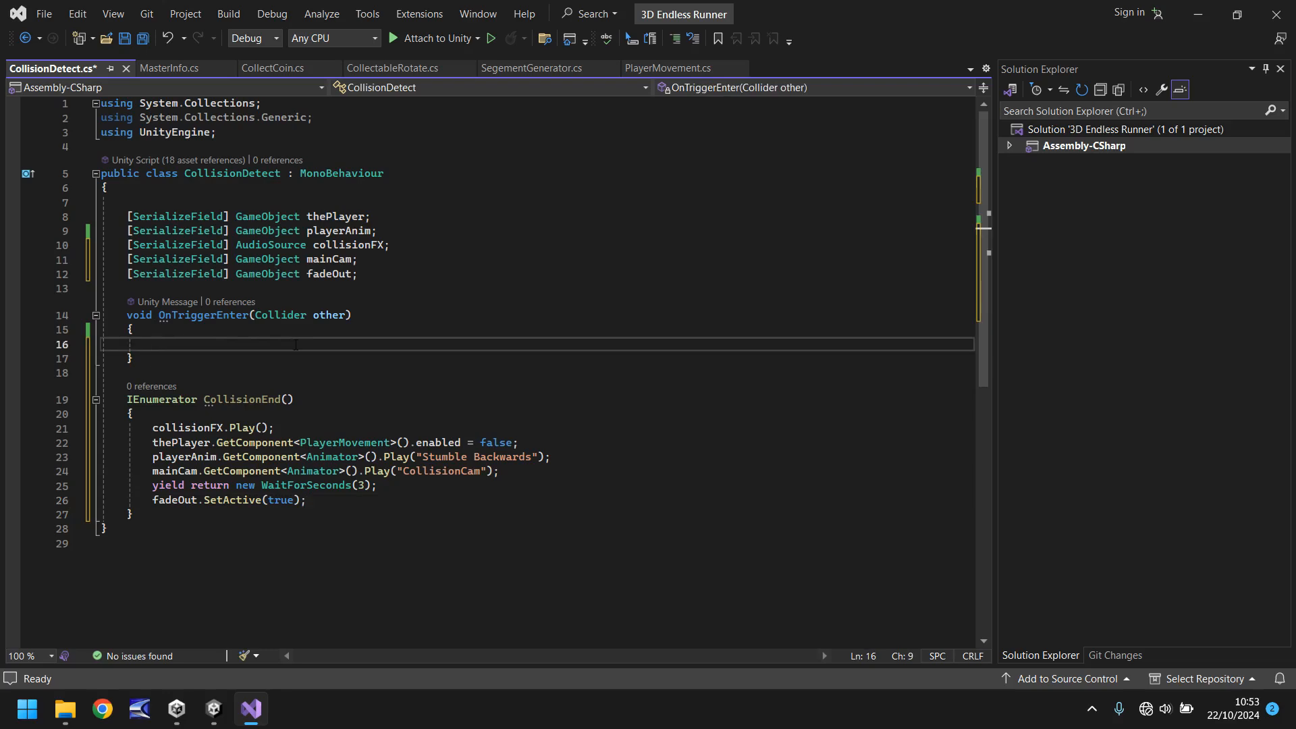
Call StartCoroutine(CollisionEnd()) inside OnTriggerEnter and save CollisionDetect.cs.
text(StartCoroutine()
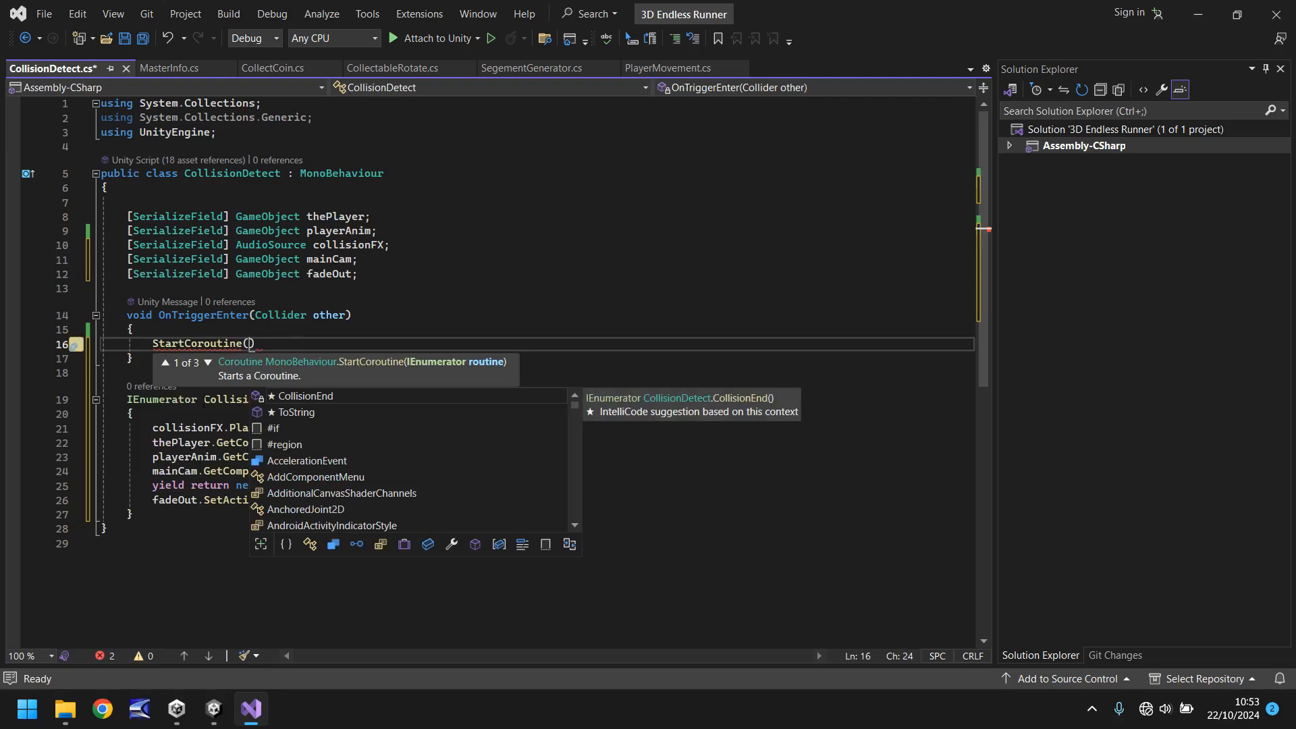
text(CollisionEnd()
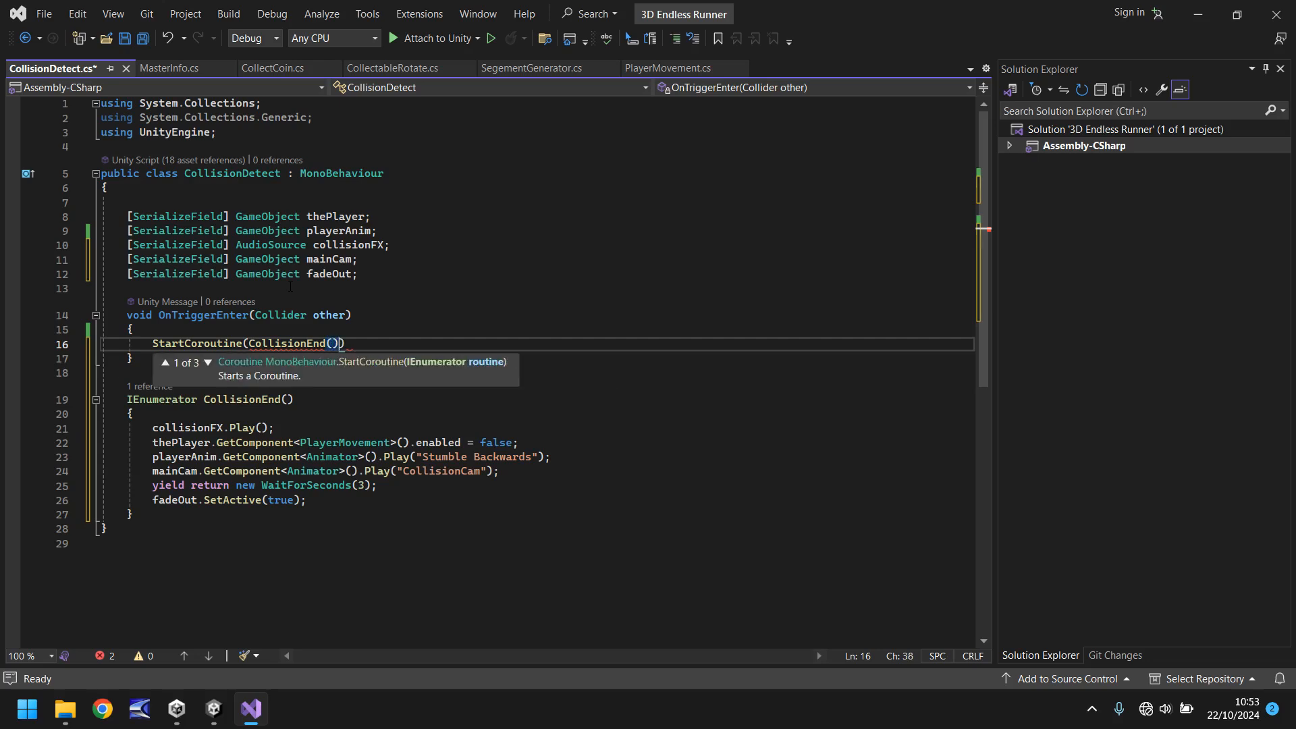
text(;)
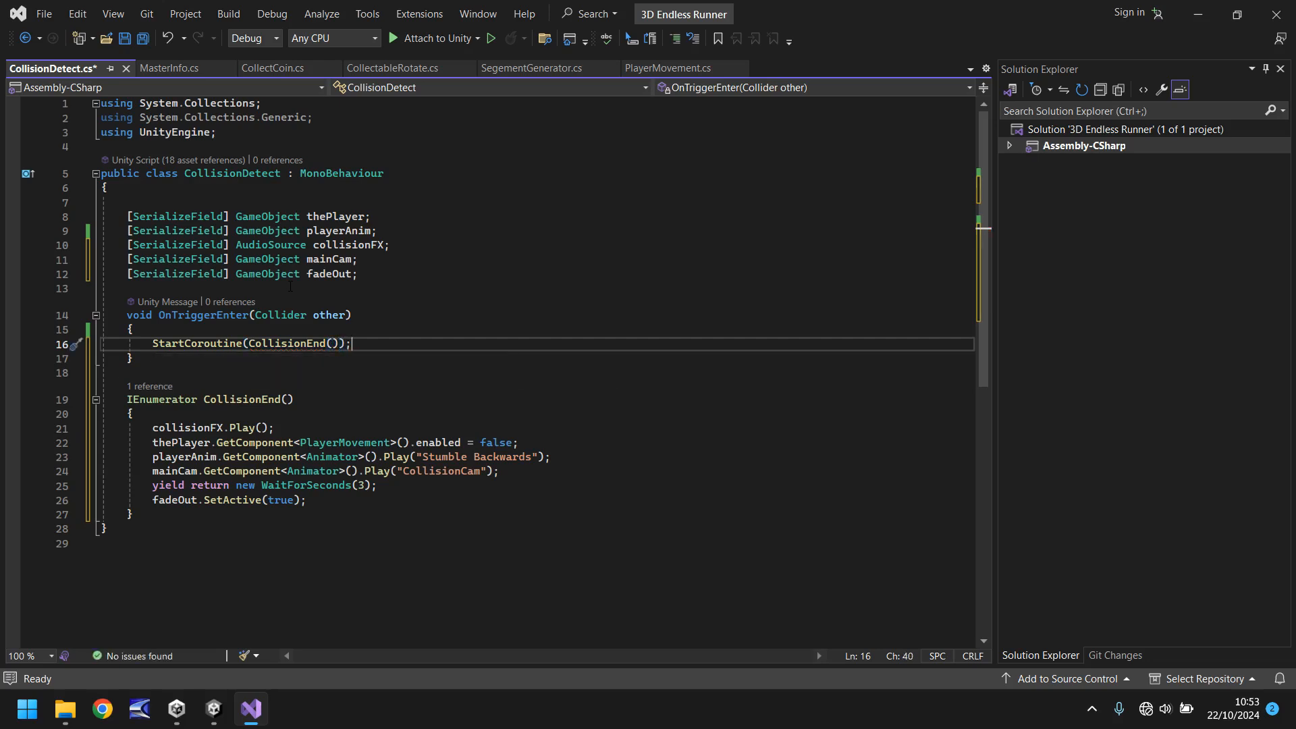
key(ctrl+s)
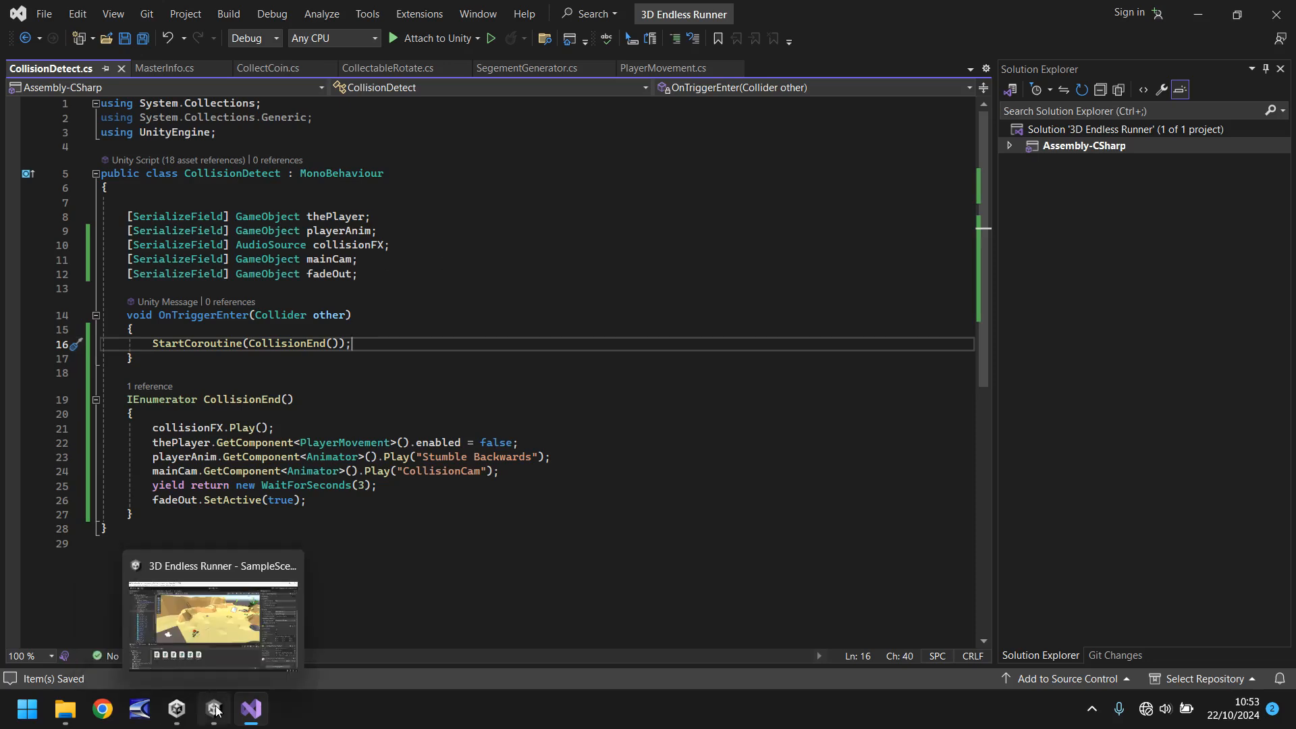
Assign Main Camera and FadeOut to Crate01's Collision Detect fields, then run a quick play test.
click(211, 707)
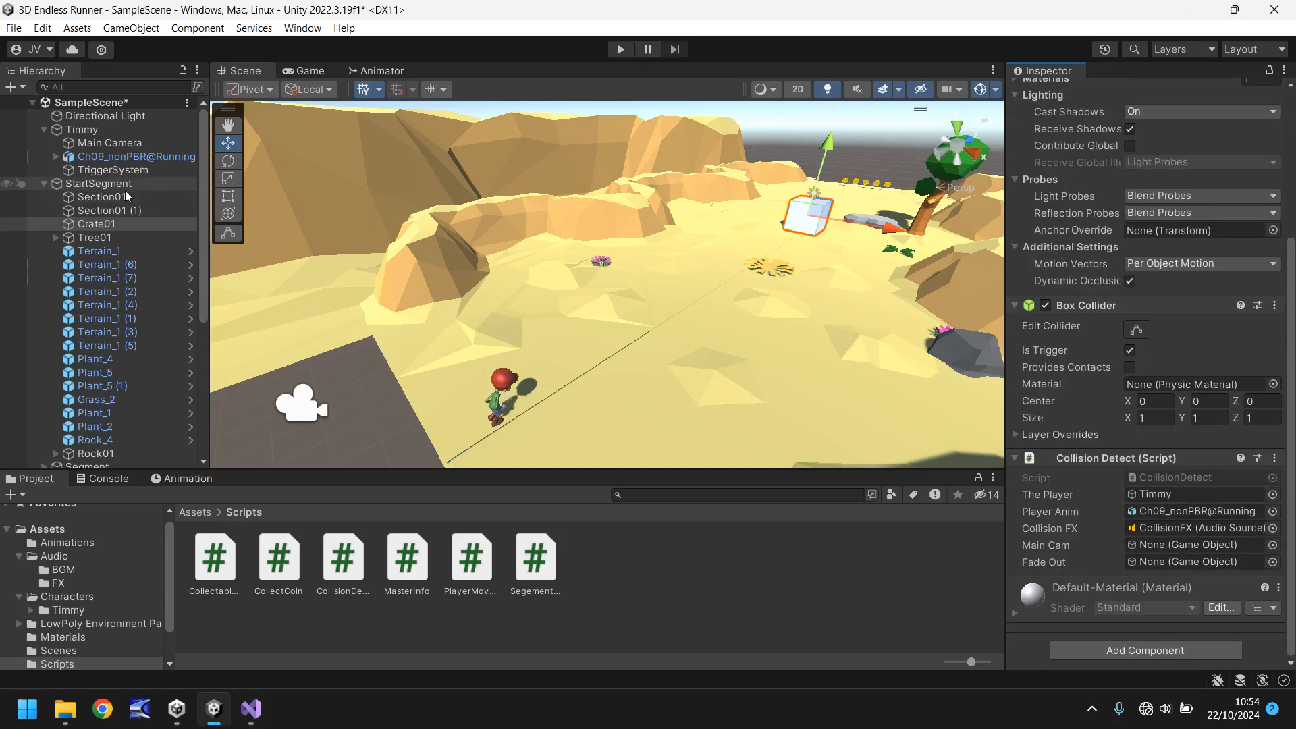
click(1190, 545)
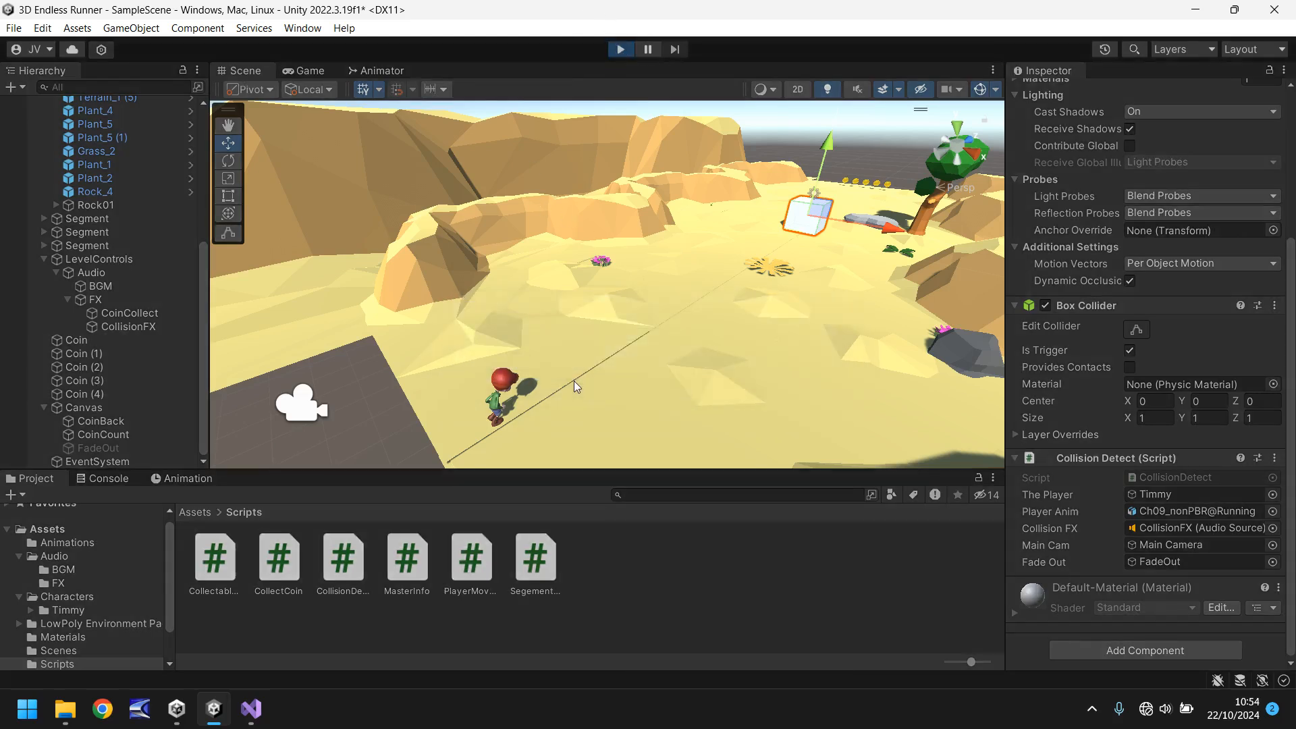
click(306, 70)
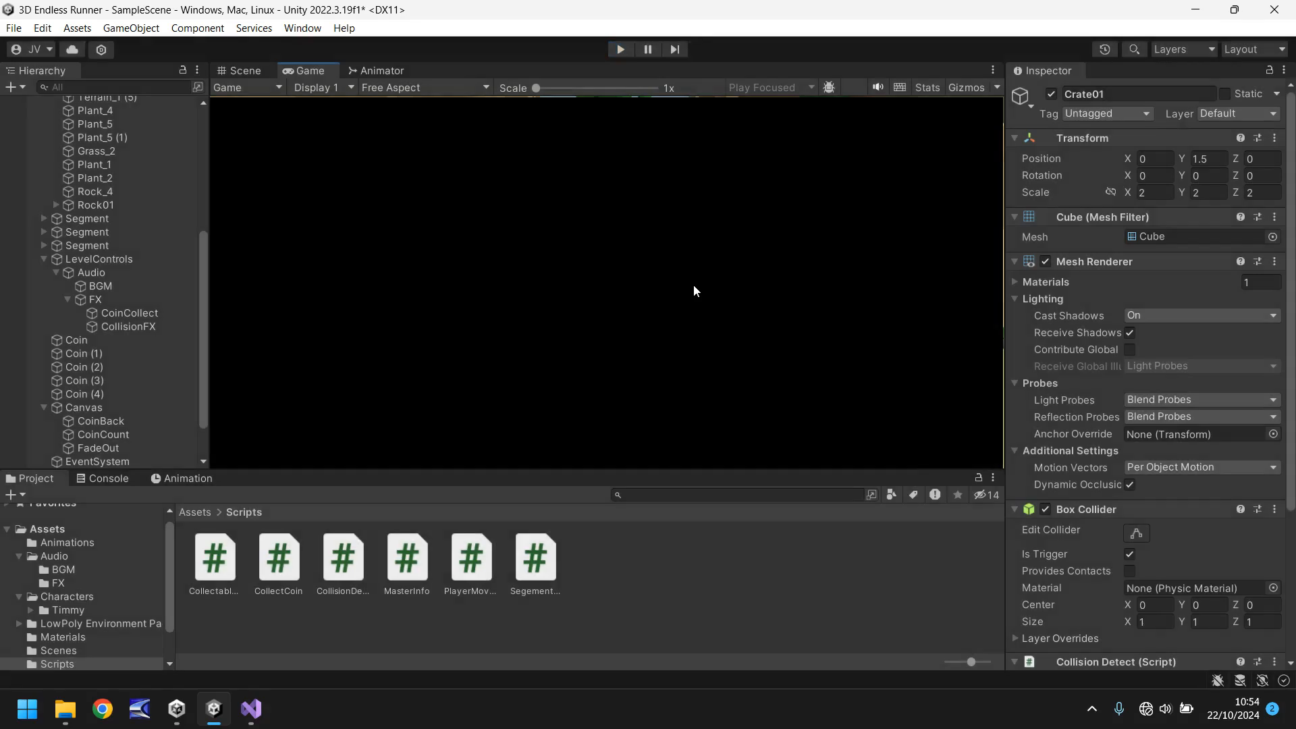
click(243, 70)
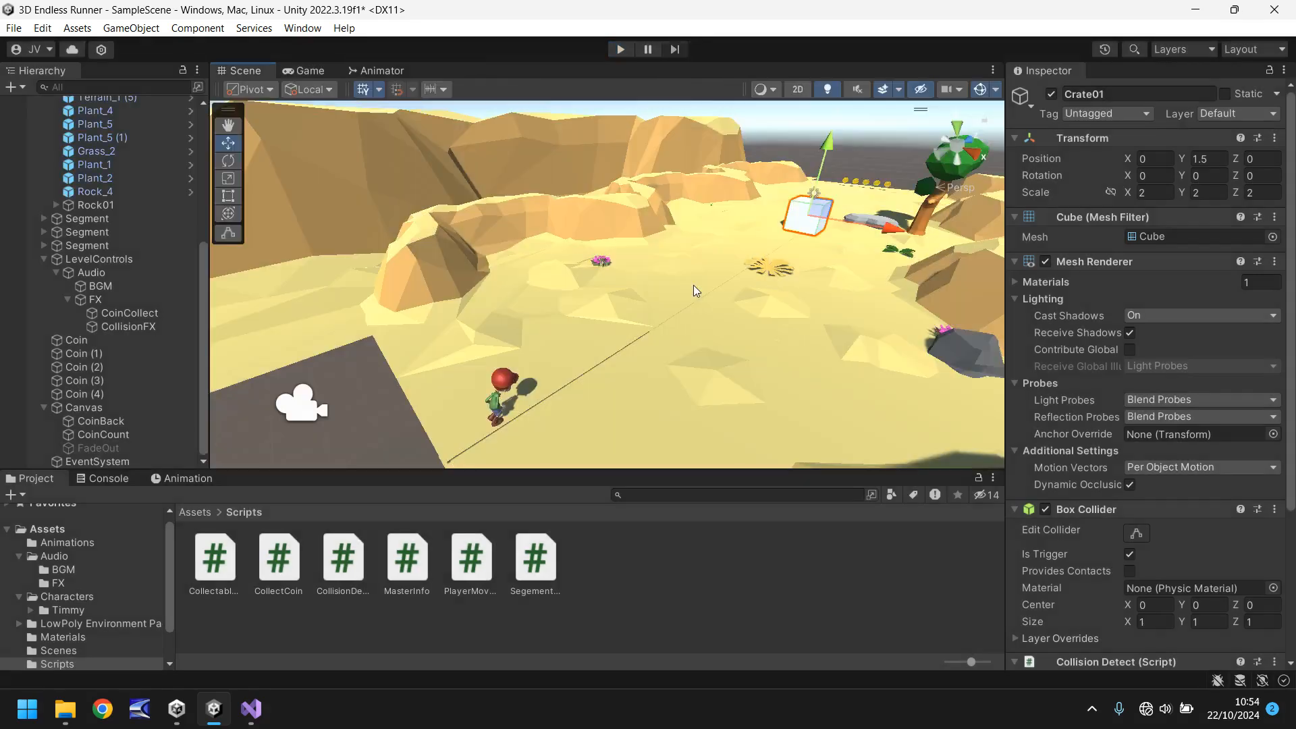
mouse_move(722, 268)
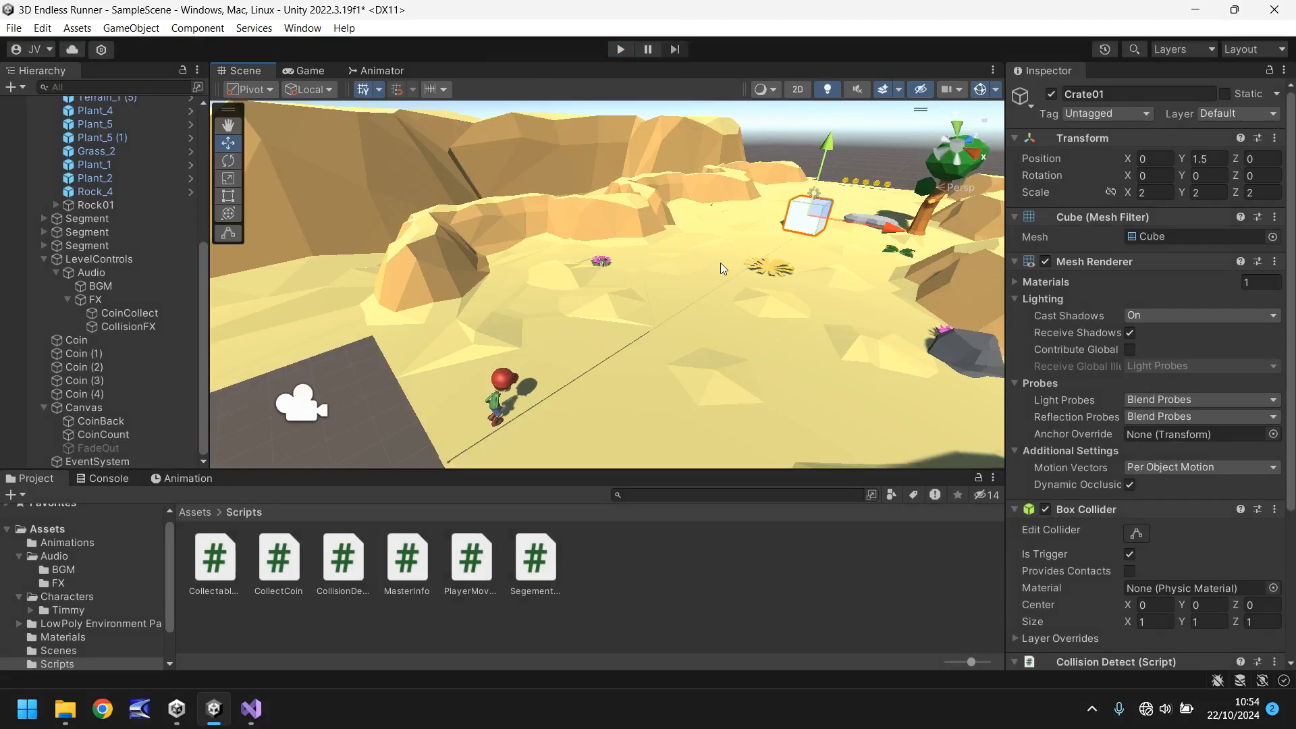
mouse_move(655, 175)
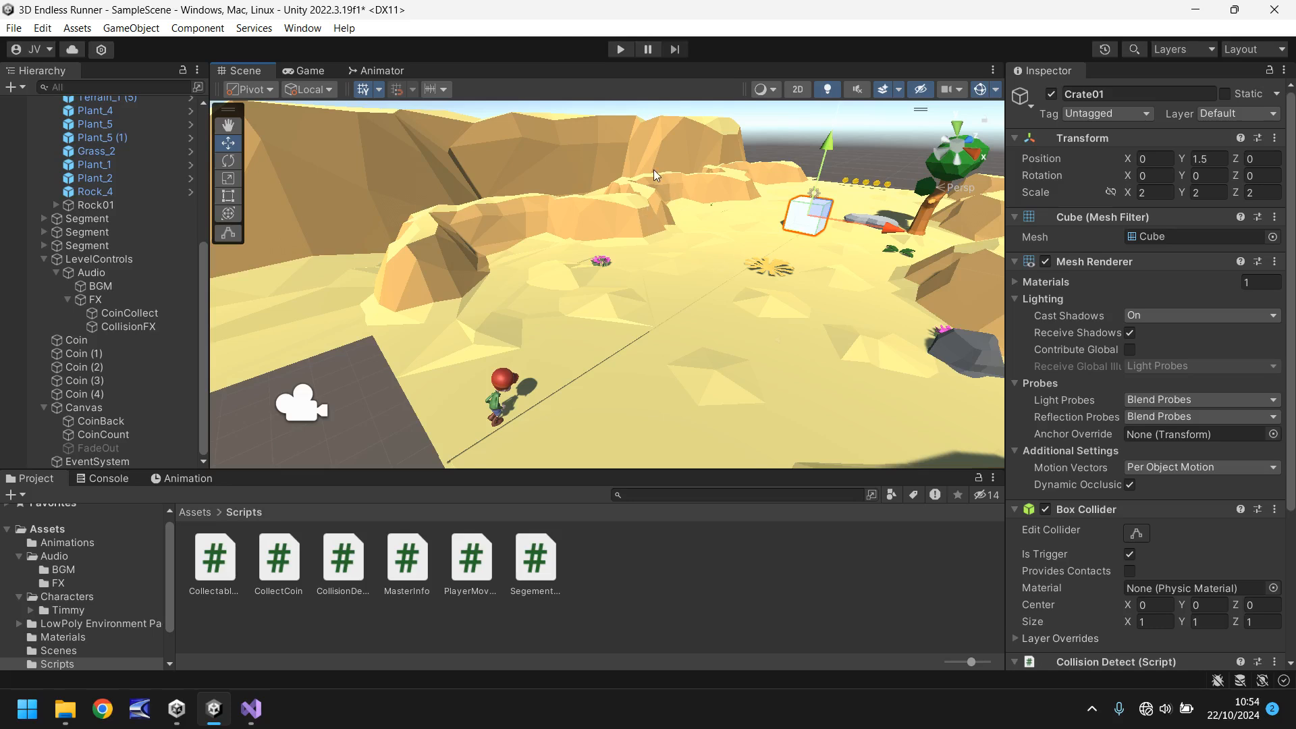
mouse_move(1002, 434)
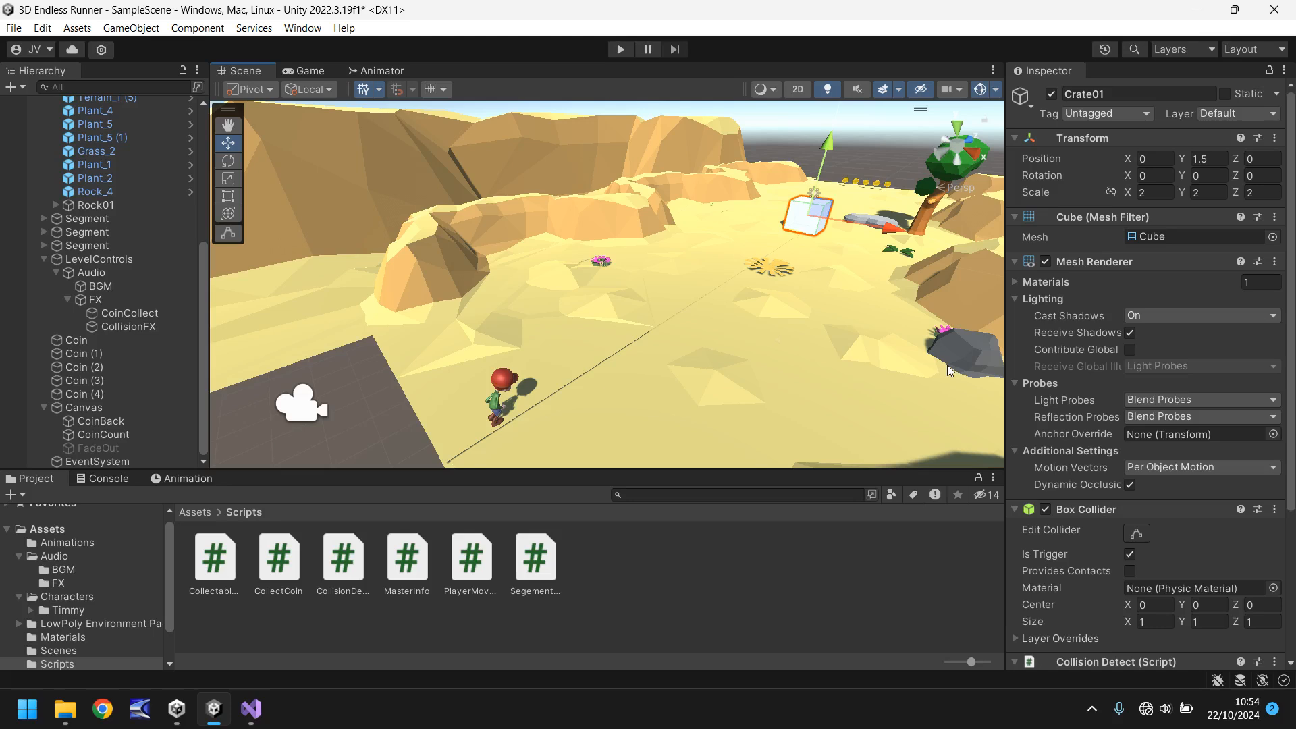
mouse_move(773, 284)
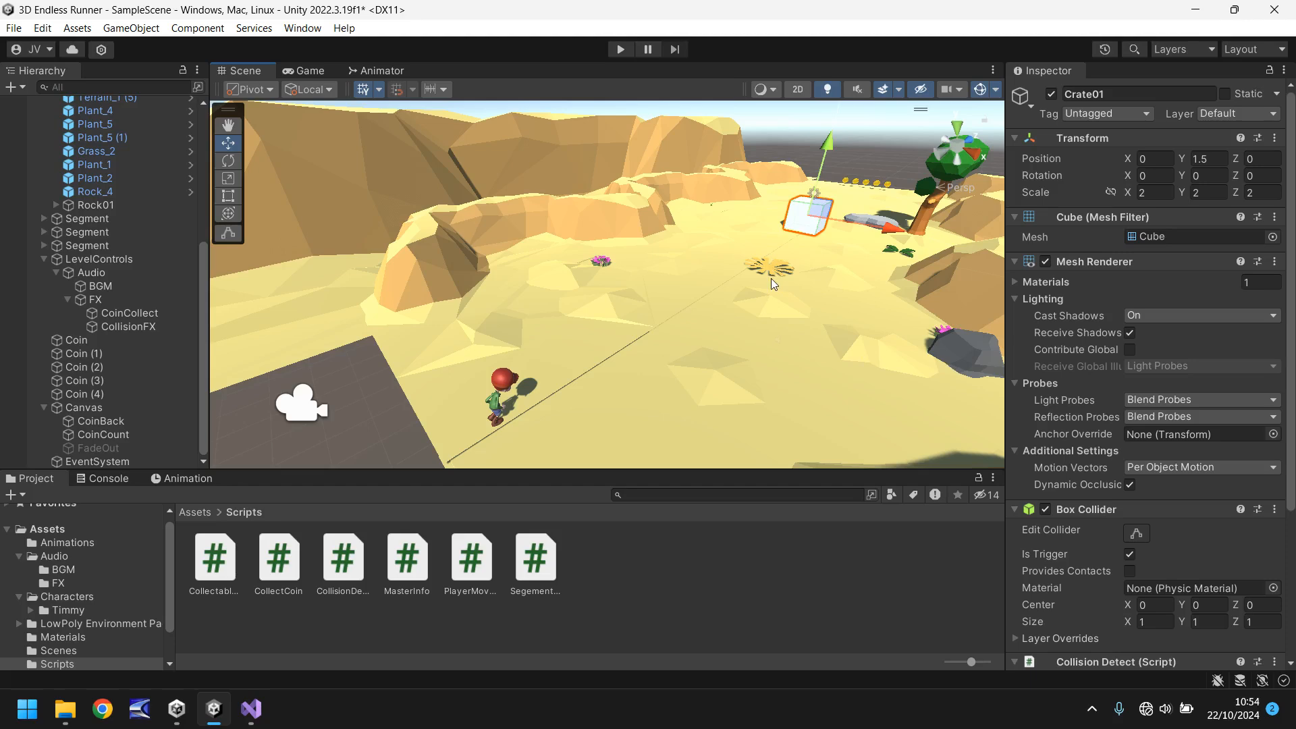
mouse_move(657, 240)
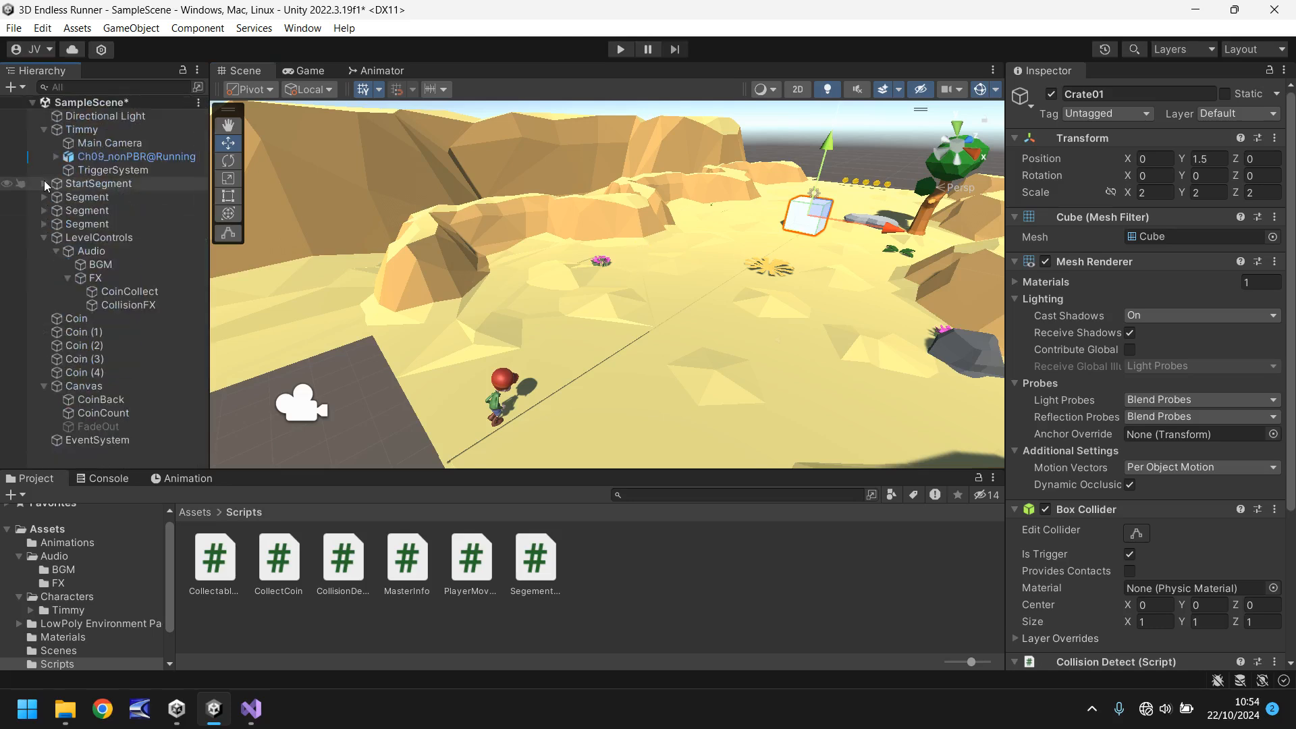
Select Rock01 and Tree01 together and assign CollisionFX and FadeOut to their Collision Detect scripts.
click(44, 183)
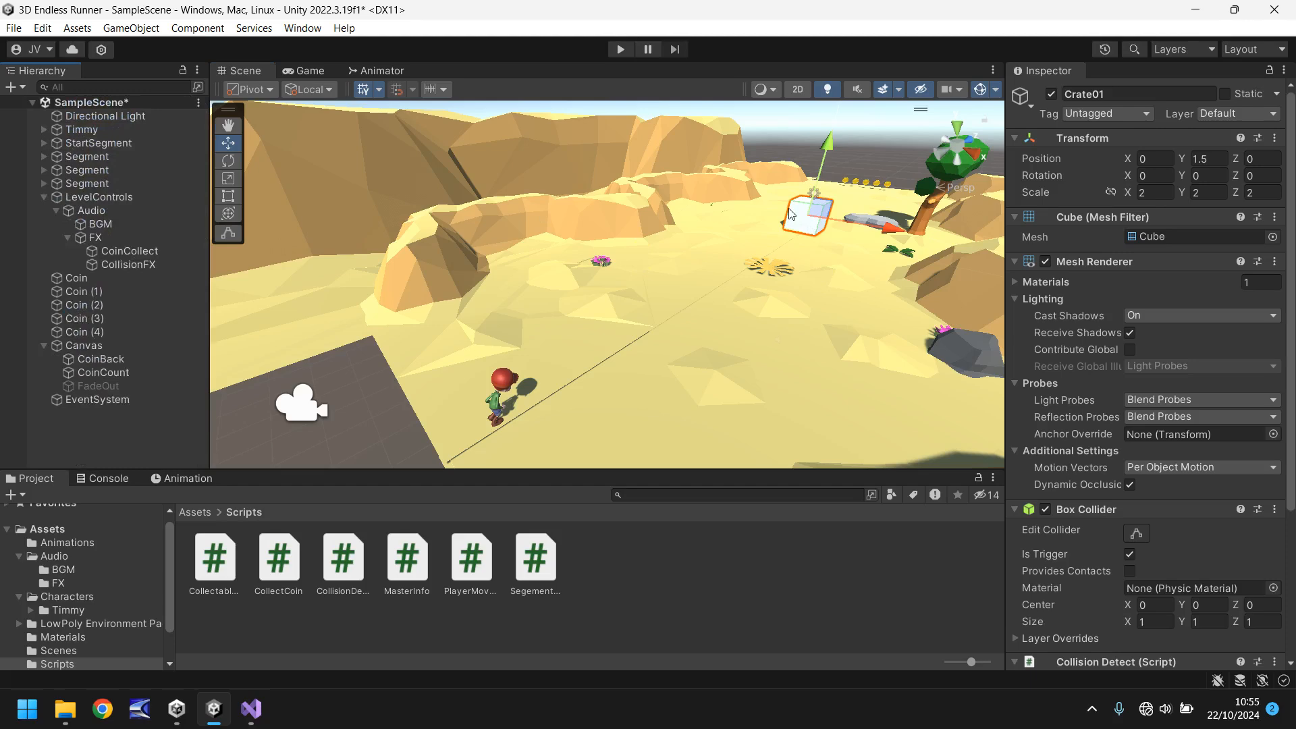
mouse_move(668, 263)
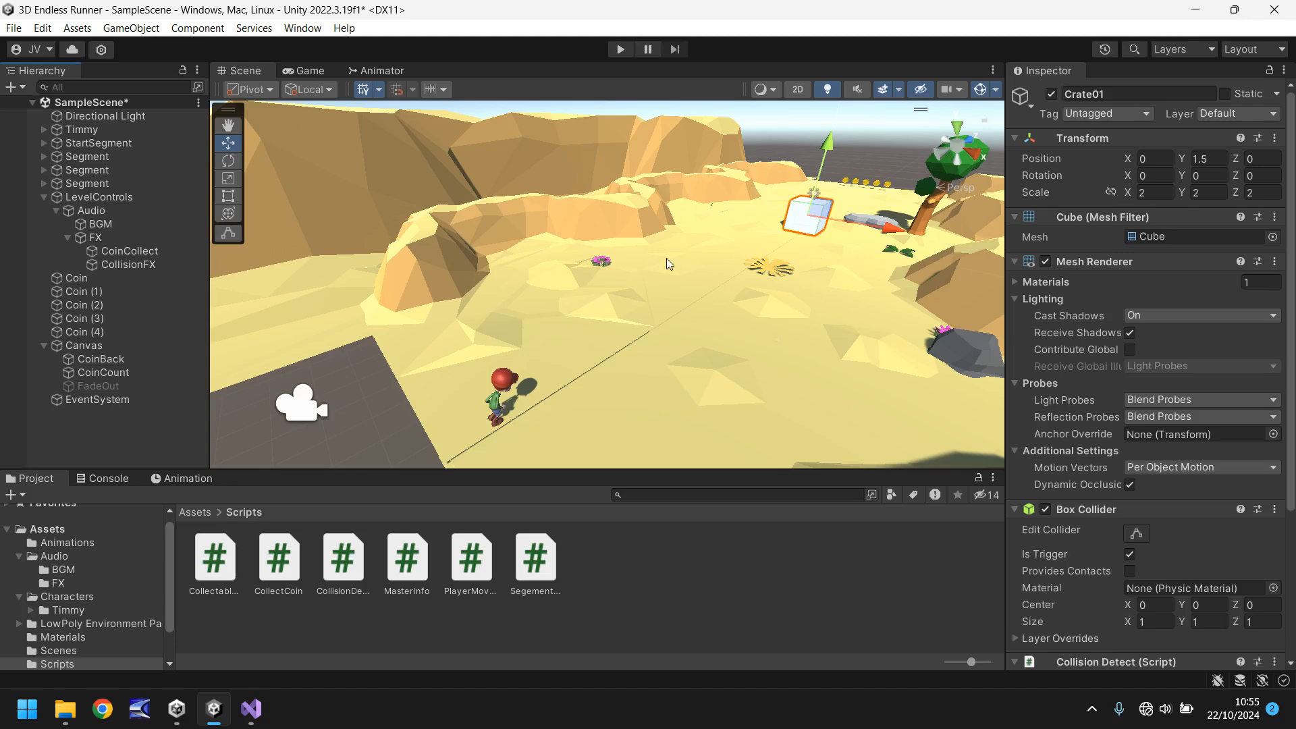
drag(669, 263, 719, 244)
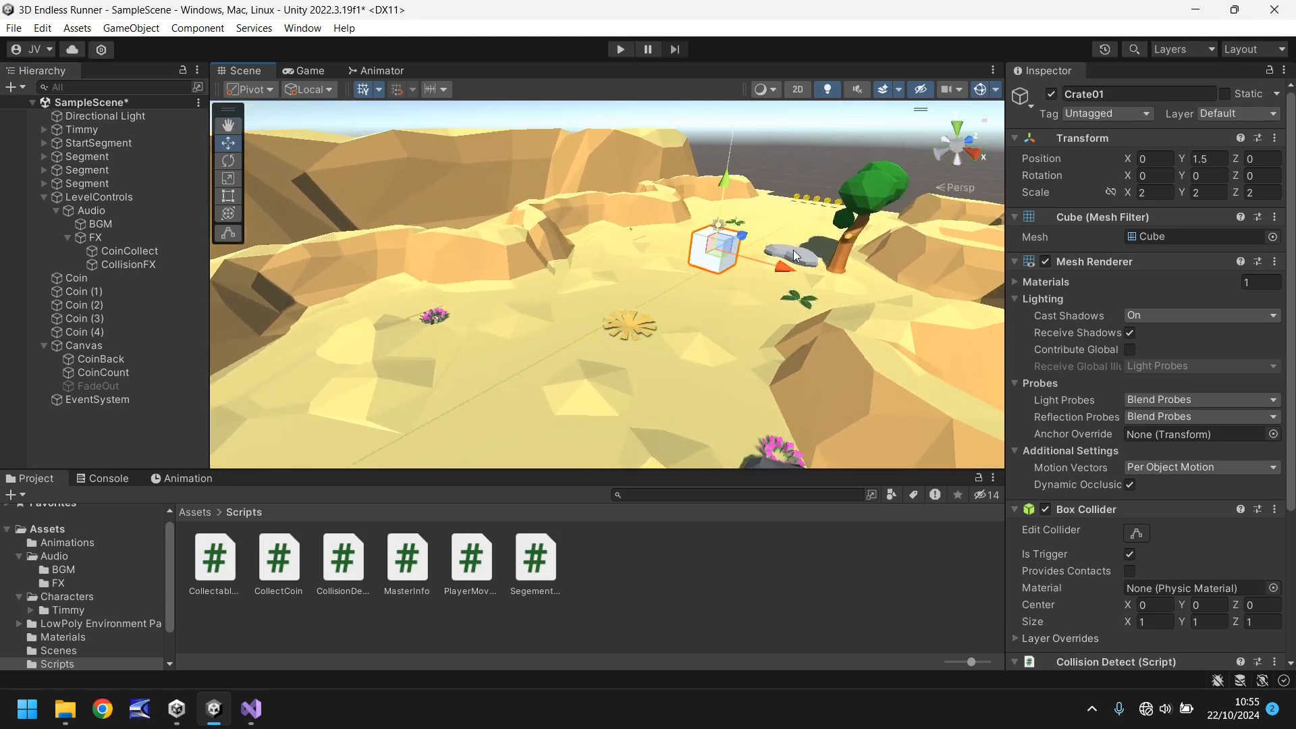
click(789, 251)
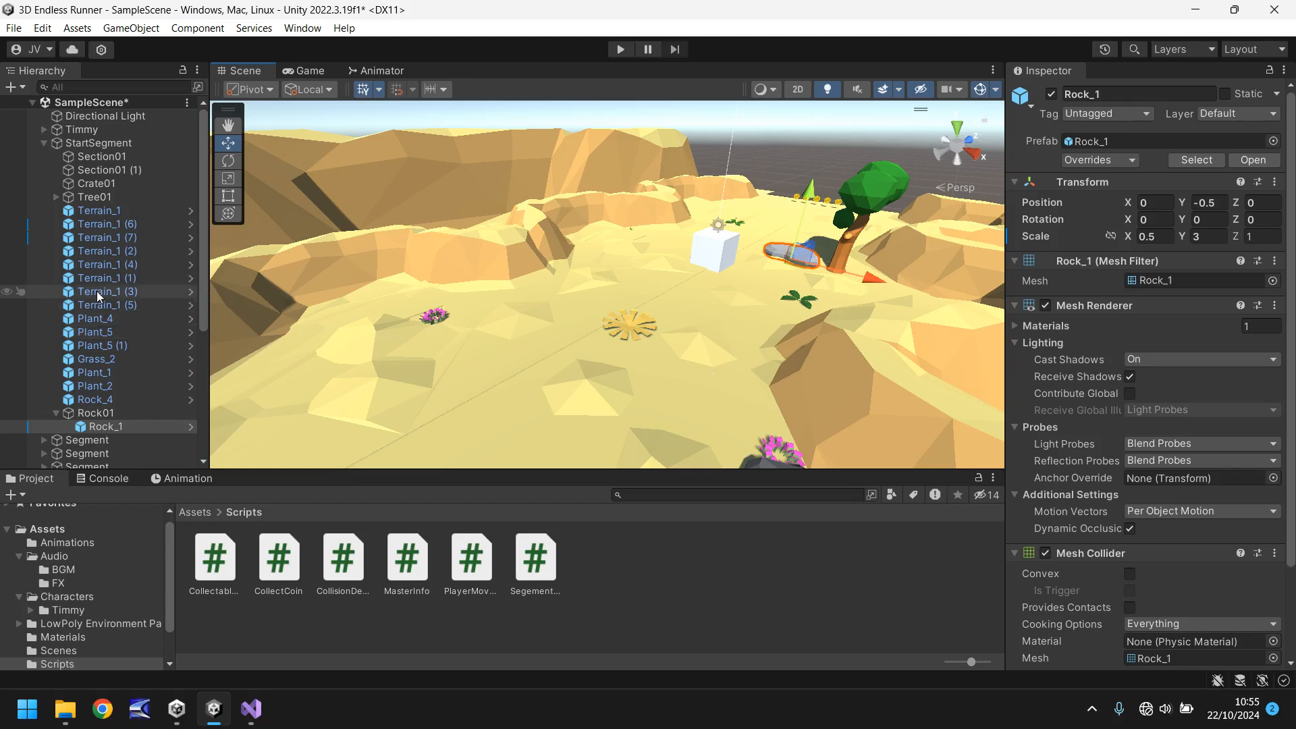
click(96, 413)
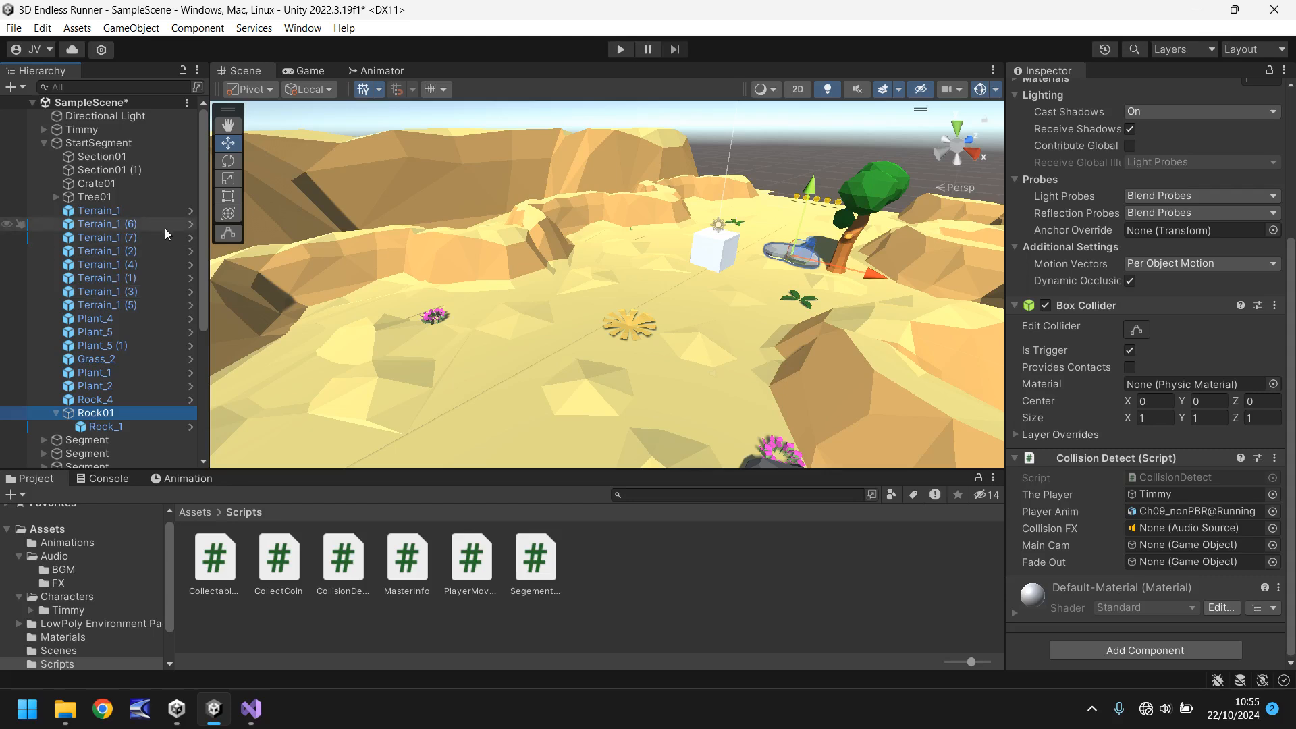
mouse_move(106, 197)
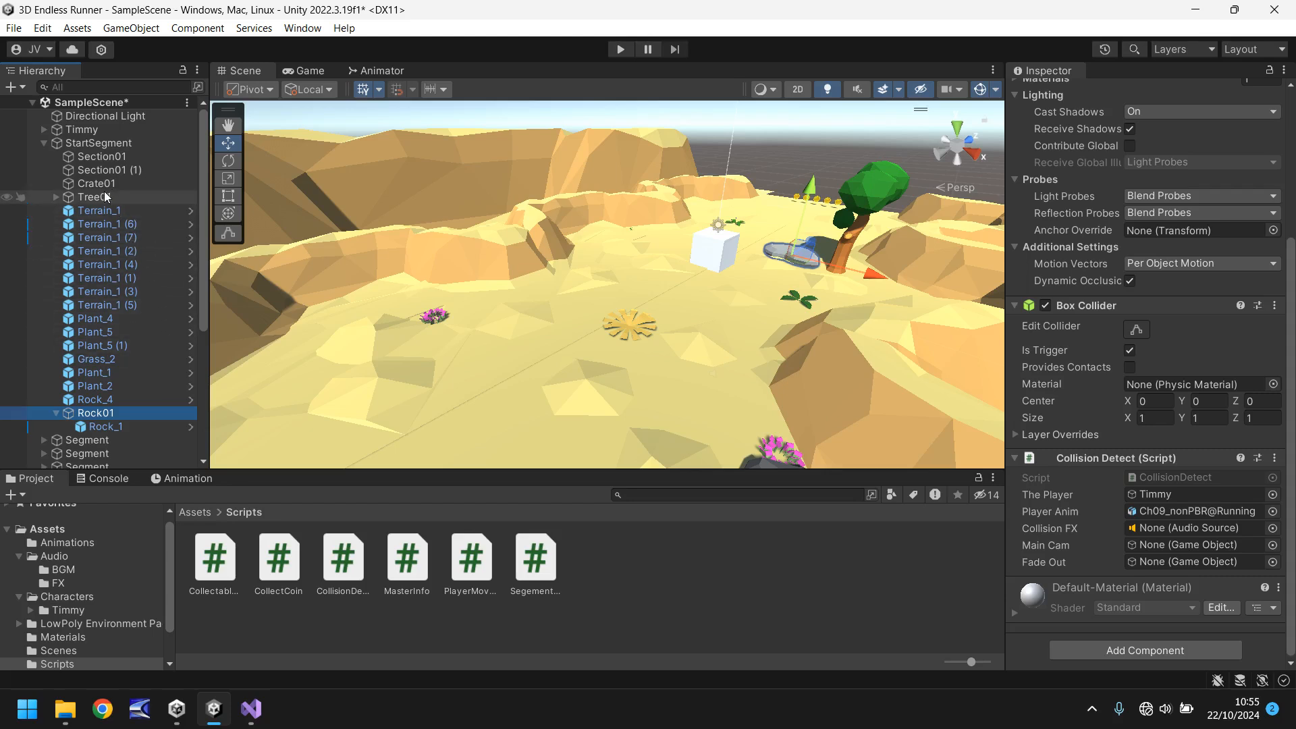
click(96, 196)
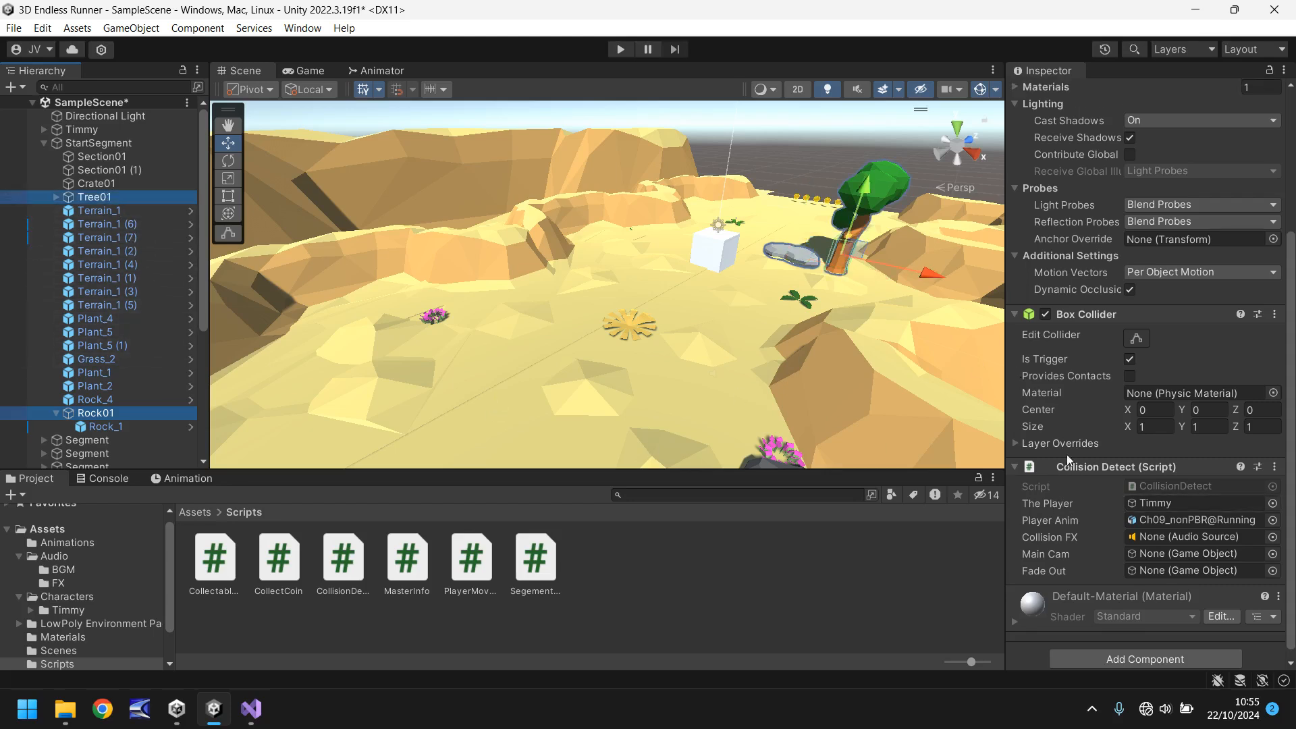
scroll(down, 3)
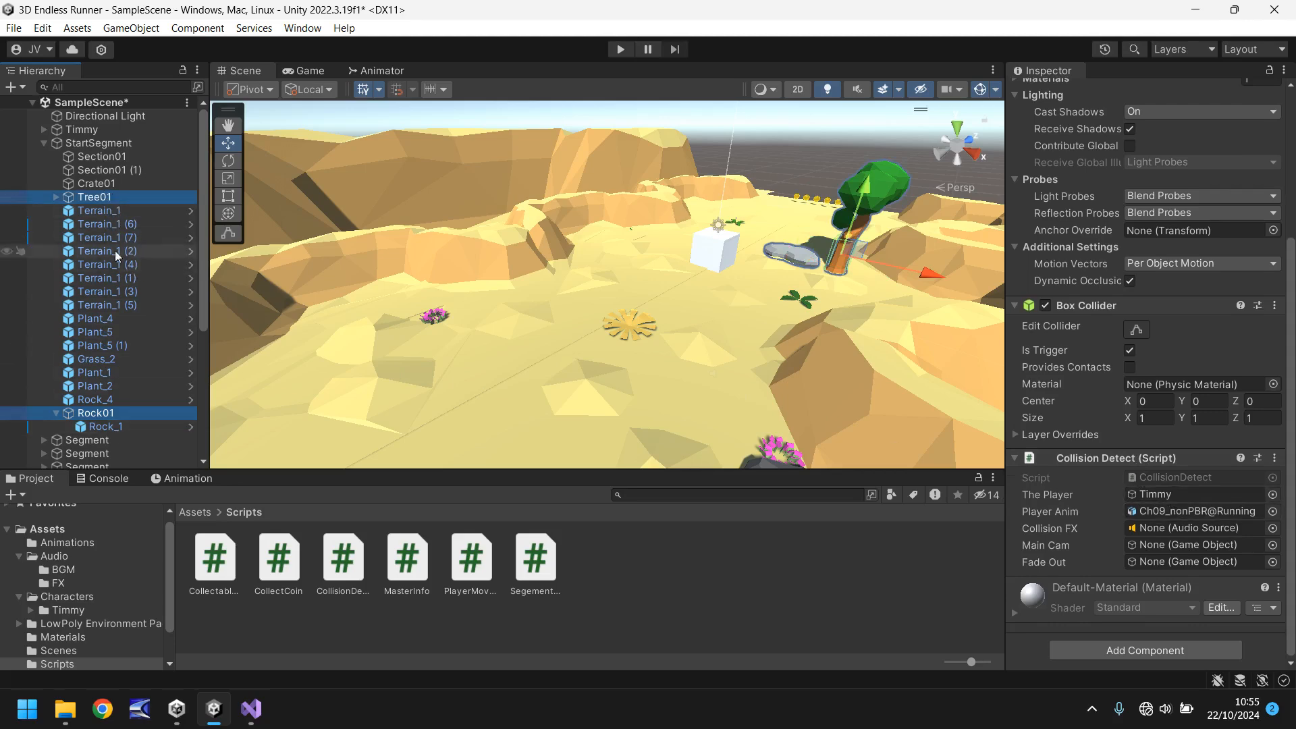
scroll(down, 3)
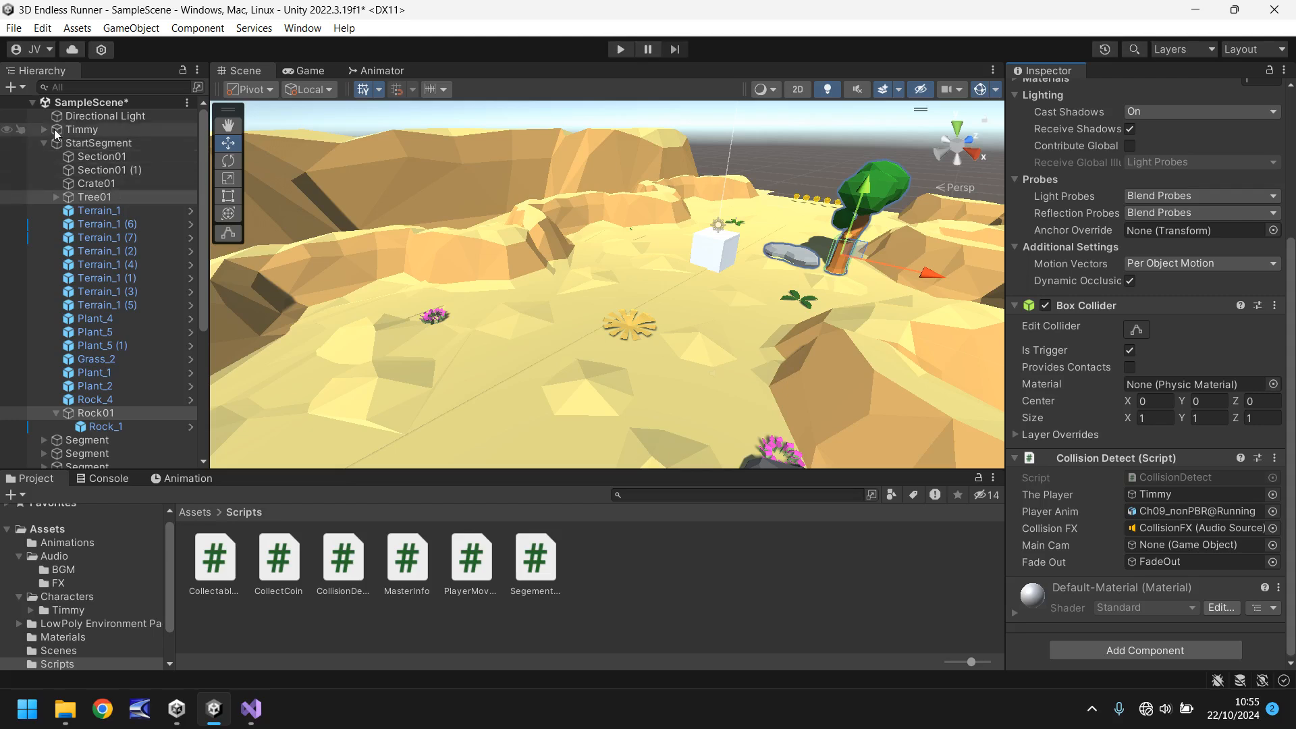
click(43, 129)
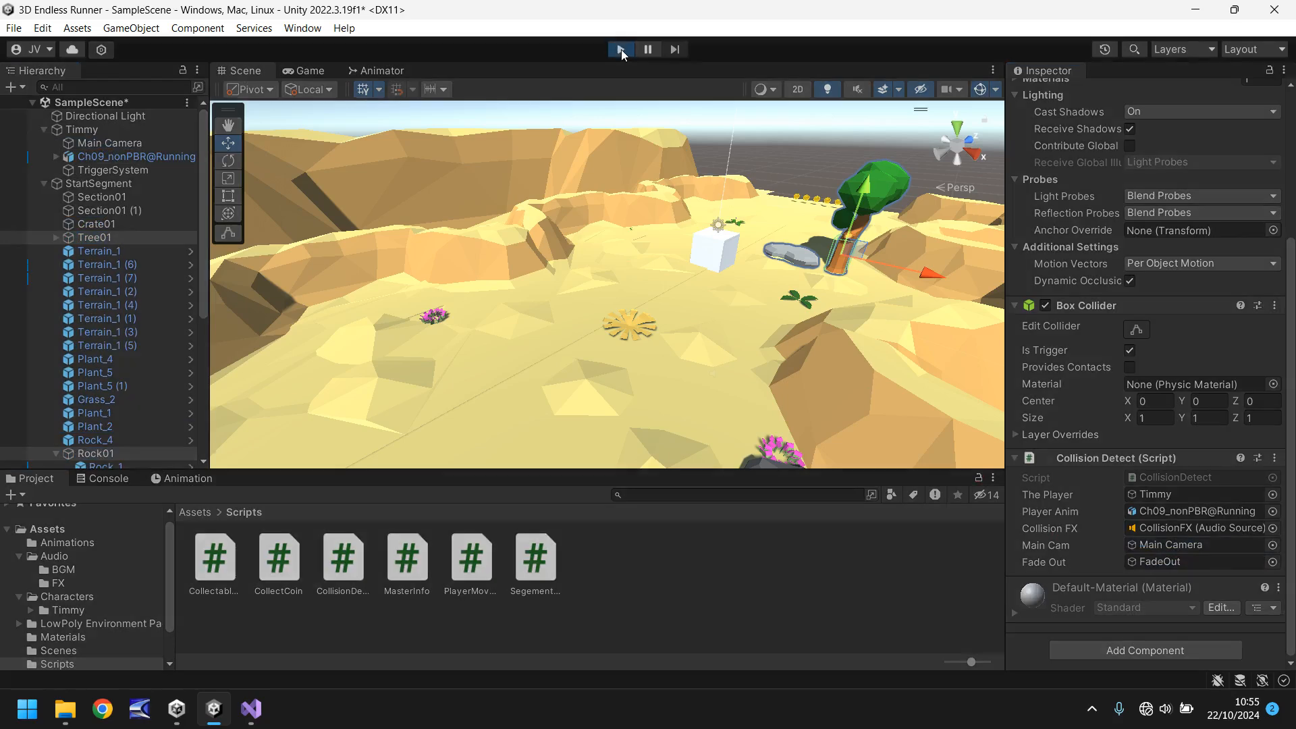
Play the game to test the rock and tree collisions, then stop playback.
click(620, 48)
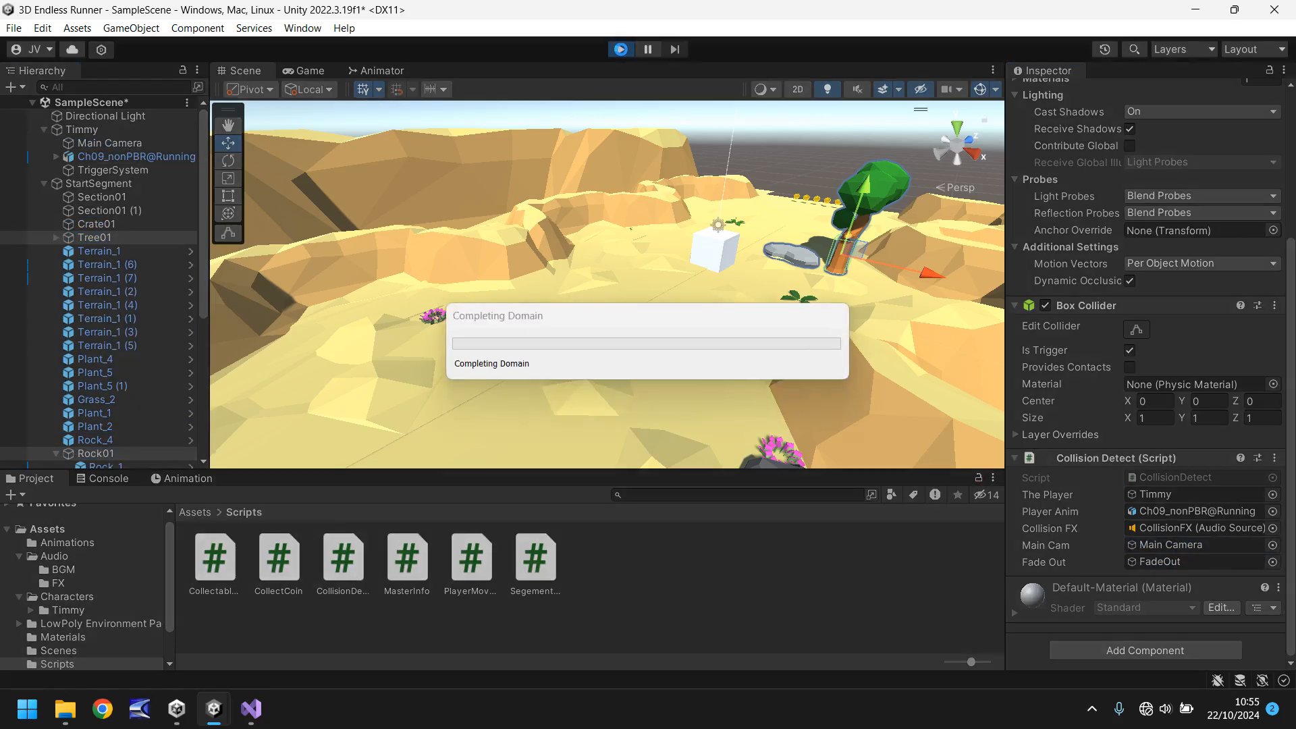
click(619, 48)
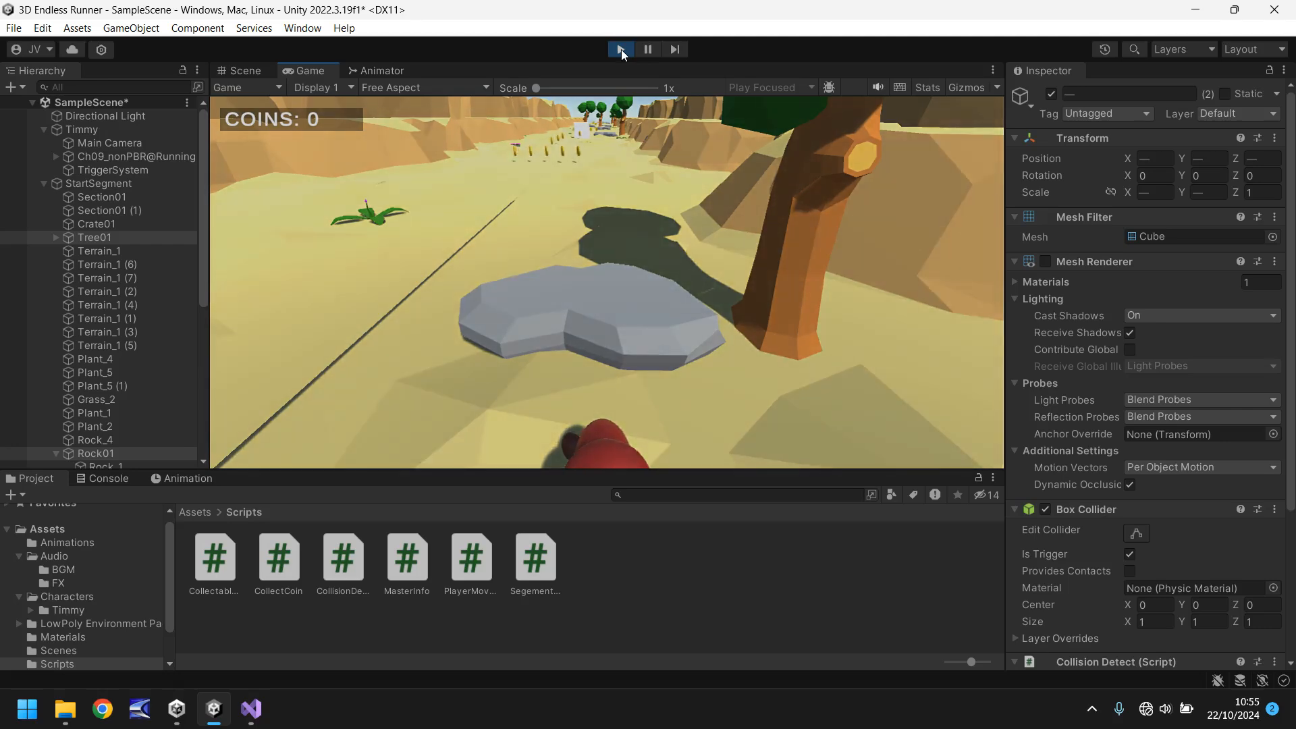
click(242, 70)
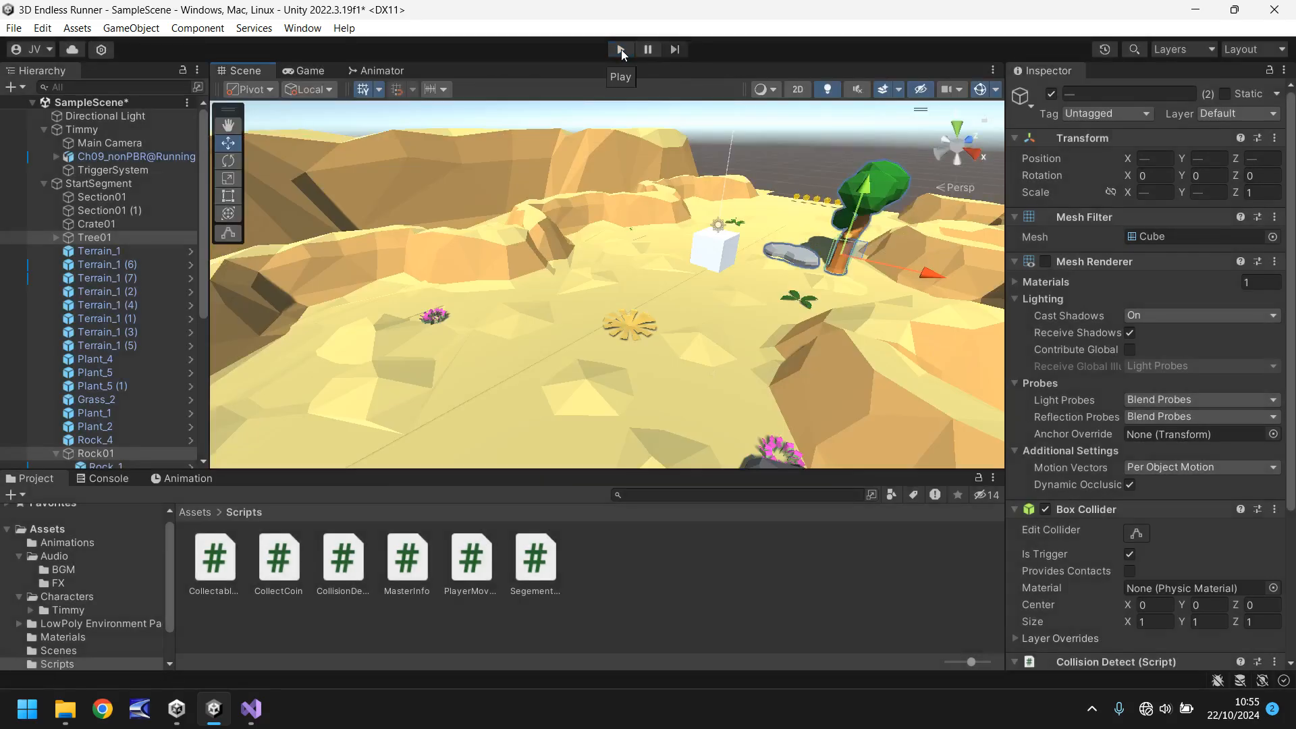